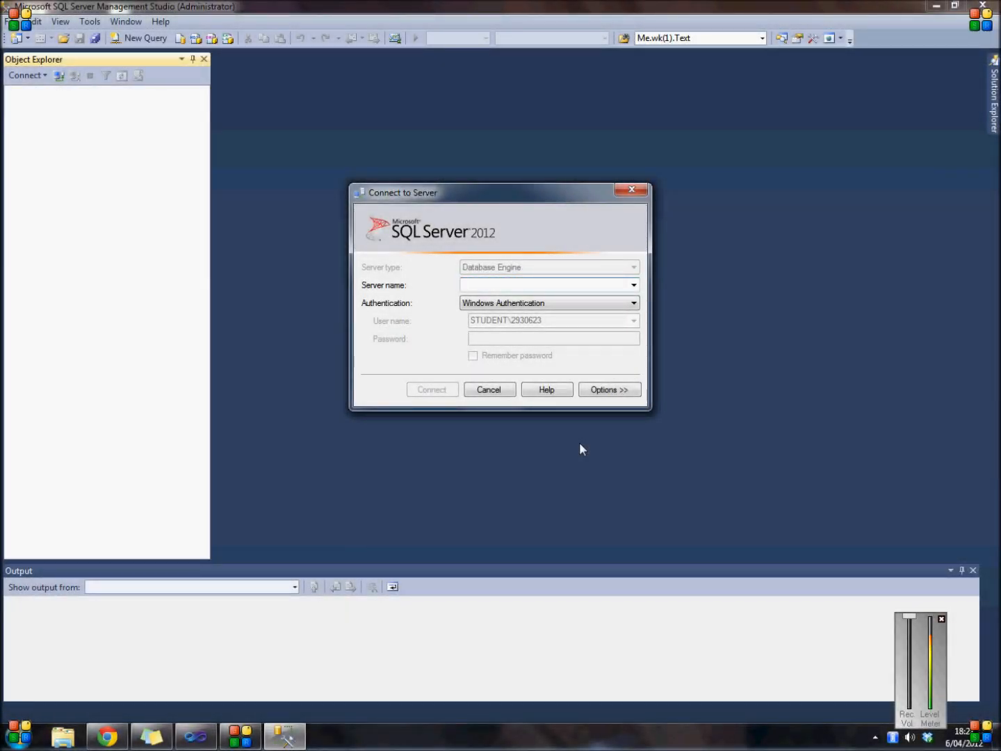
Step: Show the system properties for Computer to read the name WINPHL-54FF3IAN
click(549, 285)
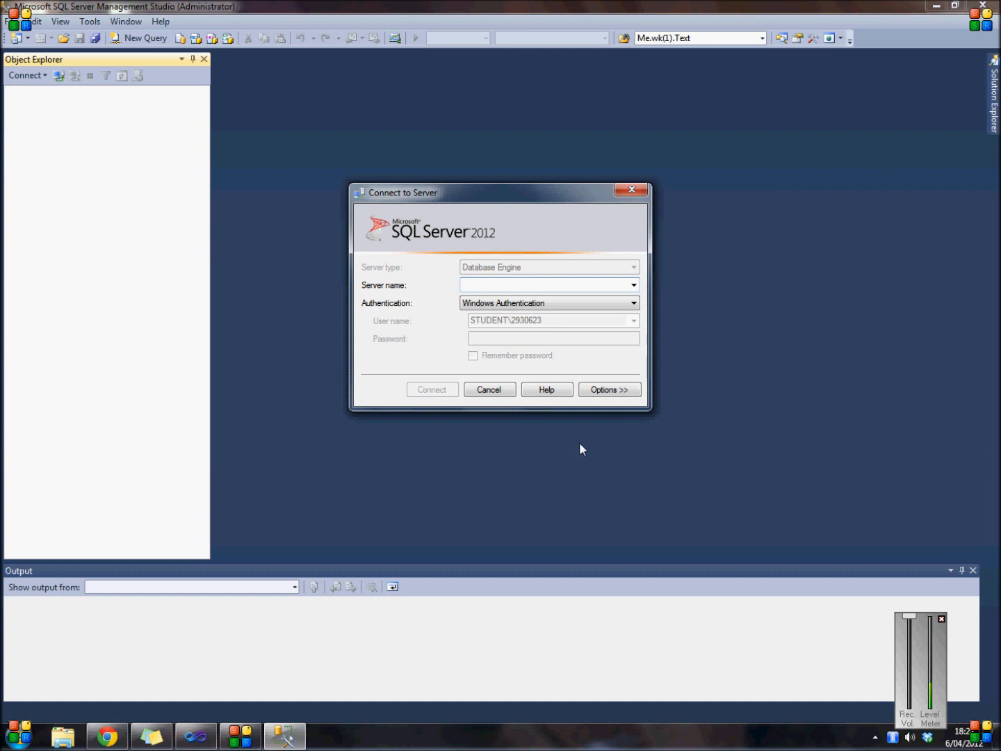
click(545, 283)
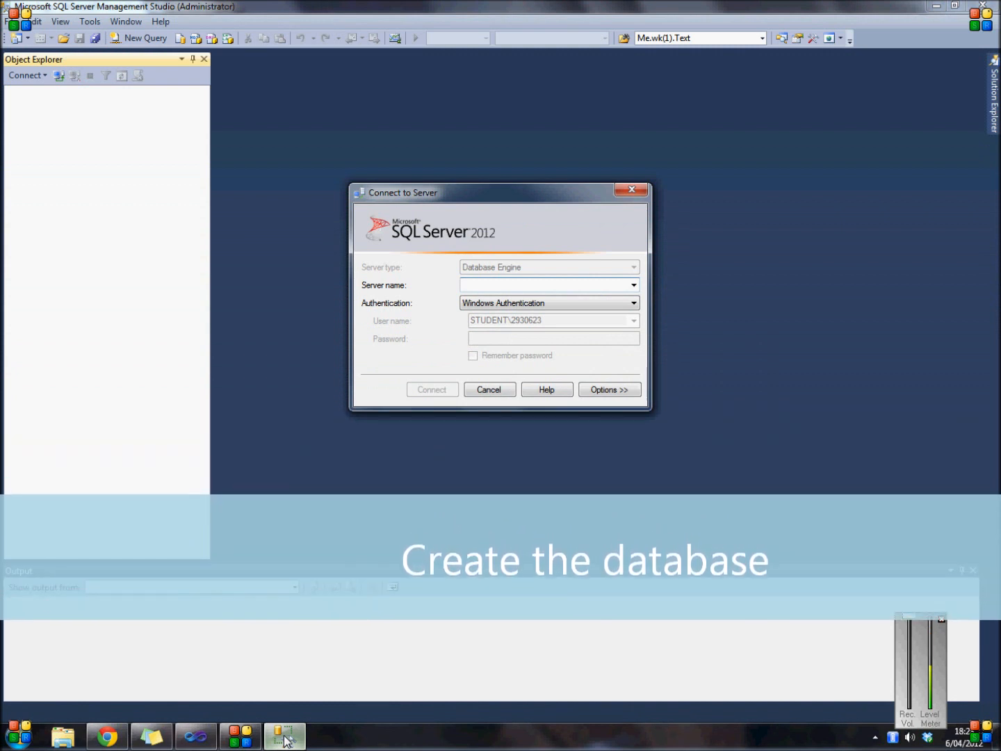
click(545, 285)
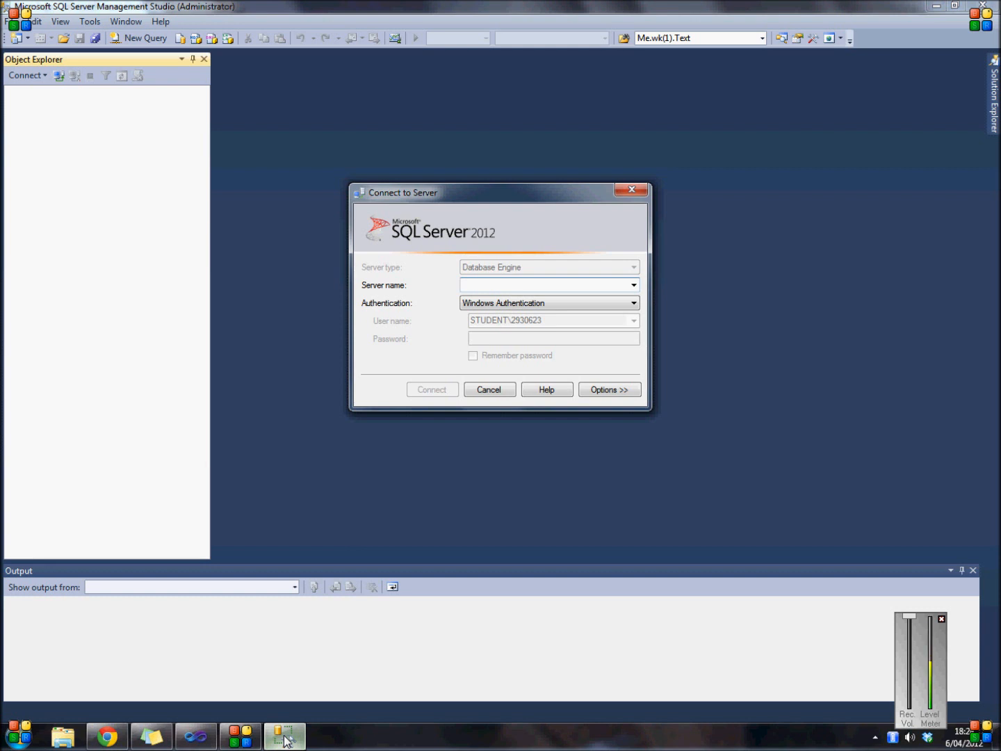
click(17, 736)
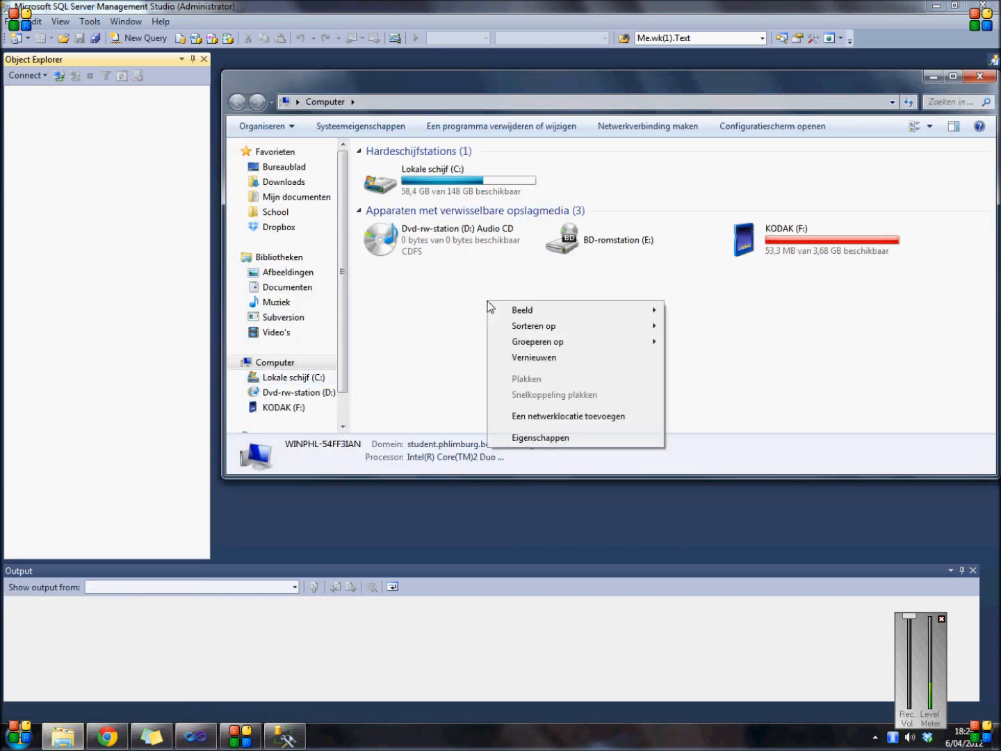
click(541, 437)
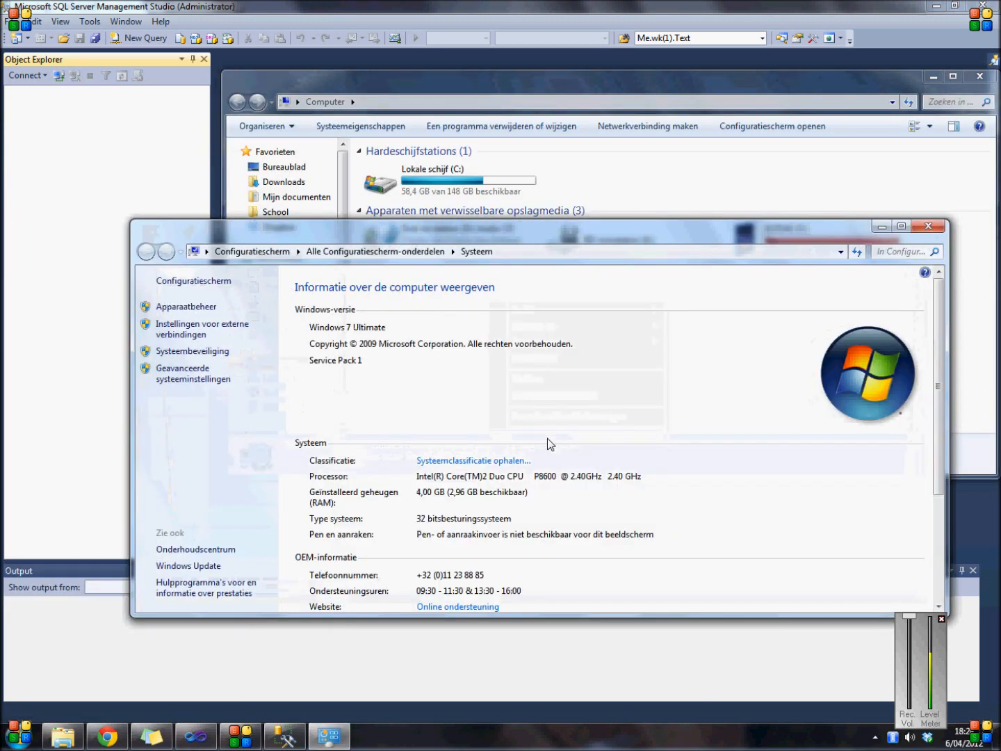
scroll(down, 3)
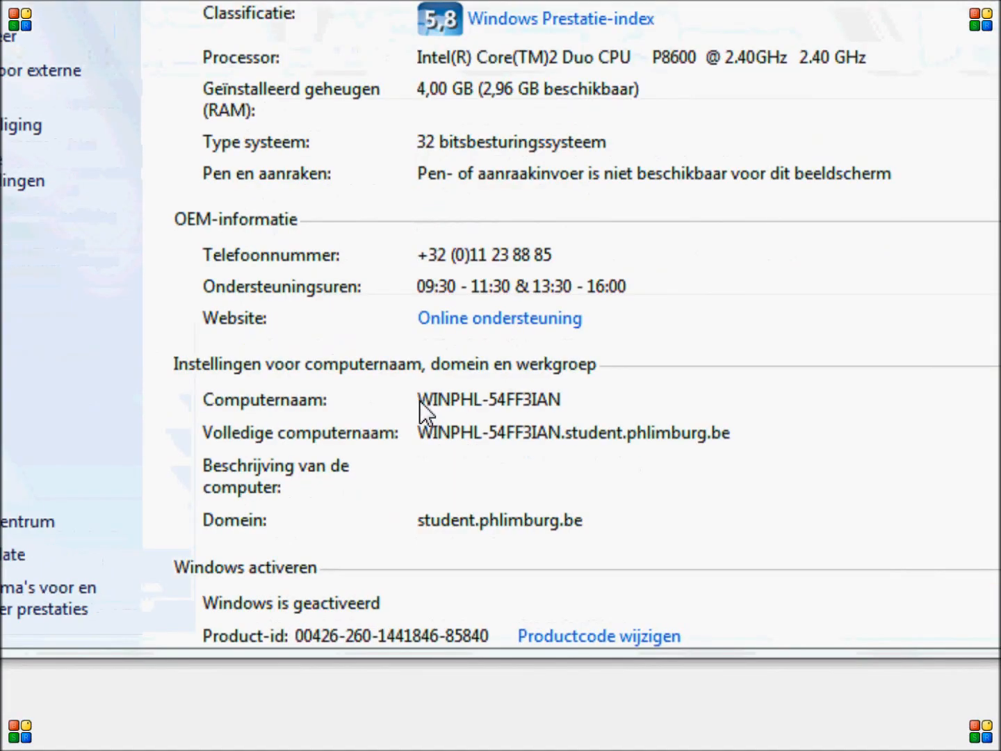
mouse_move(571, 409)
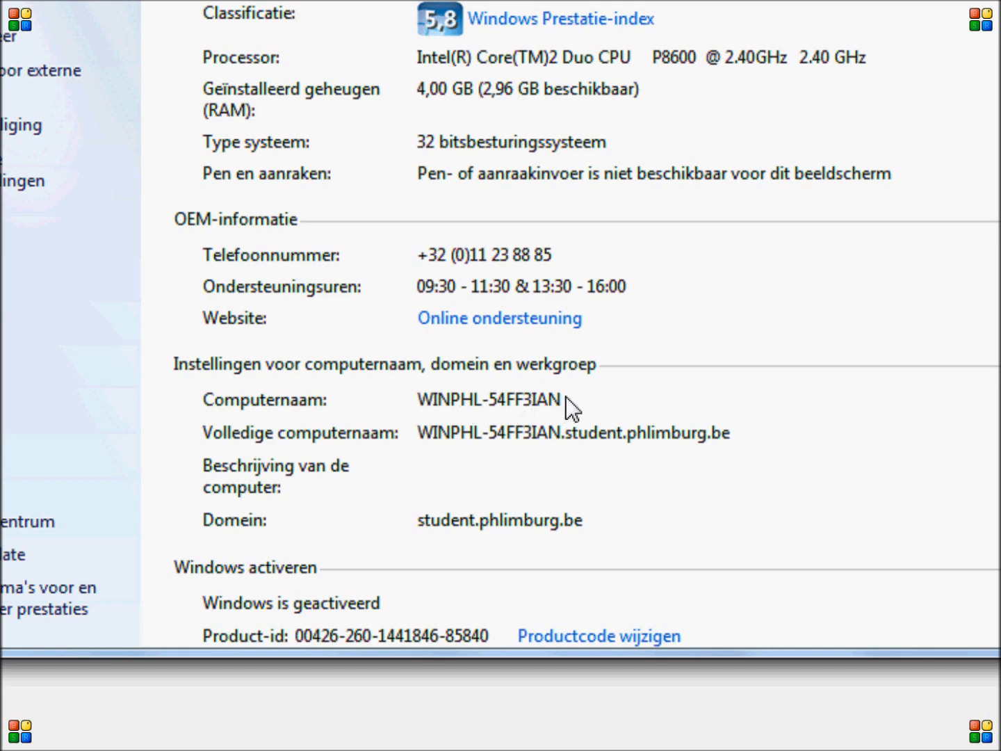
mouse_move(569, 410)
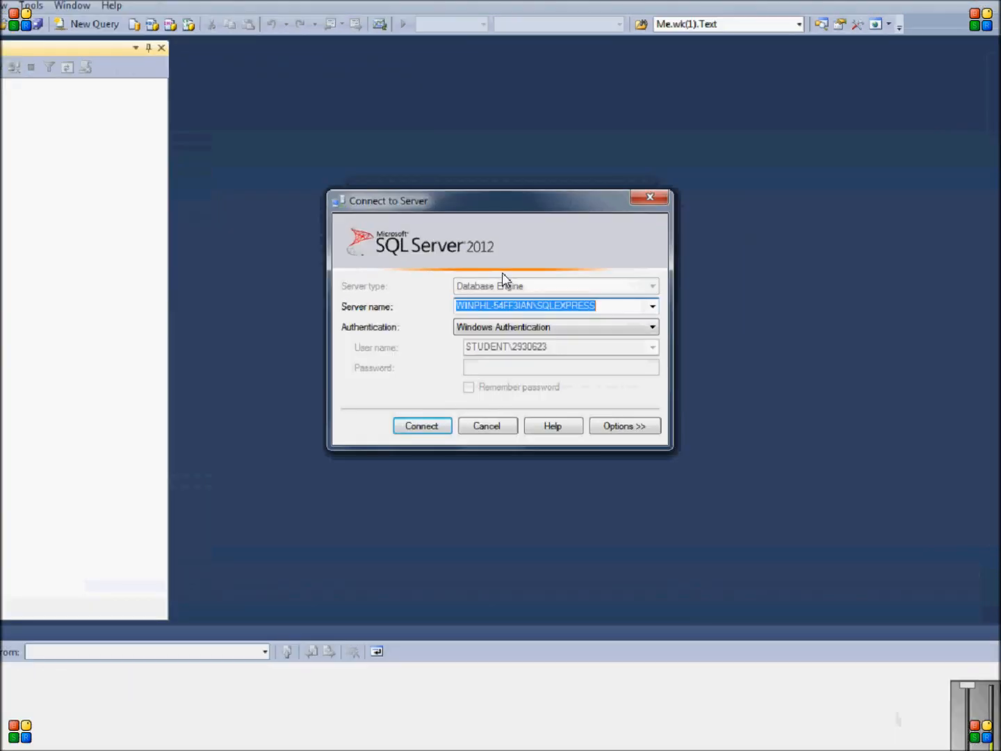
Step: Connect to server WINPHL-54FF3IAN\SQLEXPRESS using Windows Authentication
text(WIN)
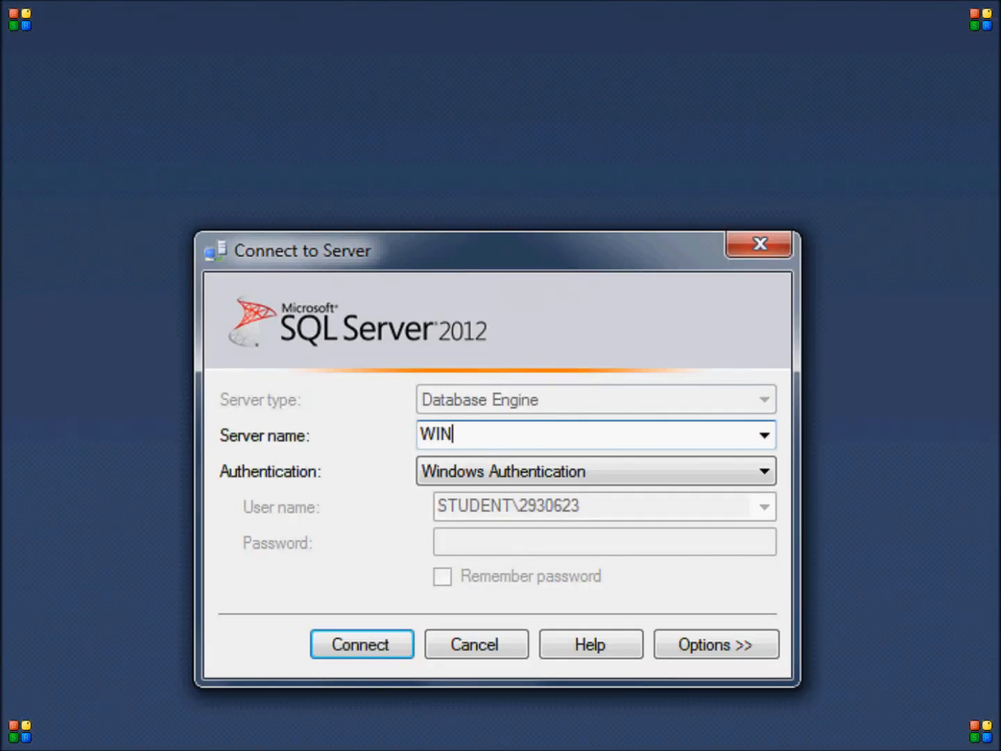
text(PHL-)
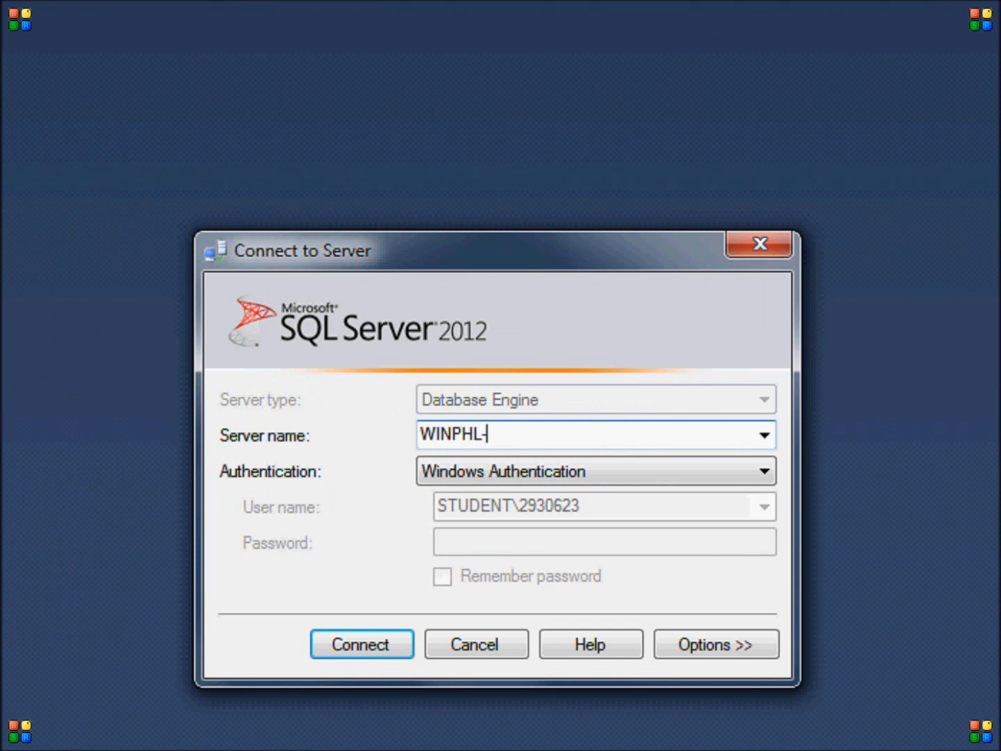
text(54FF3IA)
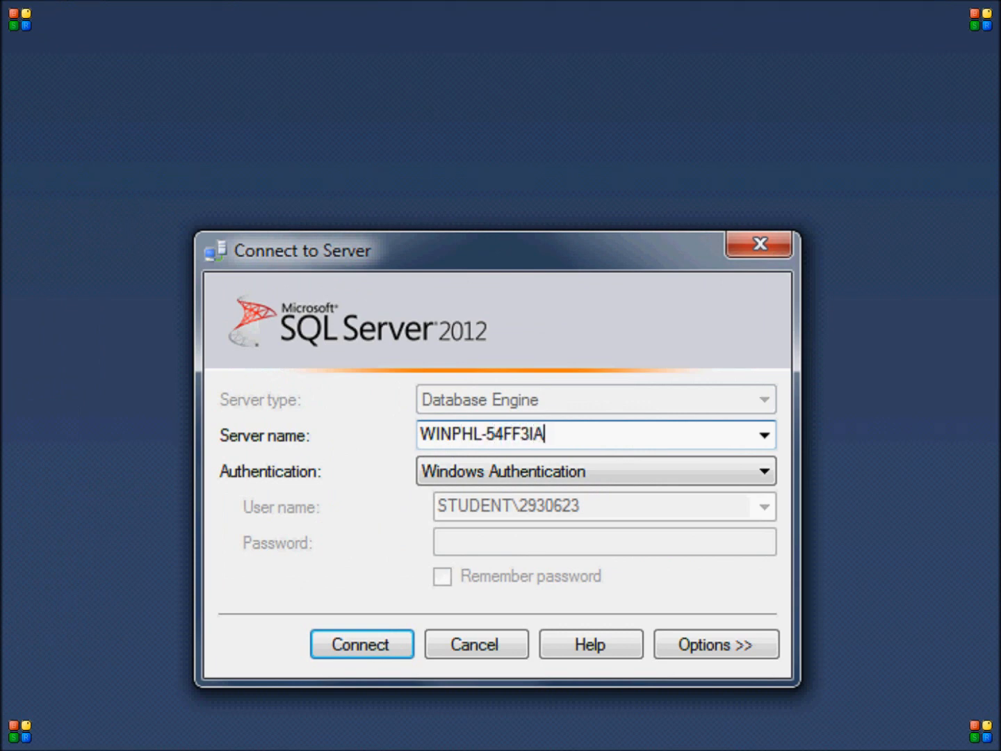
text(N\)
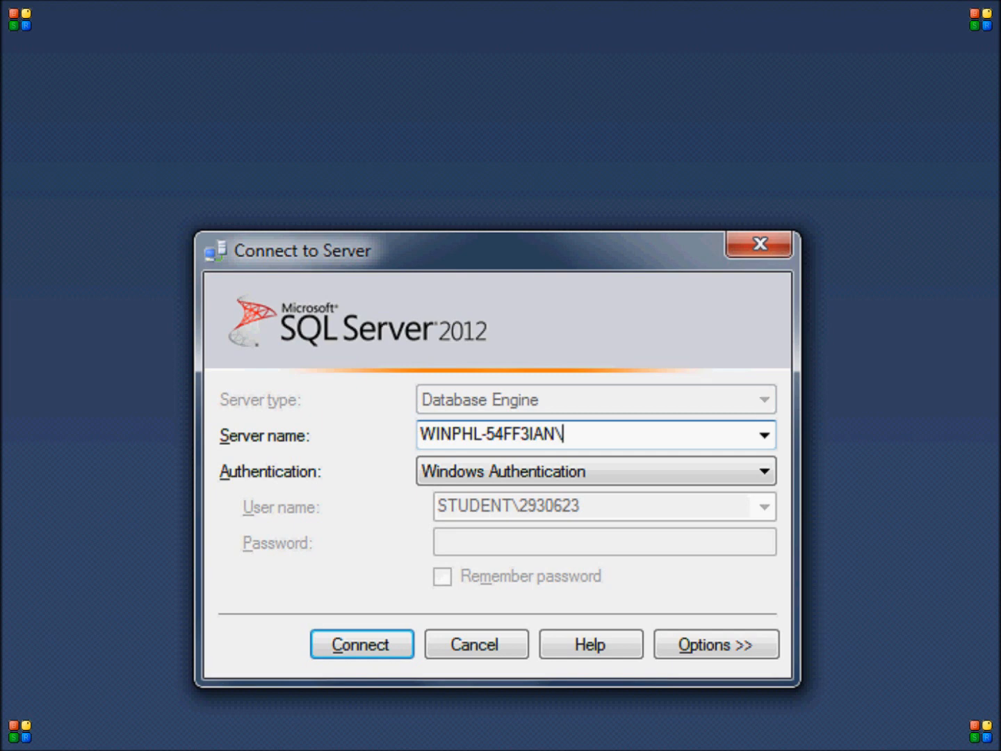
text(SQLEXPR)
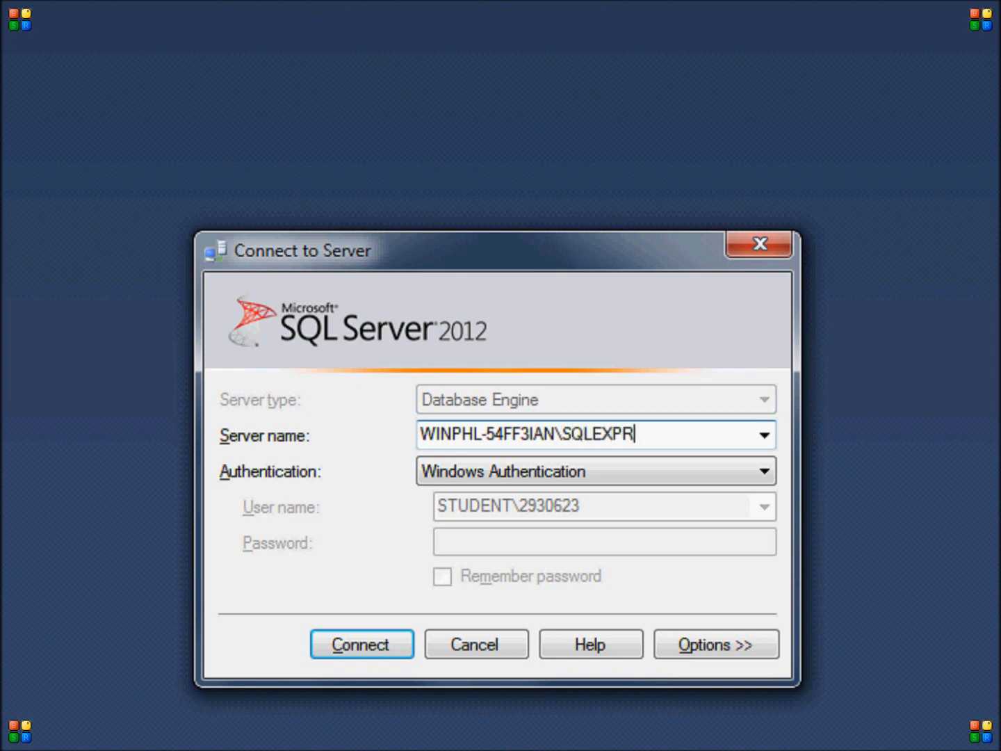
text(ESS)
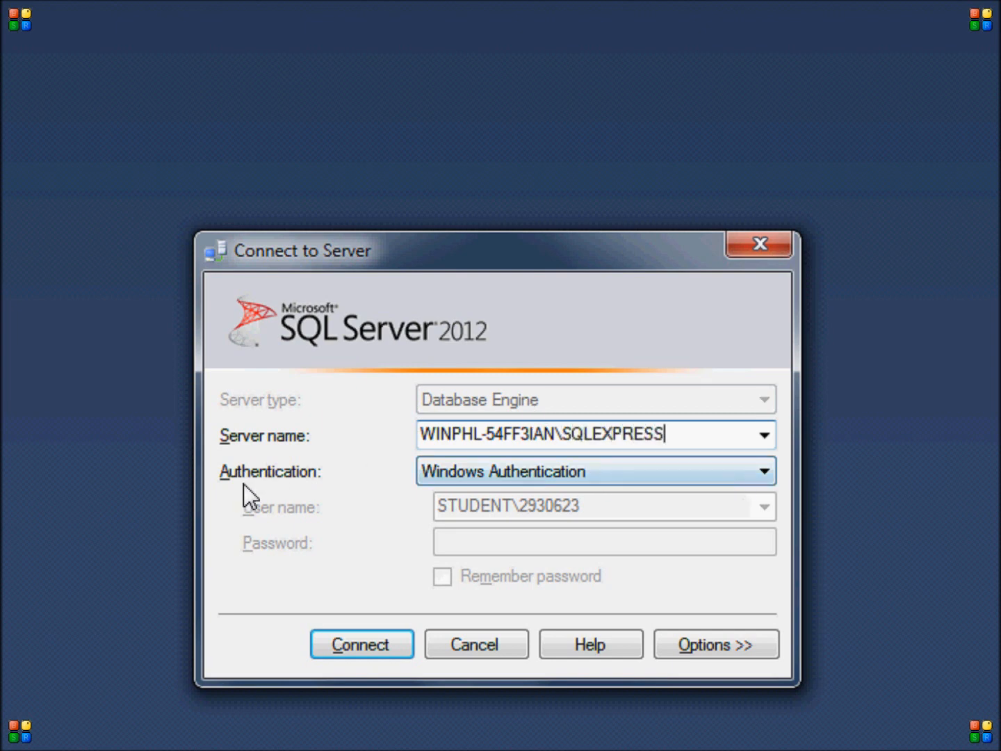
mouse_move(470, 484)
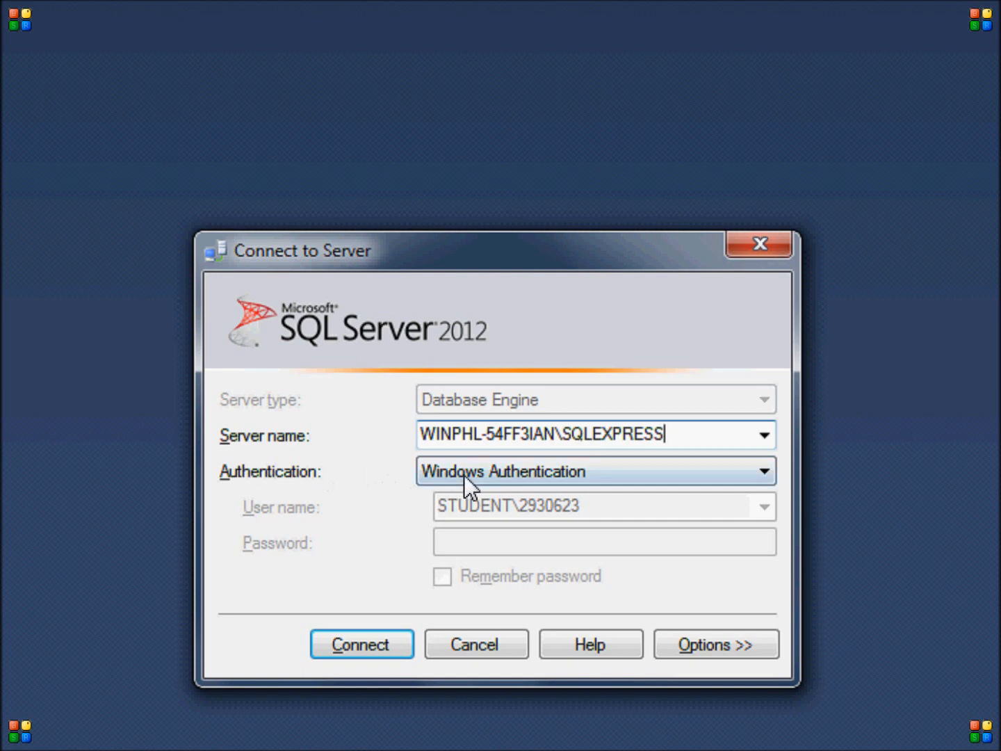
mouse_move(623, 516)
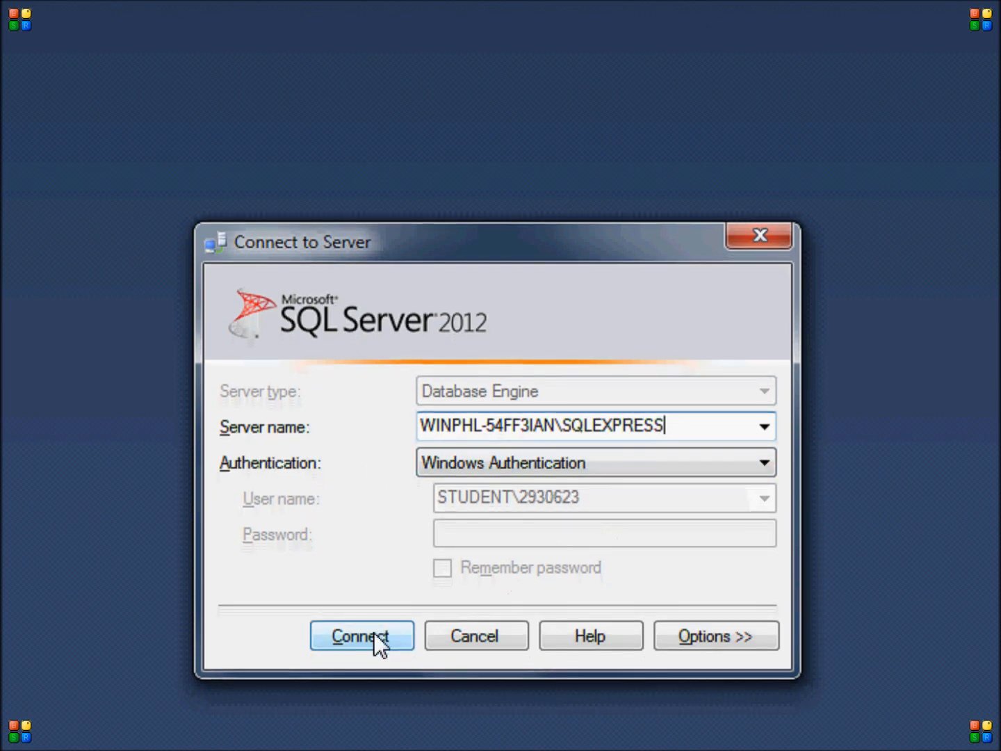
click(362, 635)
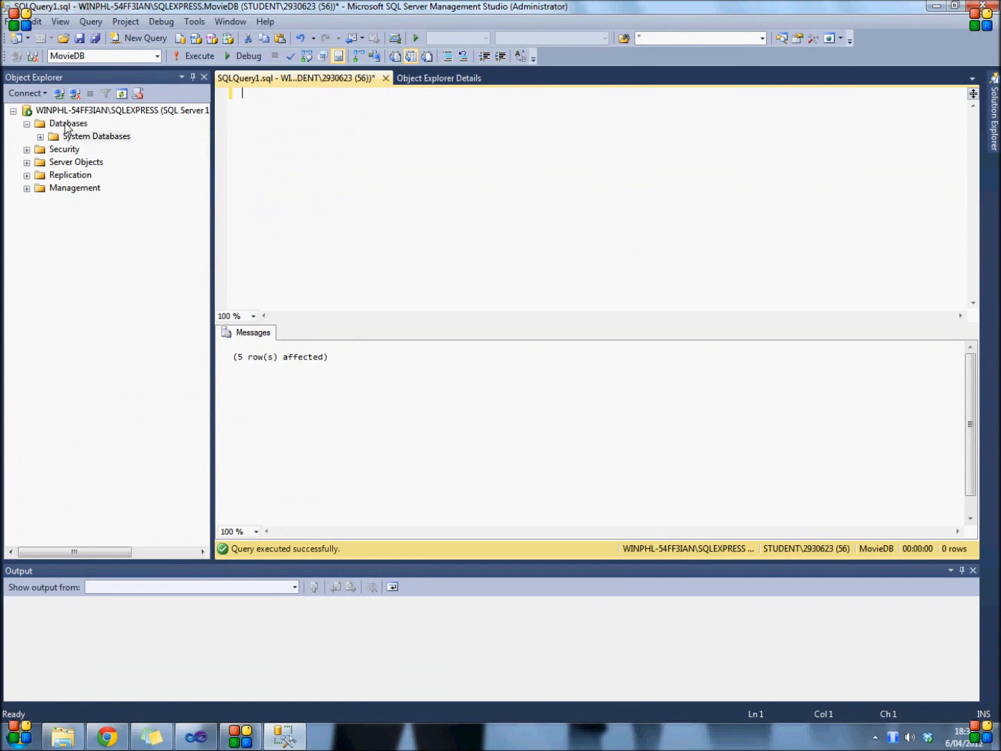
Step: Create a new database named MovieDB from the Databases node
right_click(66, 123)
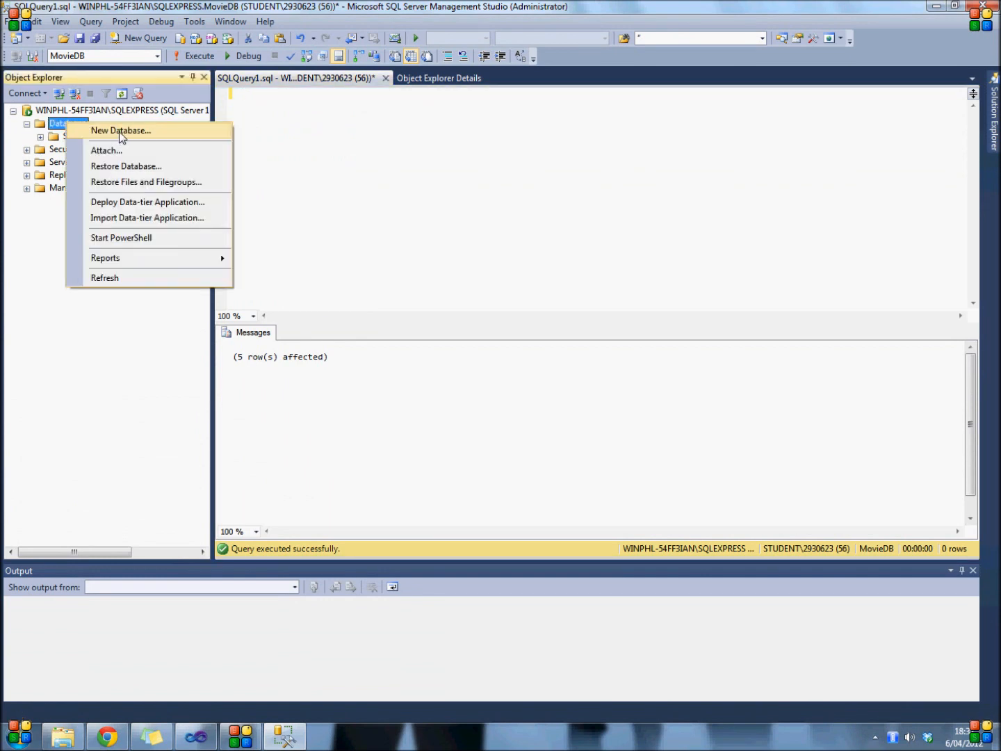
click(120, 131)
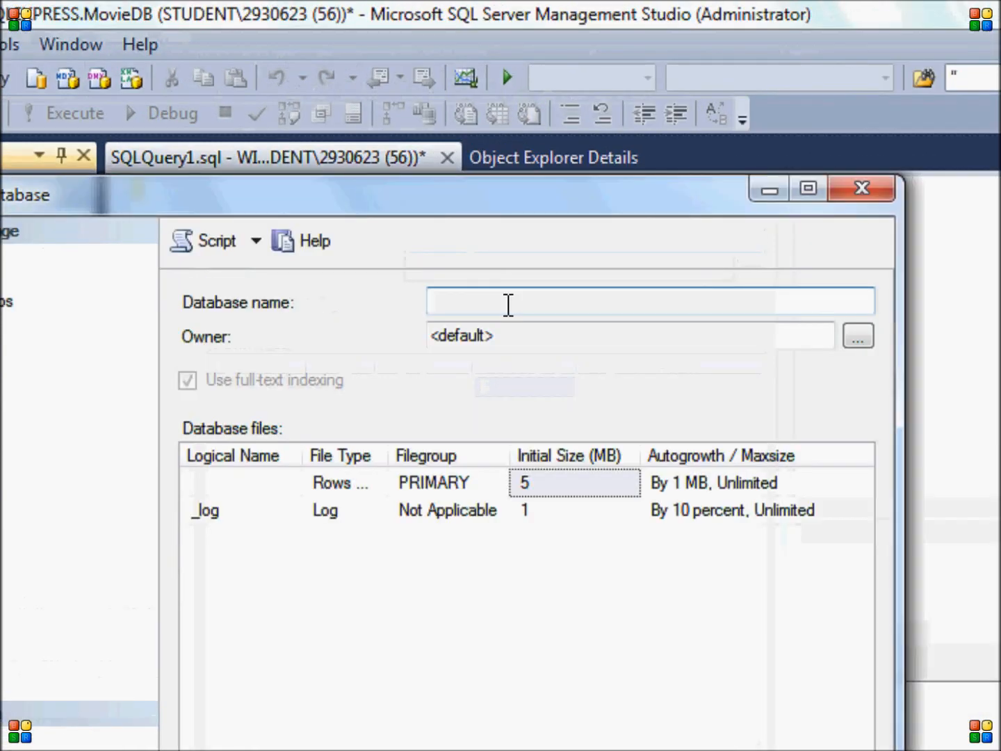
text(MovieD)
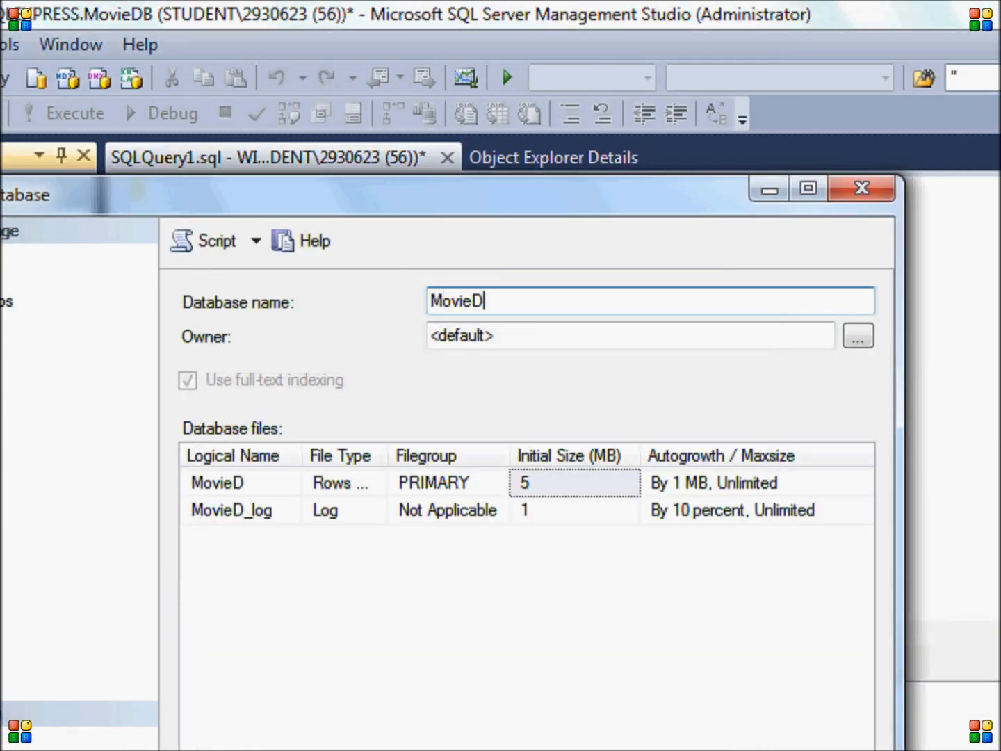
text(B)
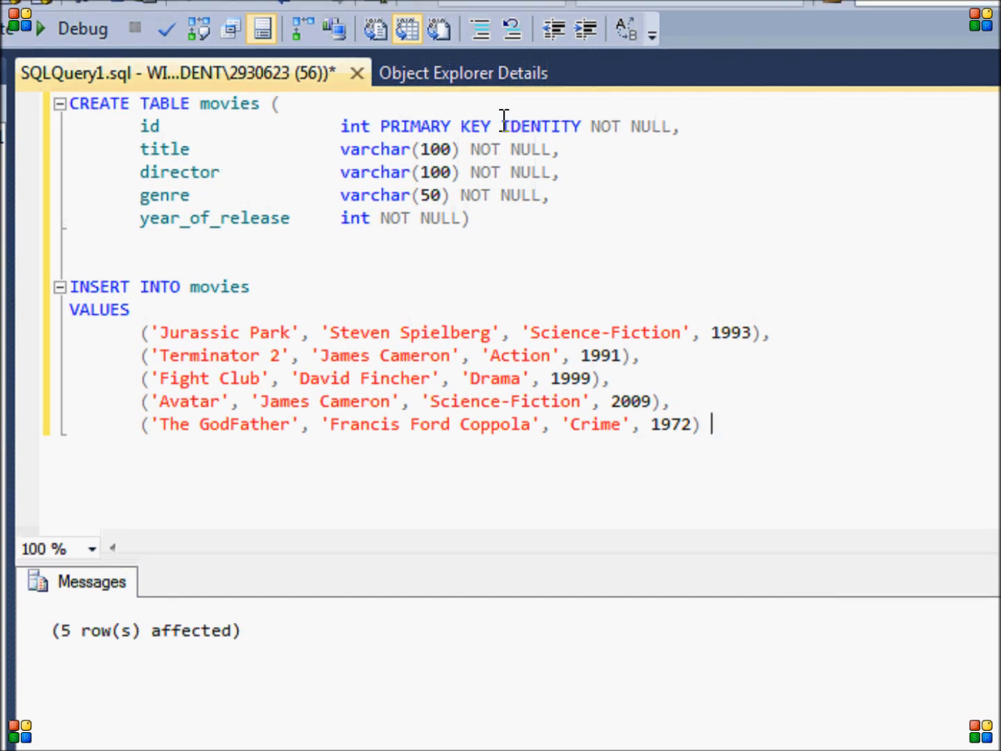
Step: Execute the CREATE TABLE movies statement, then the INSERT adding five movies
double_click(539, 125)
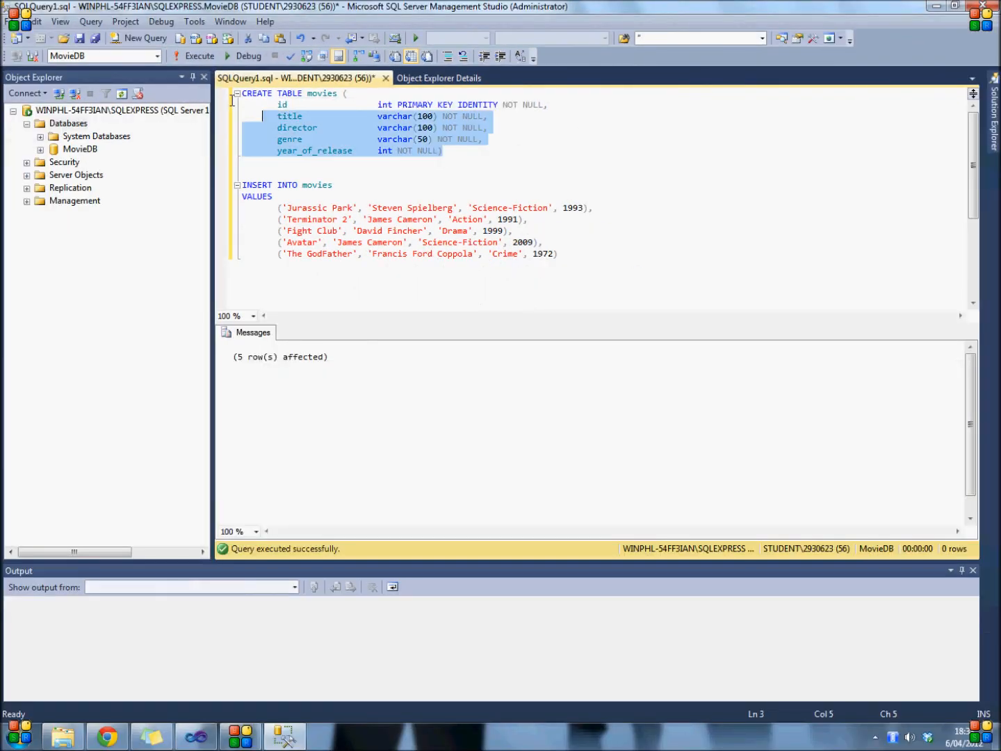
click(197, 56)
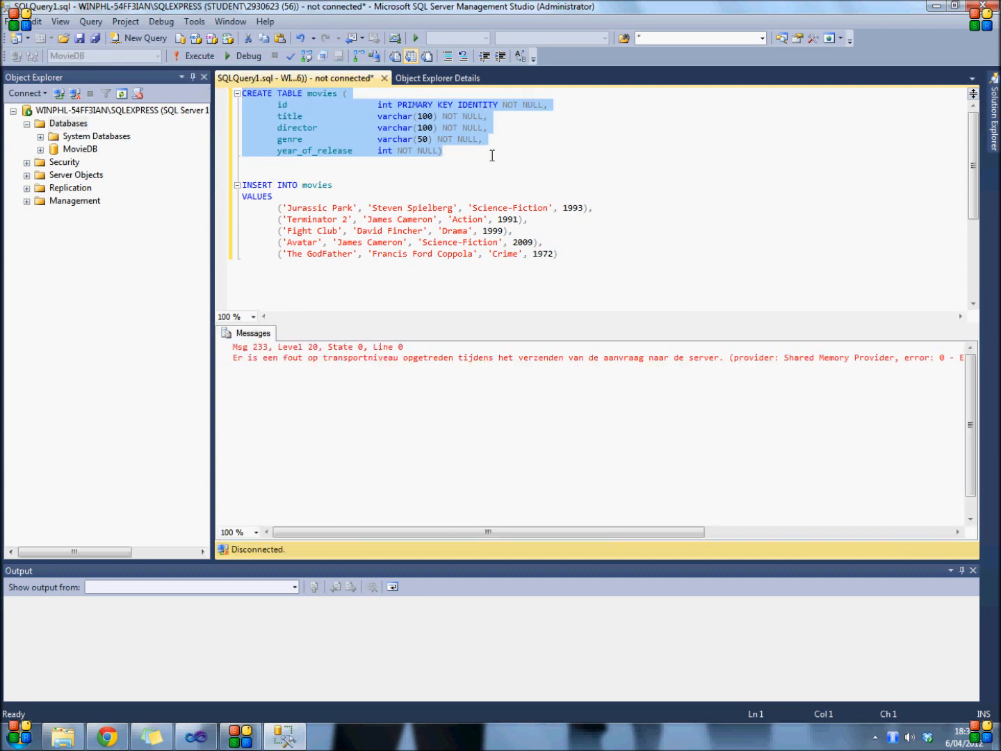
click(199, 56)
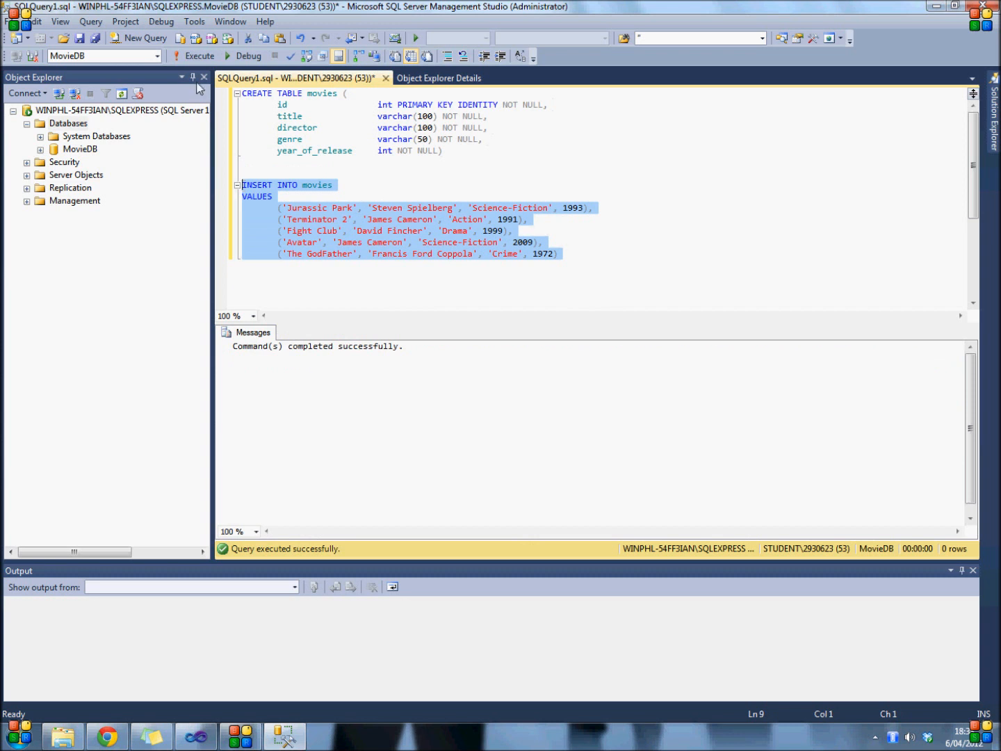
click(198, 56)
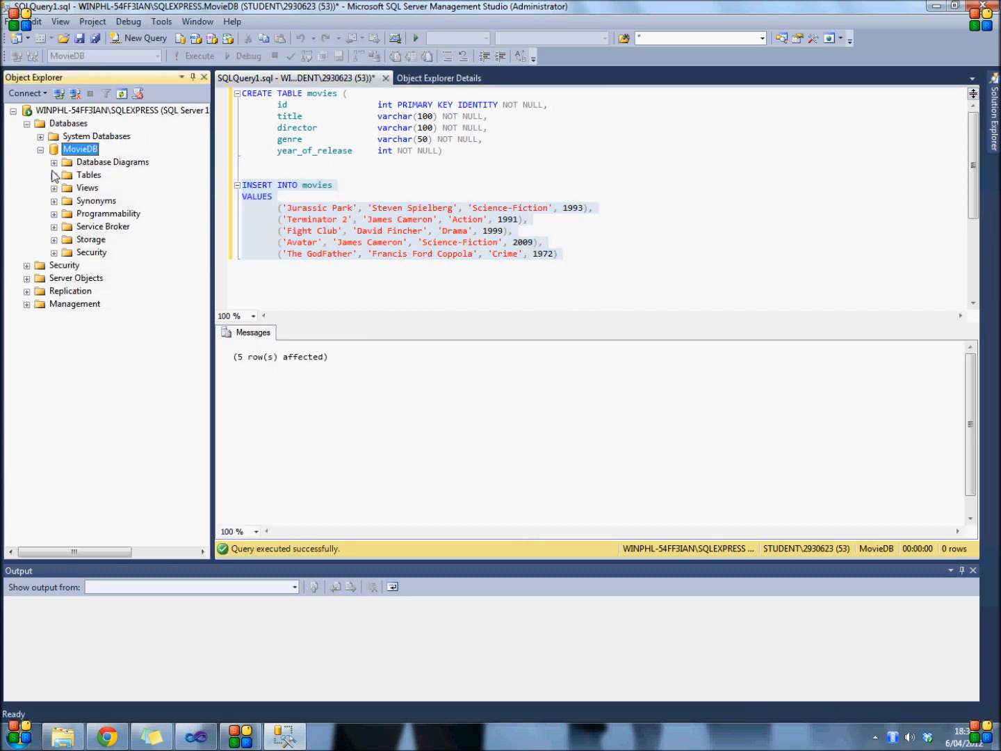
Step: Select the top rows of dbo.movies to show the five stored films
right_click(114, 214)
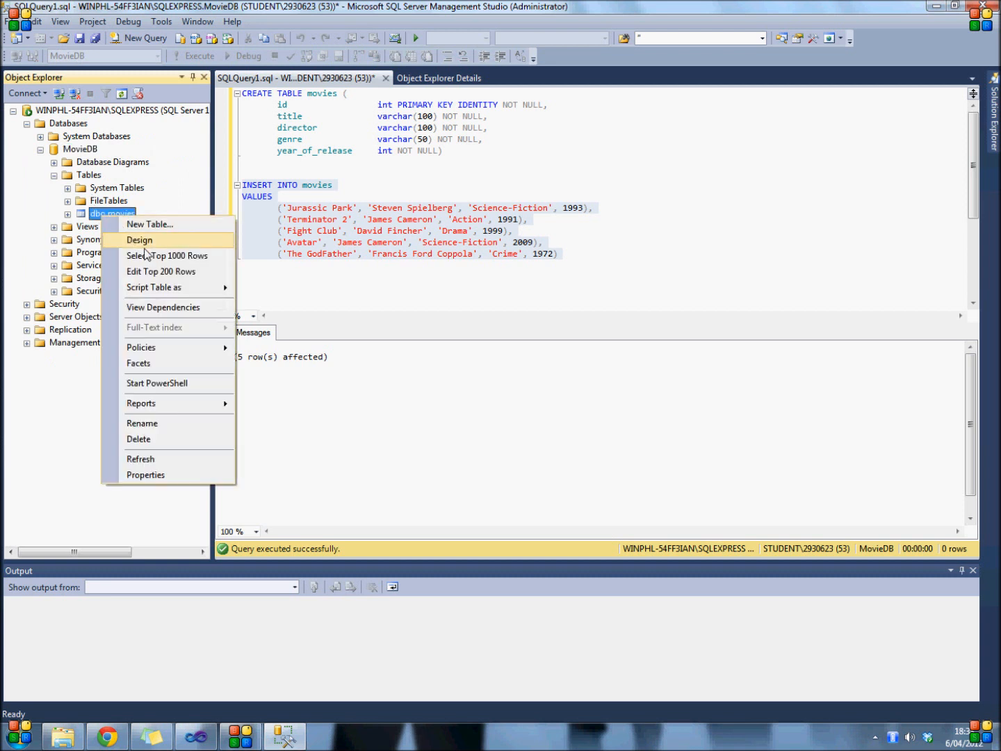
click(170, 256)
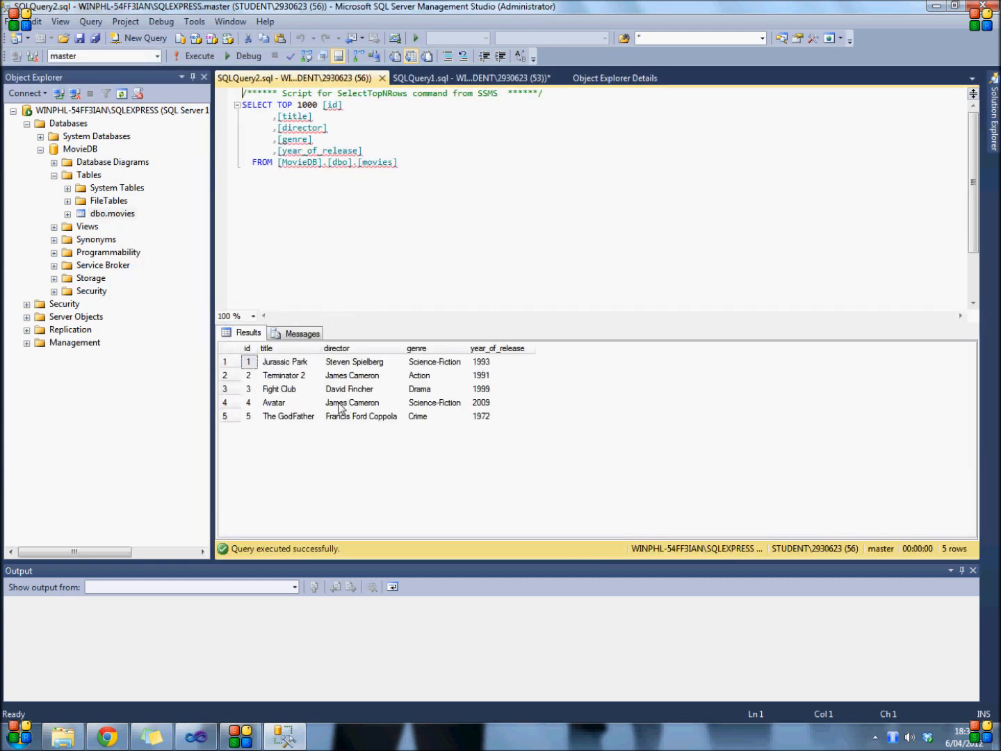
mouse_move(207, 726)
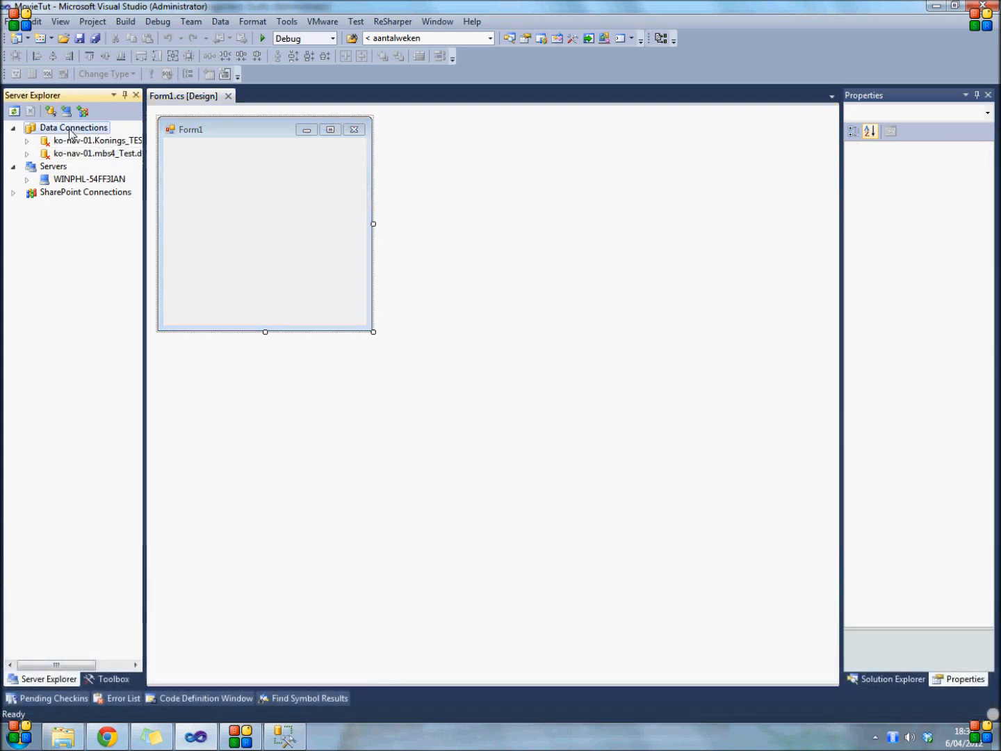
Step: Add a data connection in Server Explorer with Microsoft SQL Server as its data source
right_click(72, 128)
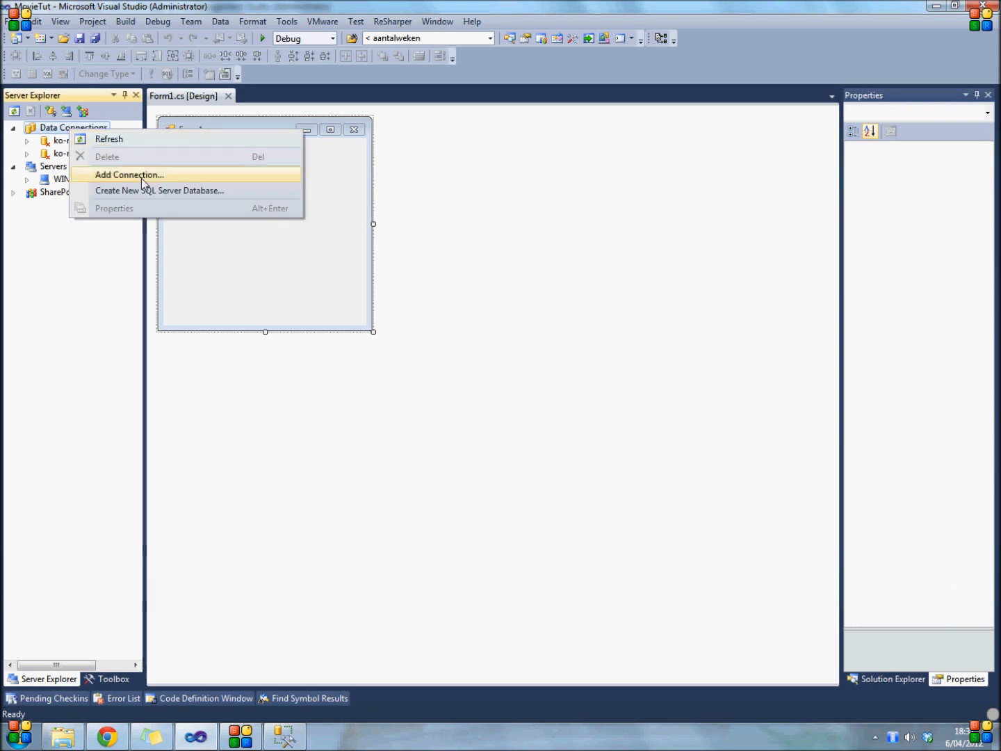
click(129, 176)
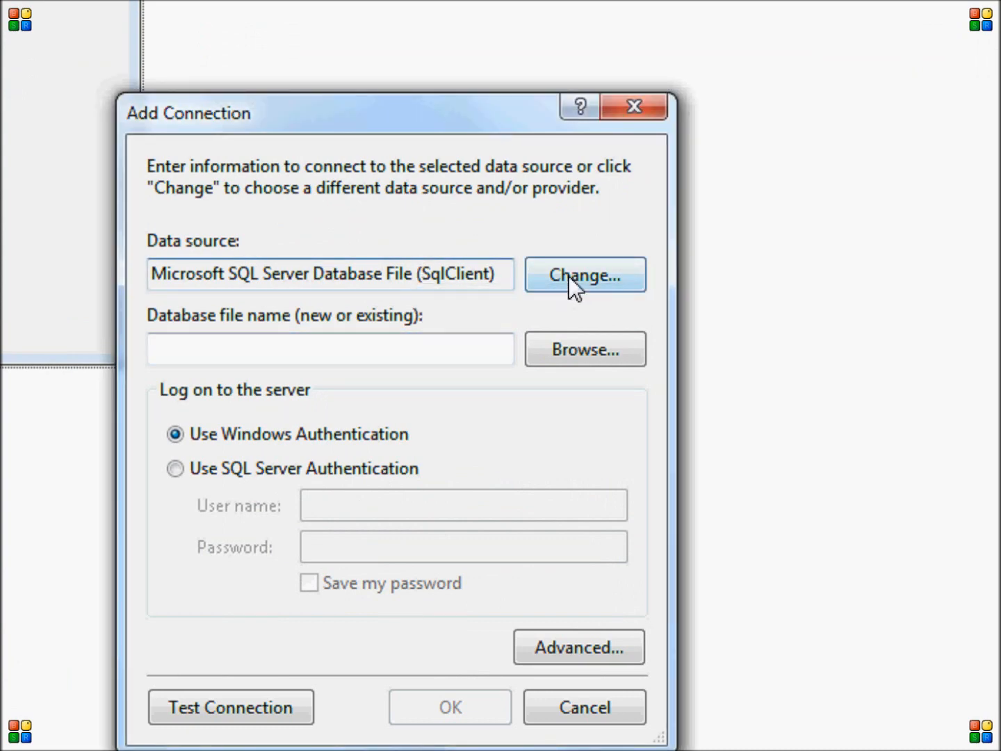
click(584, 273)
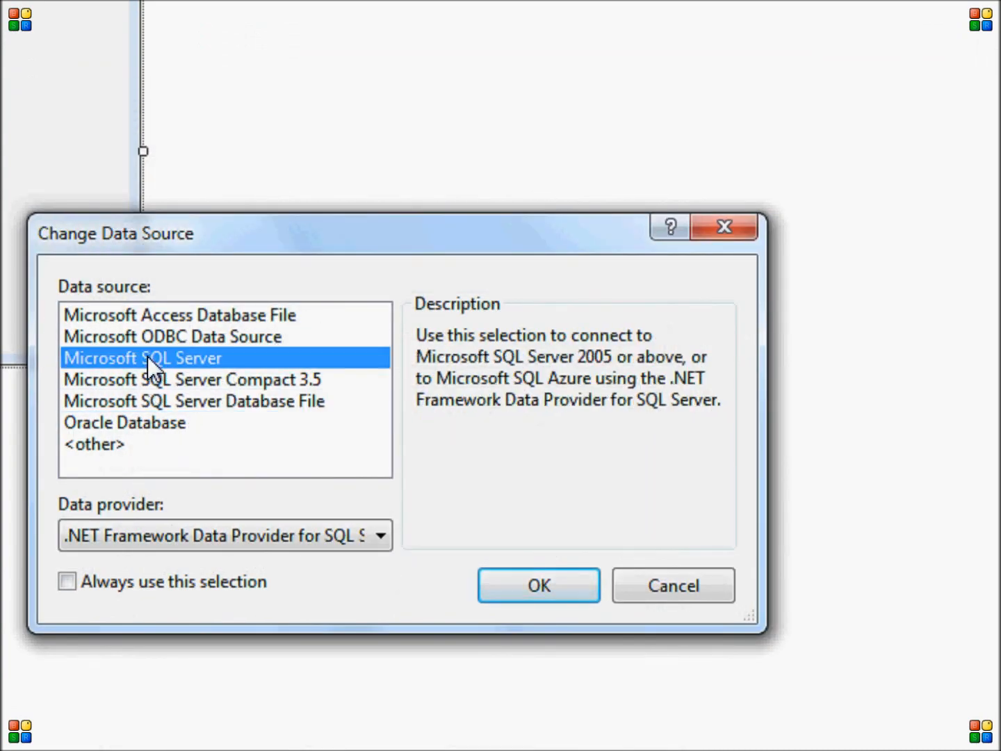
click(538, 584)
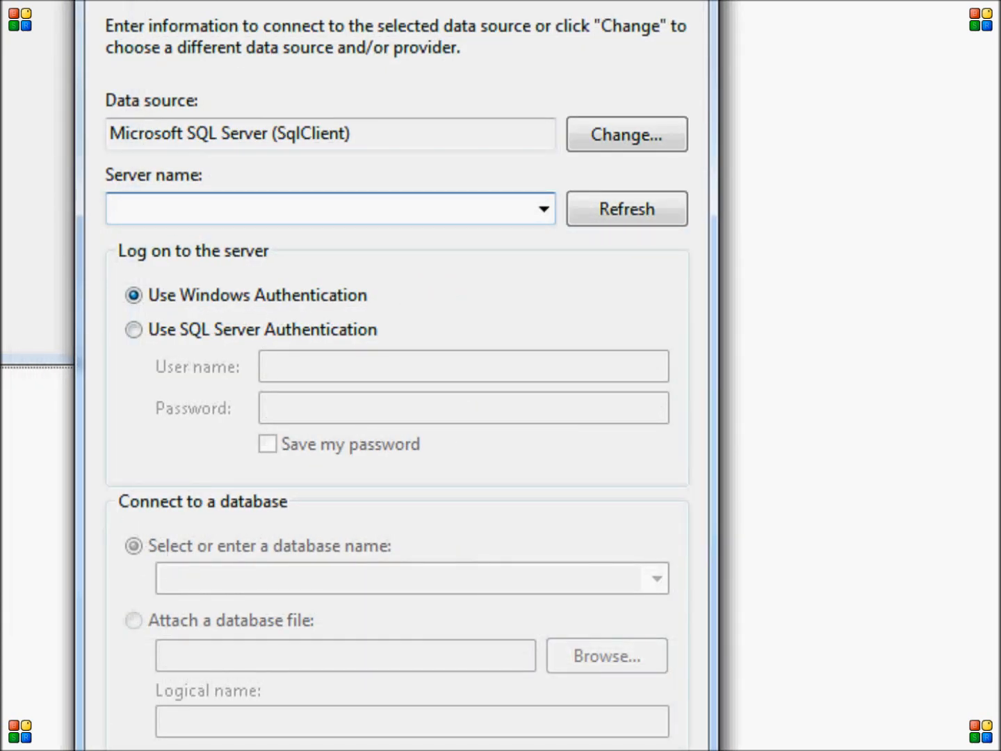
Step: Enter WINPHL-54FF3IAN\SQLEXPRESS as server name and list its databases
text(WINPHL)
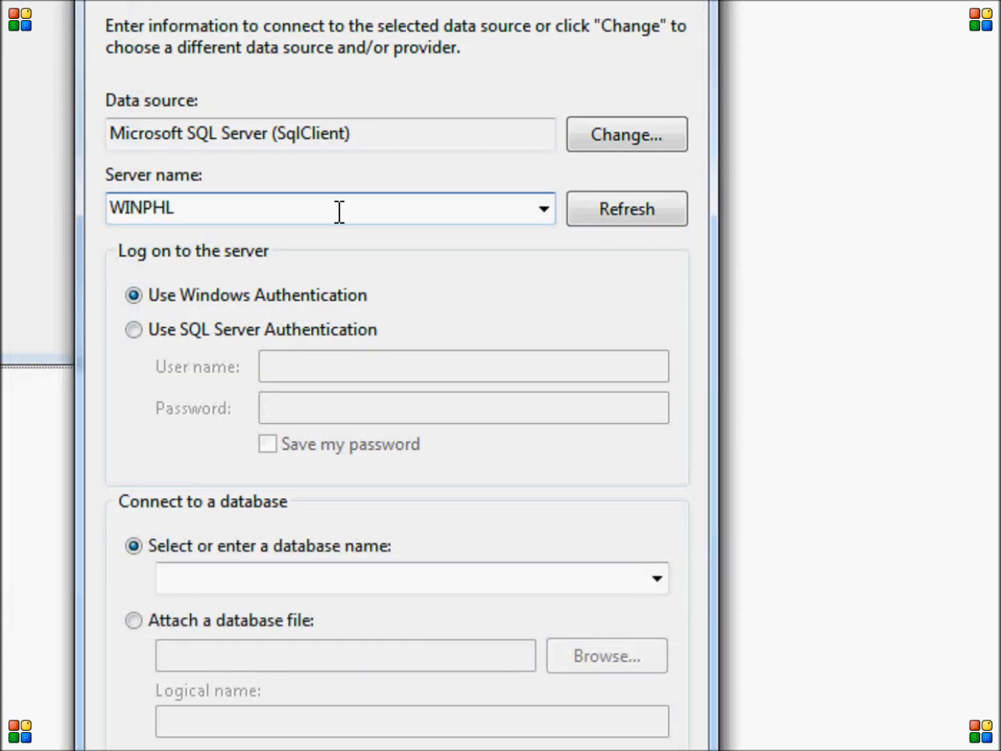
text(-54FF3)
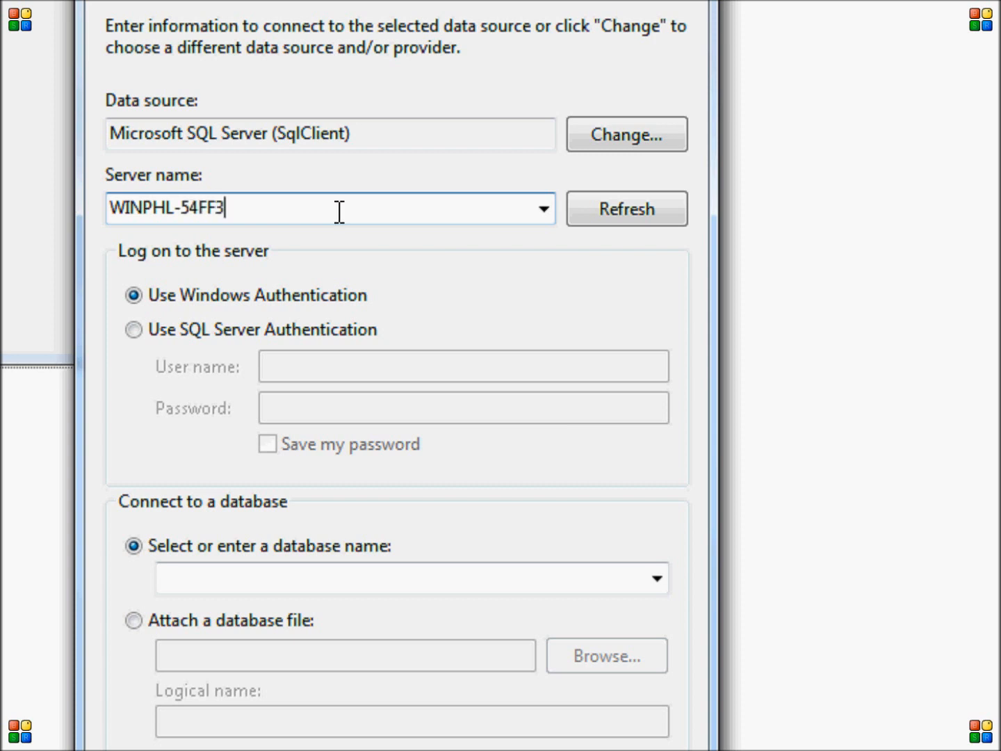
text(IAN\SQL)
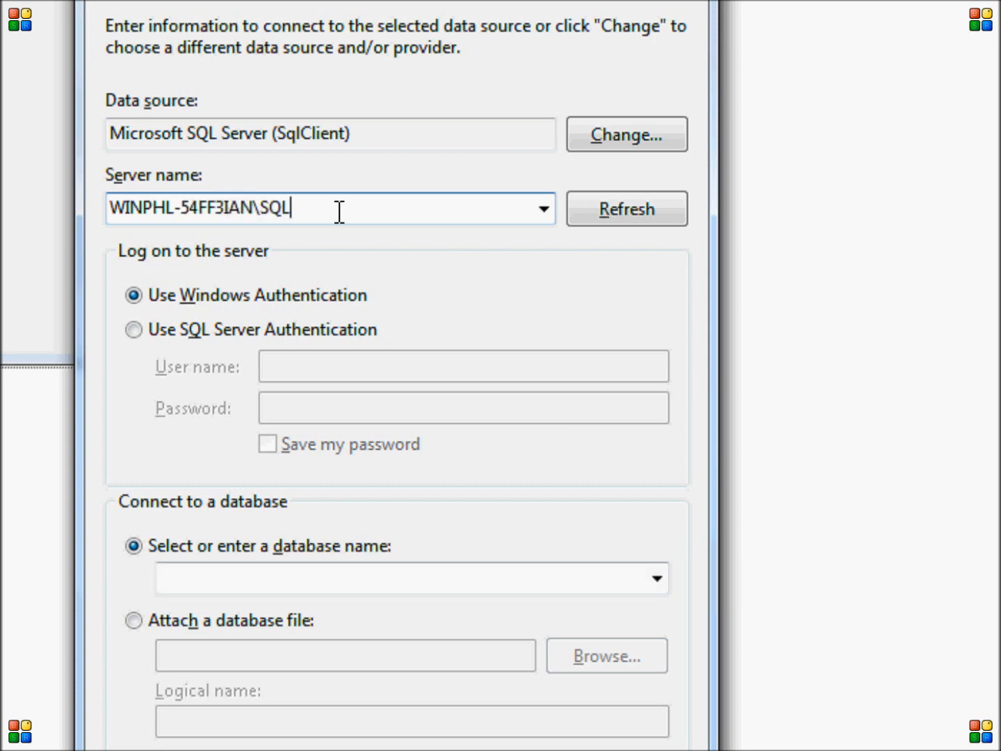
text(EXPRESS)
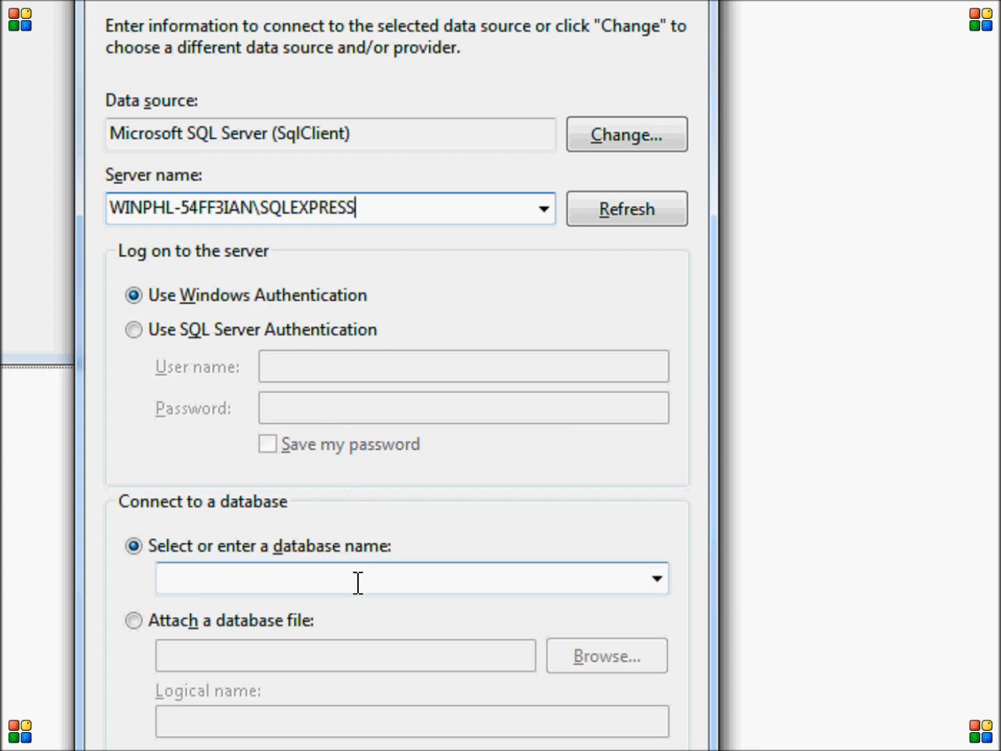
click(656, 579)
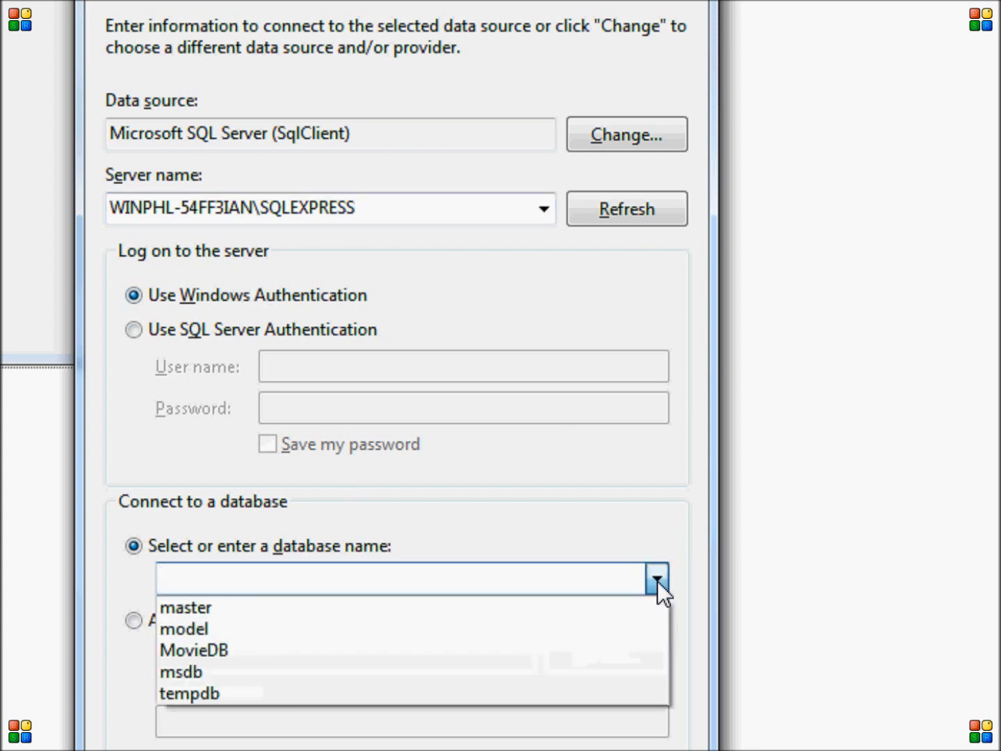
click(195, 651)
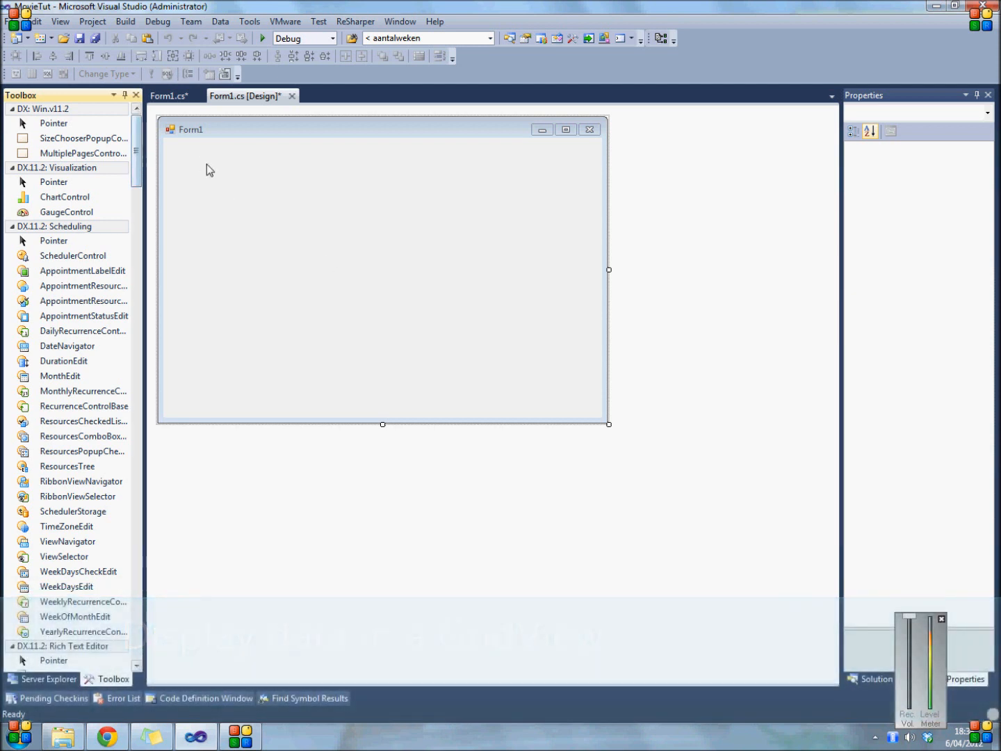
click(382, 272)
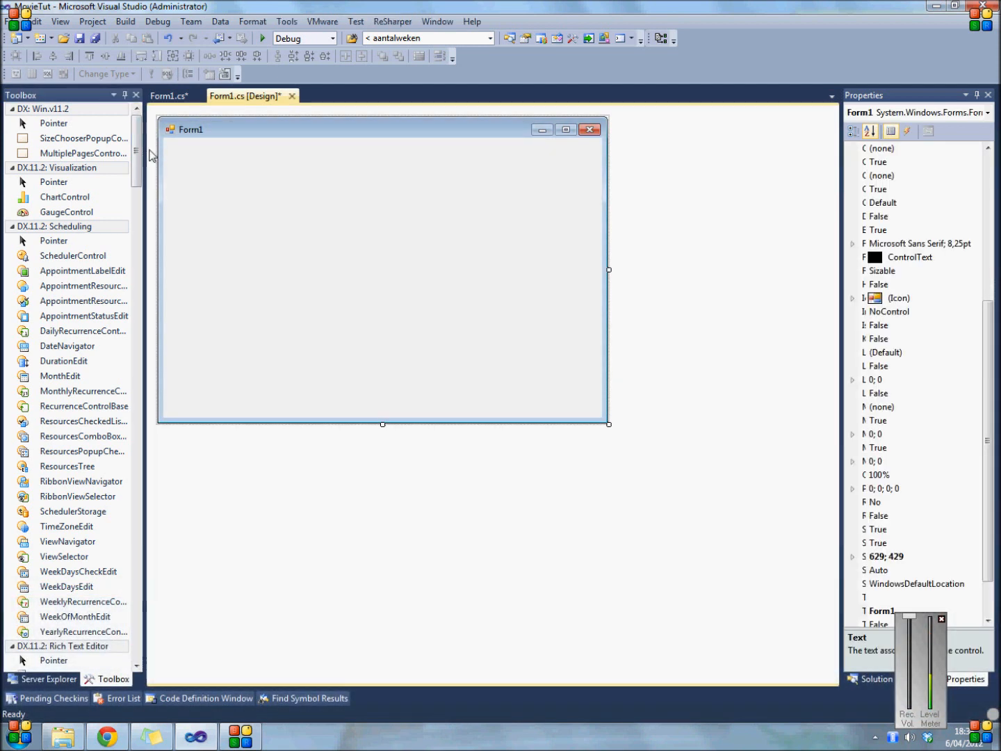
mouse_move(214, 170)
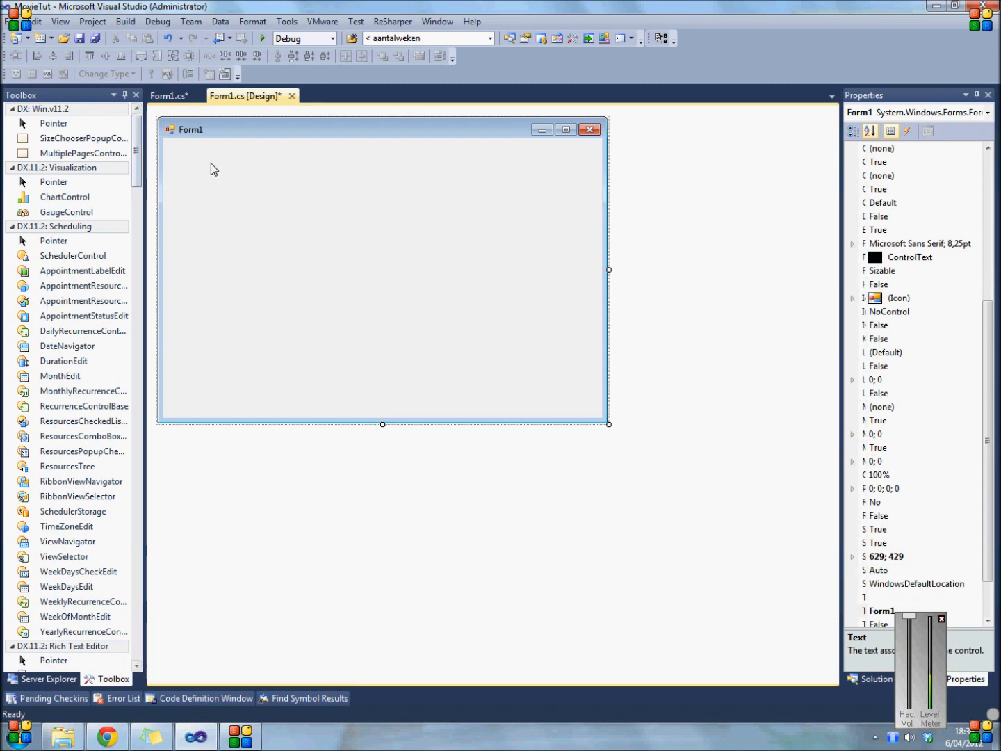
scroll(down, 3)
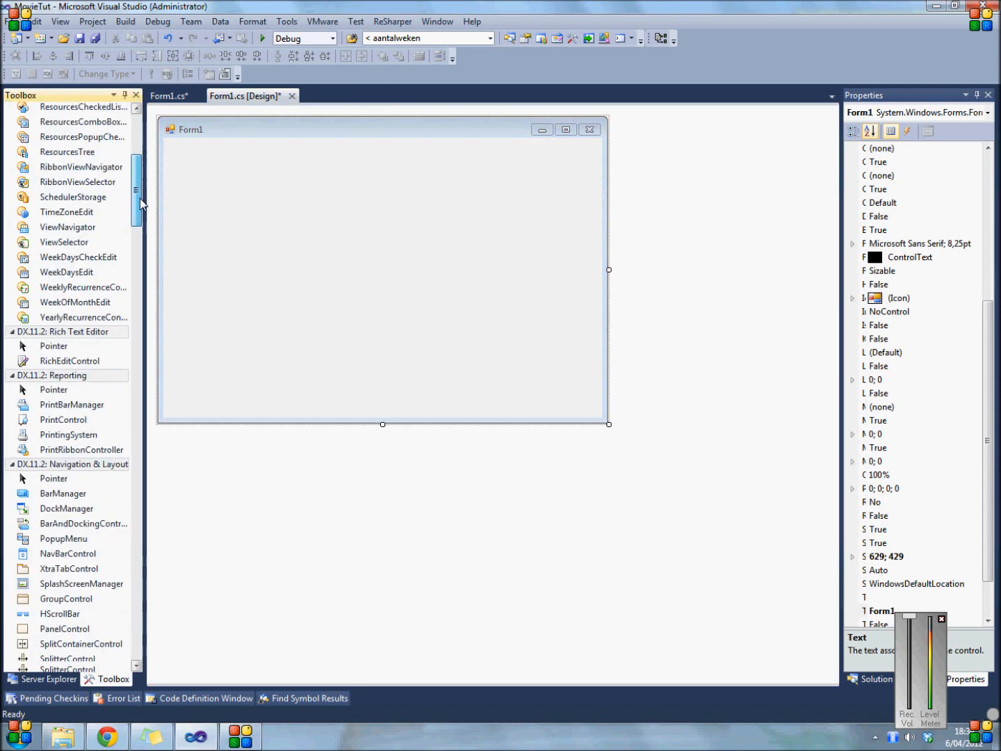
scroll(down, 3)
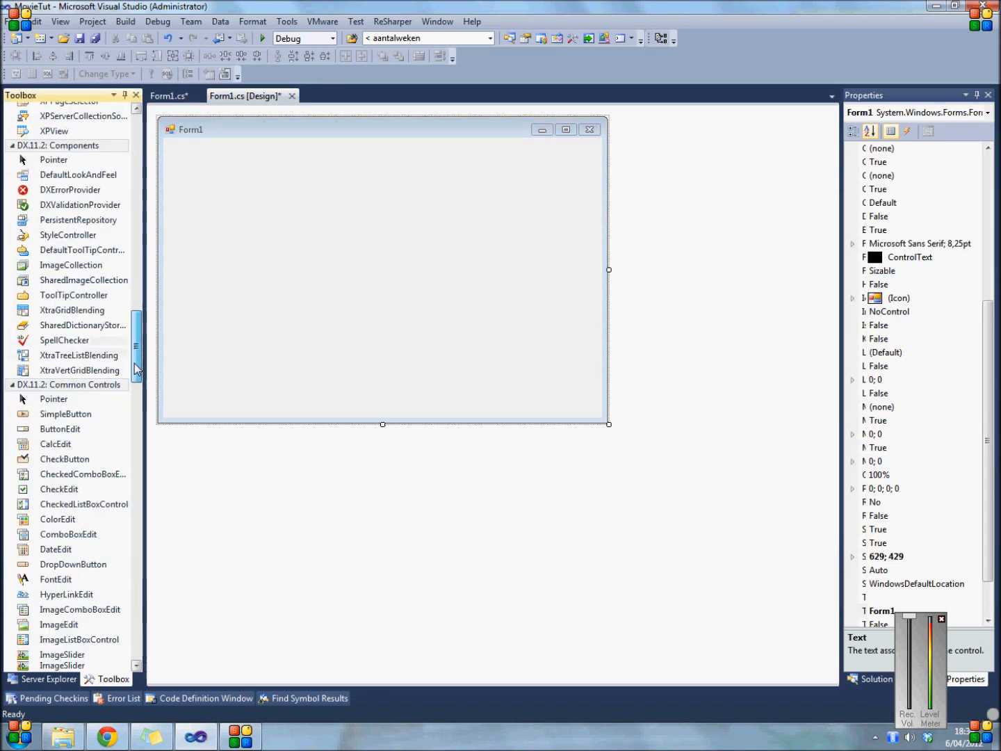
scroll(down, 3)
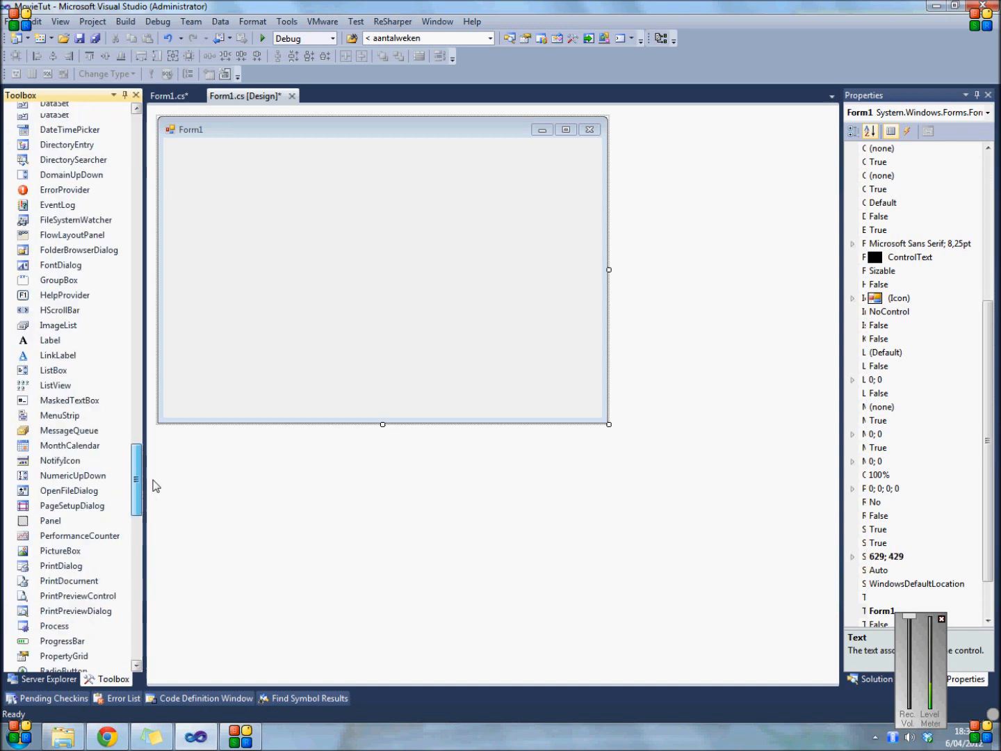
scroll(up, 3)
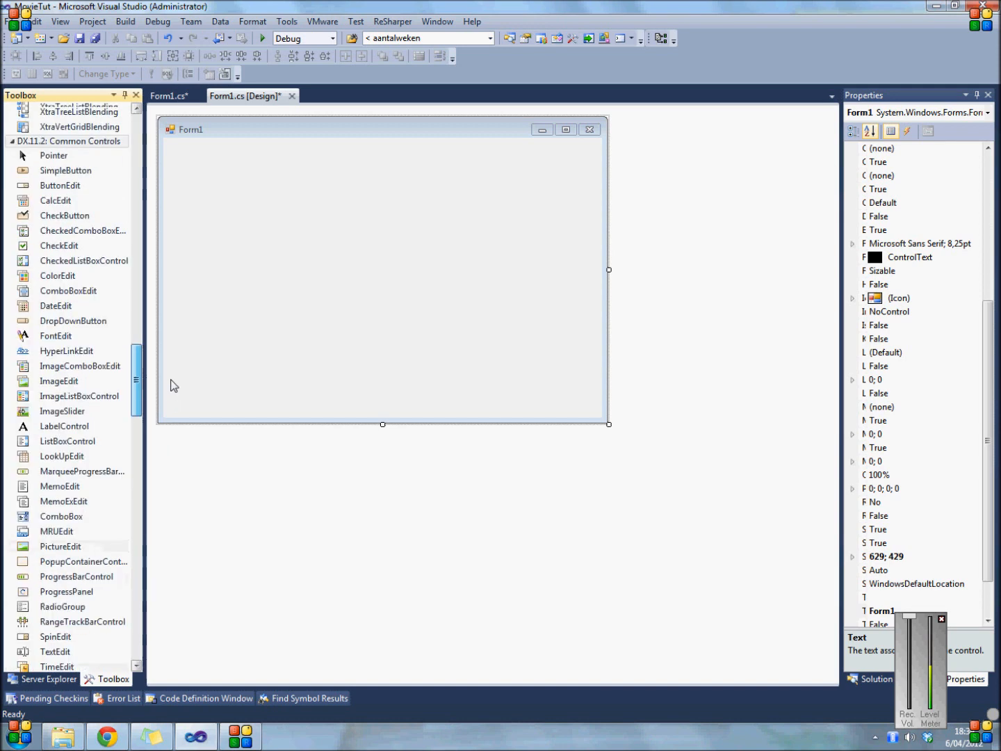
scroll(down, 3)
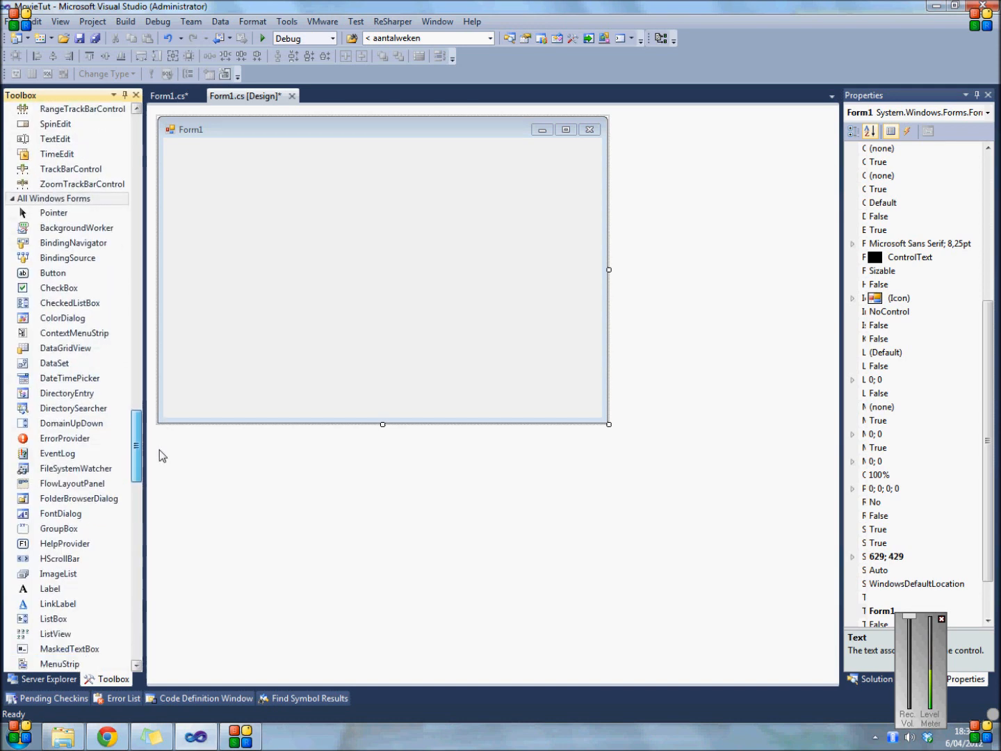
scroll(down, 3)
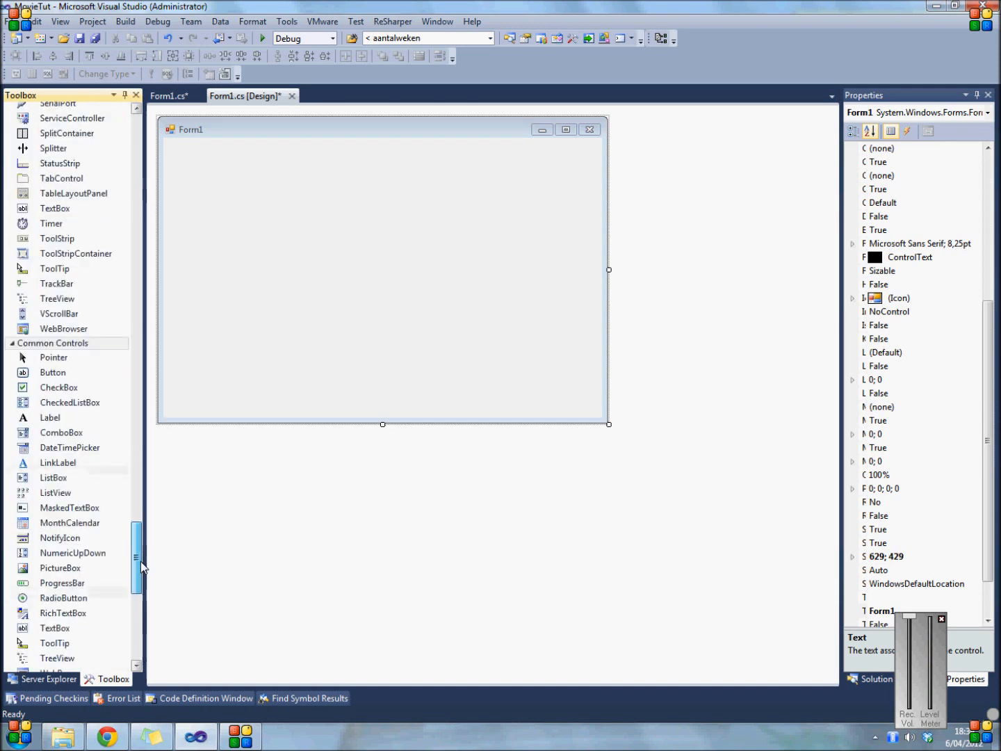
scroll(down, 3)
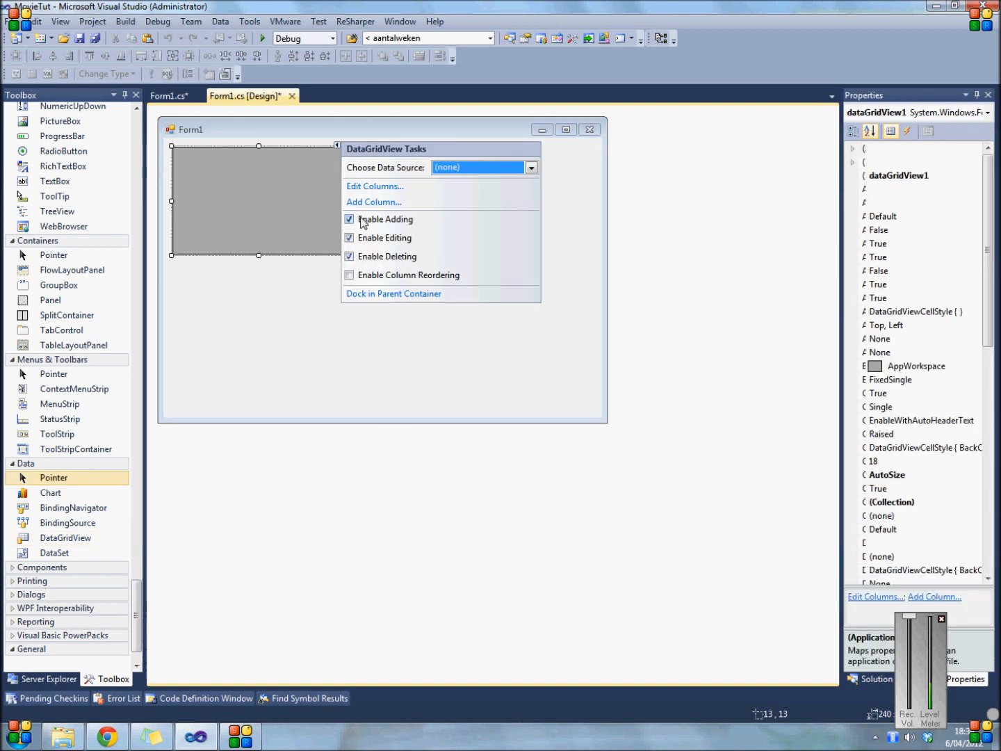
Step: Disable adding, editing and deleting on the DataGridView and show its data source list
click(350, 220)
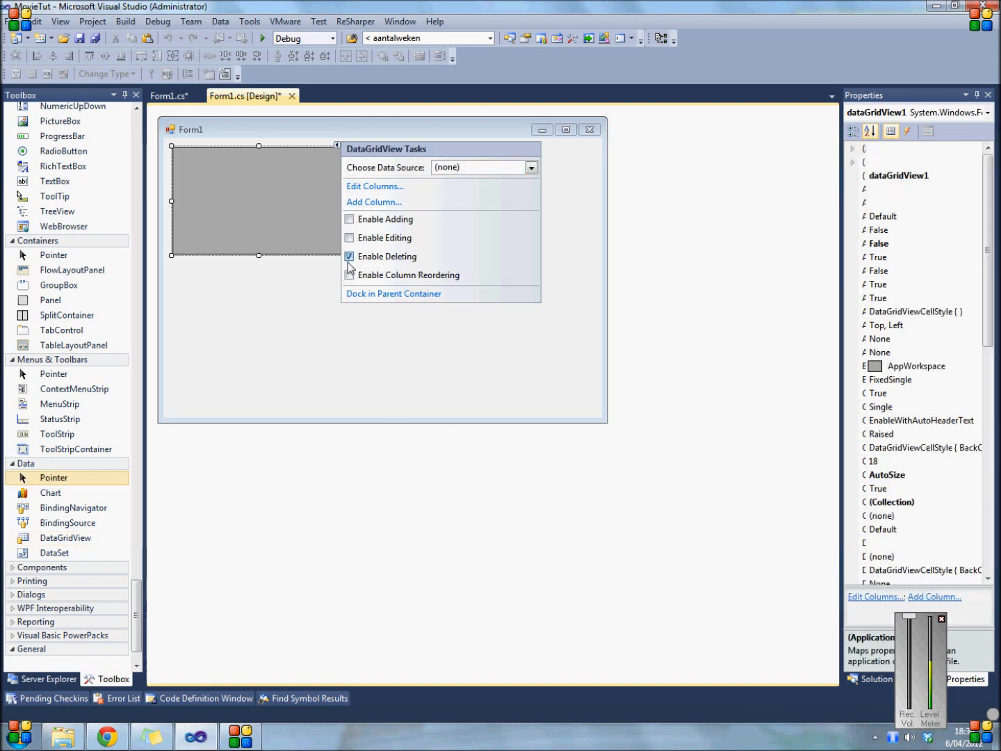
click(351, 256)
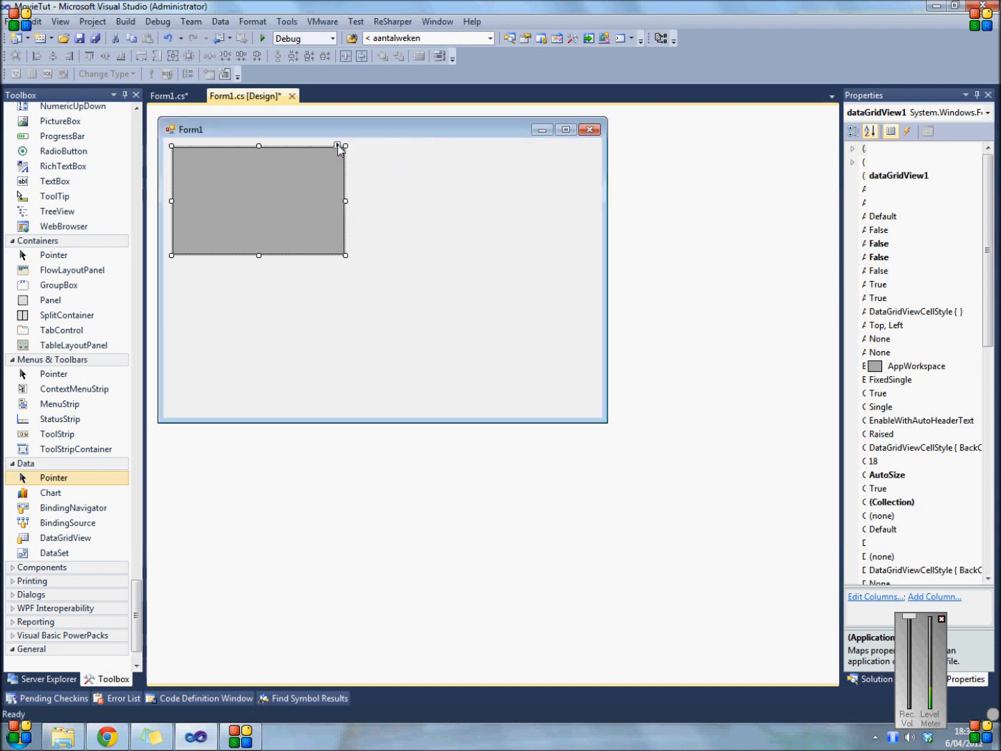
click(339, 147)
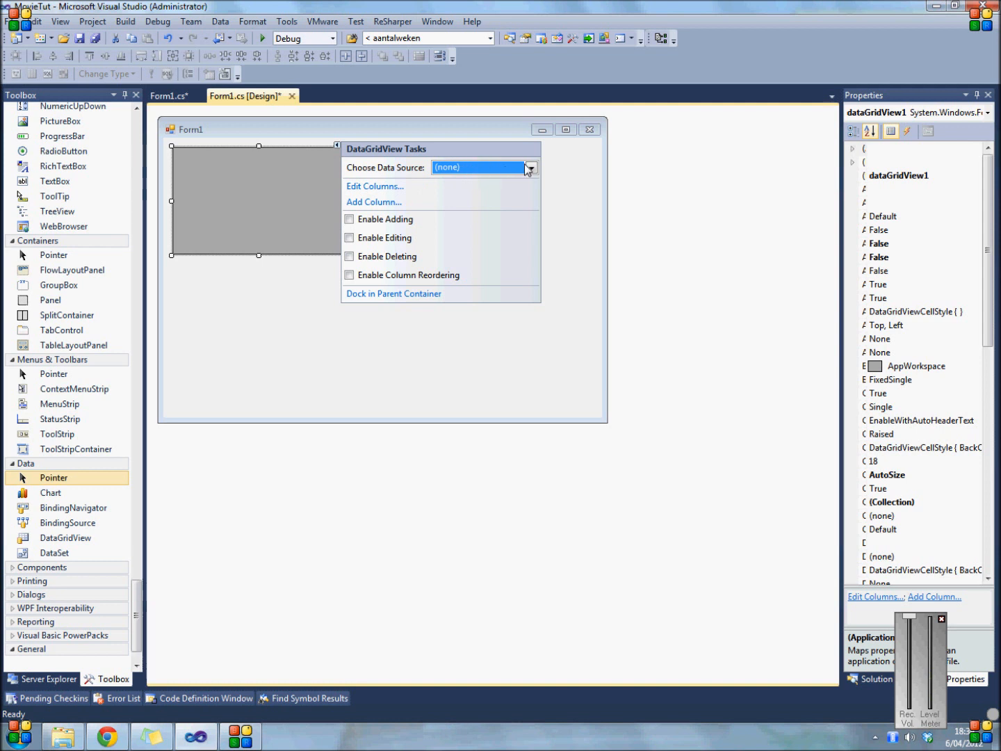
click(532, 167)
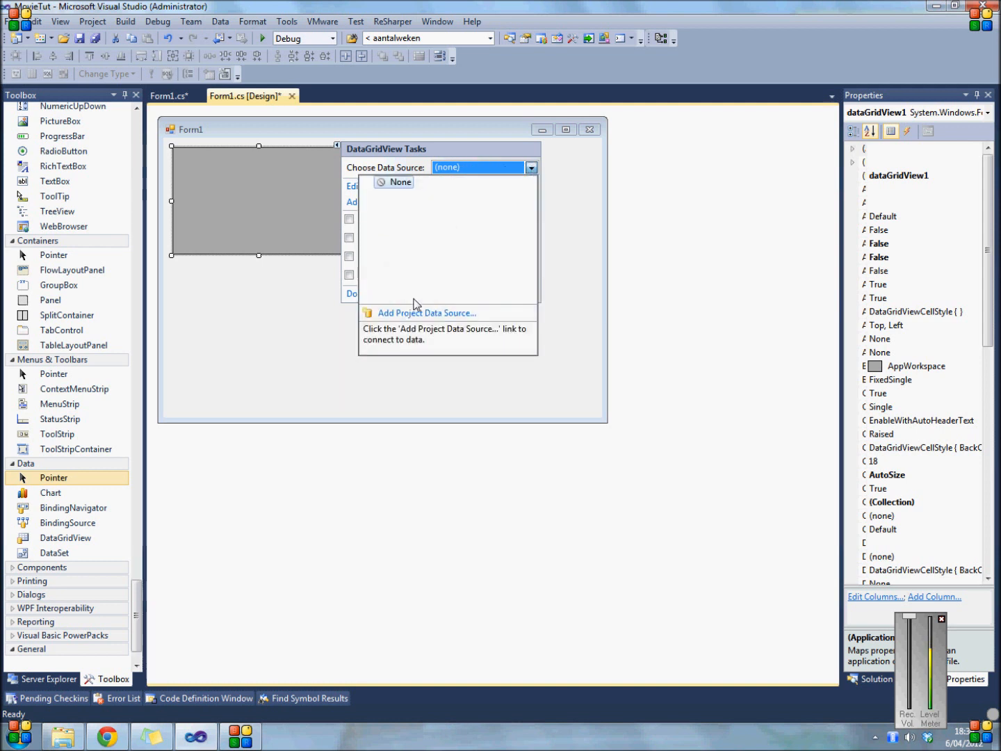
mouse_move(417, 313)
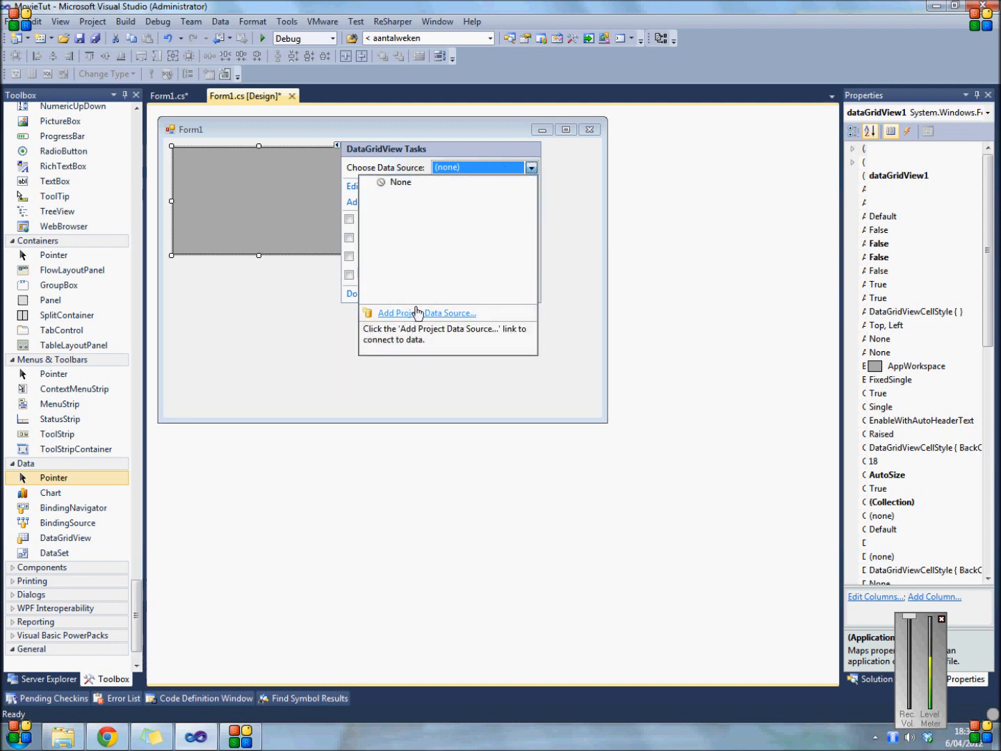
Step: Start a new Database/Dataset project data source on the sqlexpress MovieDB connection
click(423, 313)
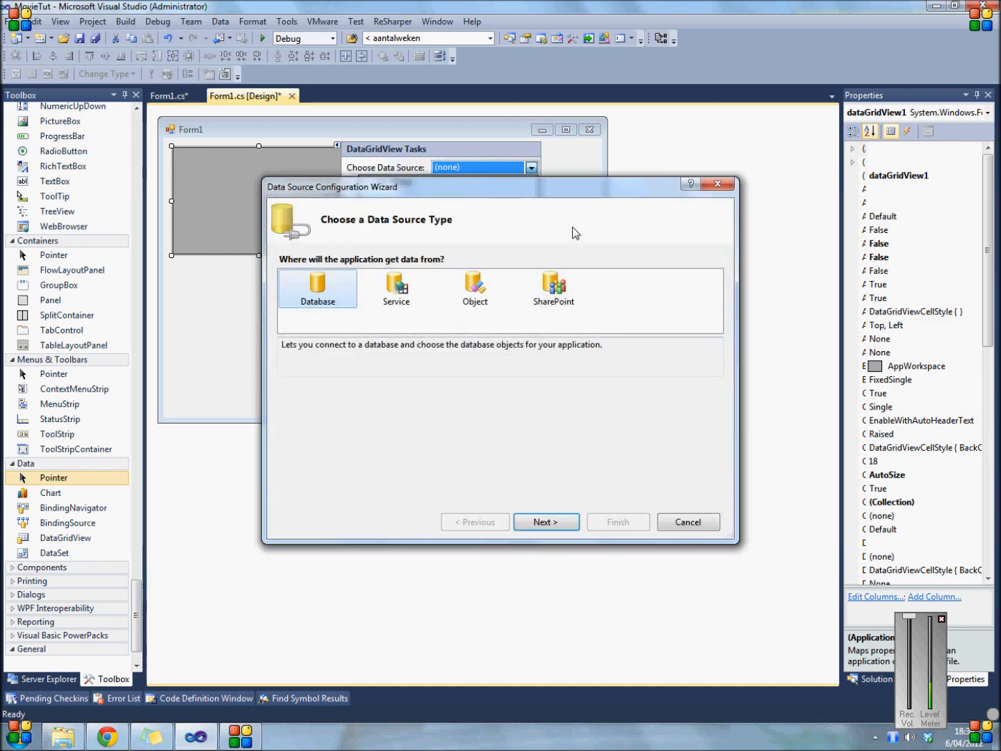
click(547, 521)
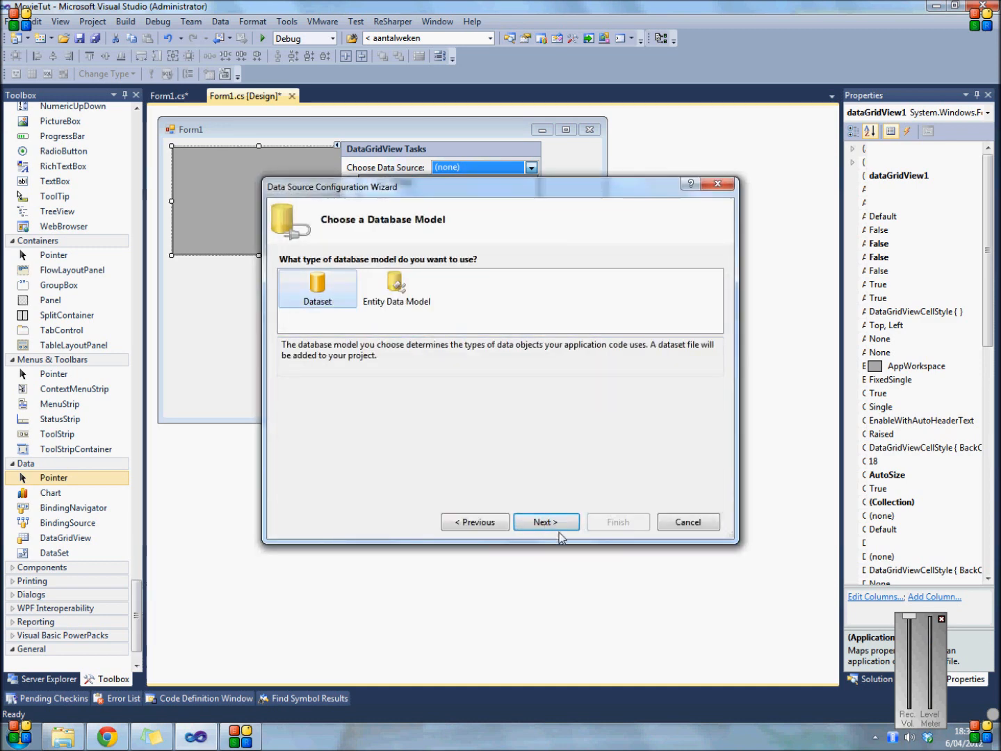
click(545, 522)
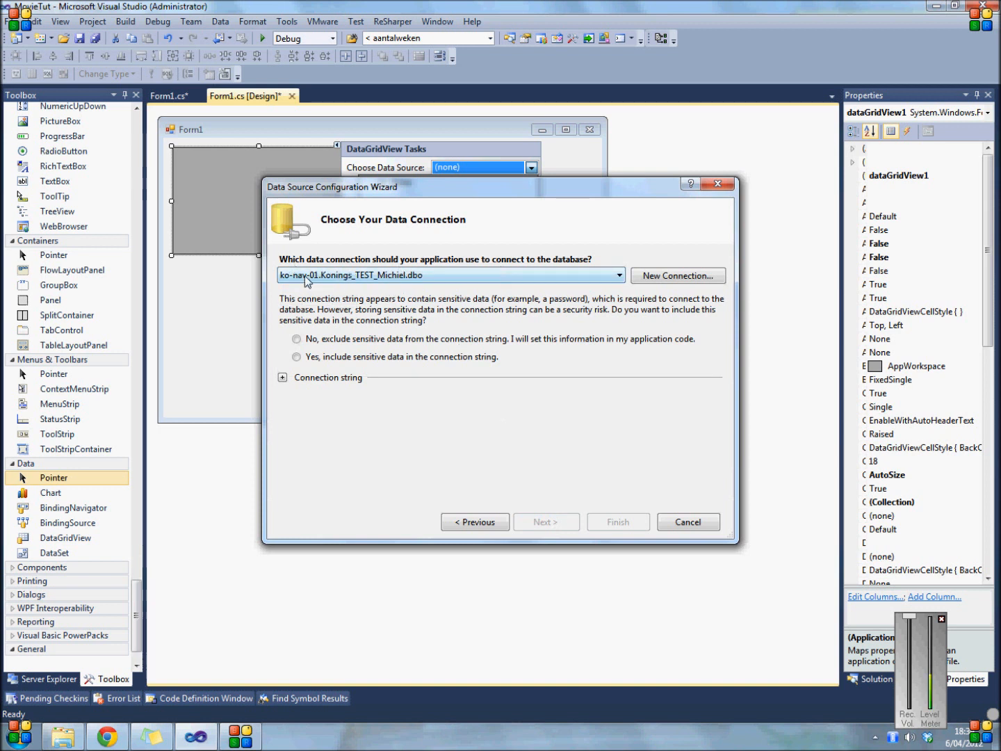
mouse_move(581, 312)
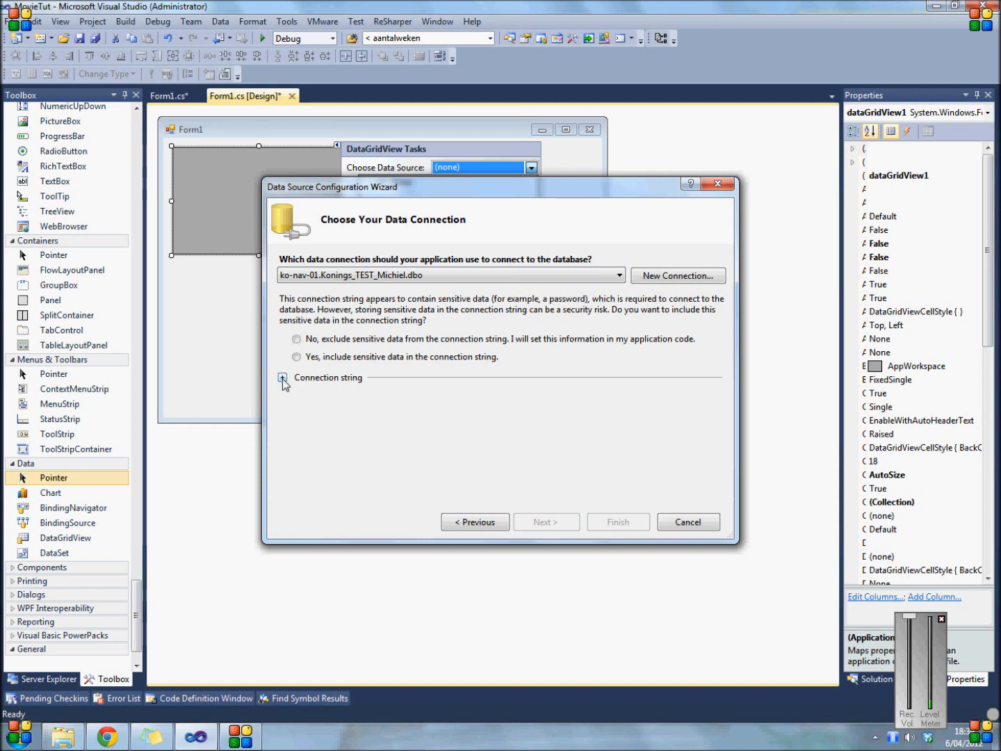
click(284, 378)
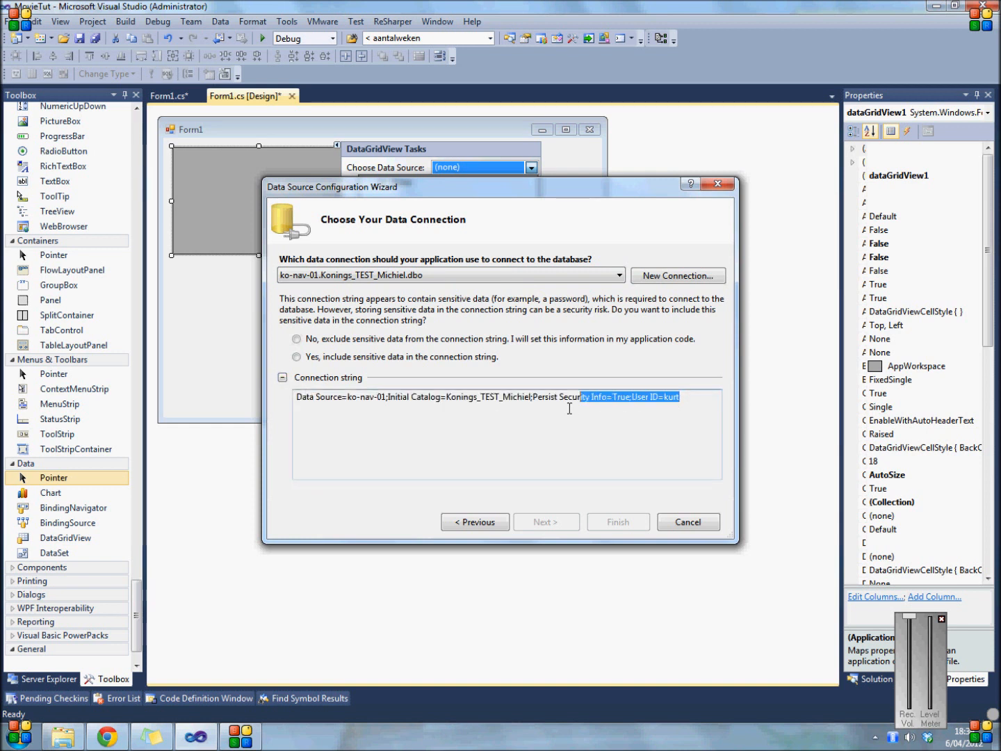
click(616, 276)
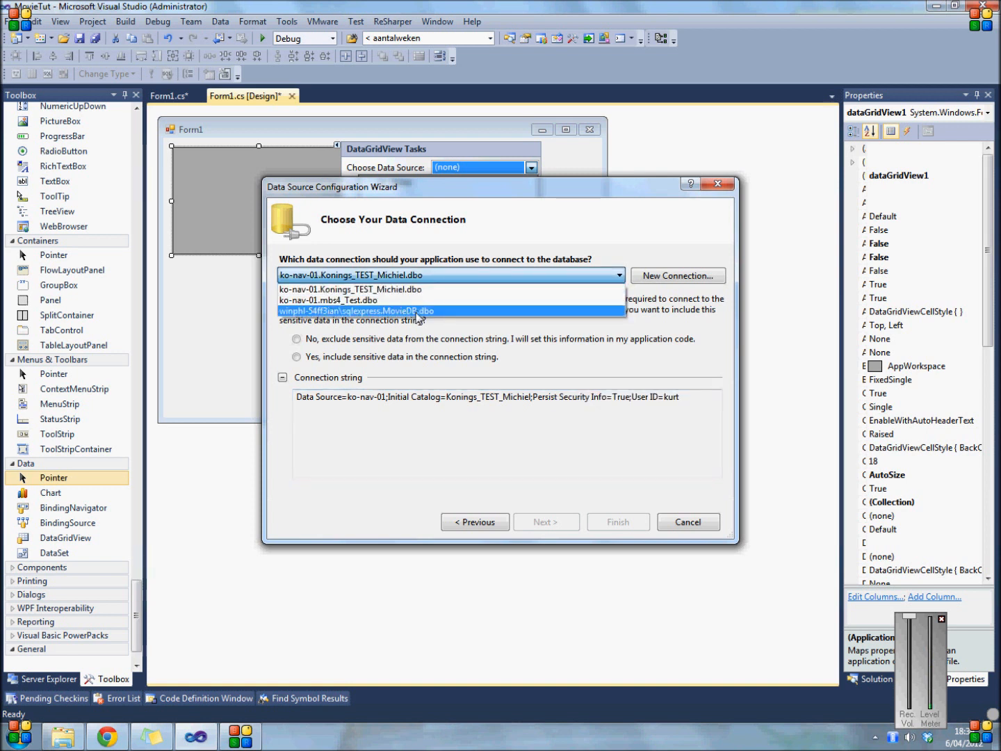
click(355, 310)
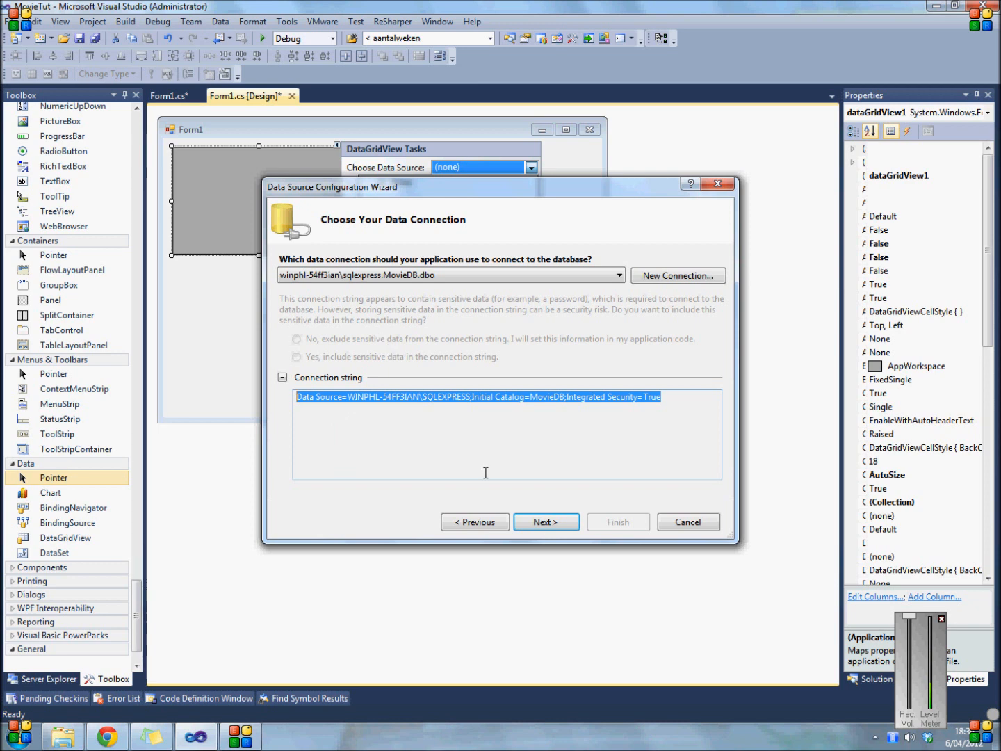
Step: Save the connection string and include the movies table with its columns in the dataset
click(547, 521)
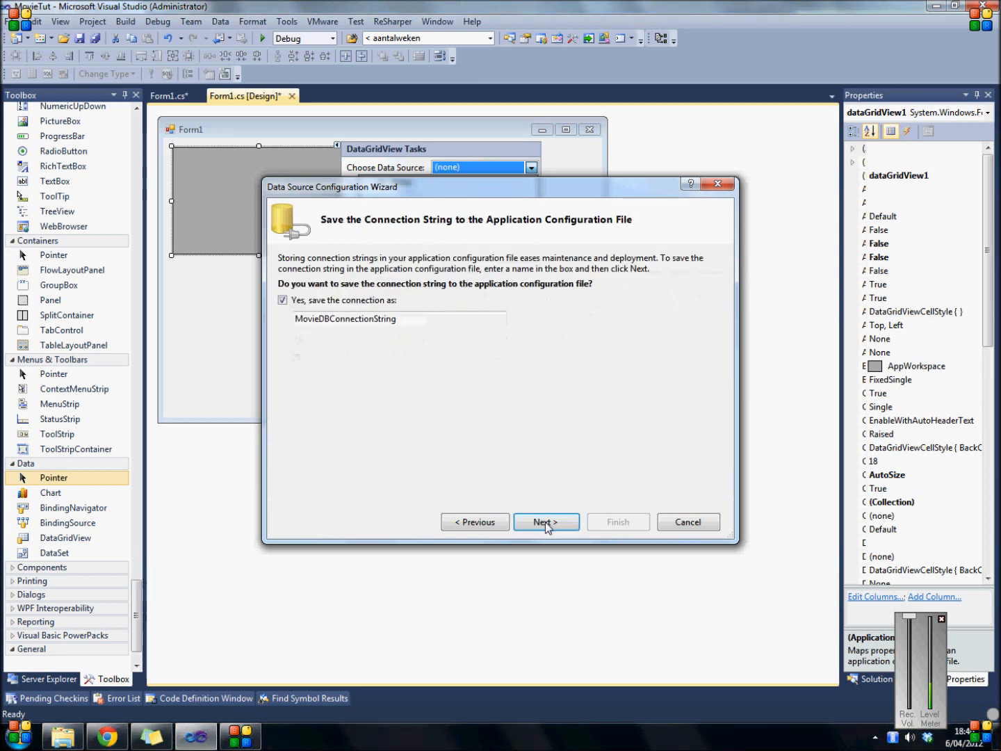
click(547, 521)
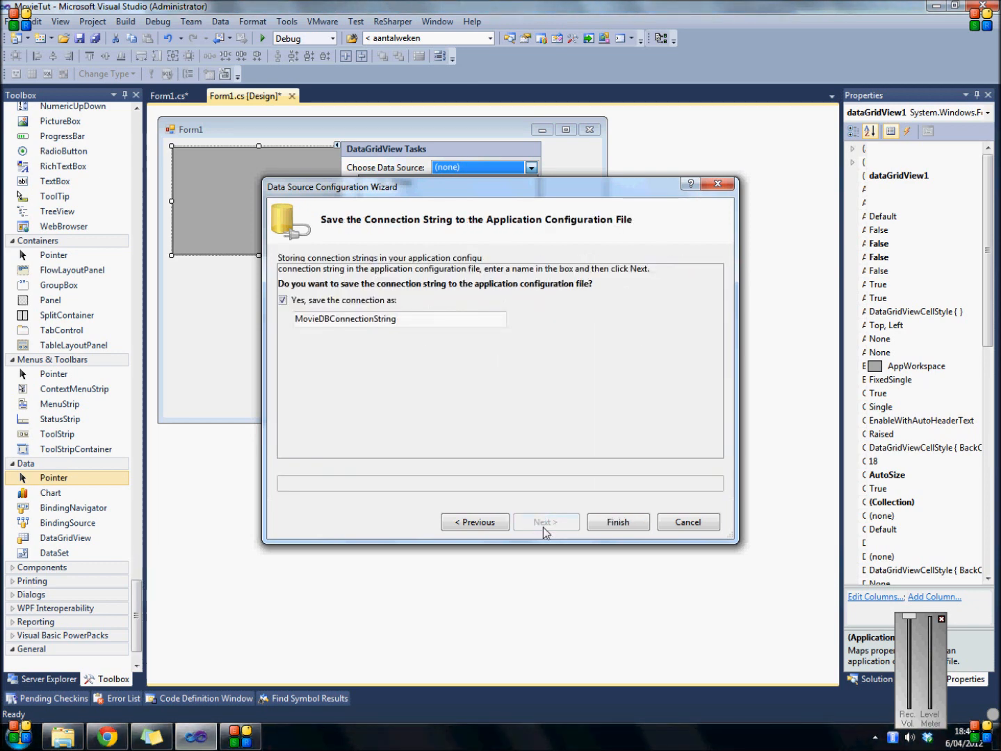
click(547, 523)
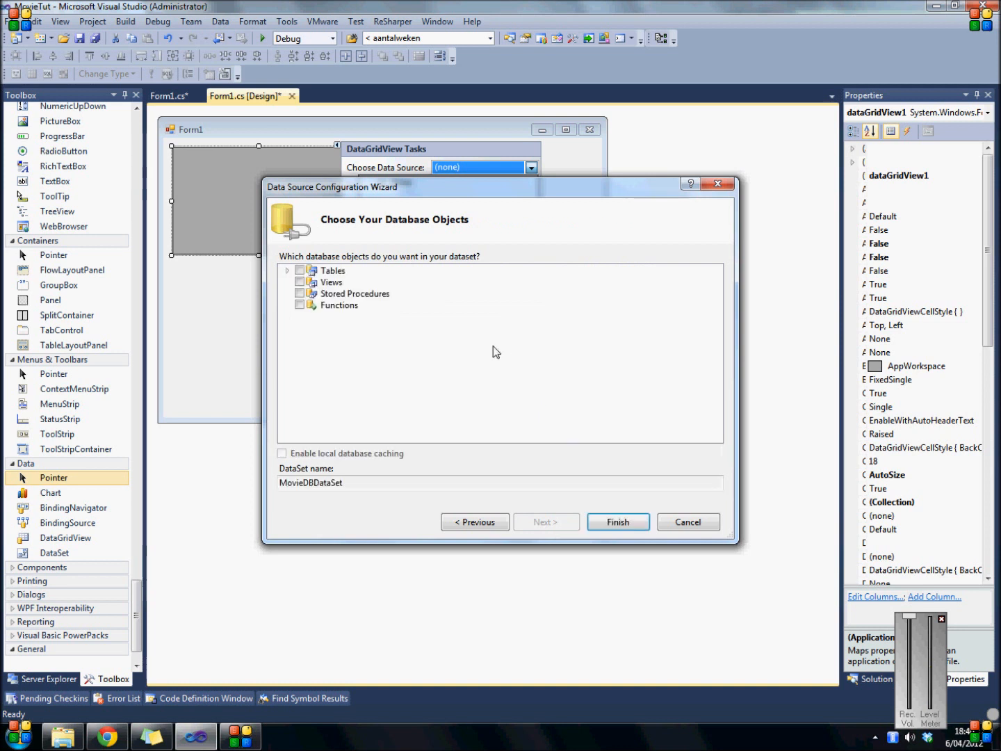
click(286, 270)
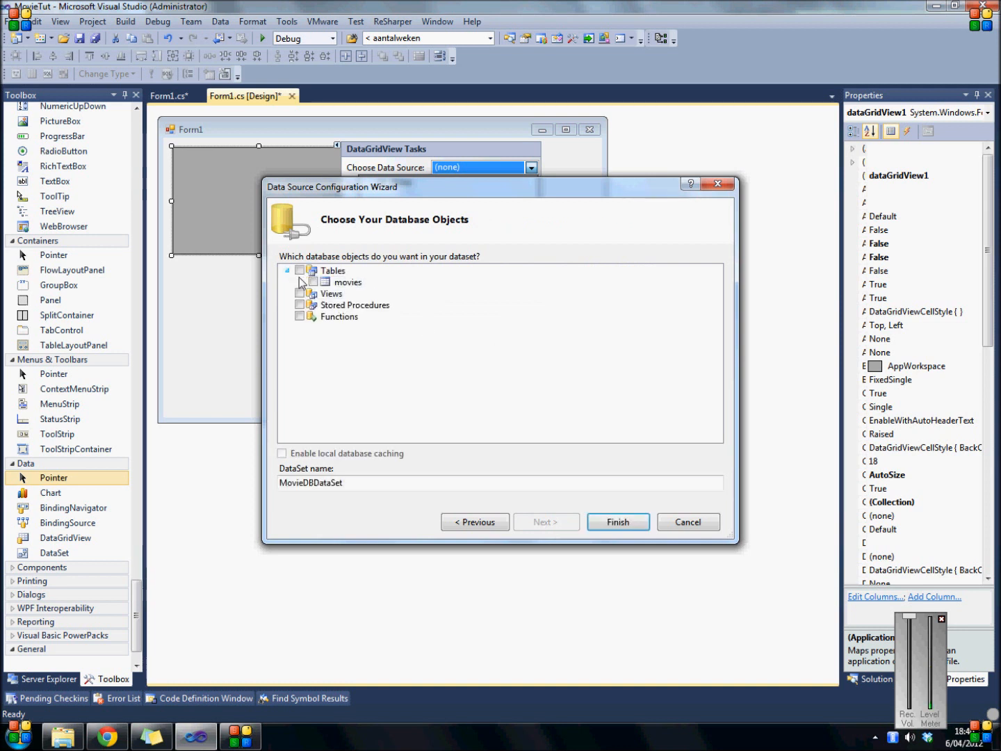
click(302, 281)
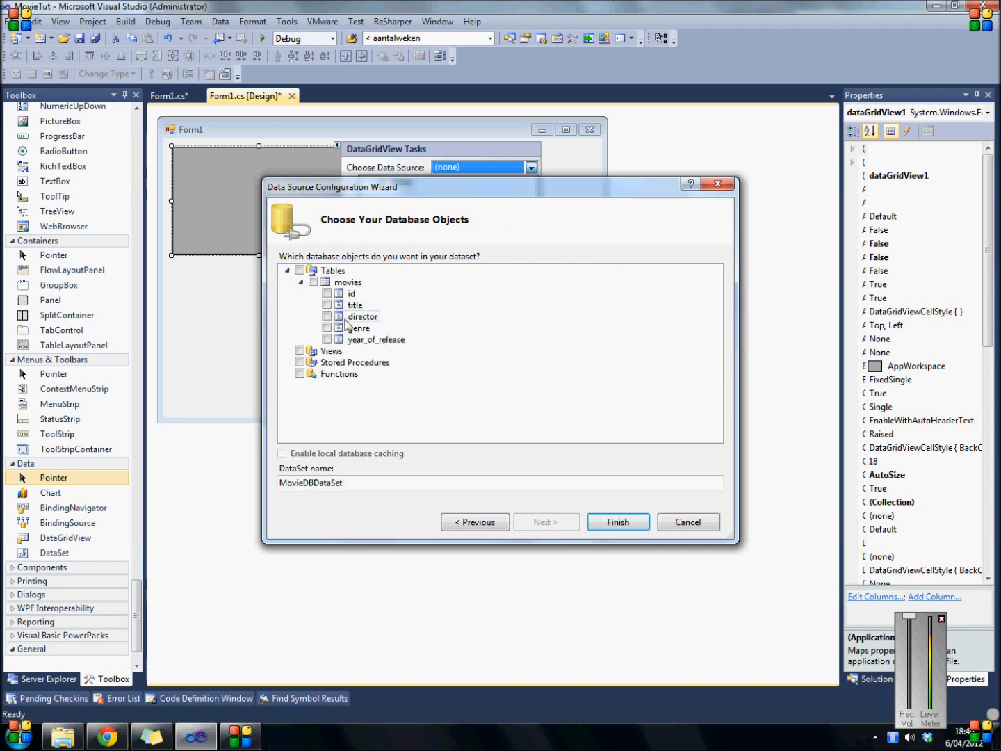
click(328, 292)
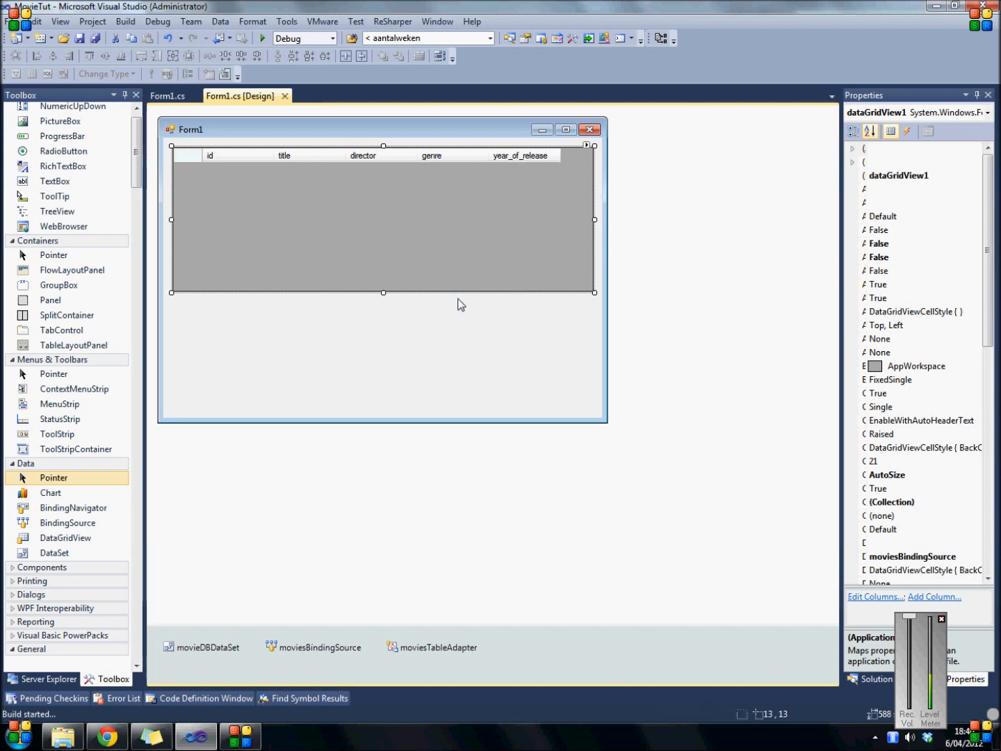
Step: Finish binding the DataGridView to the movies table's id, title, director, genre and year columns
scroll(up, 3)
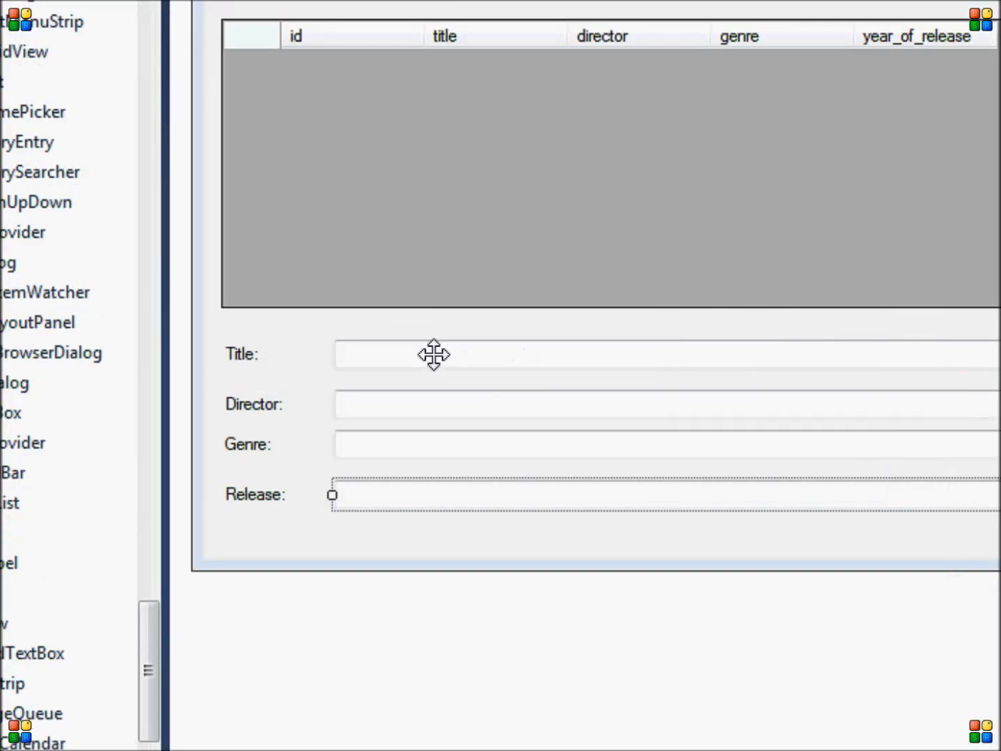
mouse_move(399, 409)
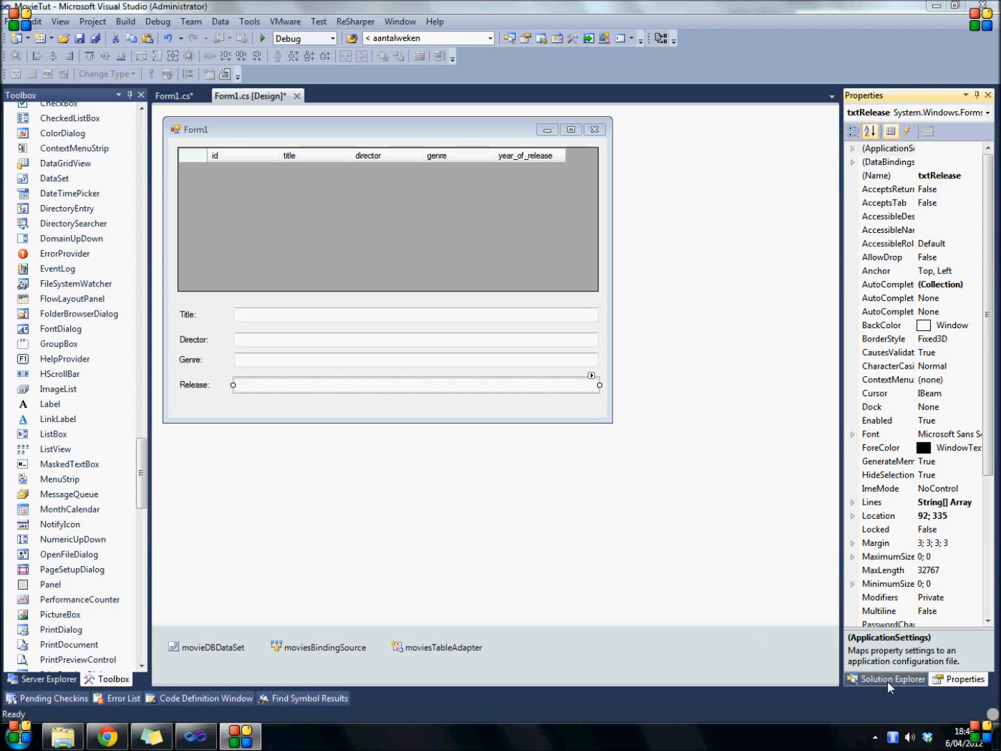
Step: Add a new class file Connection.cs to the MovieTut project from Solution Explorer
click(893, 679)
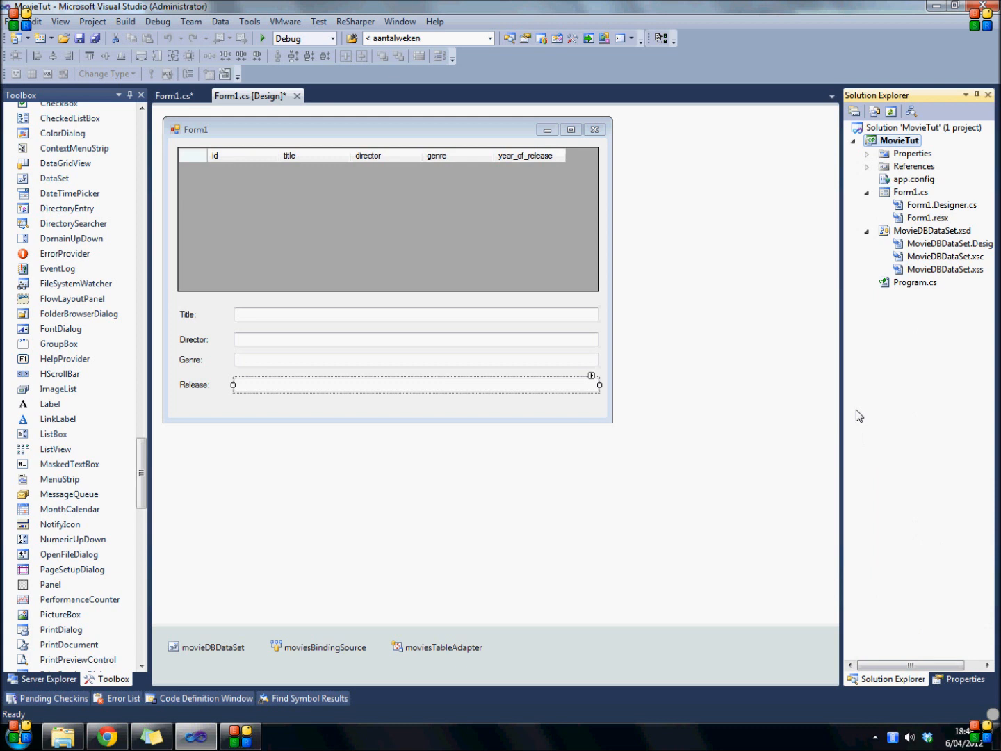
mouse_move(884, 170)
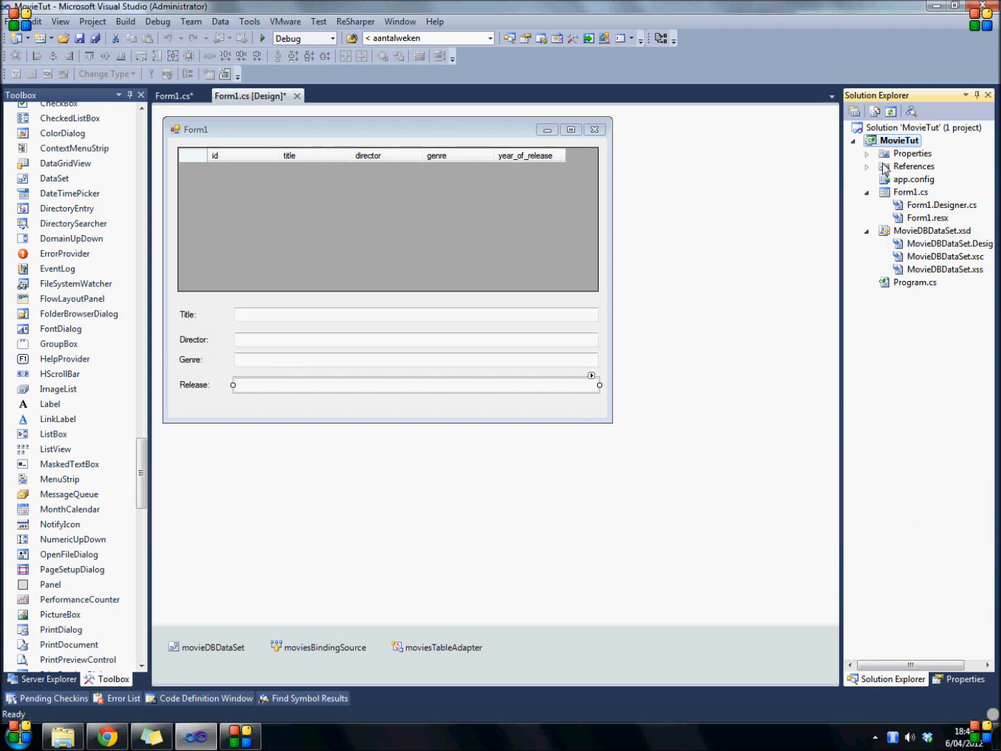
right_click(900, 139)
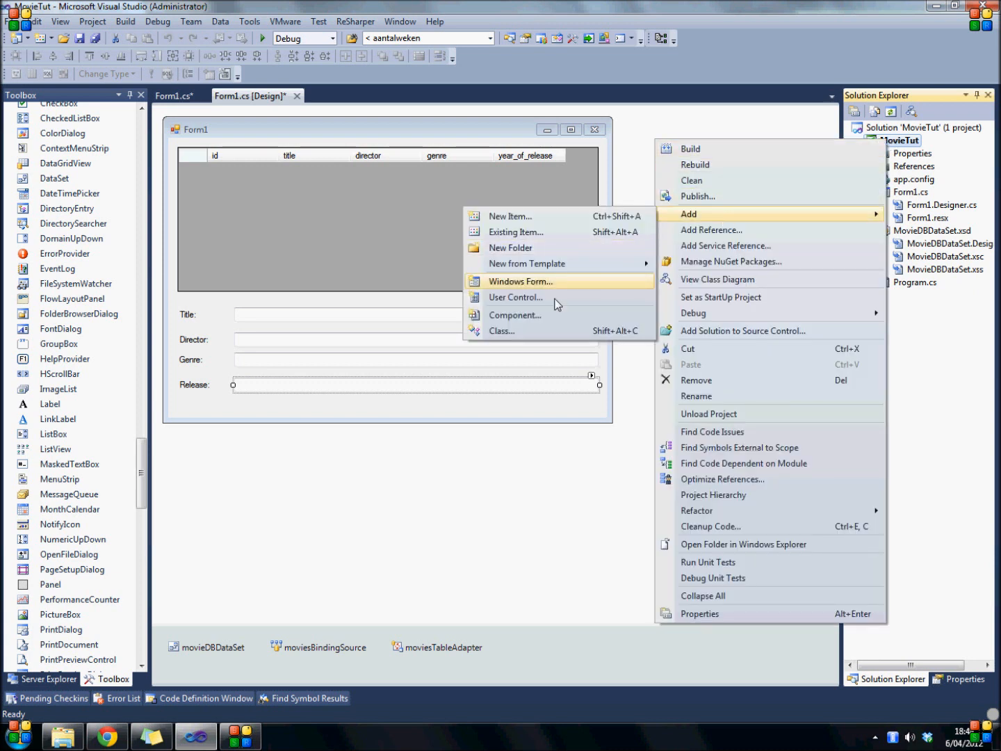
click(520, 281)
text(Conn)
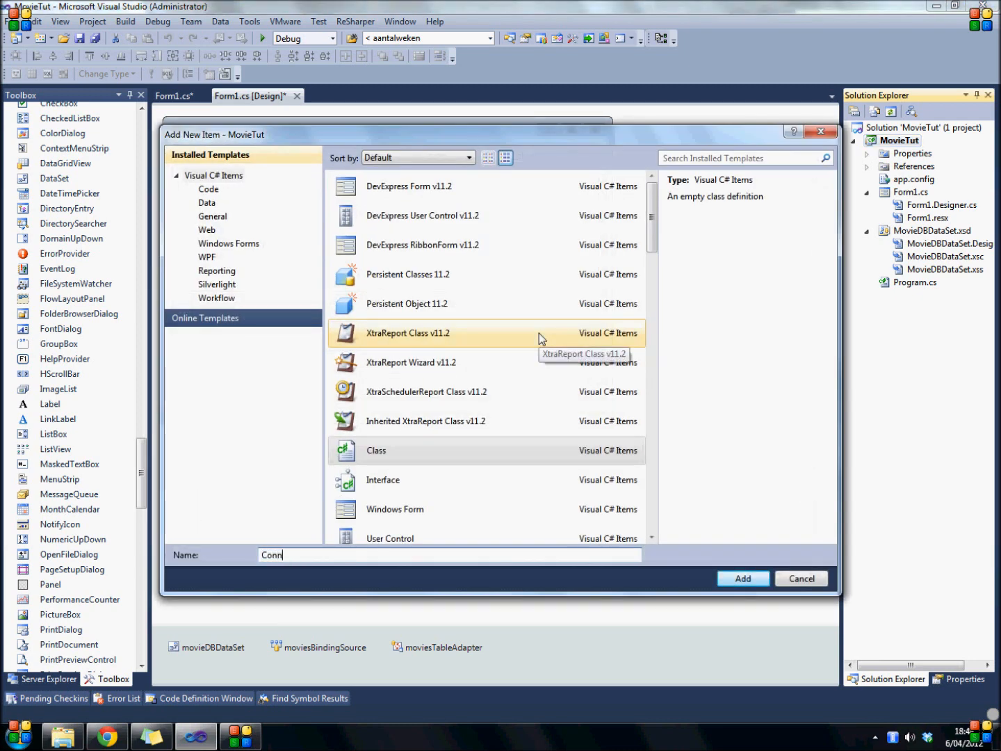
click(742, 578)
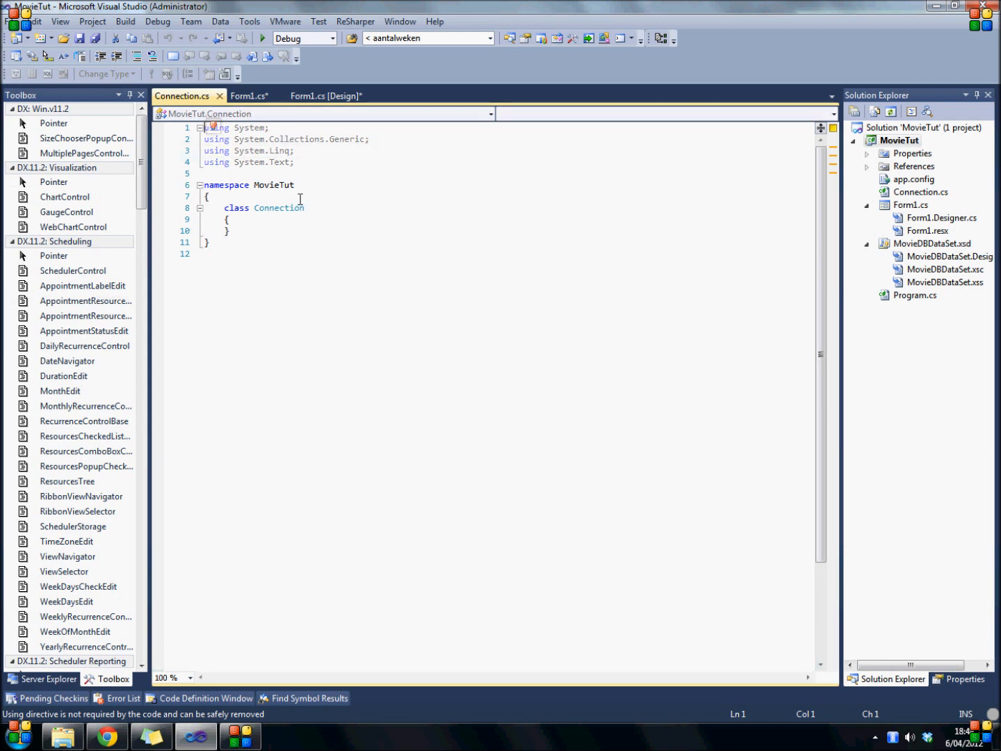
mouse_move(208, 613)
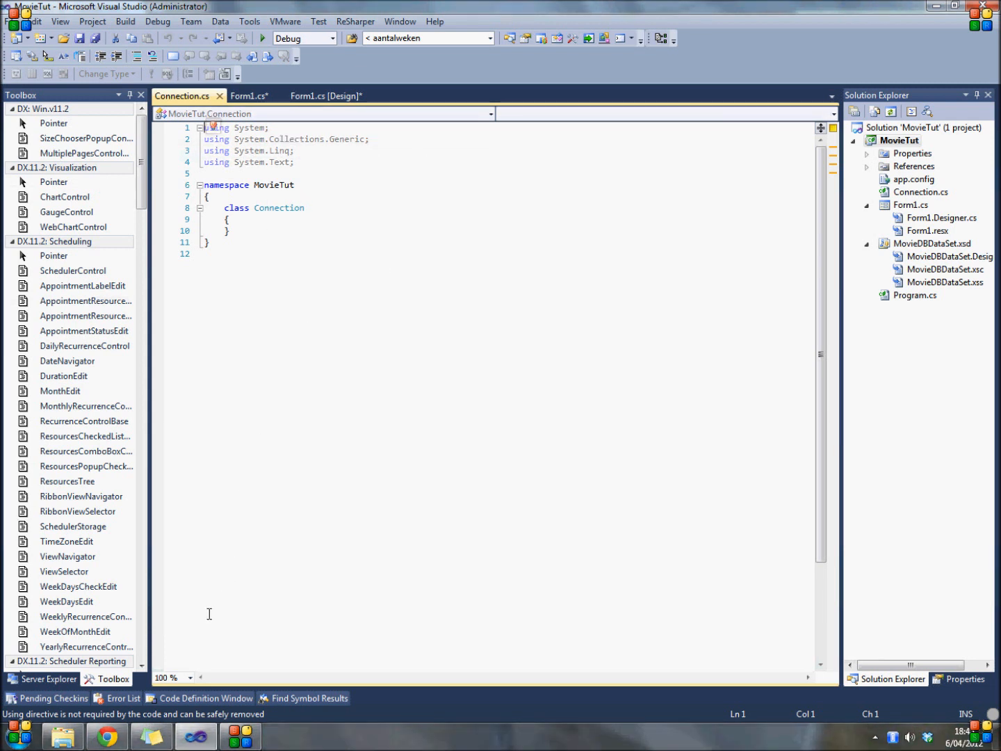
mouse_move(46, 679)
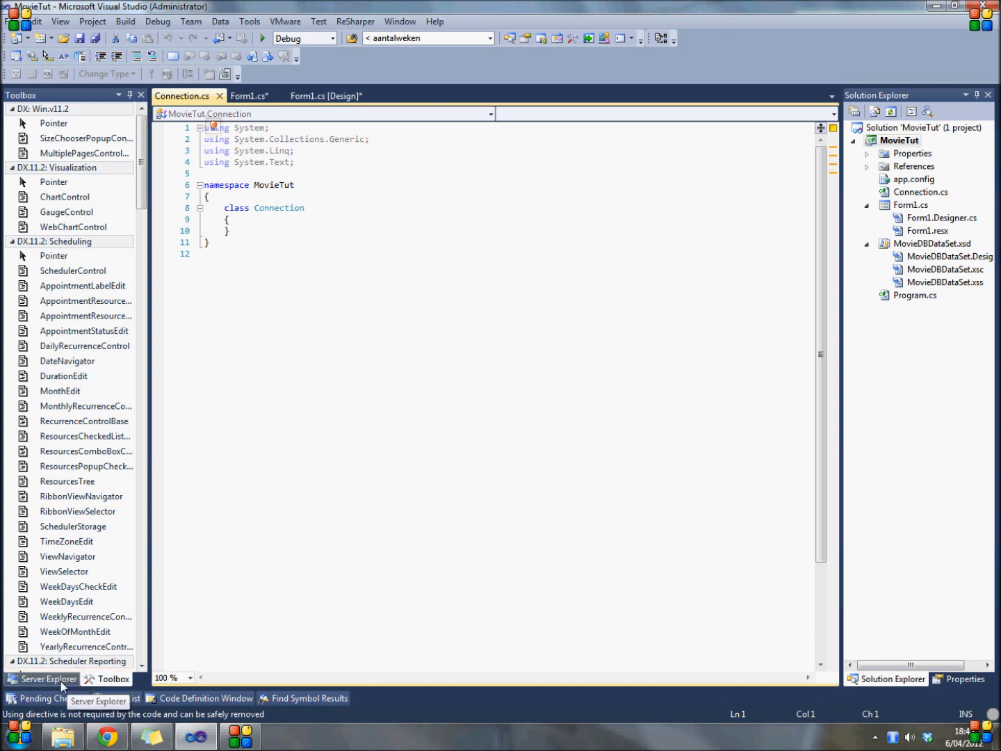
Step: Select the sqlexpress MovieDB connection in Server Explorer and grab its connection string
click(48, 678)
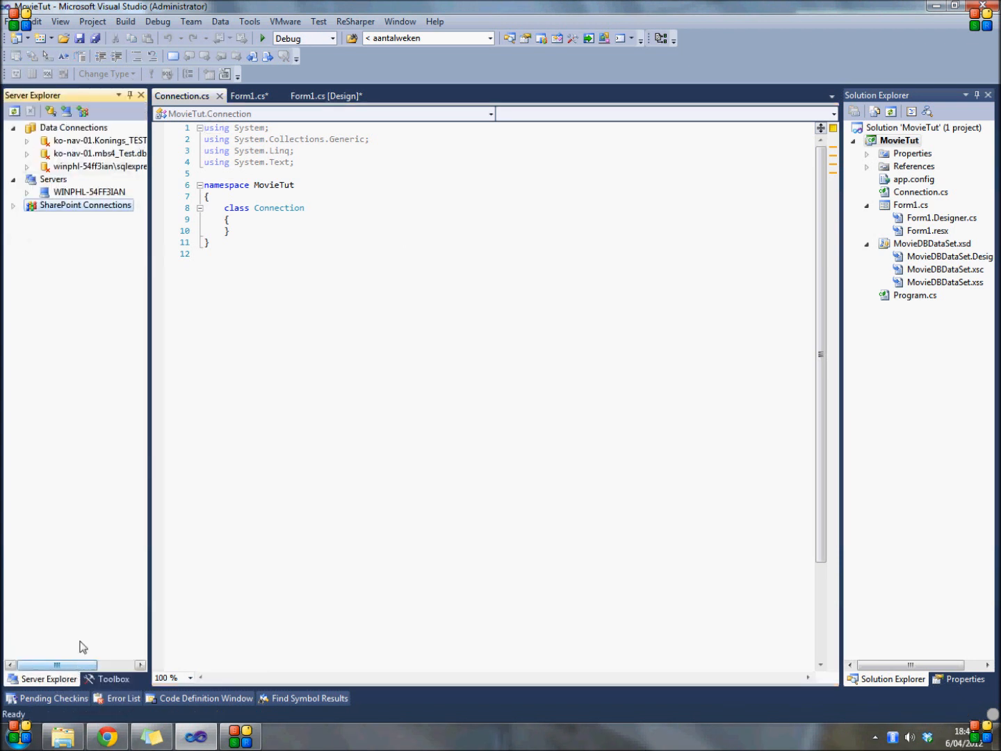
mouse_move(87, 167)
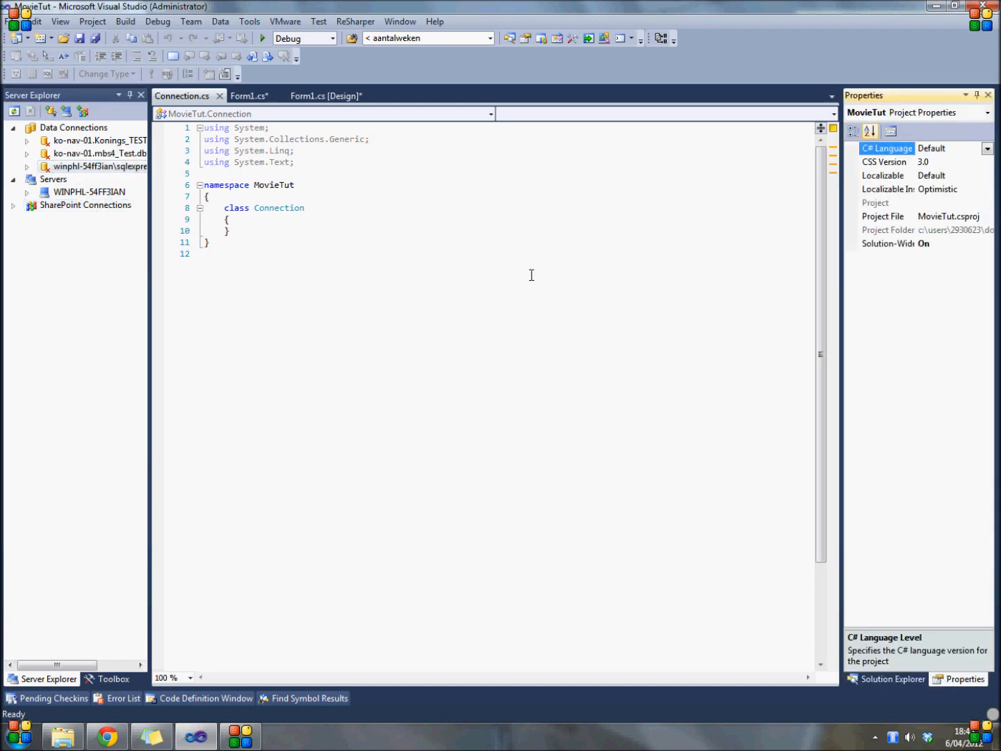
click(97, 167)
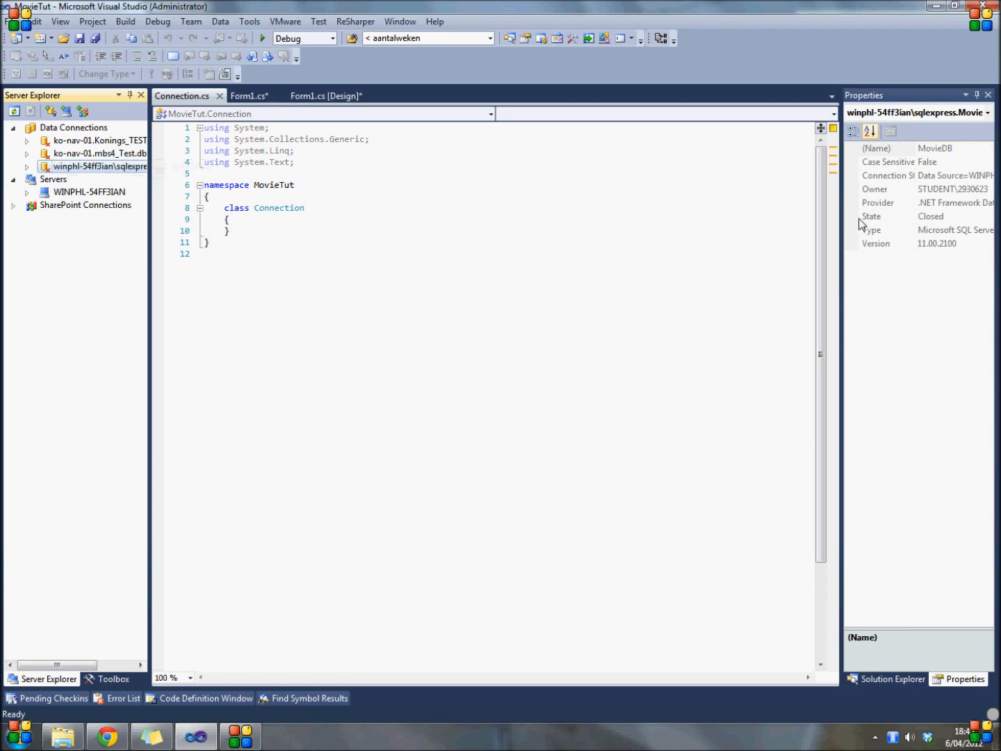
click(890, 175)
text(s)
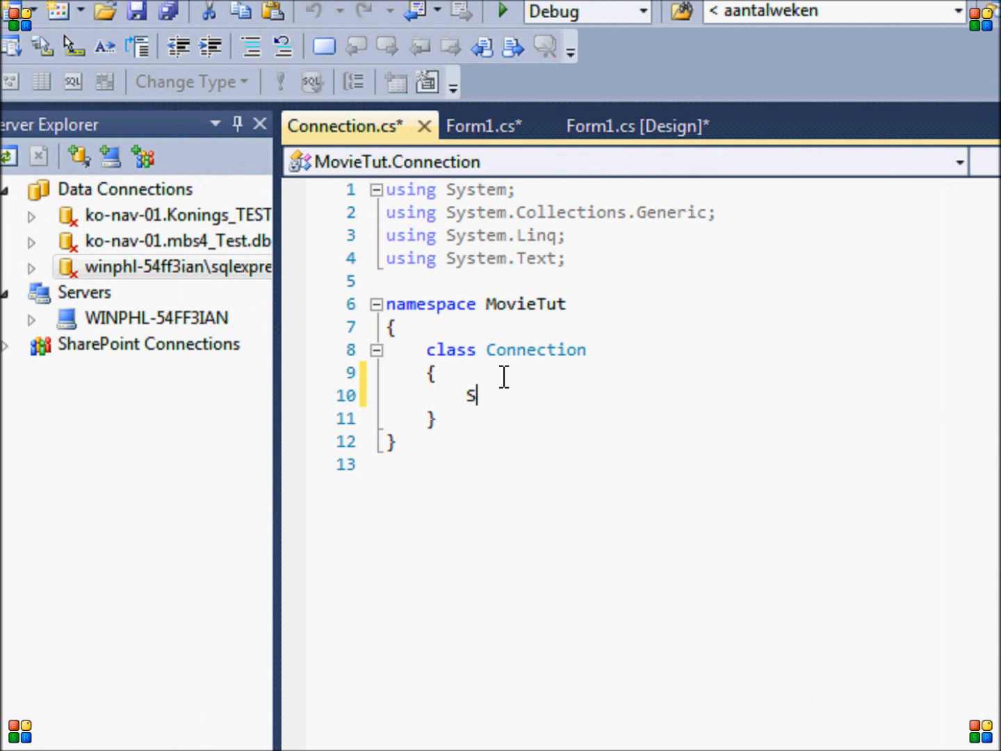
Step: Declare private String connectionString holding the WINPHL-54FF3IAN MovieDB connection string
text(tring connec)
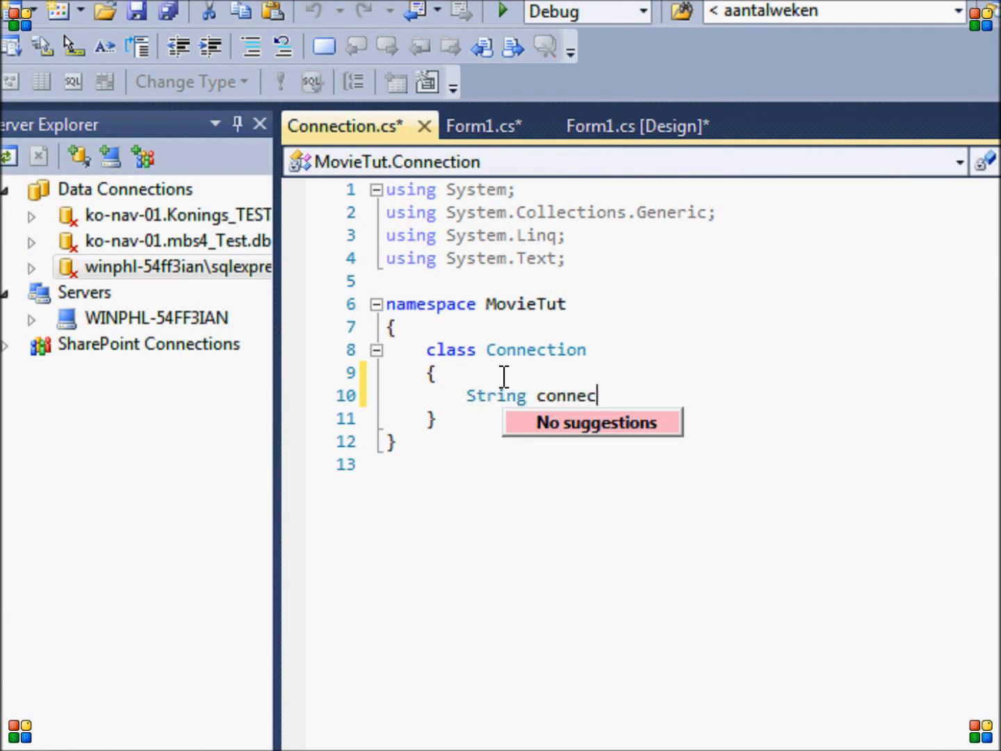
text(tionString =)
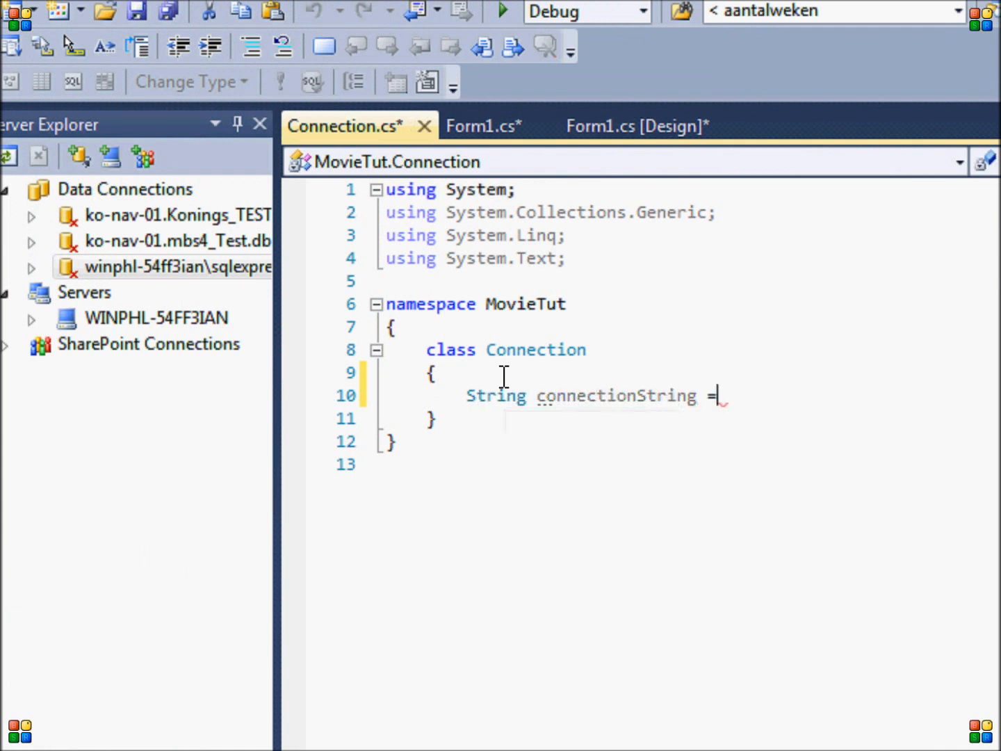
text(Data Source=WINPHL-54FF3IAN)
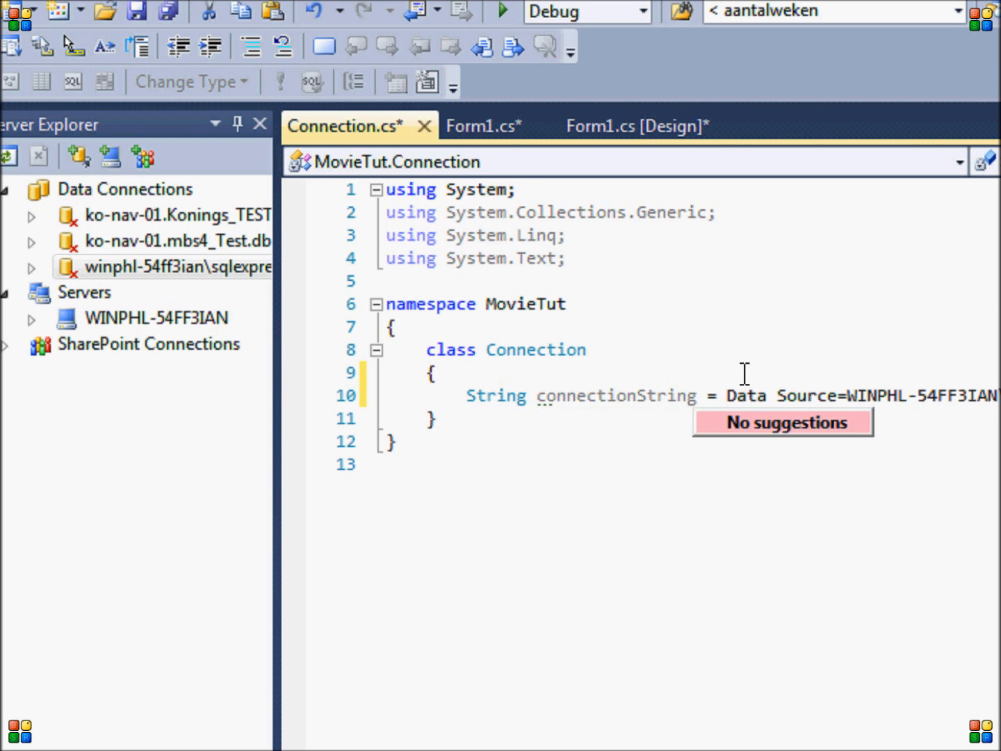
text(")
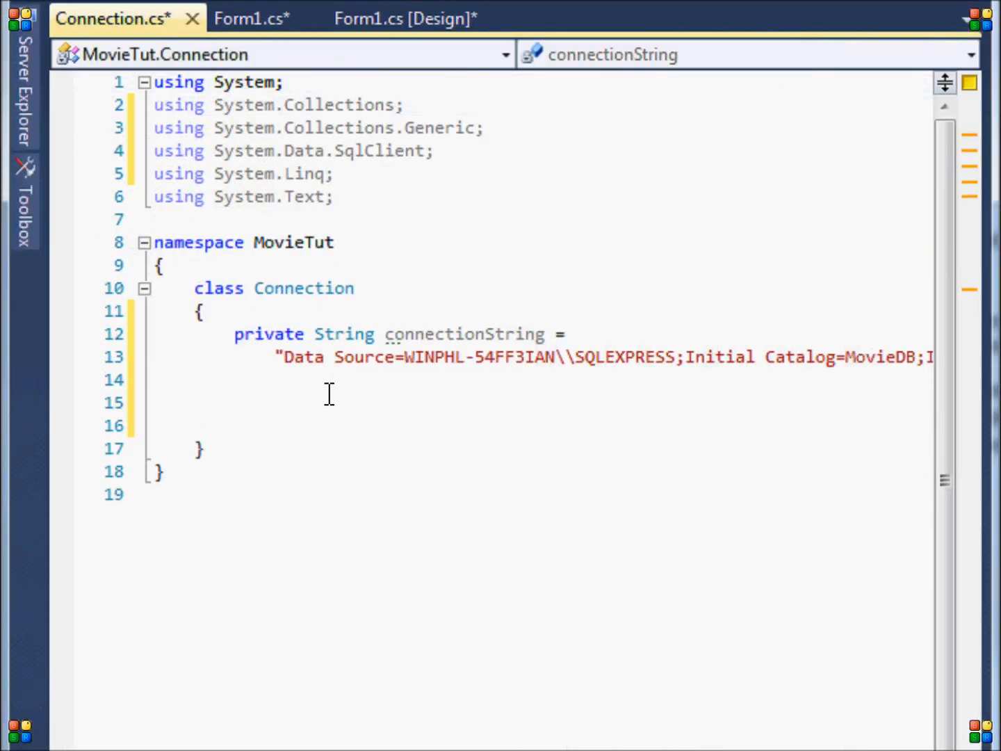
Step: Declare public ArrayList GetAllMovies(int id) with an empty body
text(public ArrayList G)
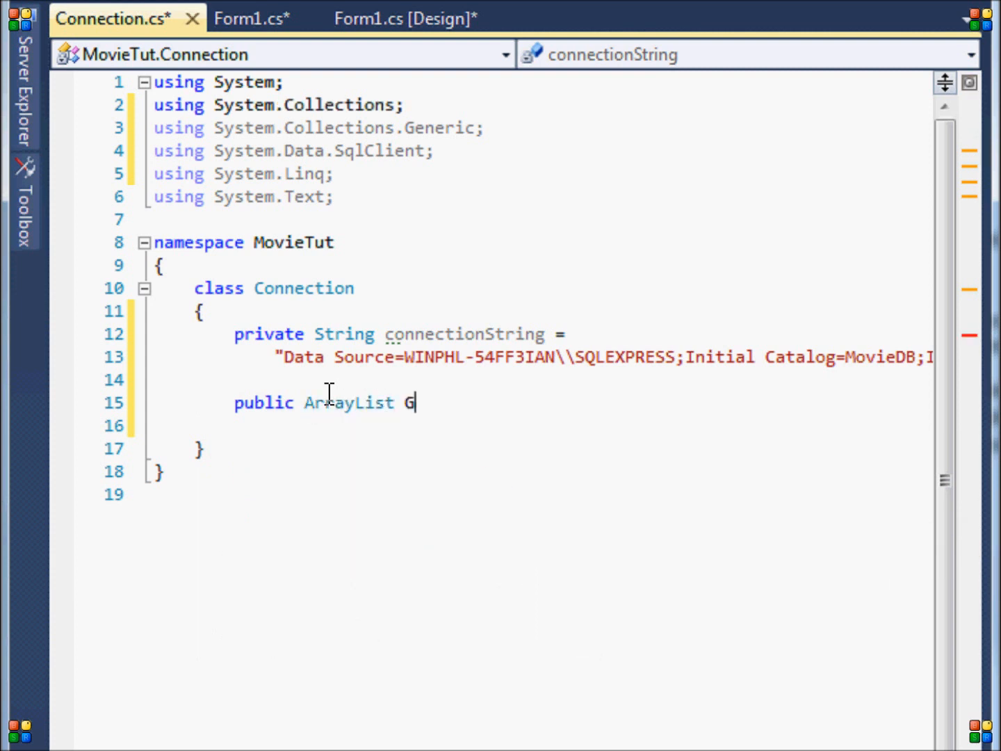
text(etAllMovies(int)
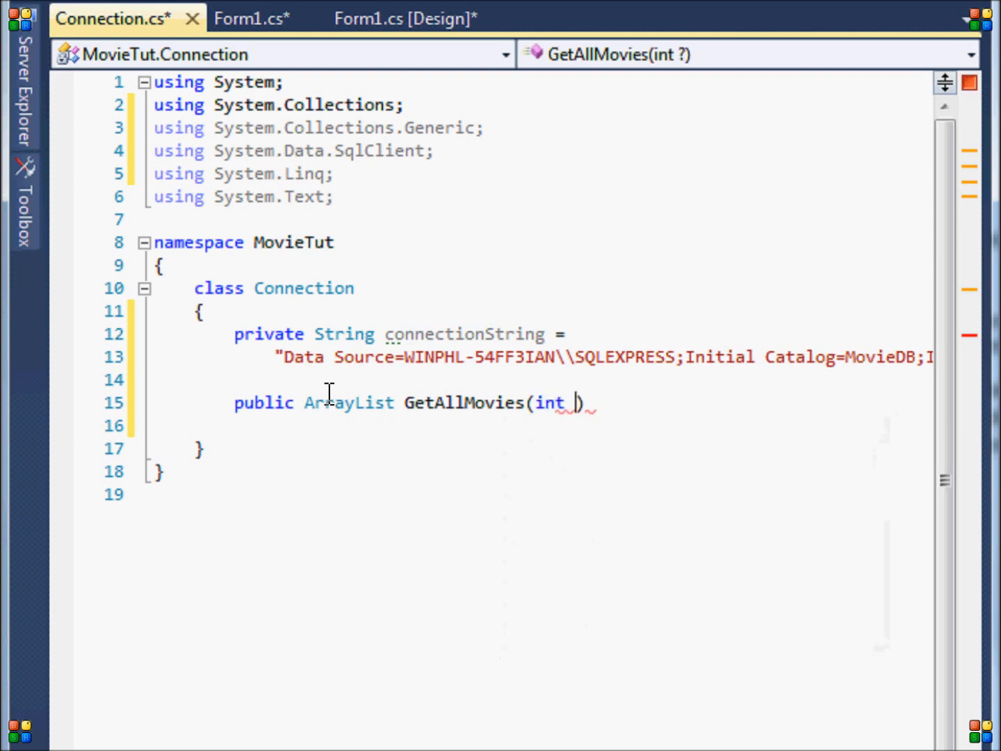
text(id)
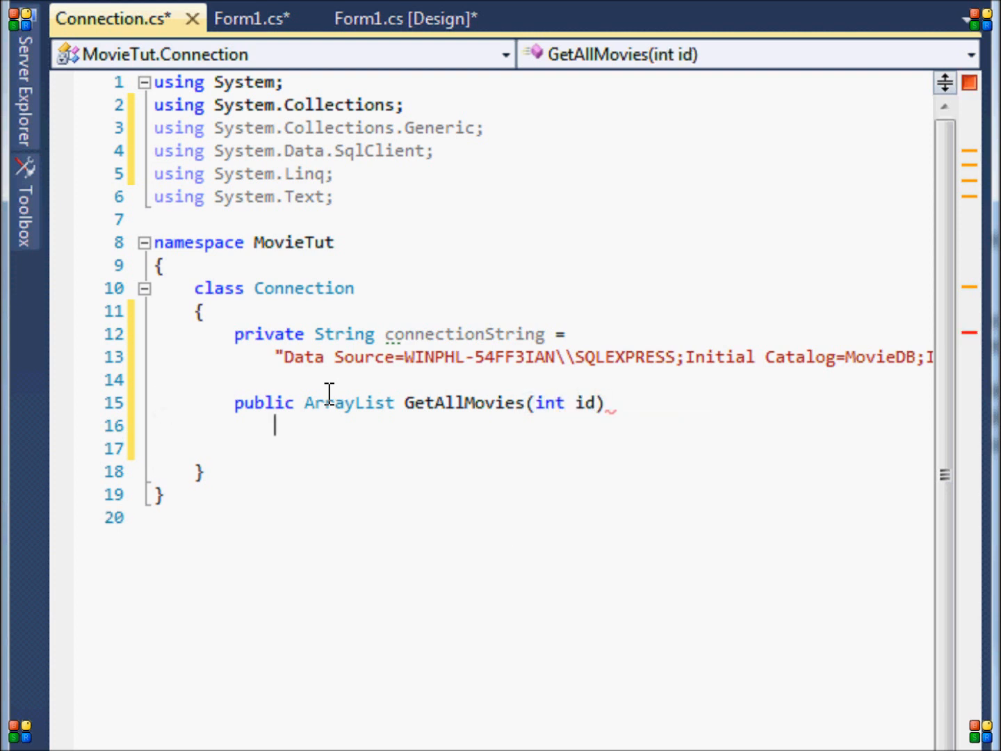
text({)
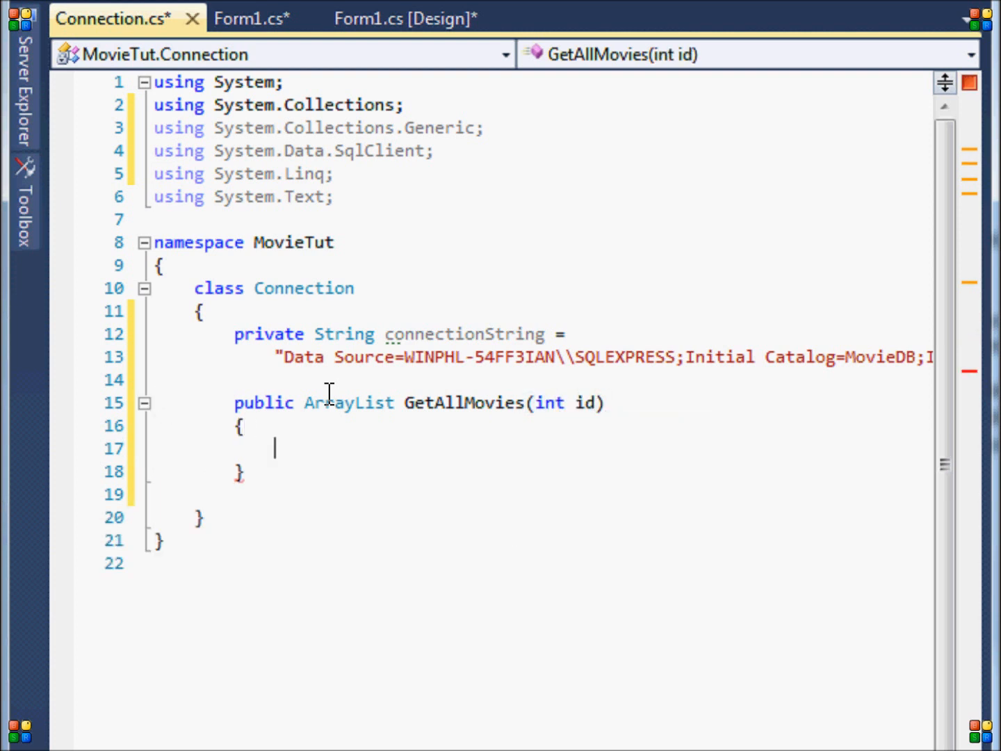
Step: Start a using block creating var connection = new SqlConnection(connectionString)
text(using var)
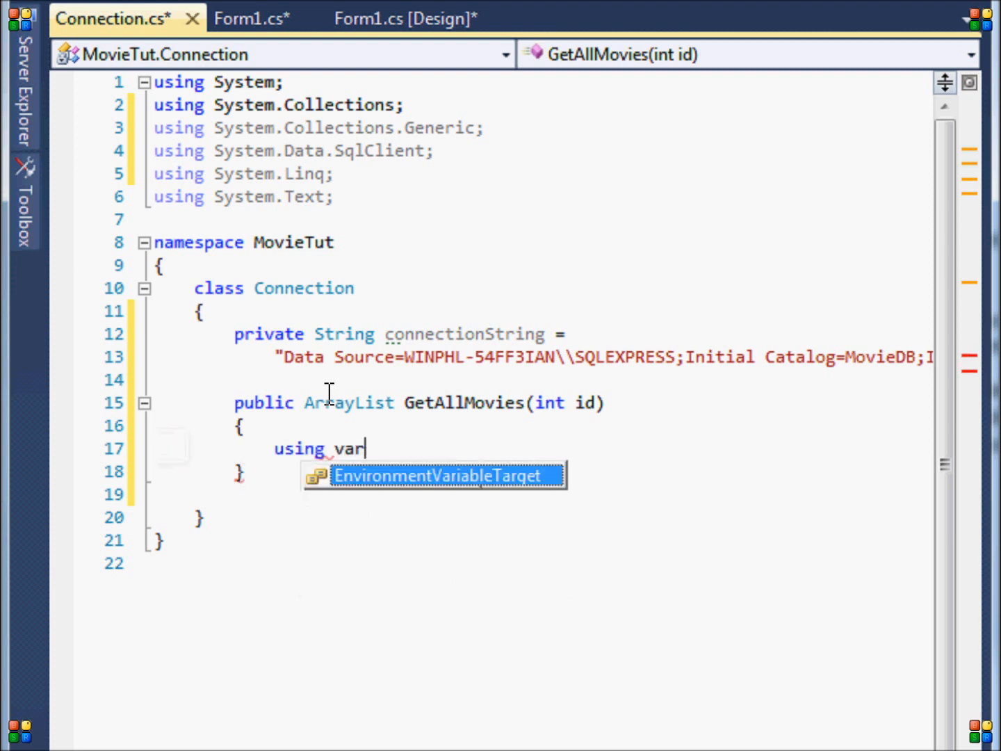
text(EnvironmentVariableTarget co)
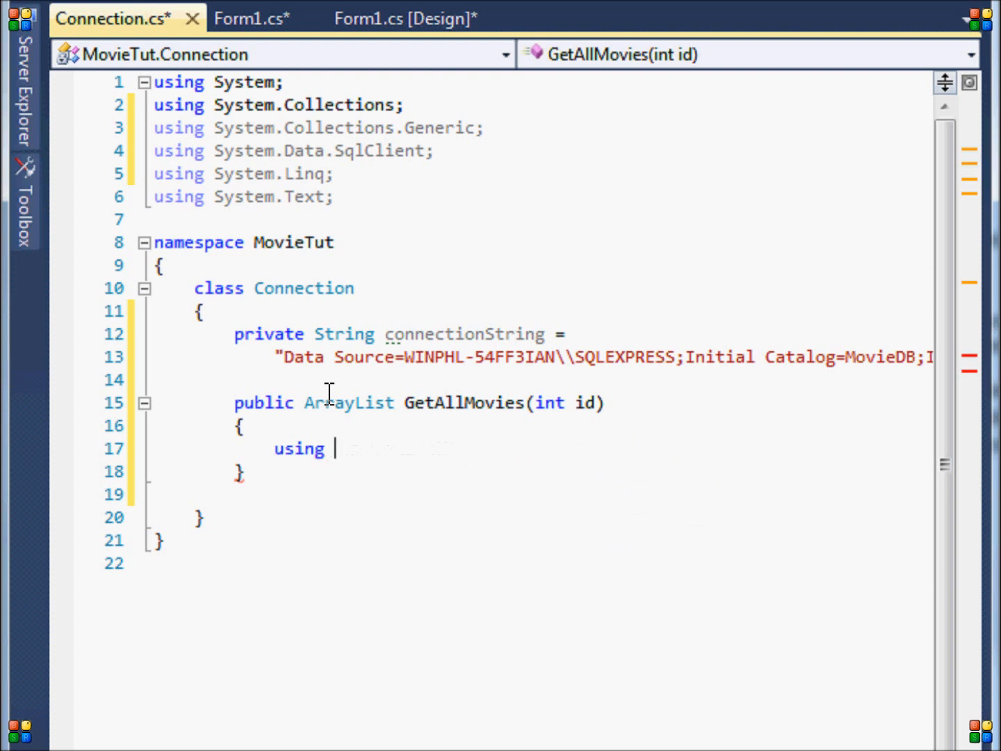
text((var connecti)
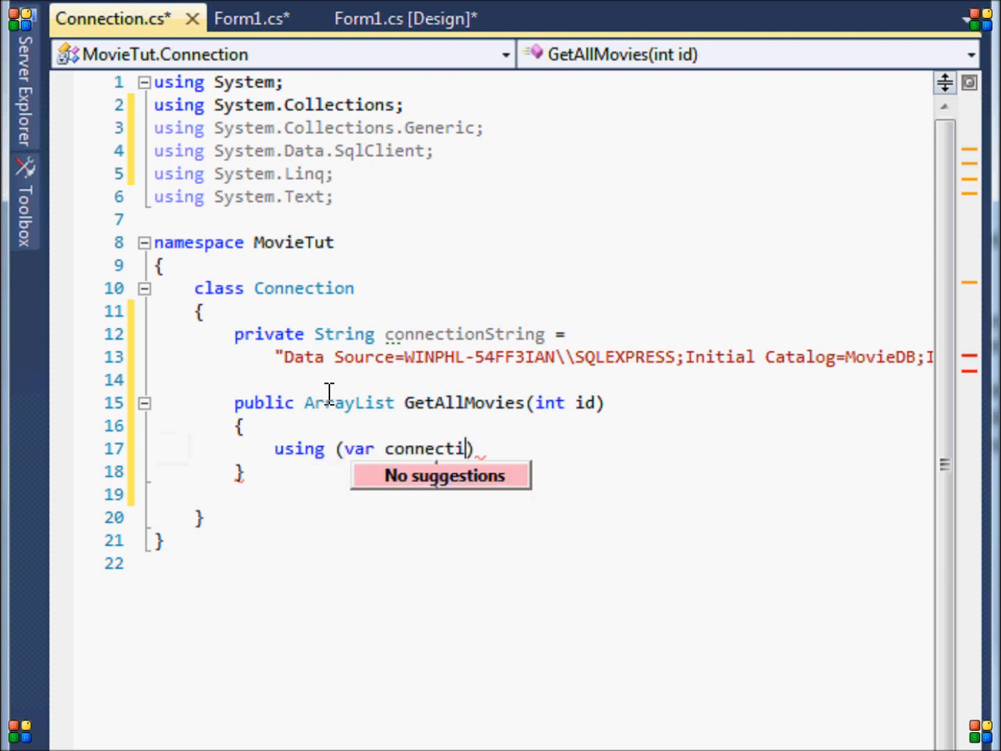
text(on =)
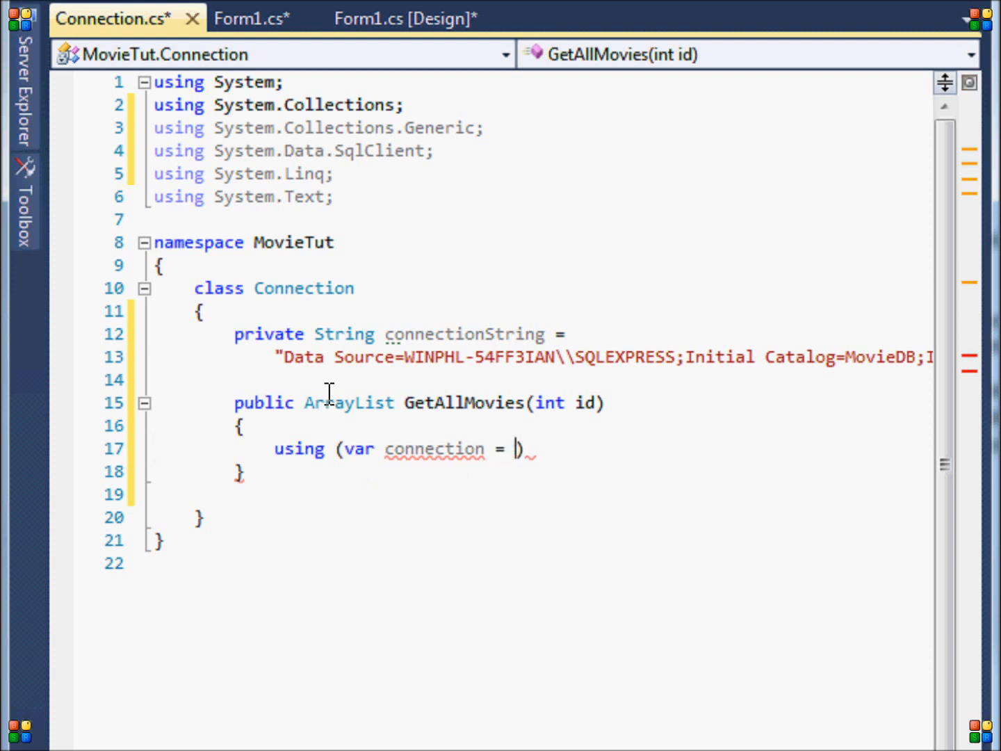
text(new SQLc)
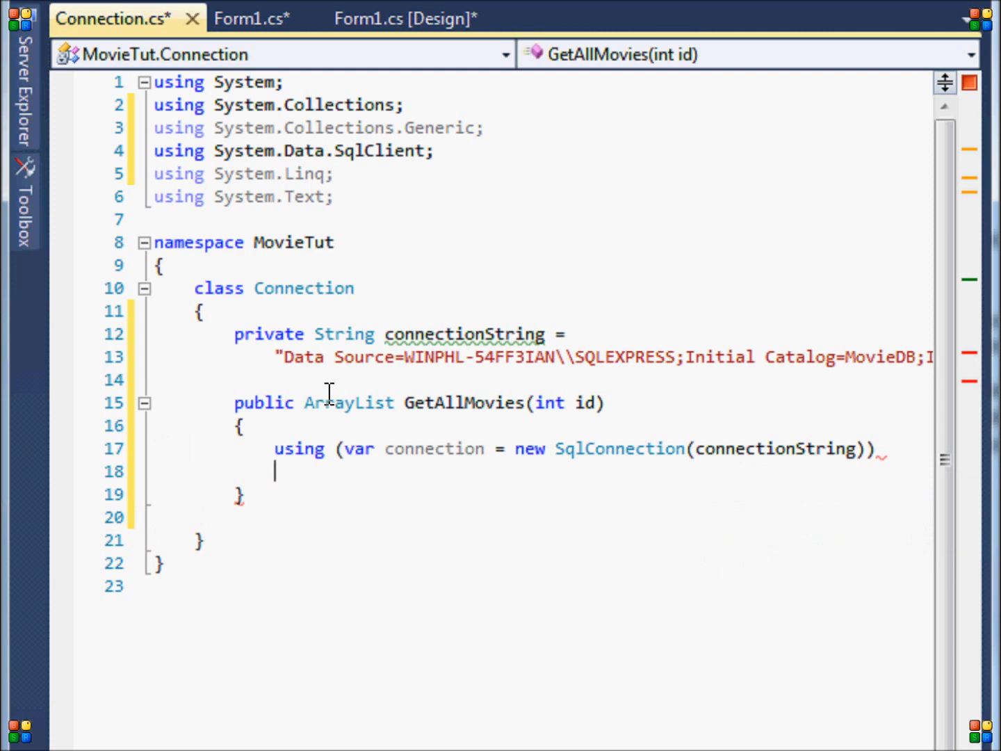
Step: Inside the using block call connection.Open() and connection.Close()
text(Ci)
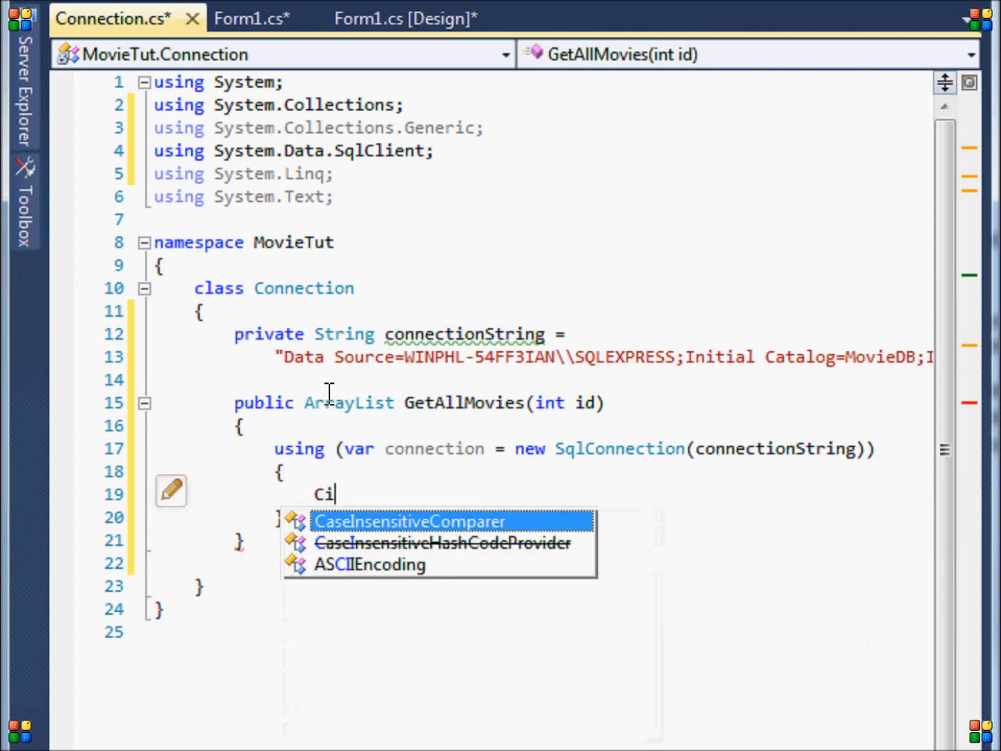
text(connection.)
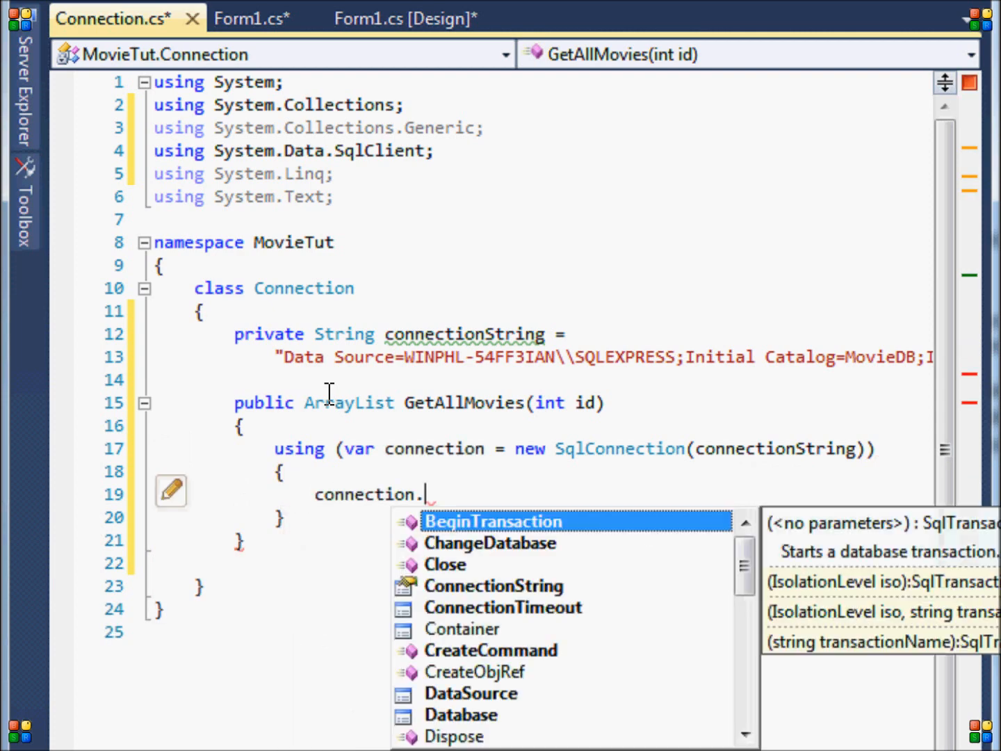
text(Open();)
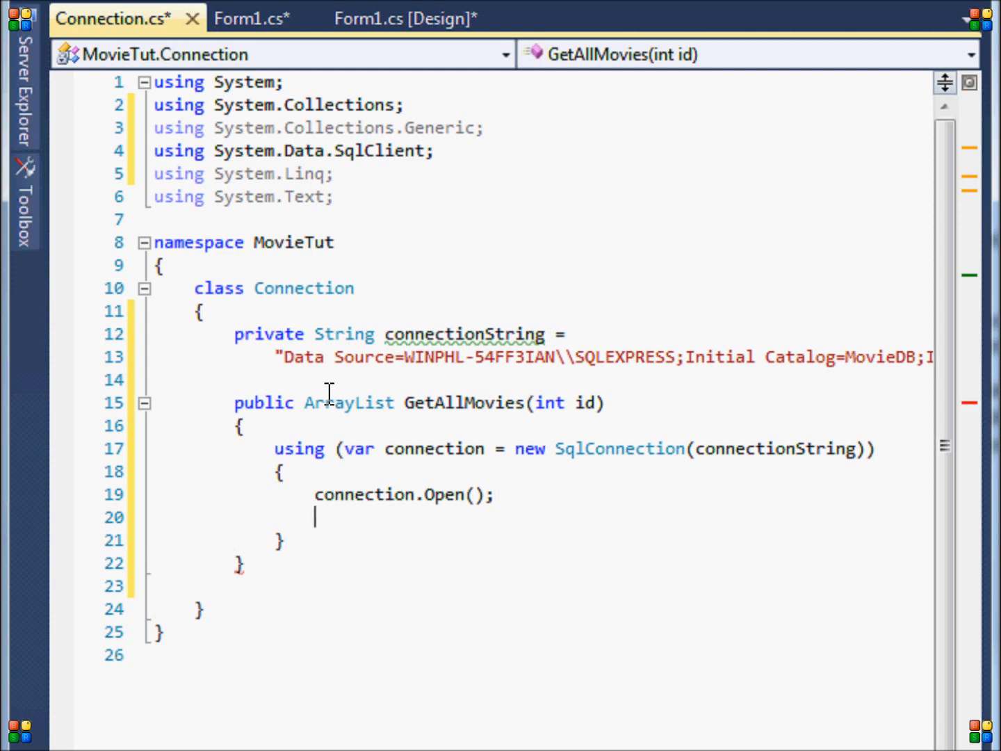
text(connection.cl)
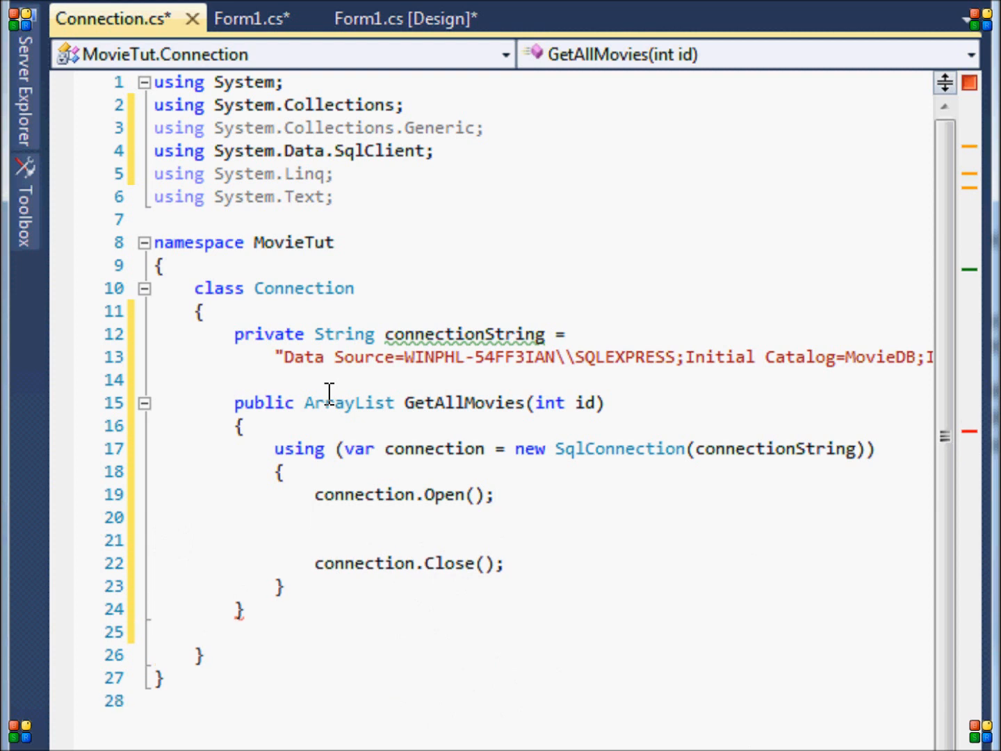
Step: Build String query = "SELECT * FROM movies WHERE id = " + id between open and close
text(Str)
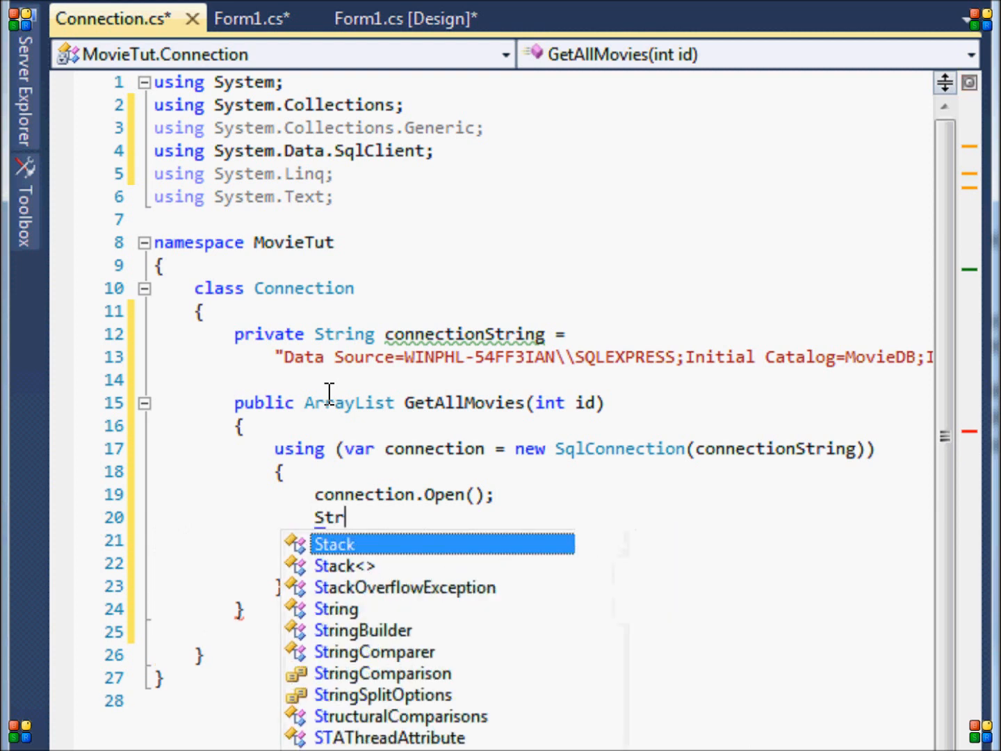
text(ing quer)
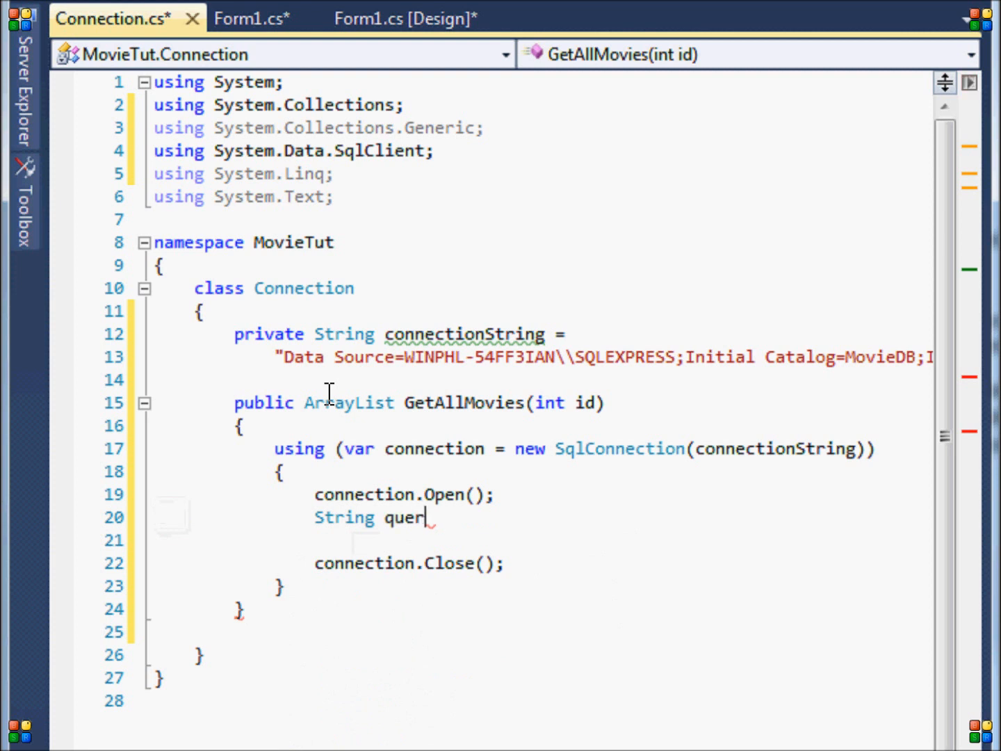
text(y =)
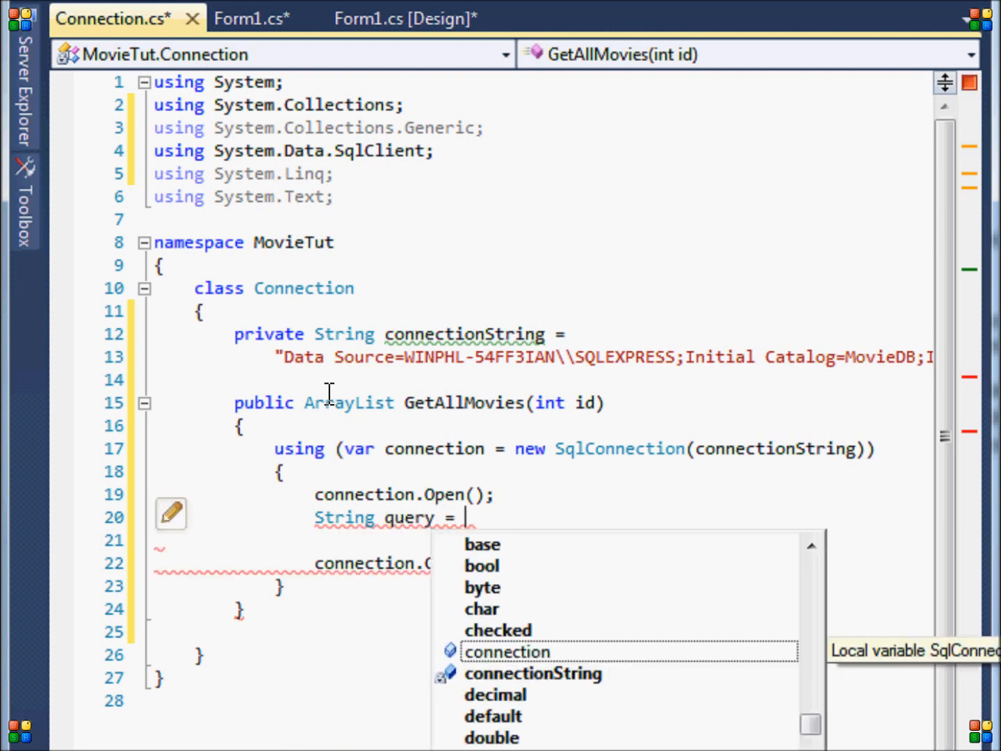
text("SELE")
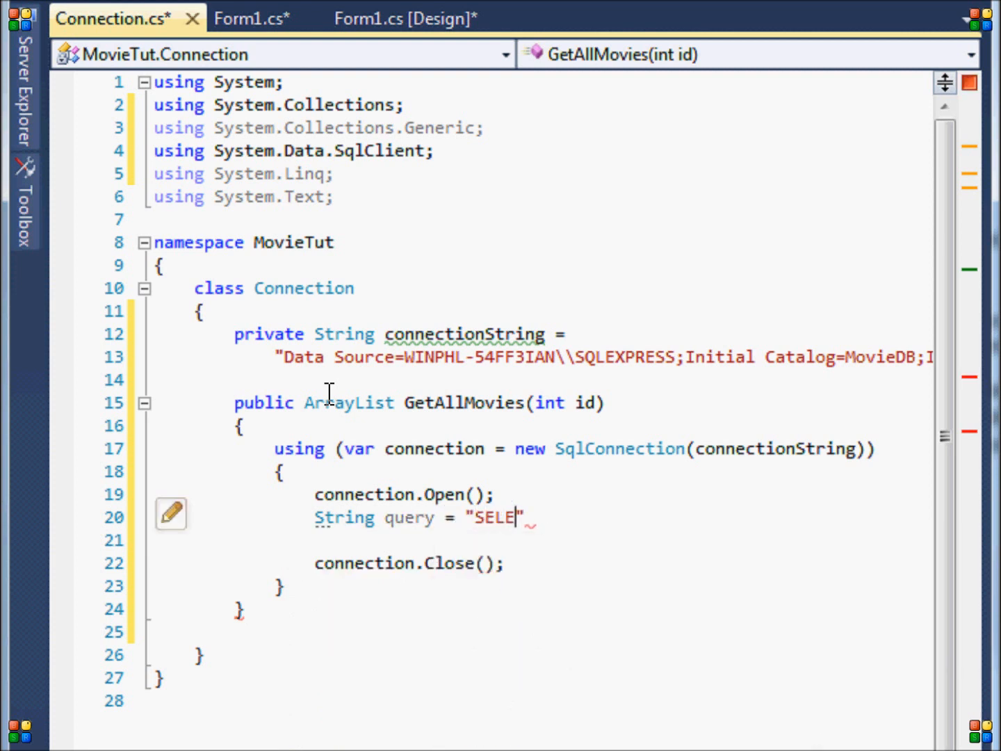
text(CT * FROM T)
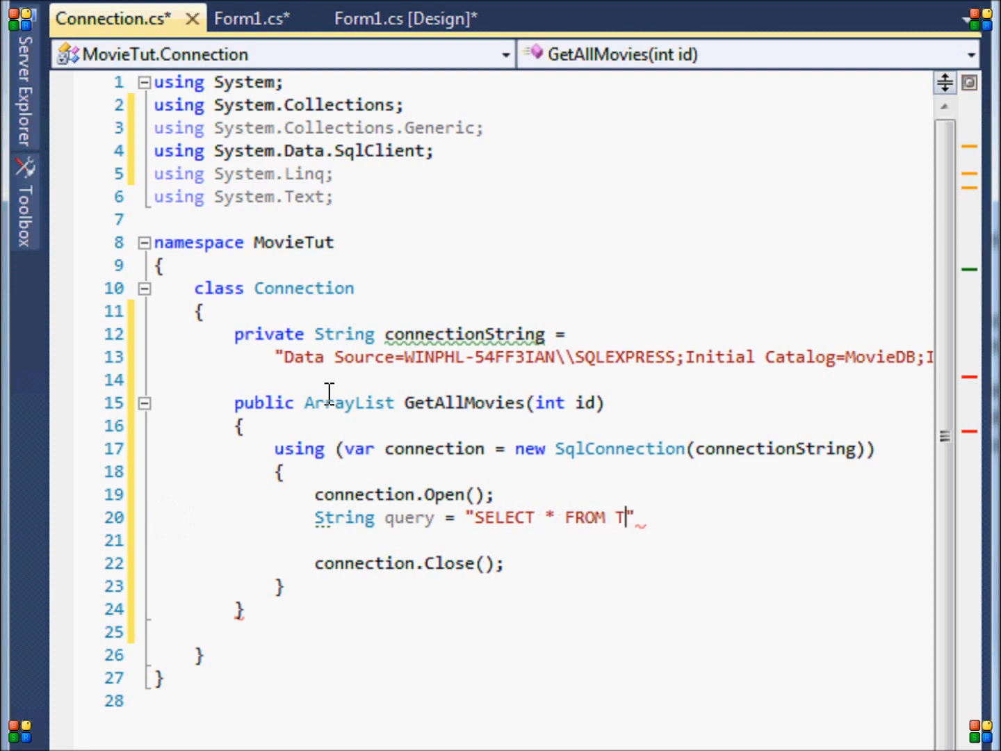
text(movies)
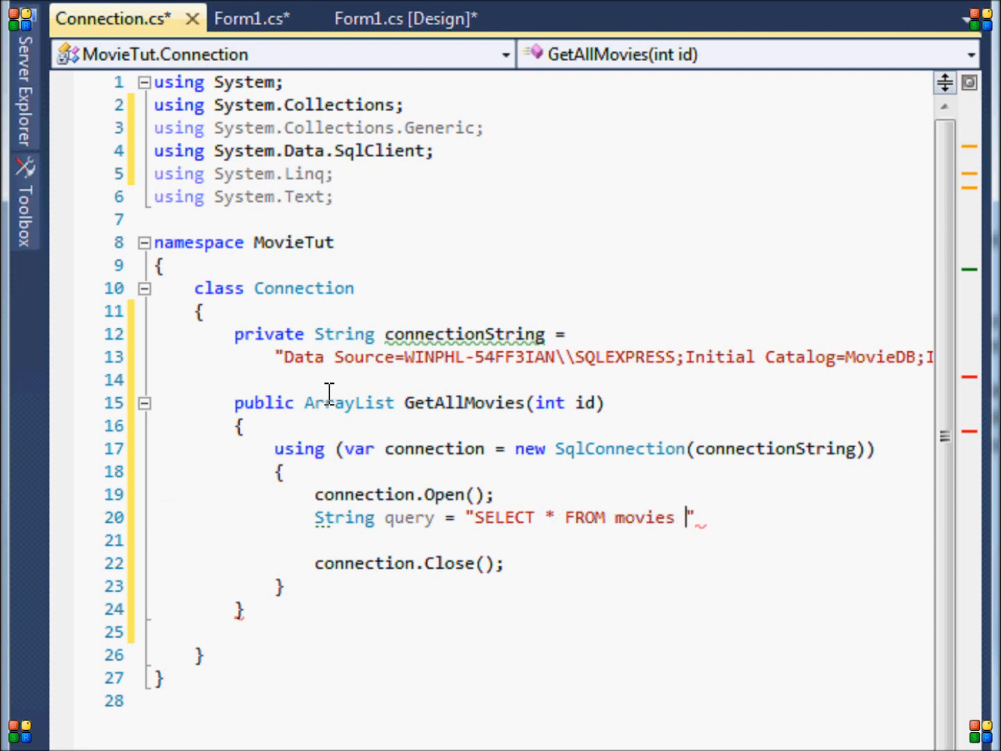
text(WHERE i)
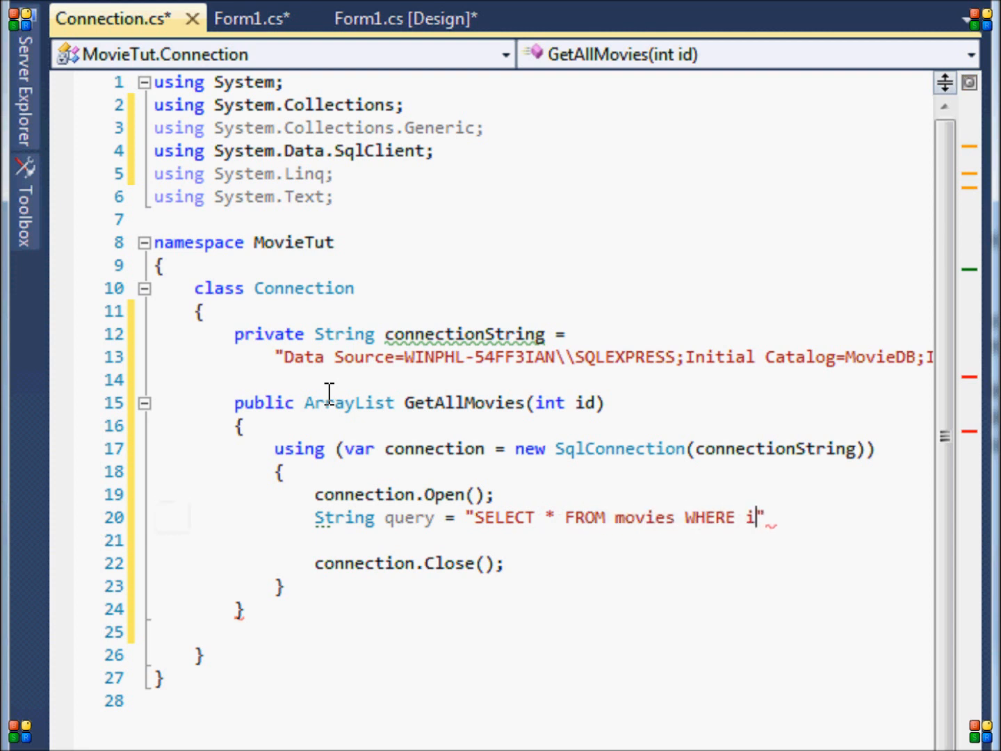
text(d =)
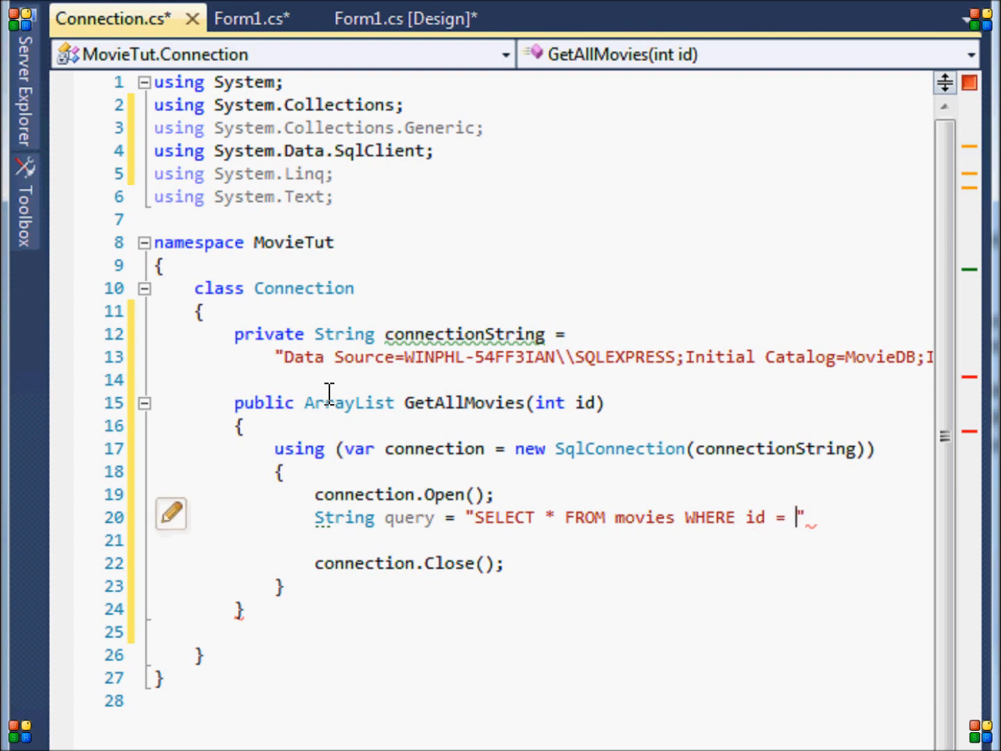
text(id;)
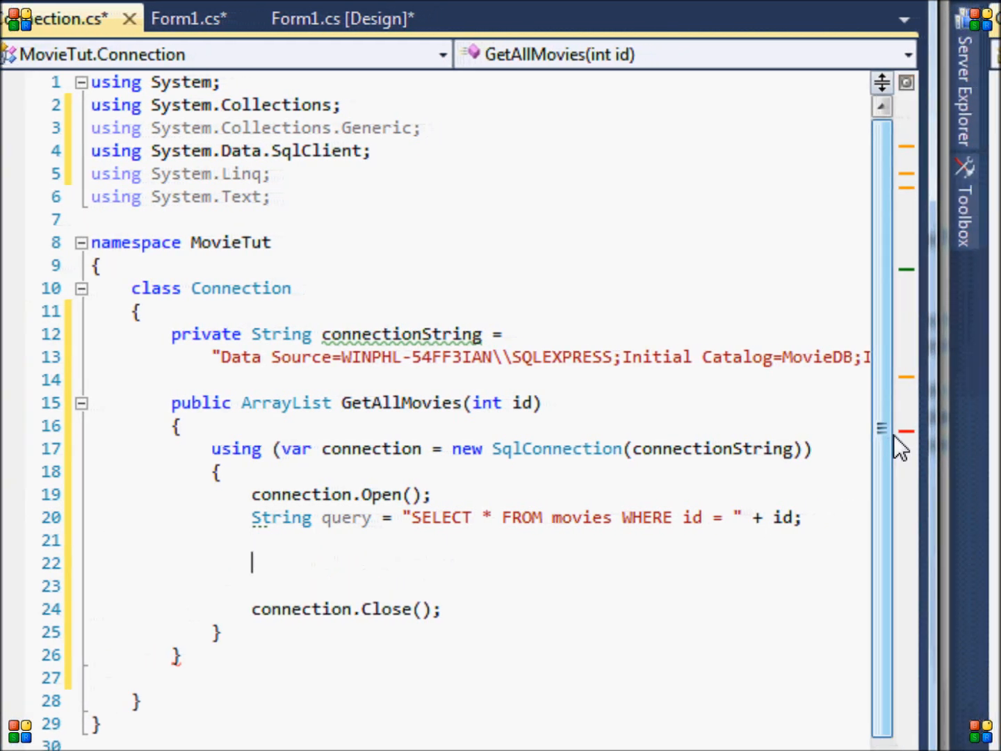
Step: Add a nested using block creating var command = new SqlCommand for the query
text(using(var)
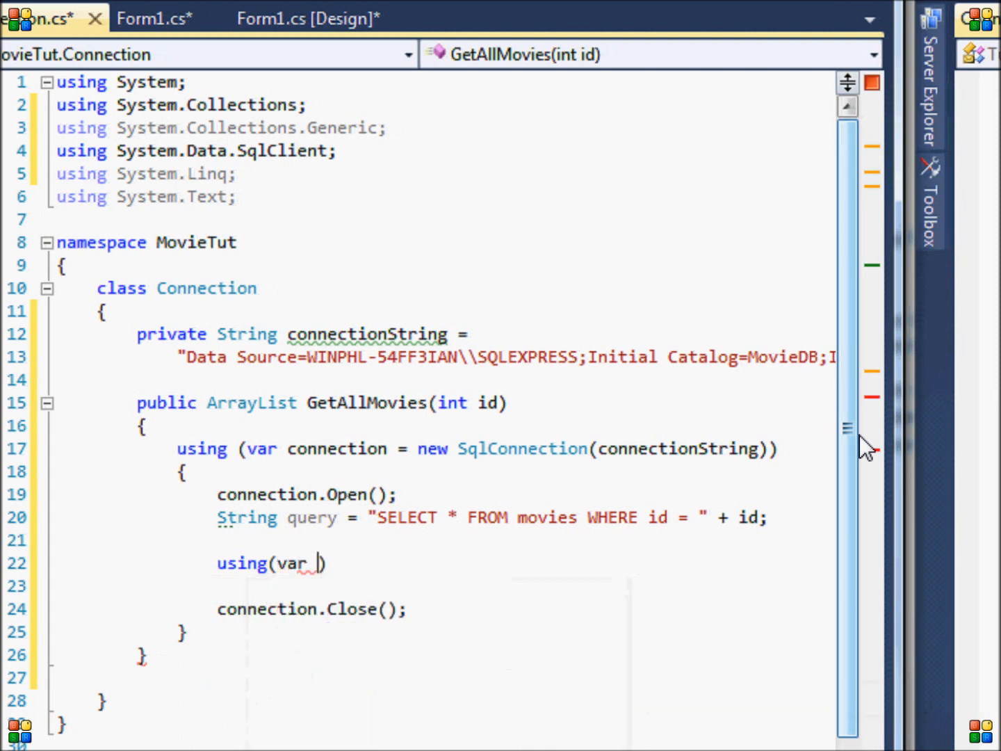
text(command)
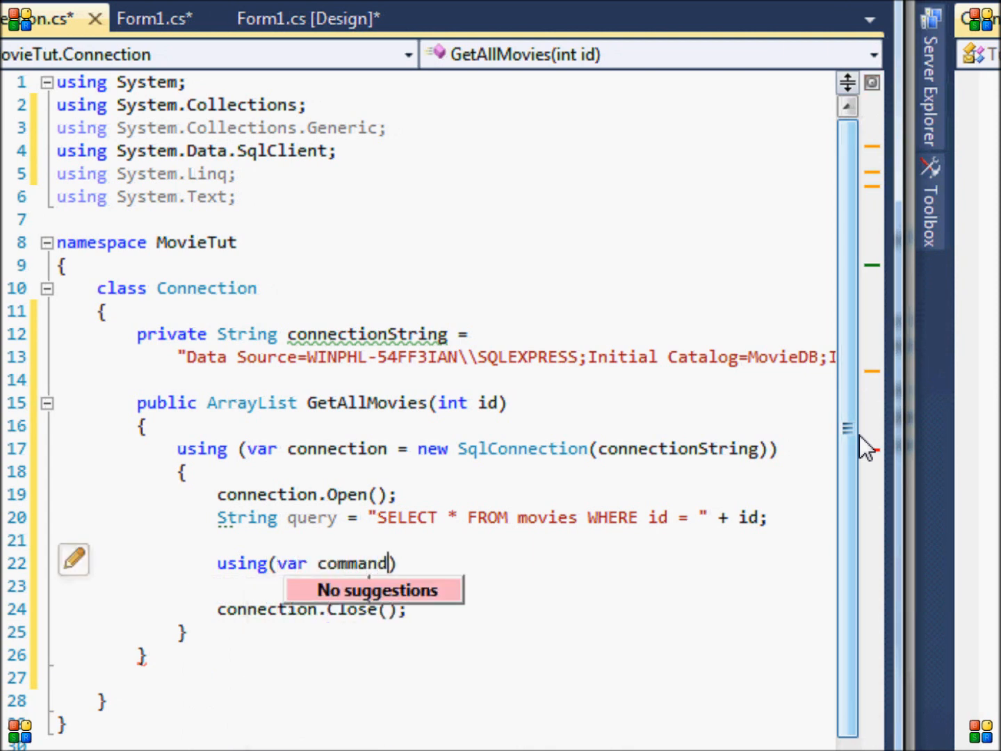
text(= nes)
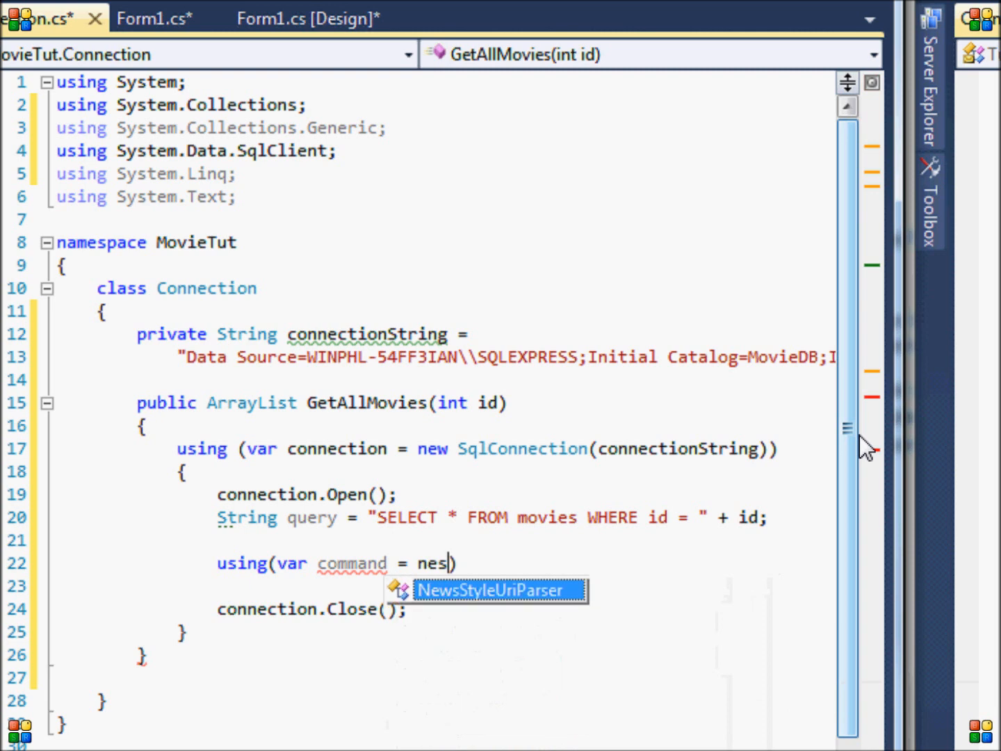
text(new SQLC)
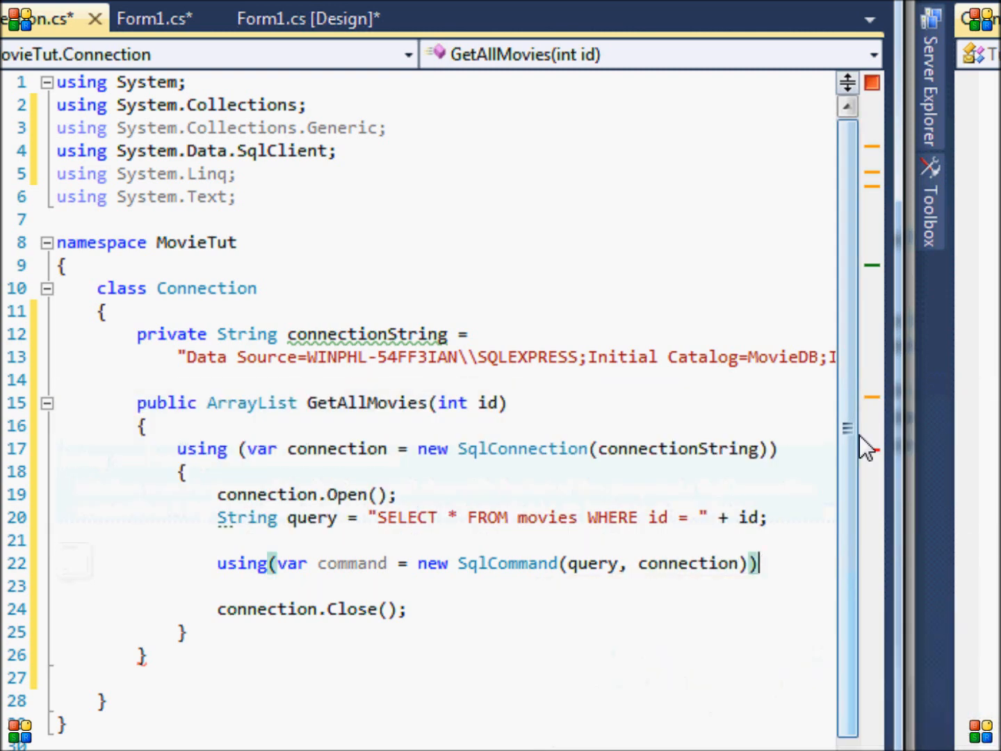
text({)
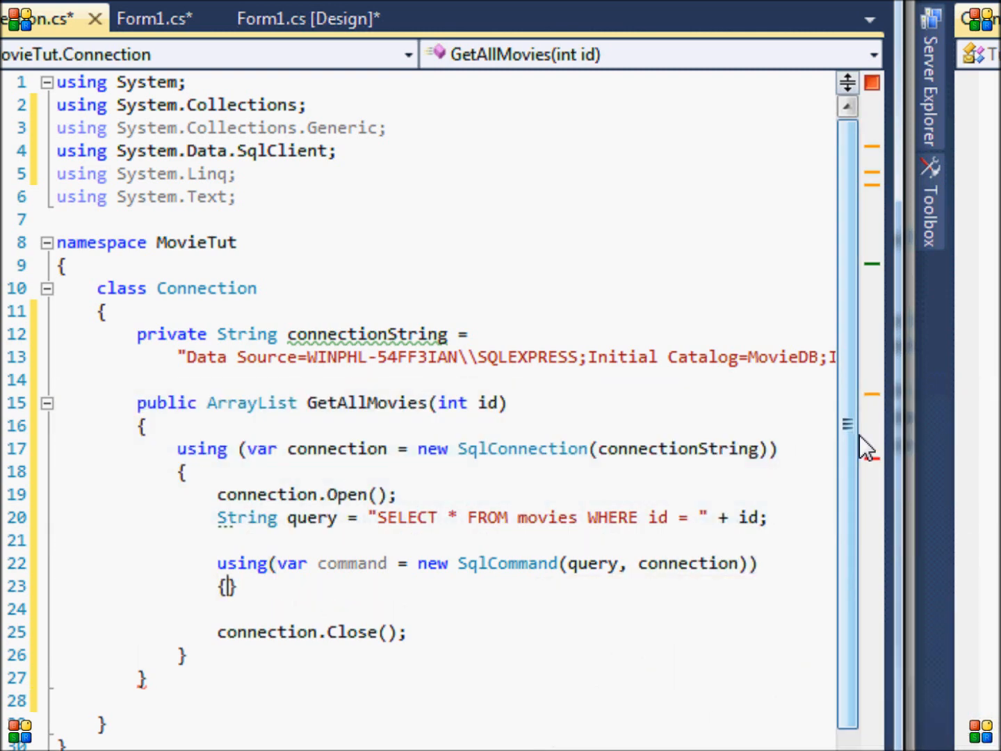
key(enter)
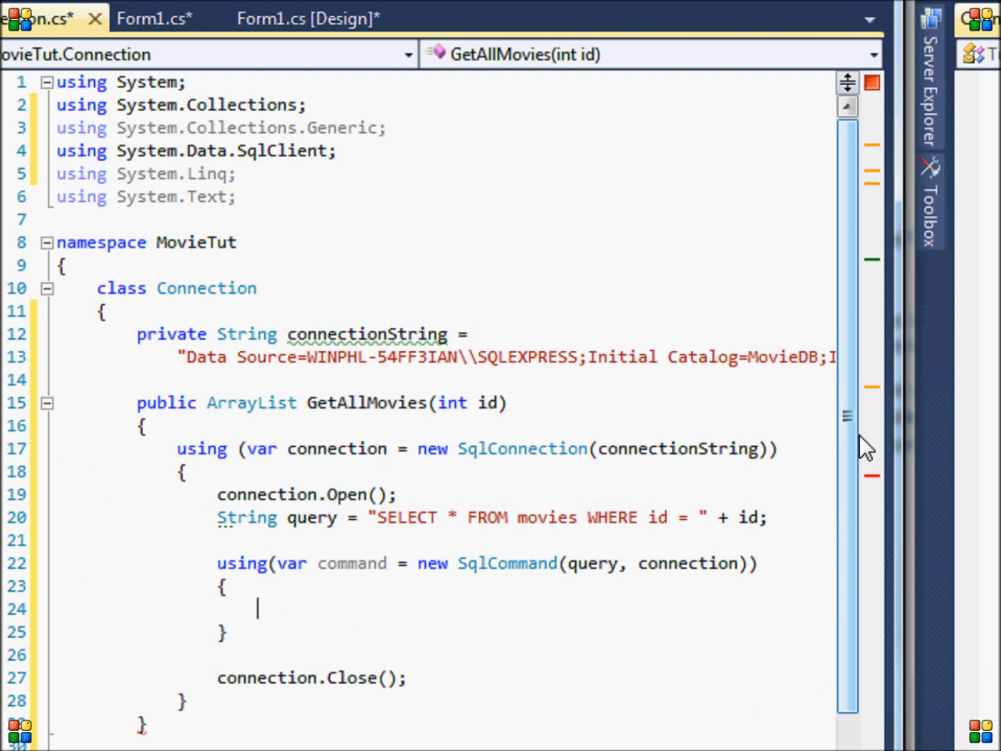
Step: Declare var reader = command.ExecuteReader() and start while(reader.Read())
text(var reader)
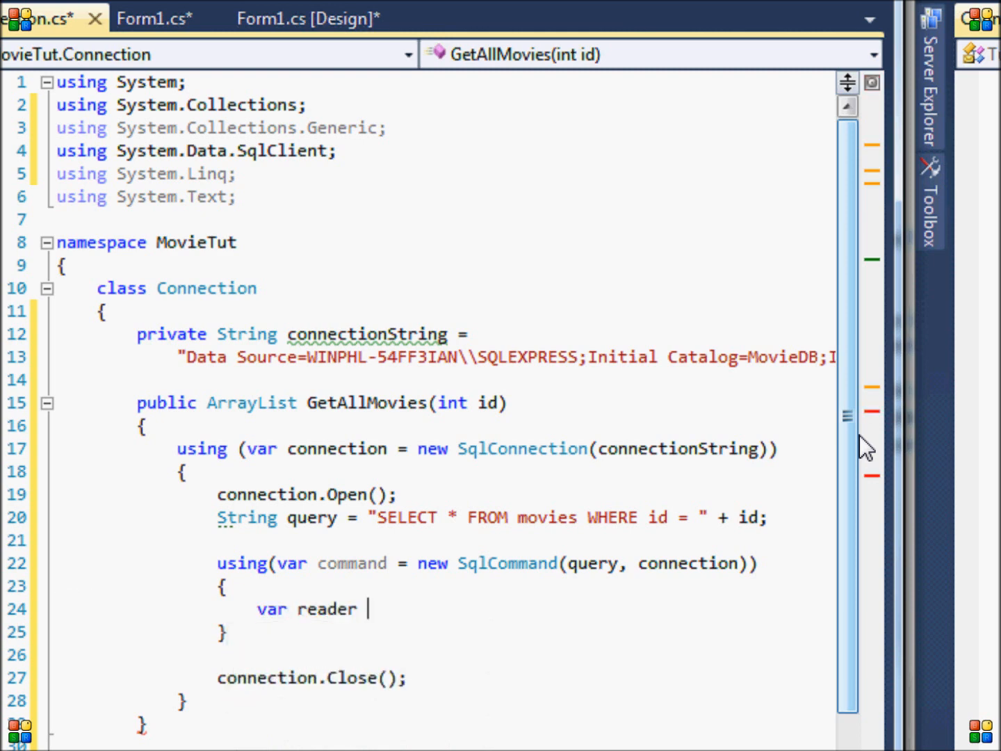
text(= new)
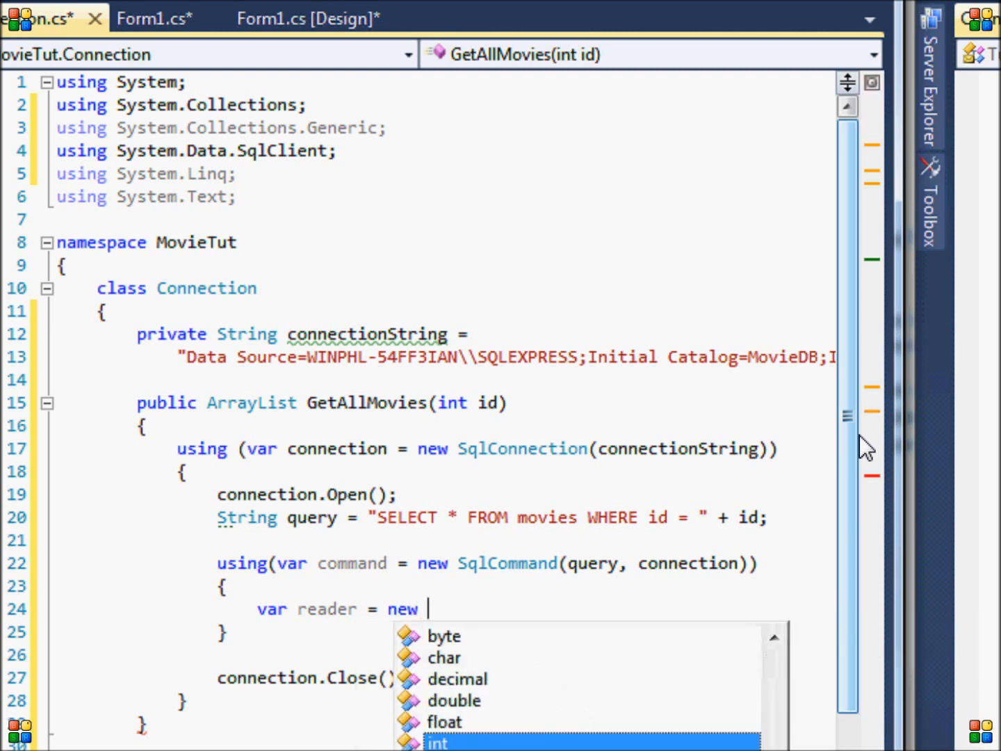
text(comm)
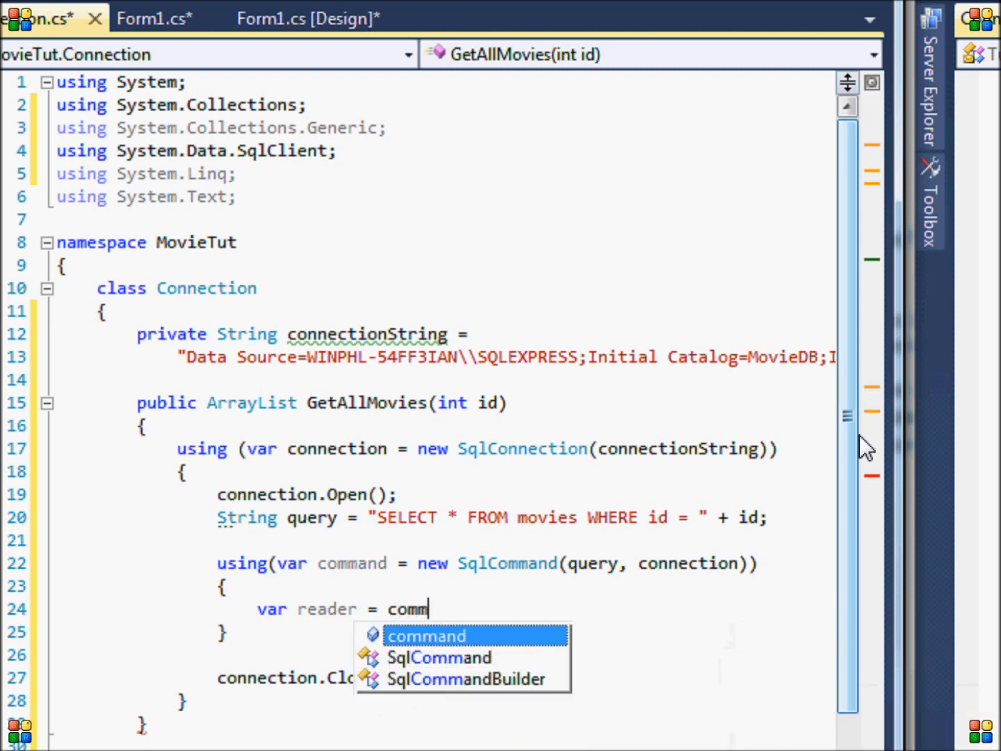
text(and.ex)
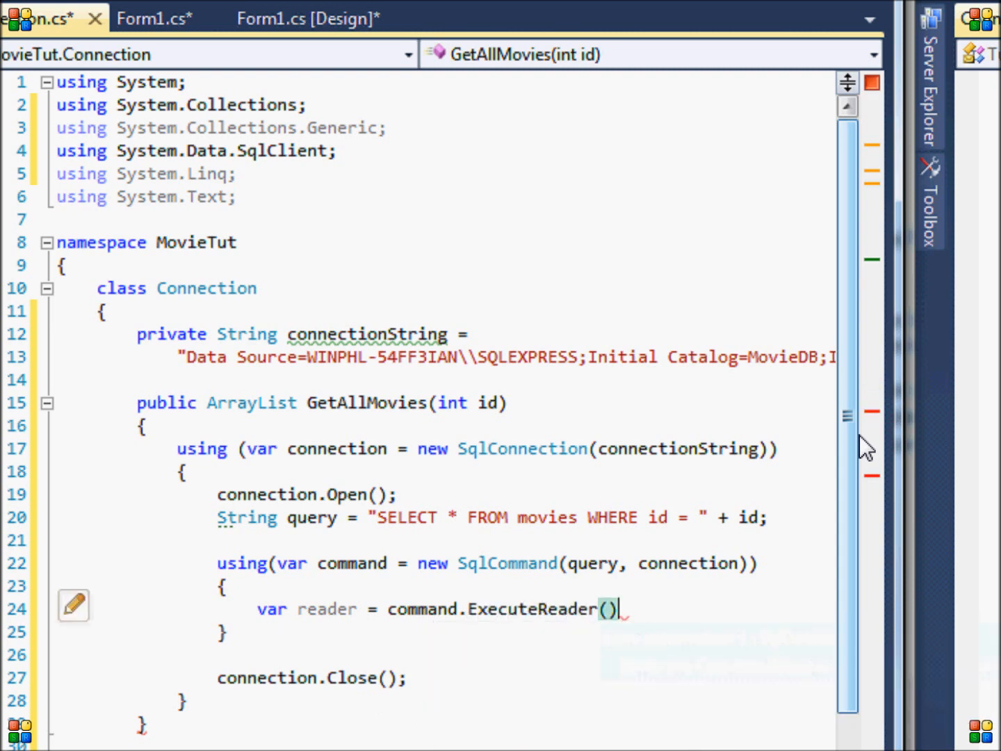
text(;)
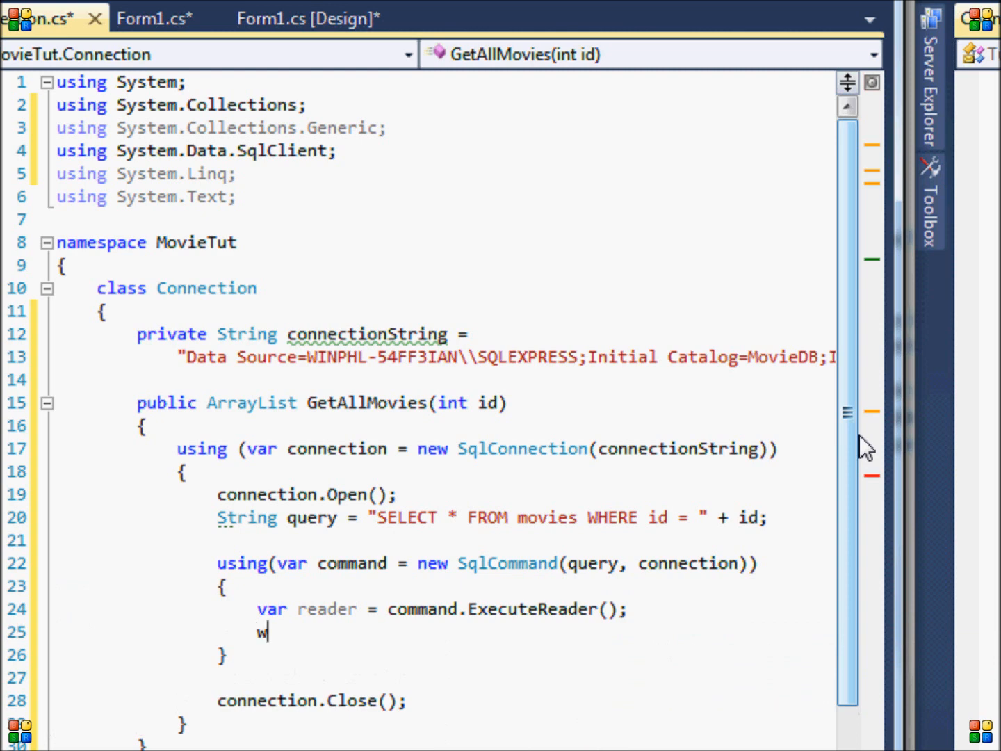
text(hile()
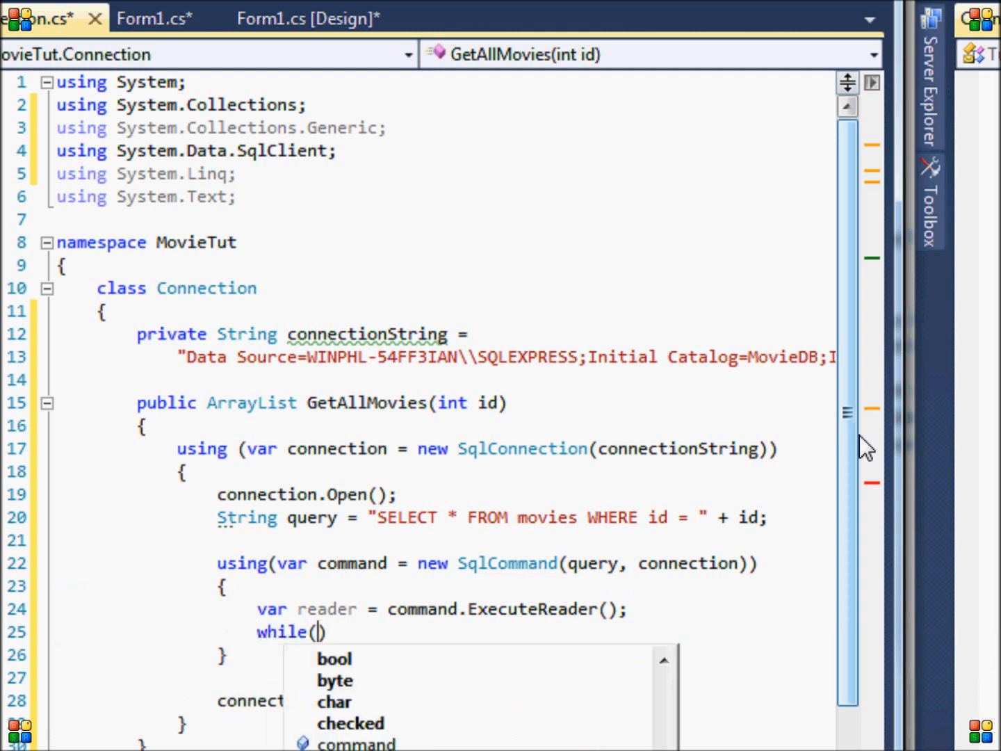
text(reader.Read())
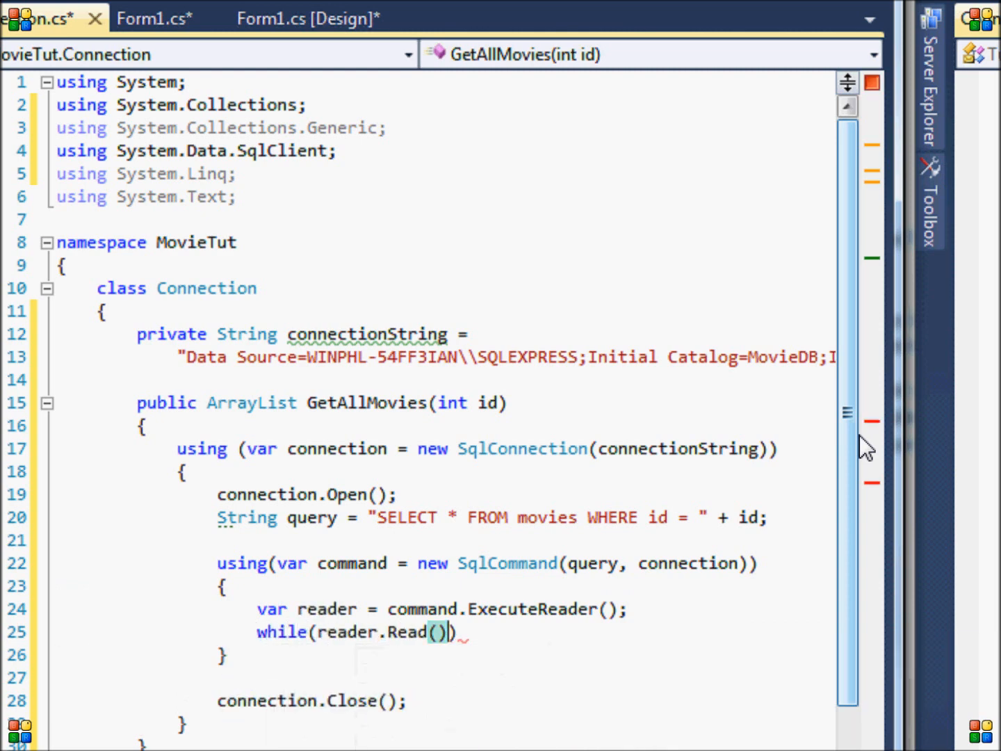
Step: Give the while loop braces and declare var list = new ArrayList() above it
text({)
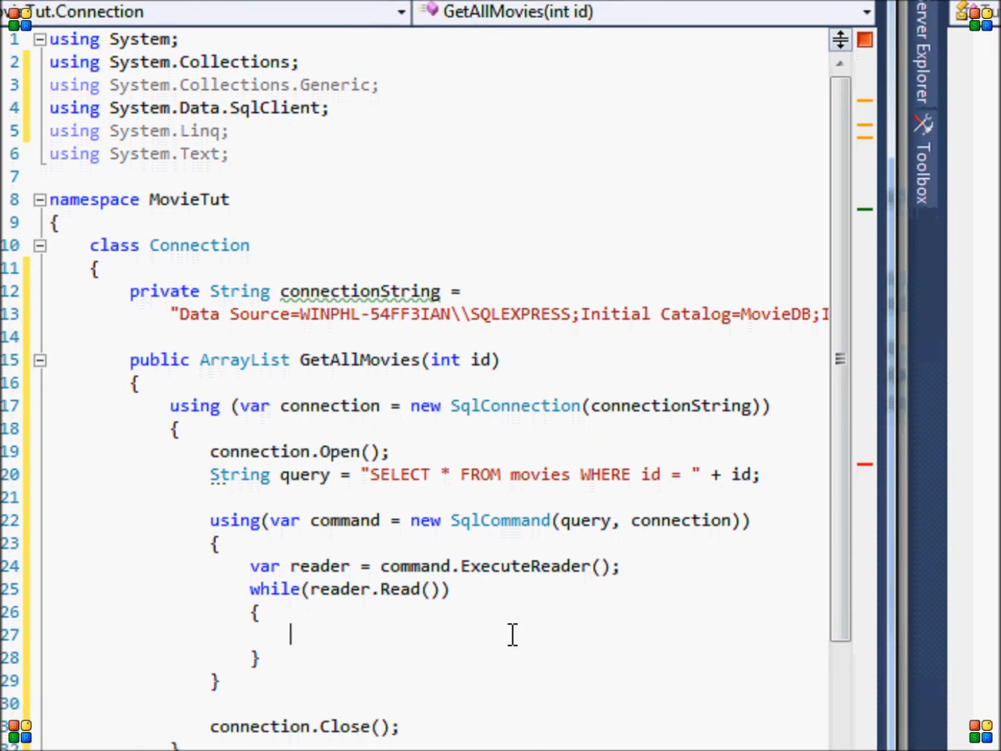
text(v)
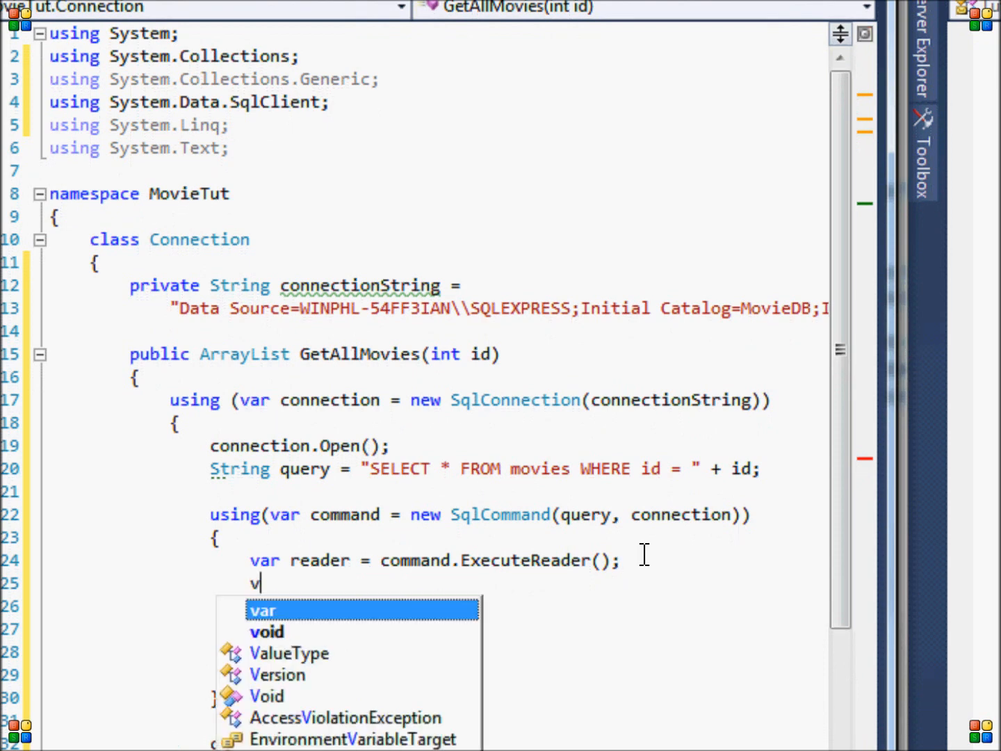
text(ar list =)
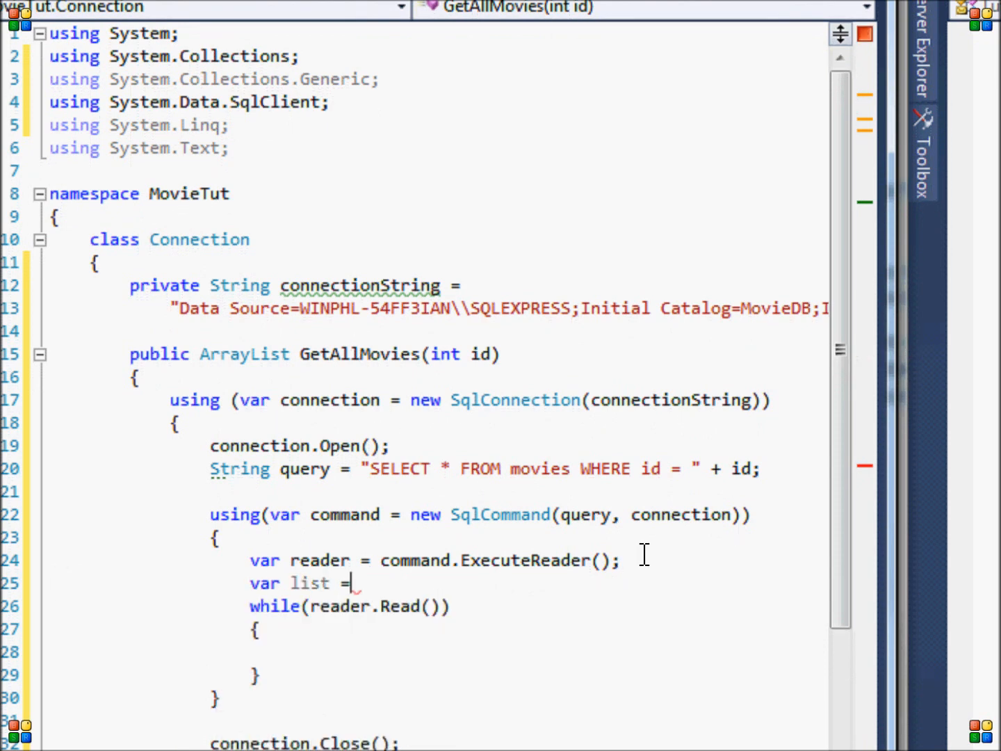
text(new arrayList();)
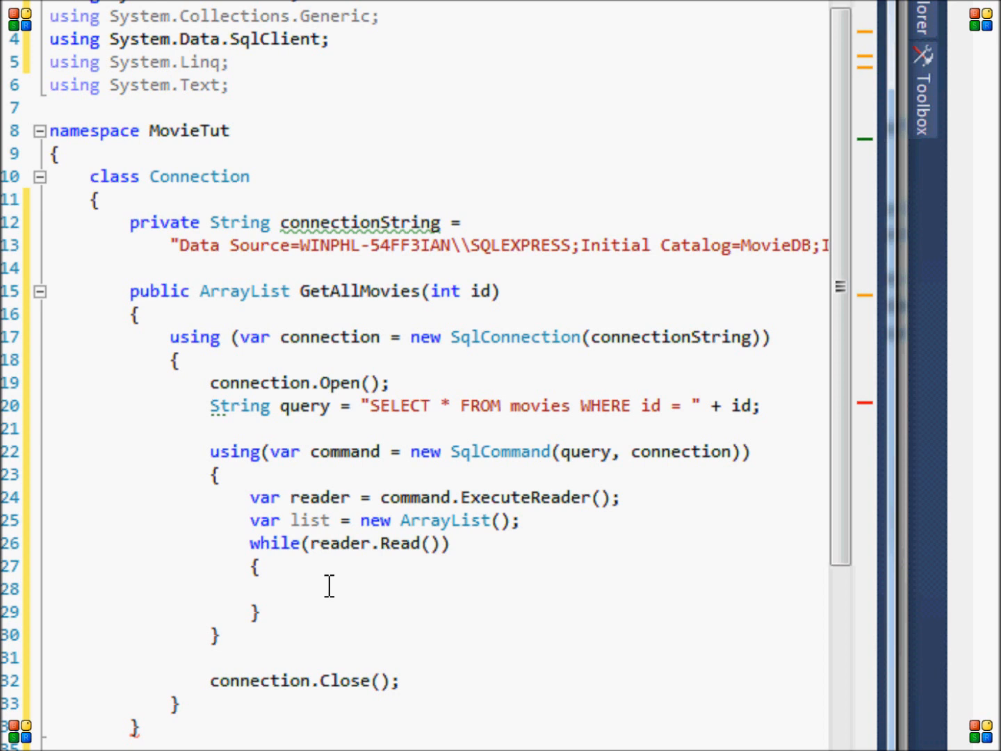
Step: Read title, director, genre via reader.GetString(1..3) and year via GetInt32(4)
text(String til)
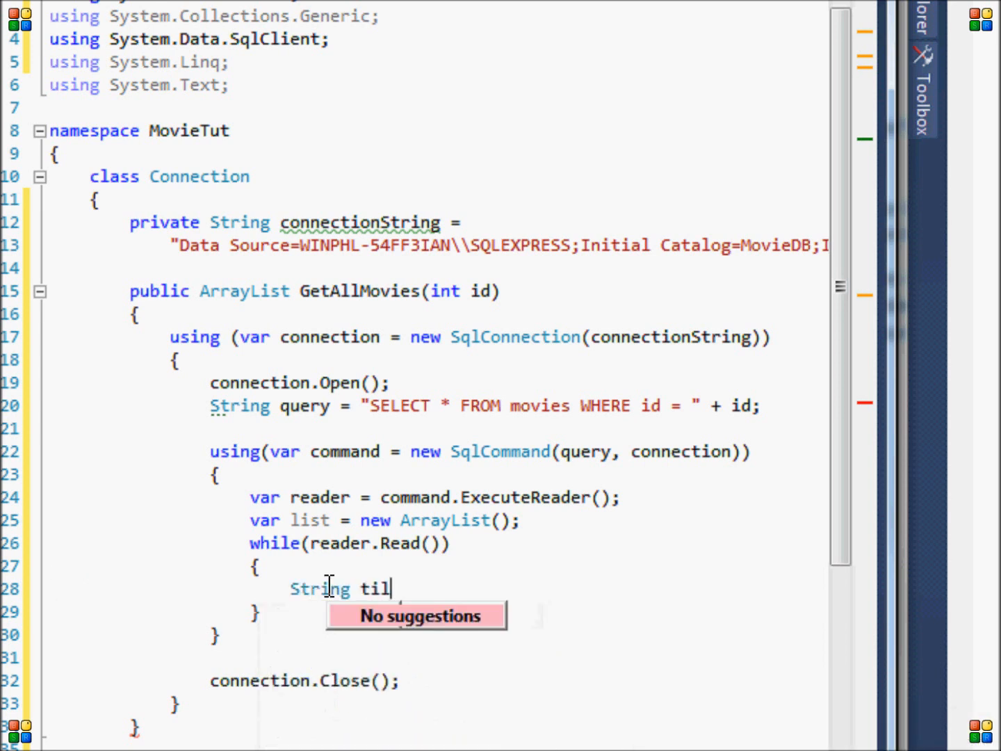
text(tle =)
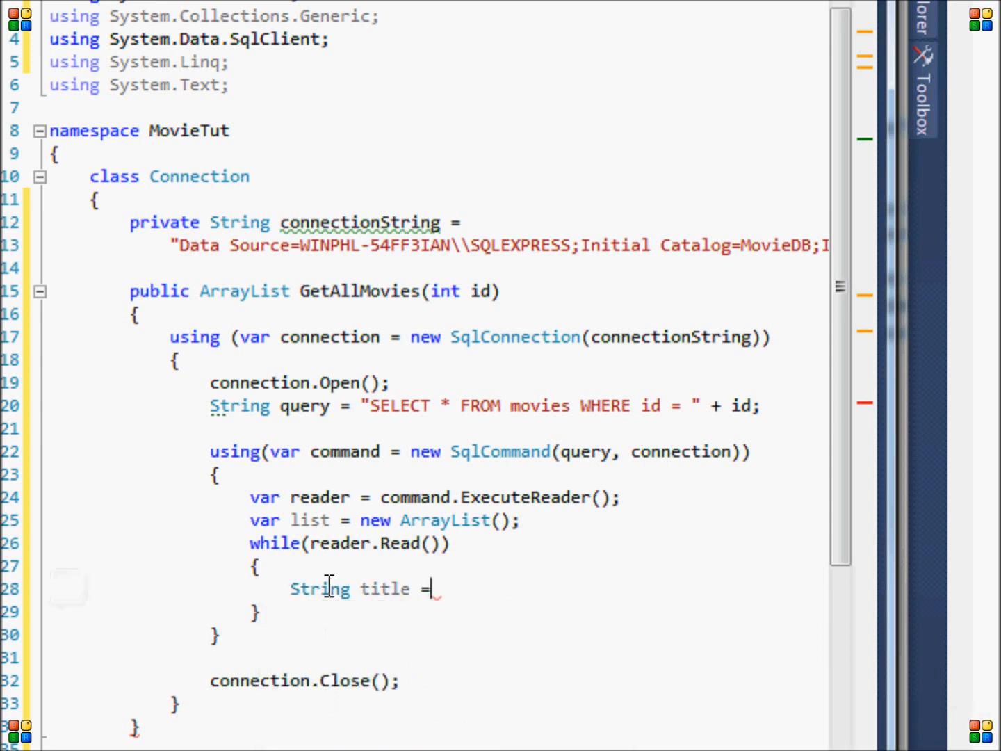
text(reader.ge)
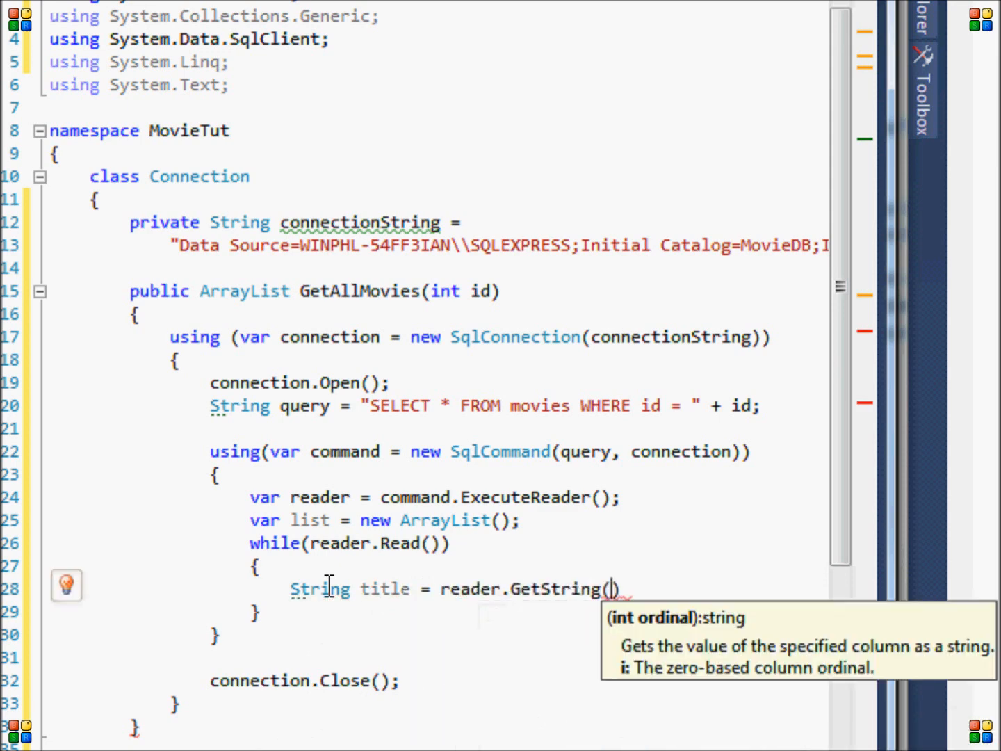
text(1);)
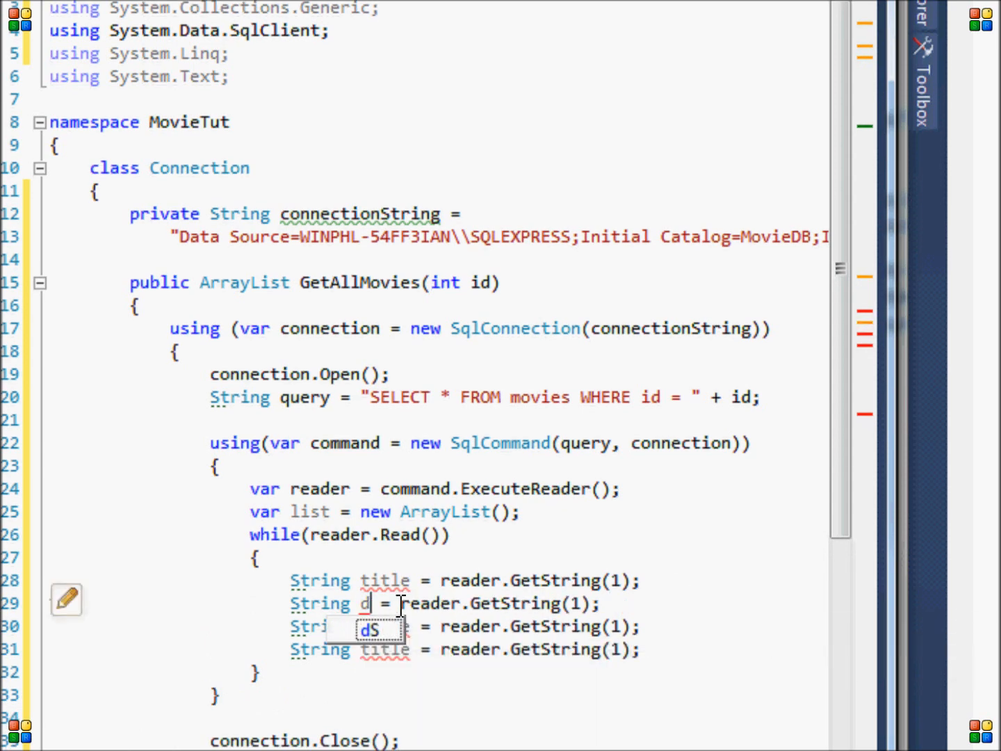
text(irector)
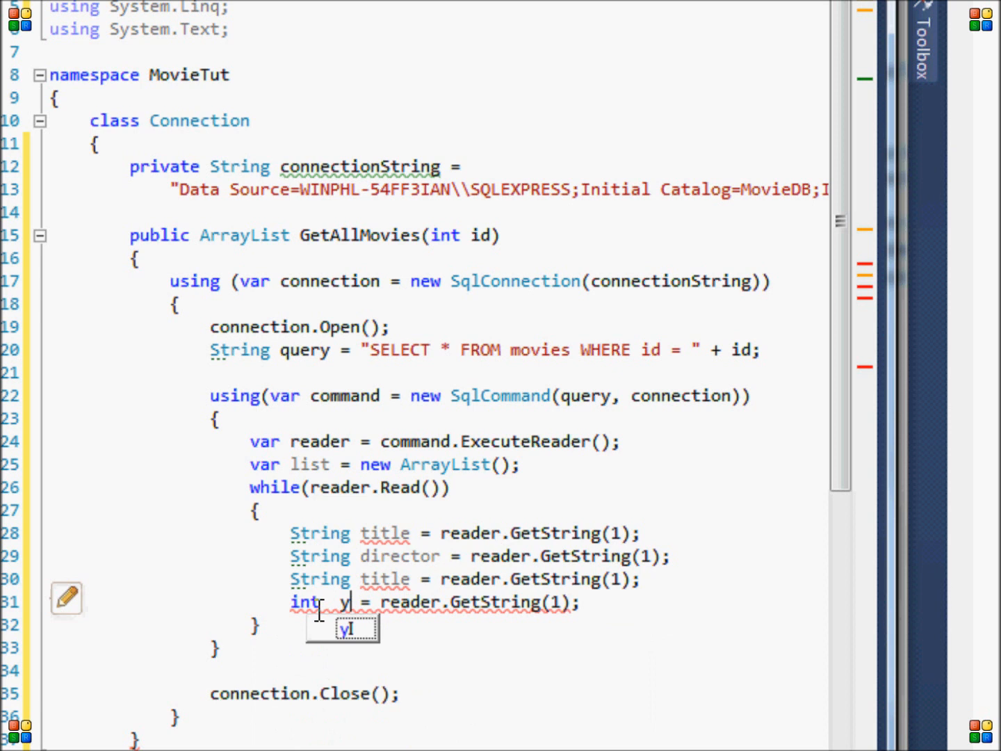
text(ear)
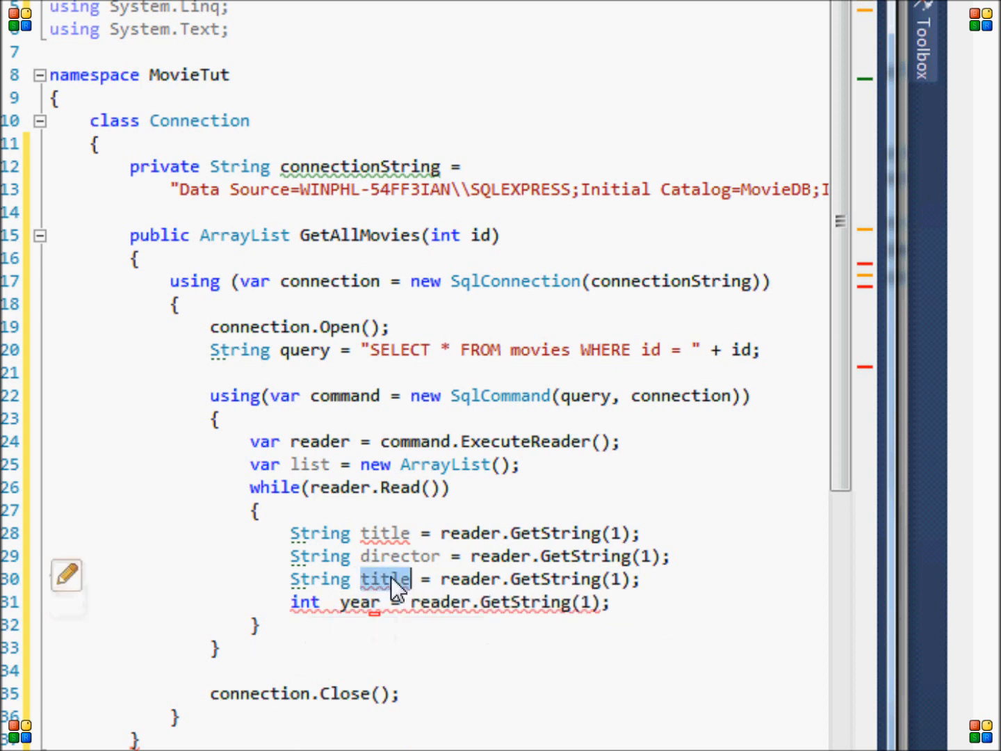
text(genre)
click(481, 557)
text(2)
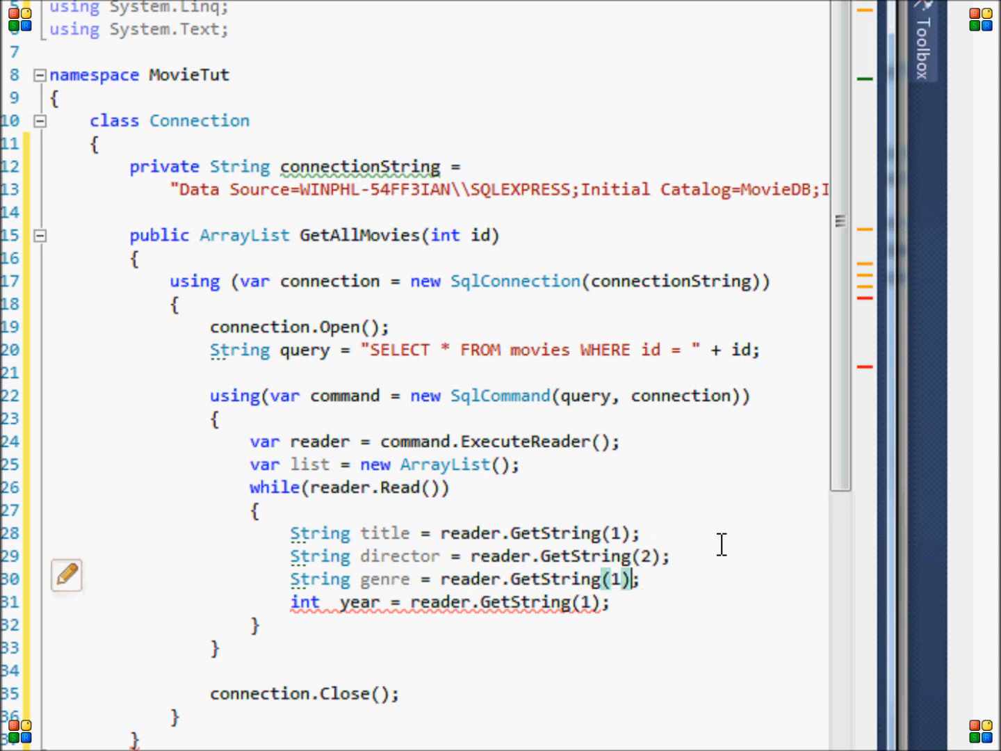
text(3)
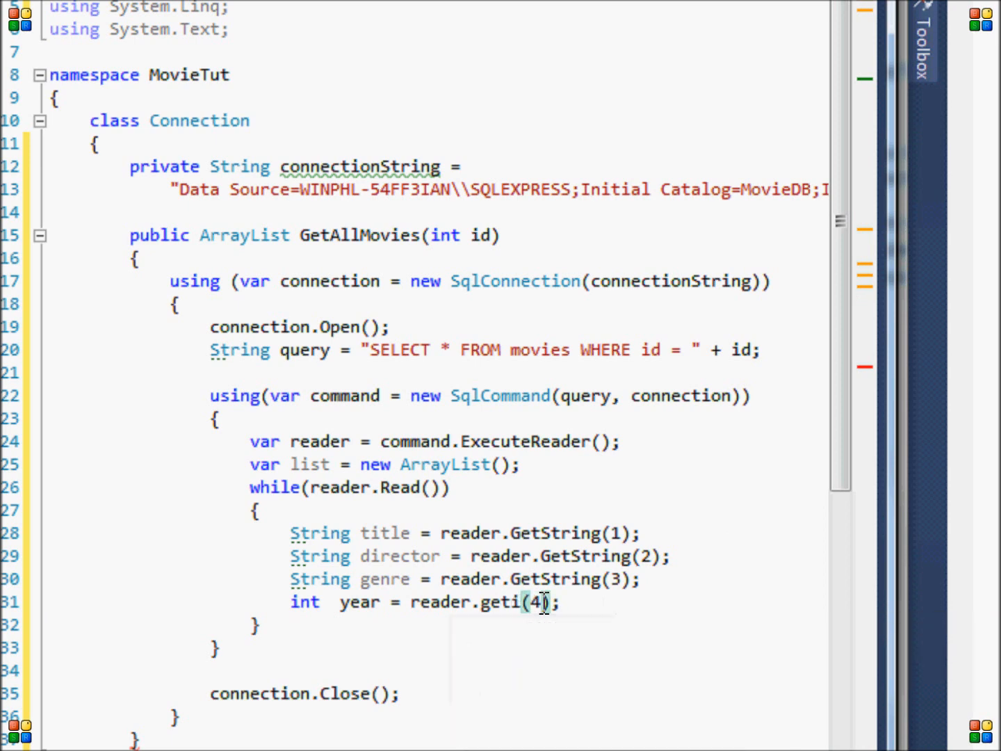
text(GetInt32)
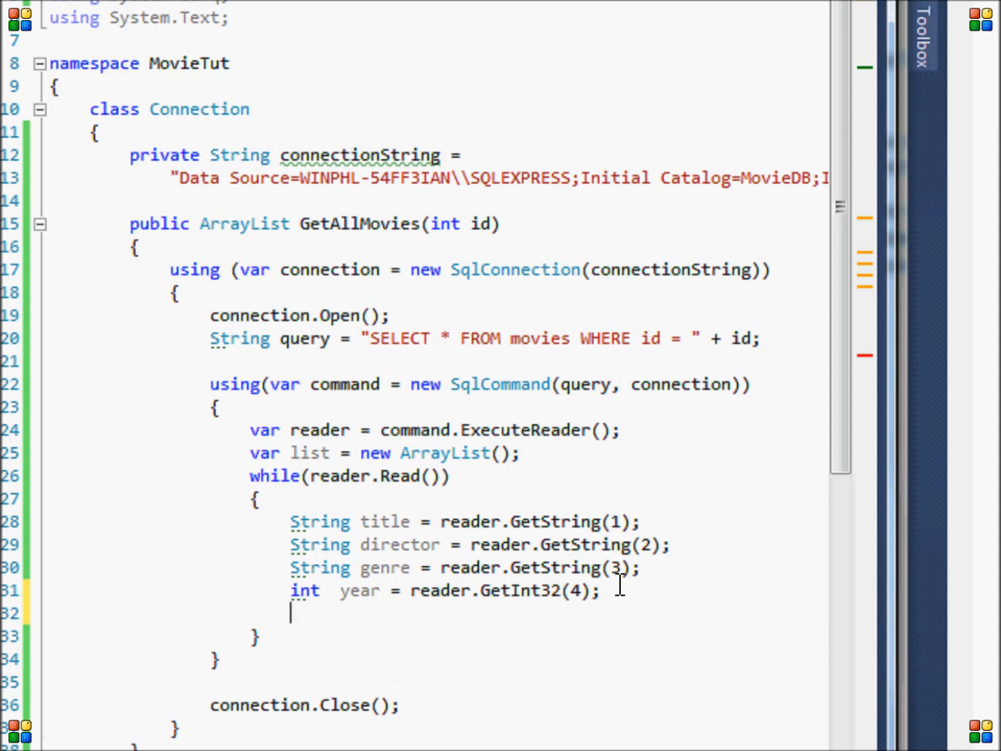
Step: Add list.Add(title); lines inside the reader loop
text(list)
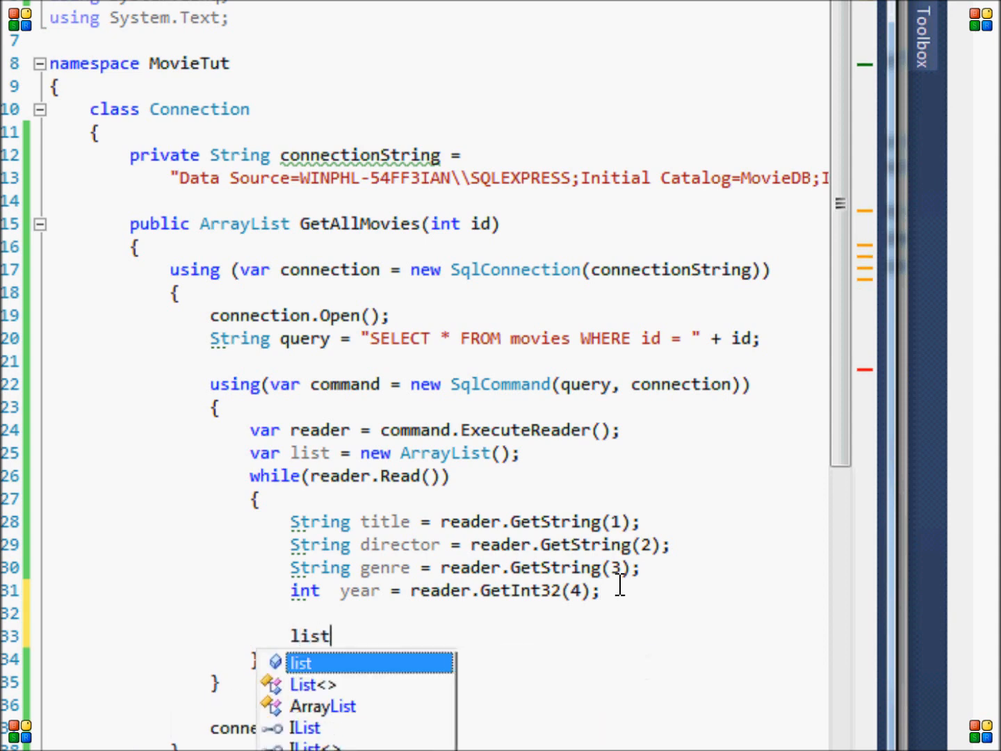
text(.Add()
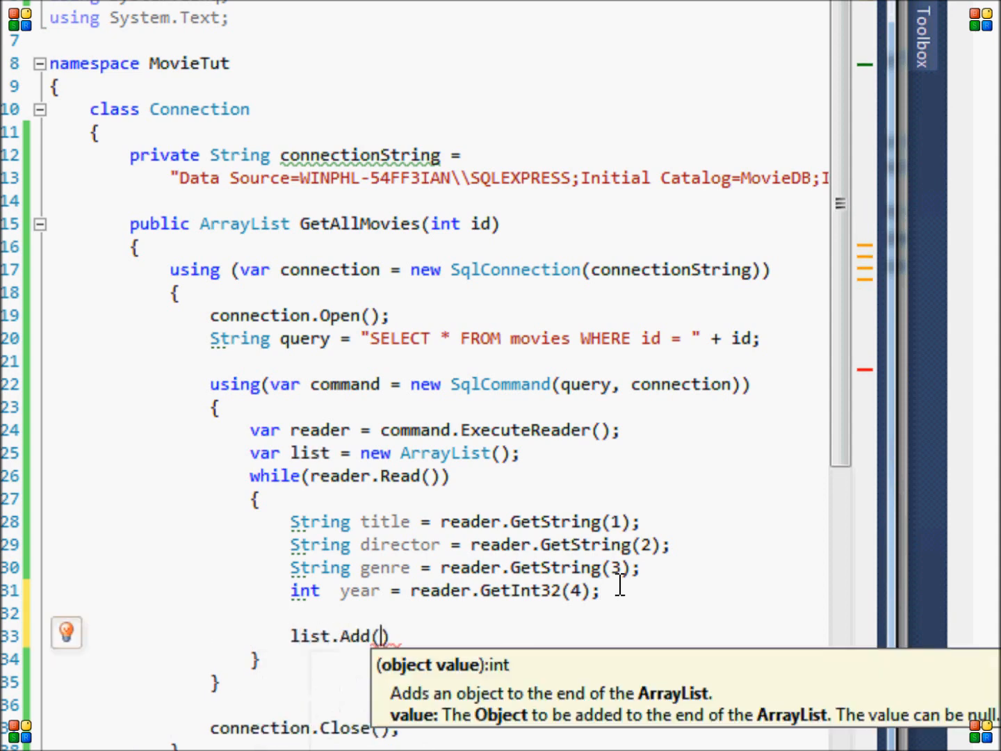
text(title)
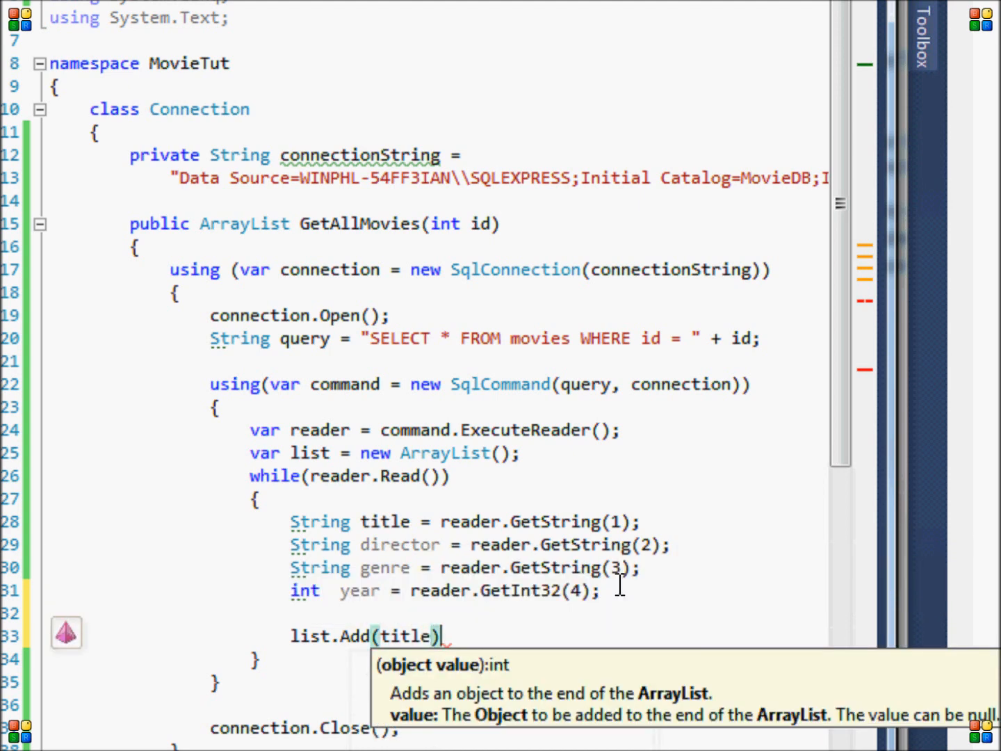
text(;)
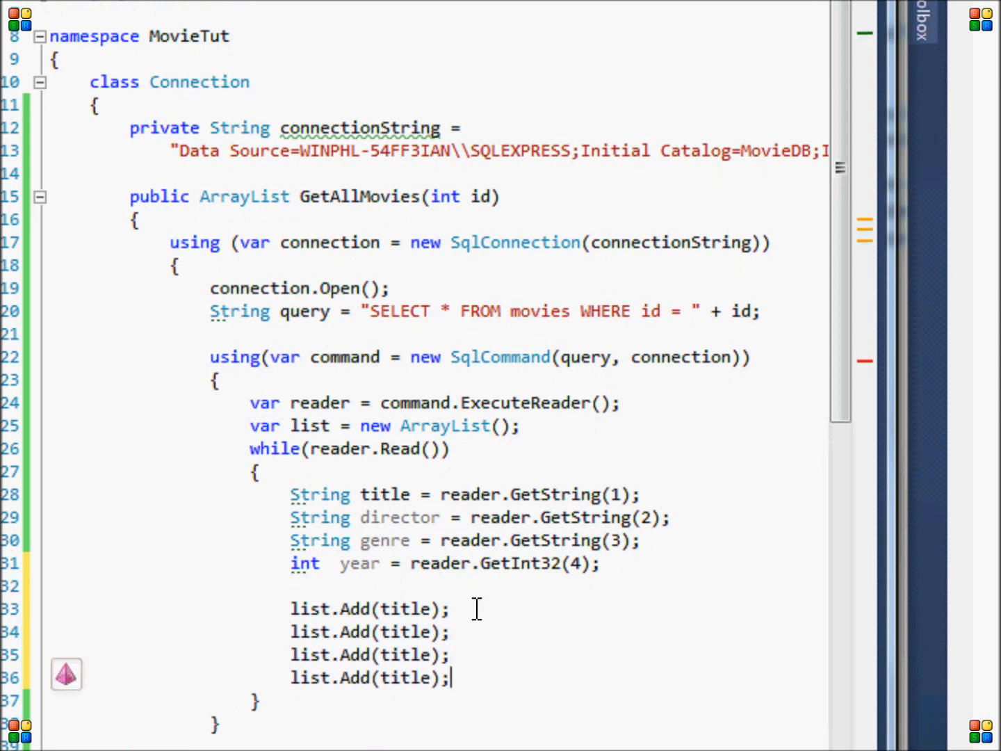
Step: Finish the list.Add calls for all fields, close connection and reader, and return list
text(directo)
text(yea)
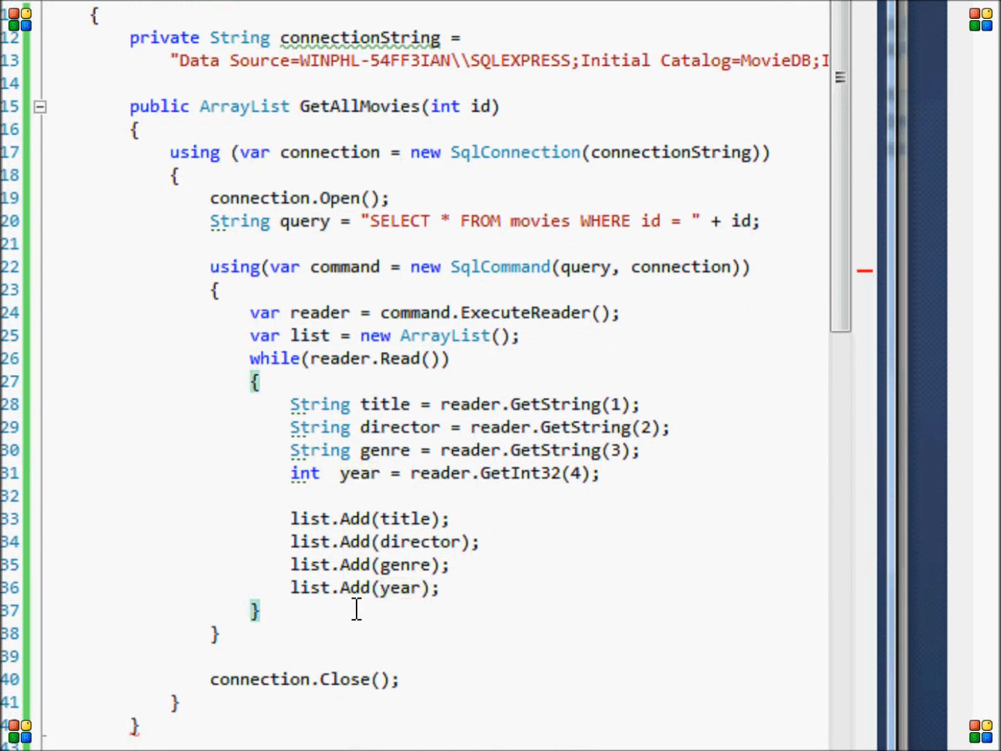
text(return list)
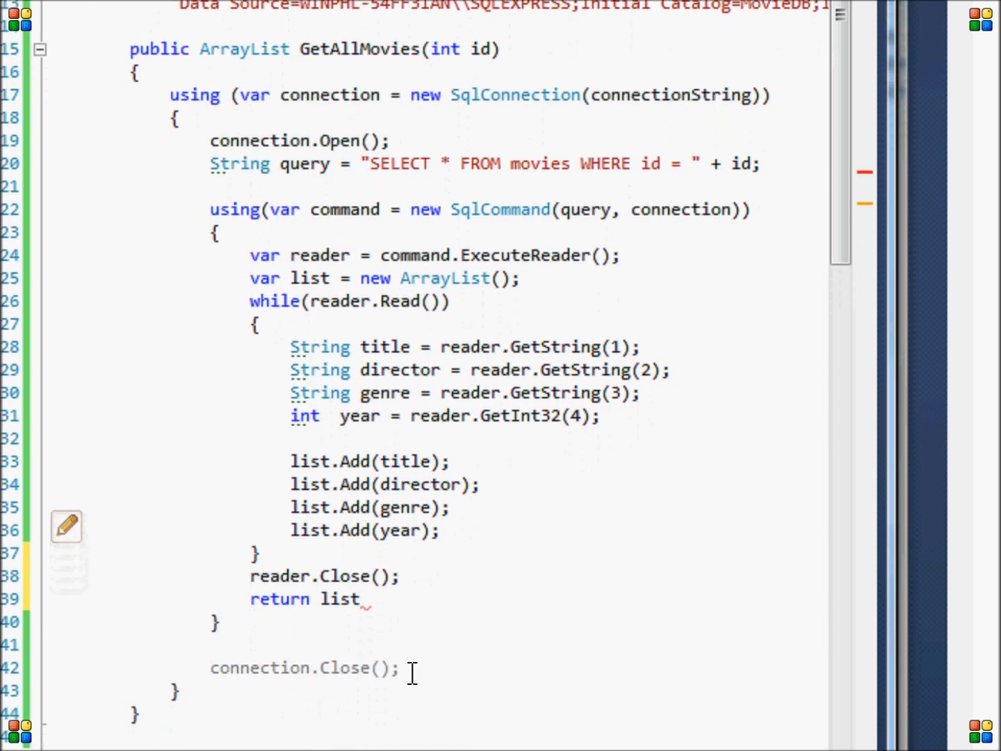
scroll(up, 3)
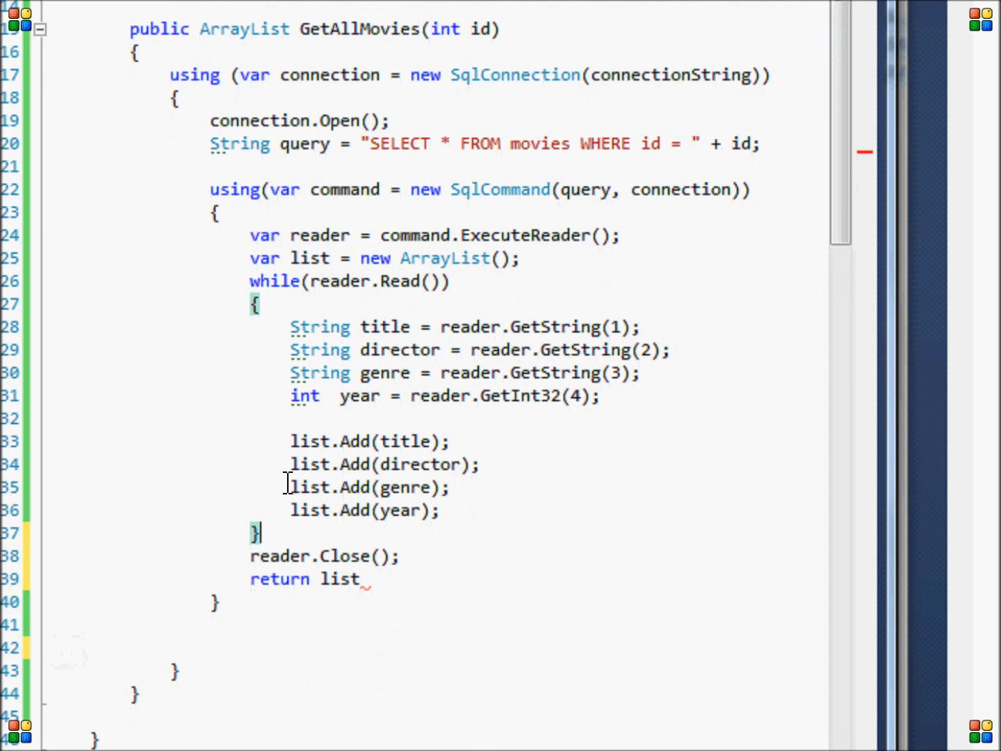
text(connection.Close();)
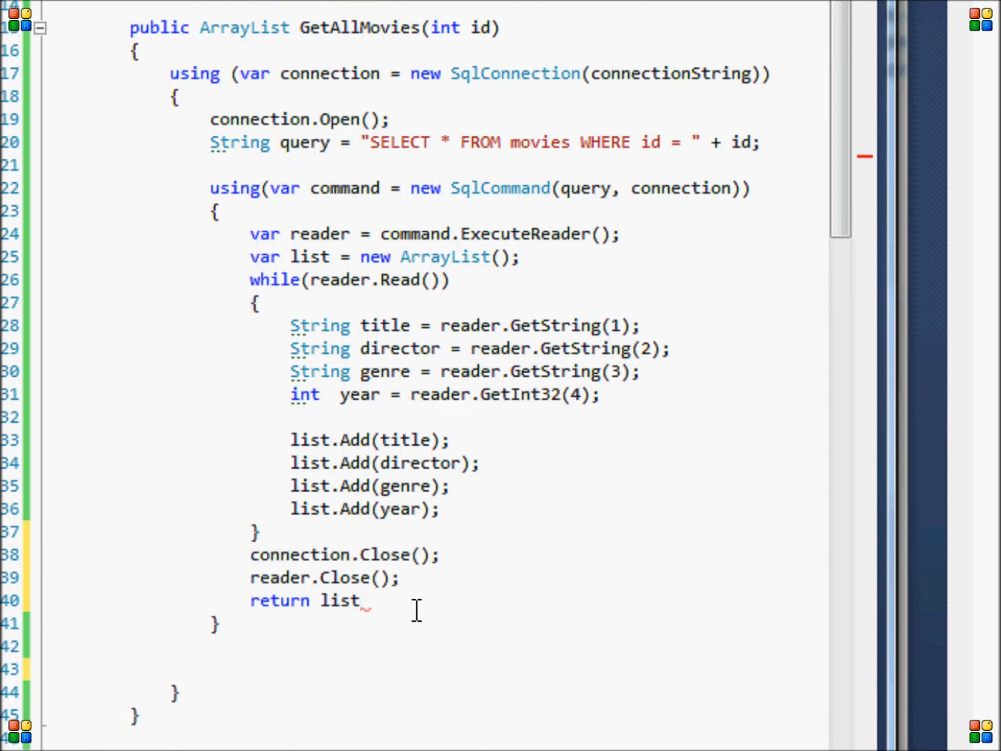
text(;)
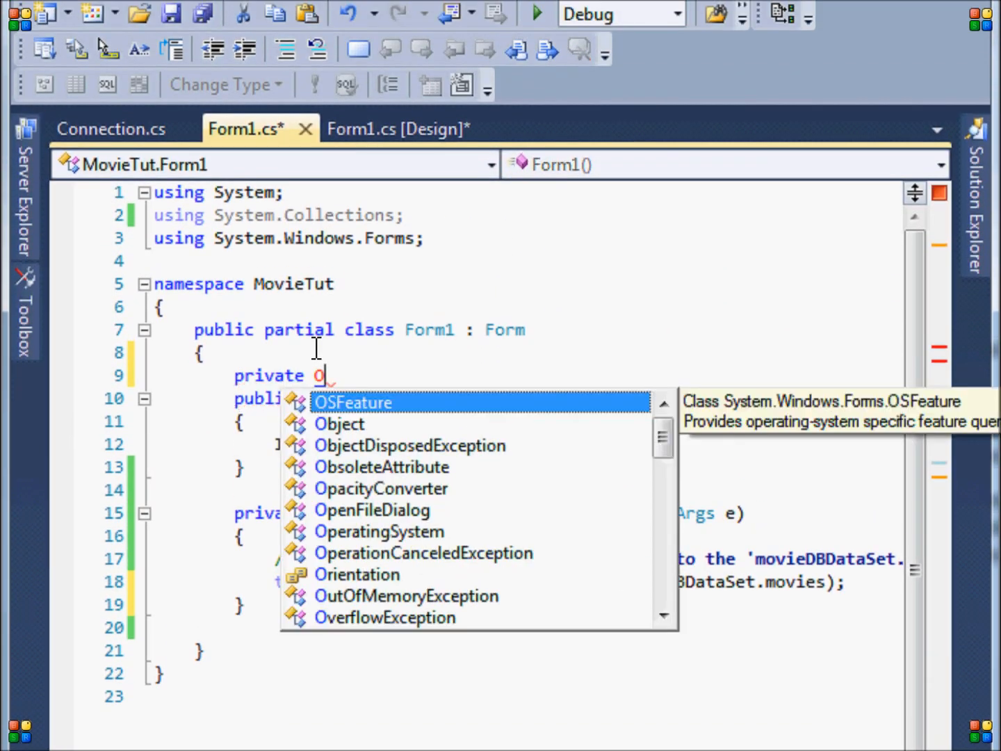
Step: Declare private Connection sqlCon = new Connection() and private ArrayList list in Form1
text(onnection sql)
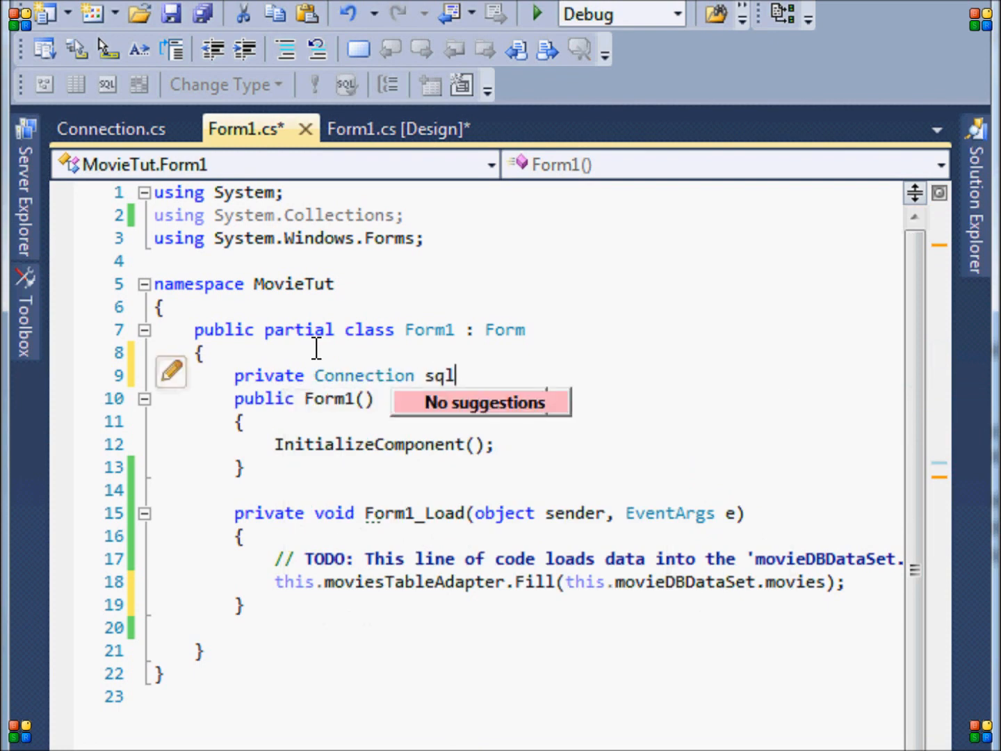
text(Con = new Connection();)
text(priva)
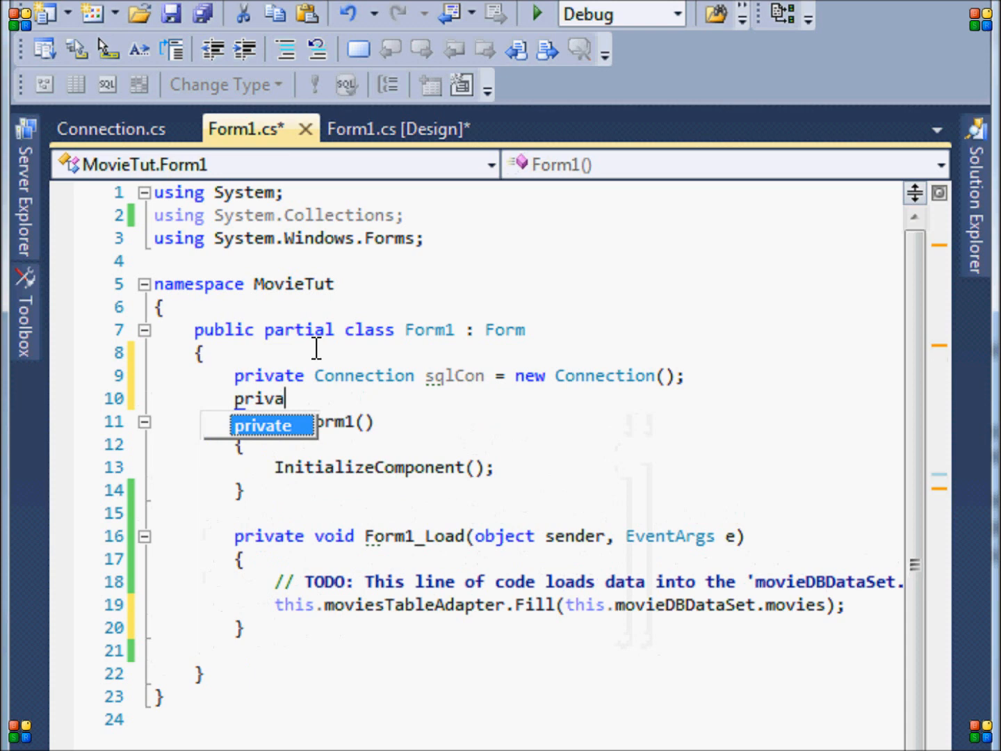
text(te ArrayList list = new ArrayList();)
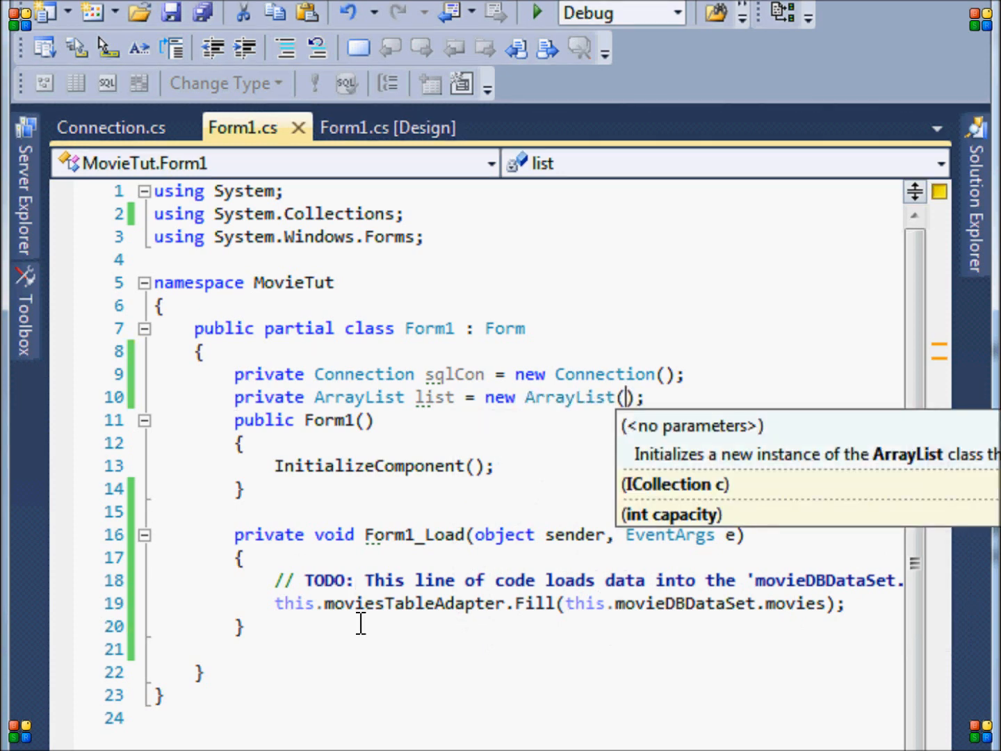
text(o)
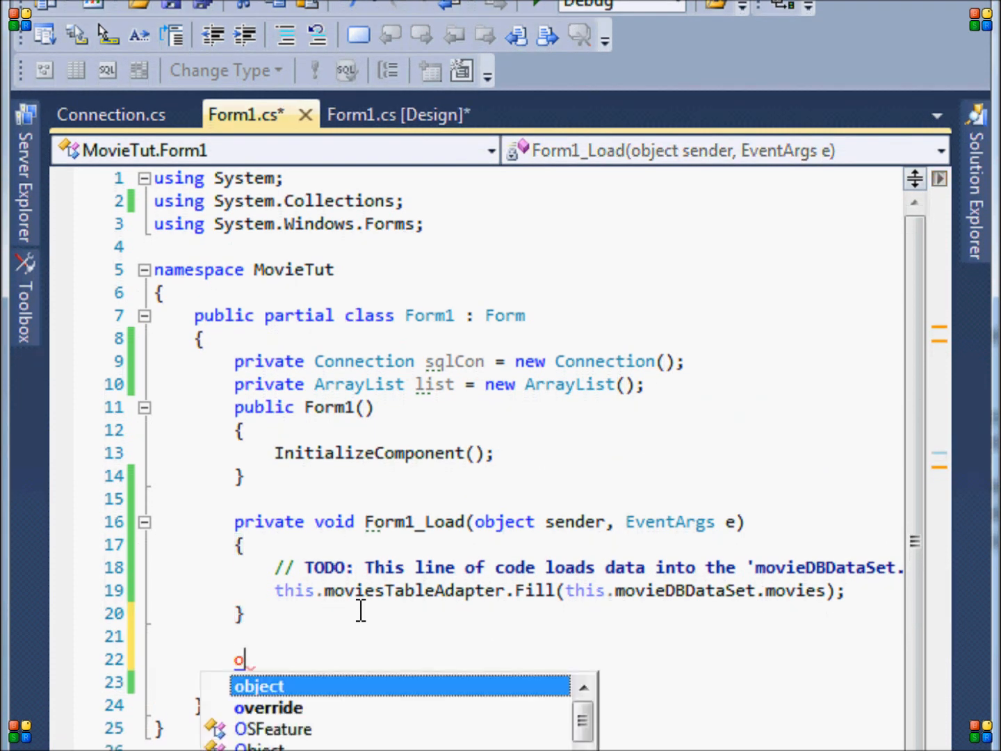
Step: Declare private void FillTextFields(int id) below Form1_Load and begin its body with 'list'
text(private v)
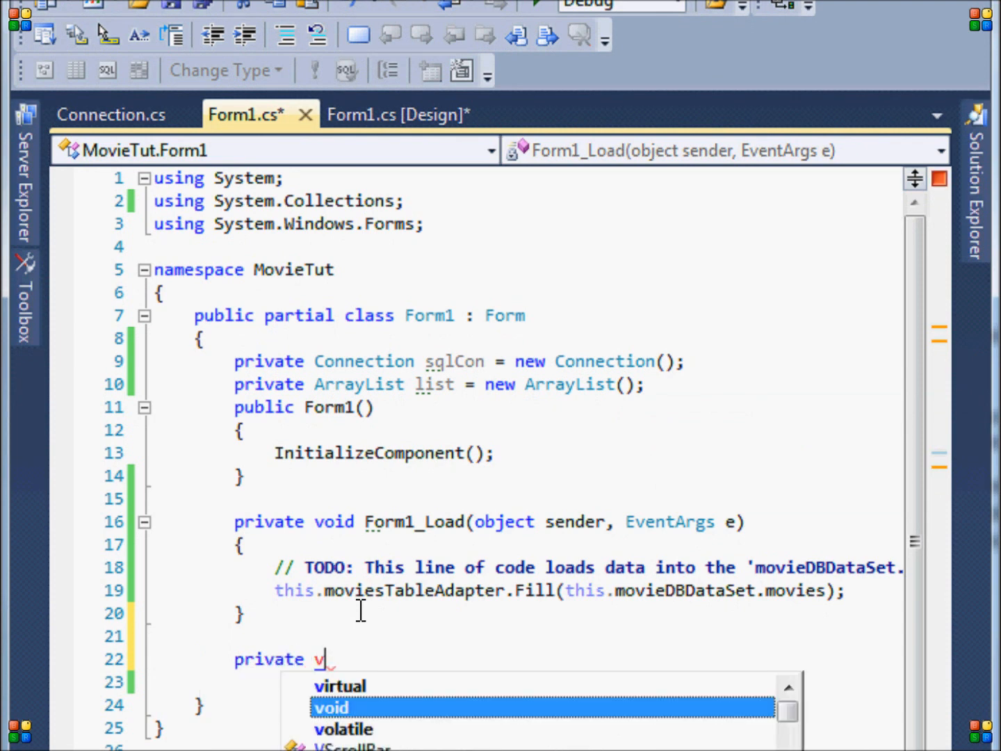
text(oid Fi)
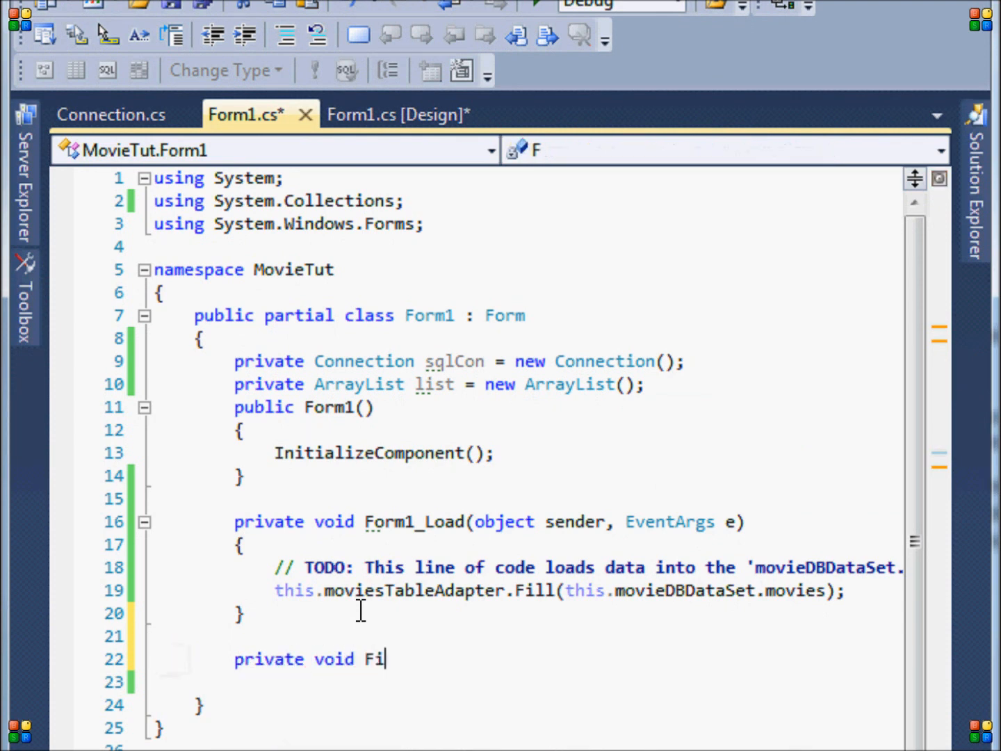
text(llTextFields)
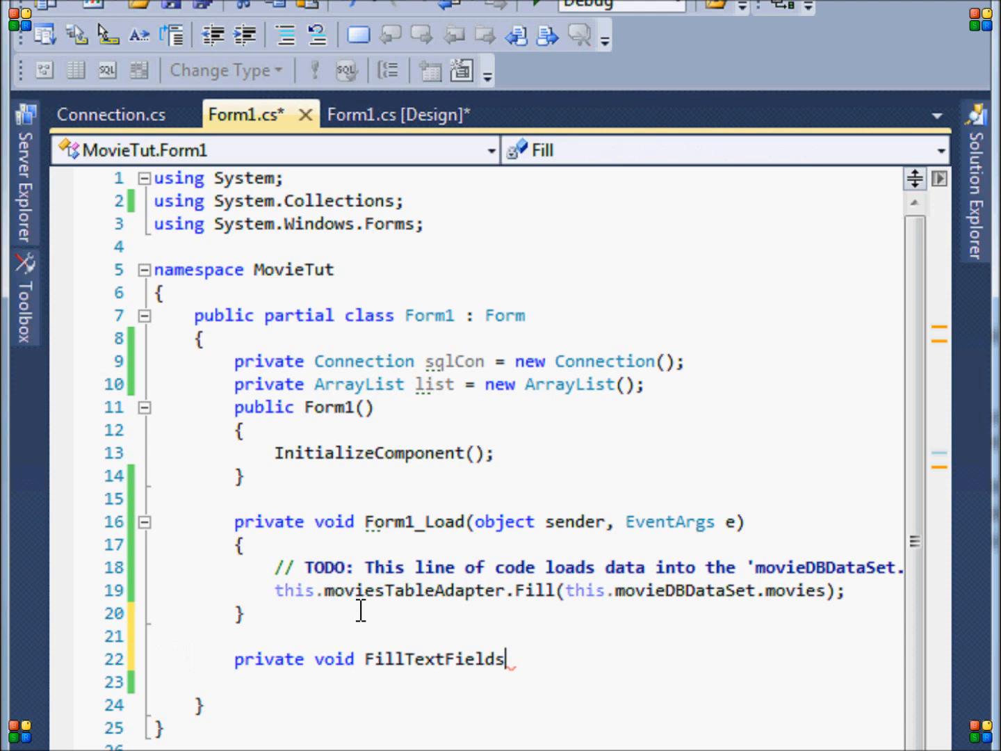
text((id)
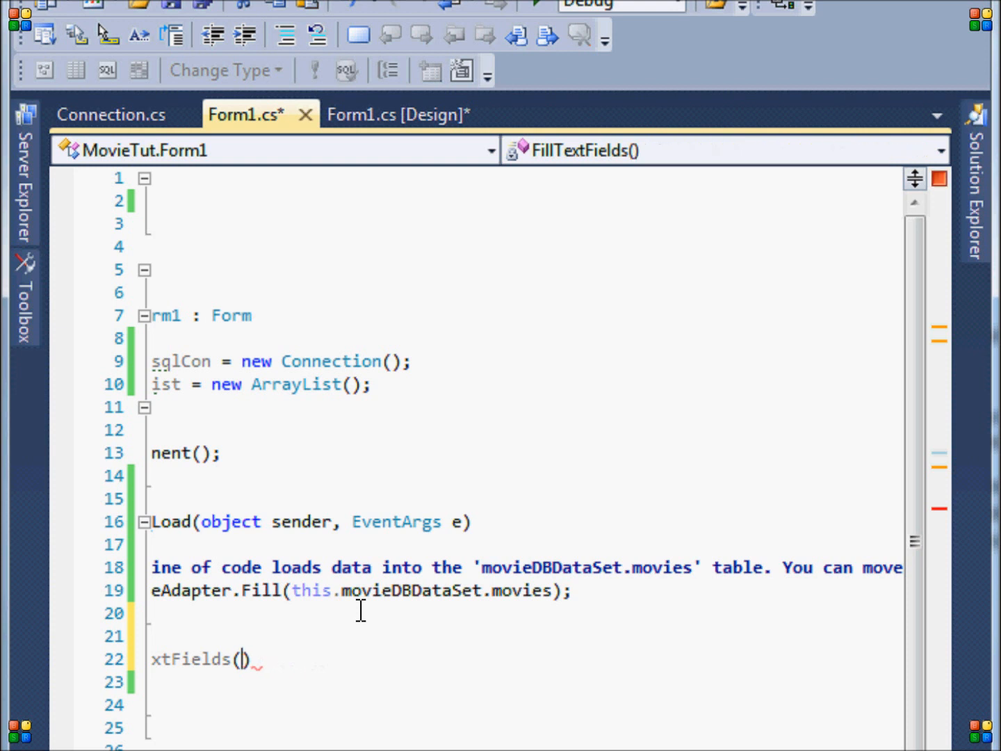
text(IDataGridColumnStyleEditingNotificationServ)
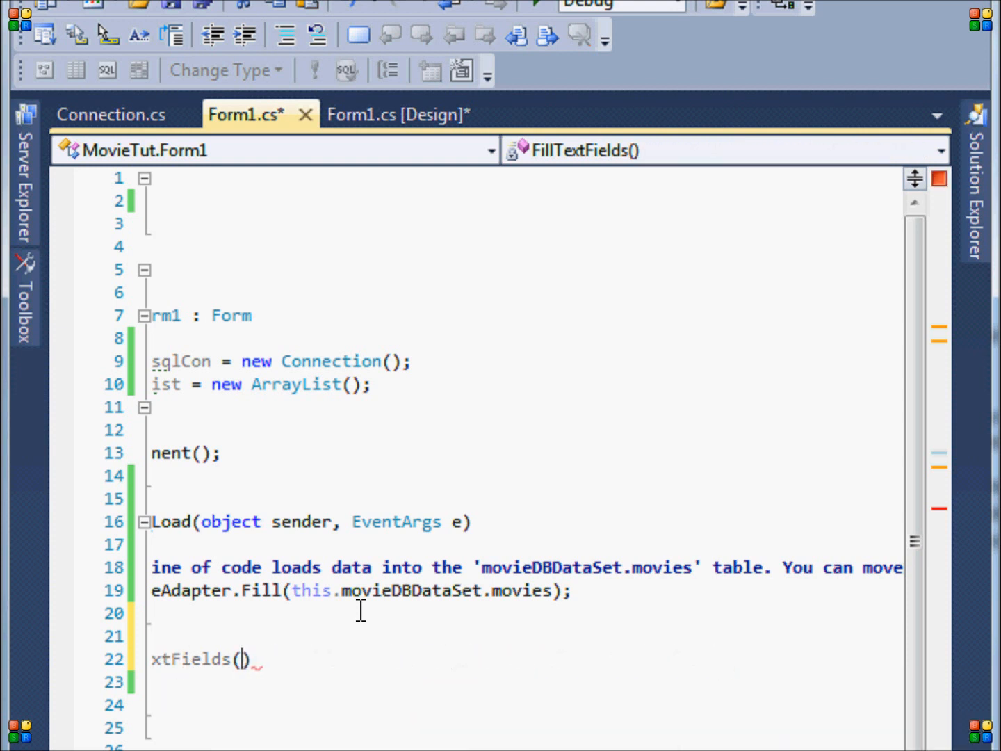
text(int id)
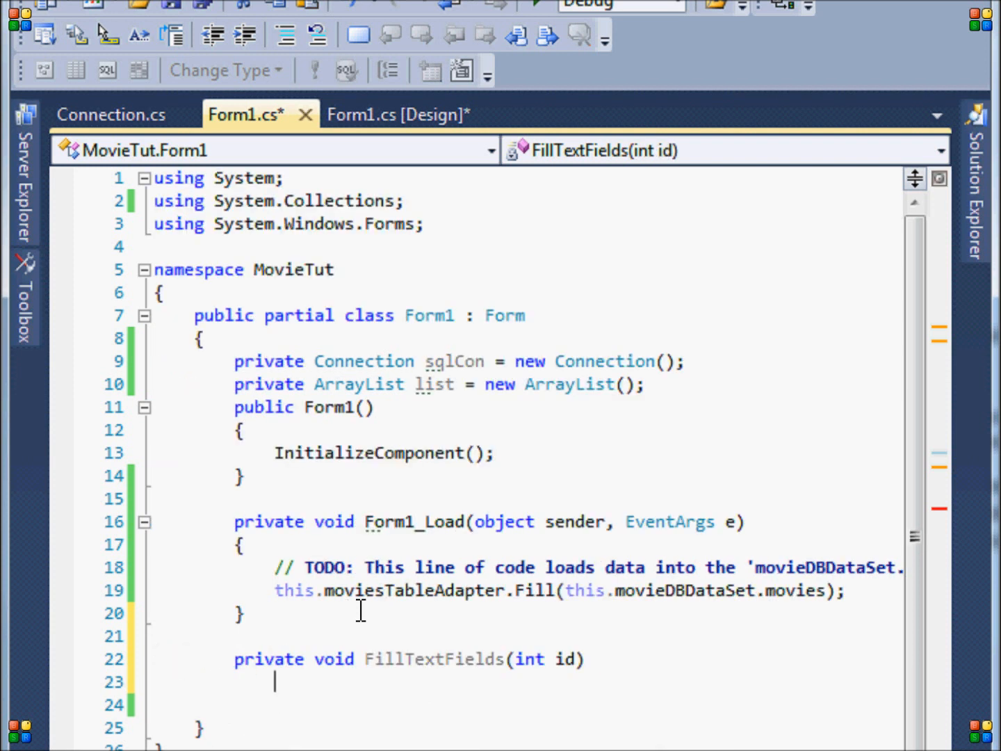
text({)
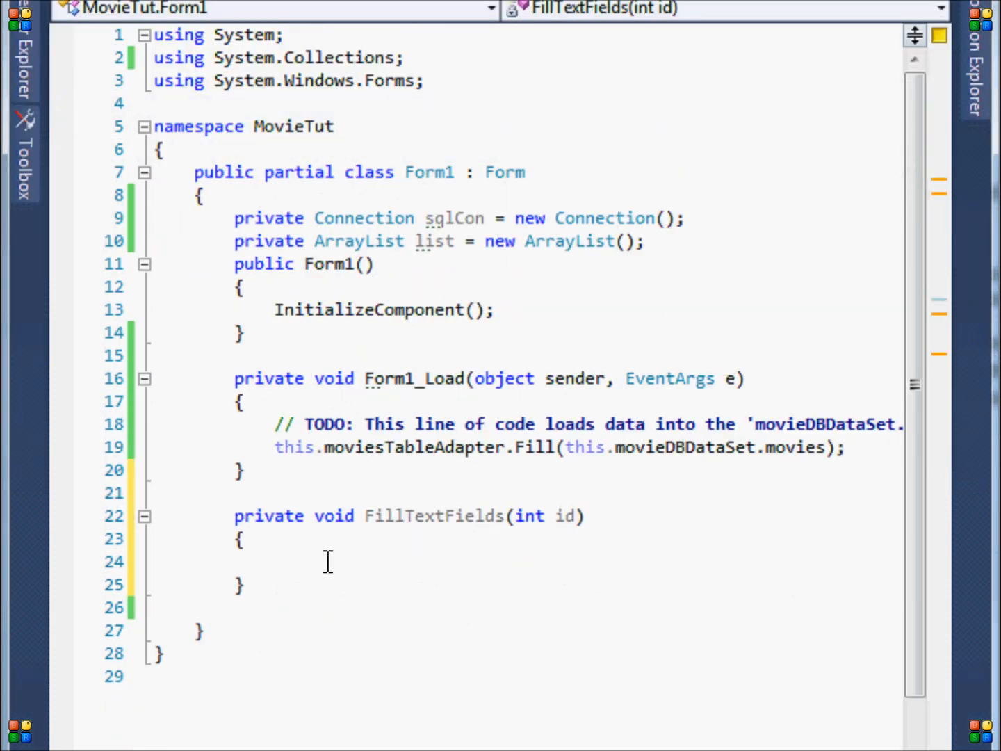
text(list = sqlCon)
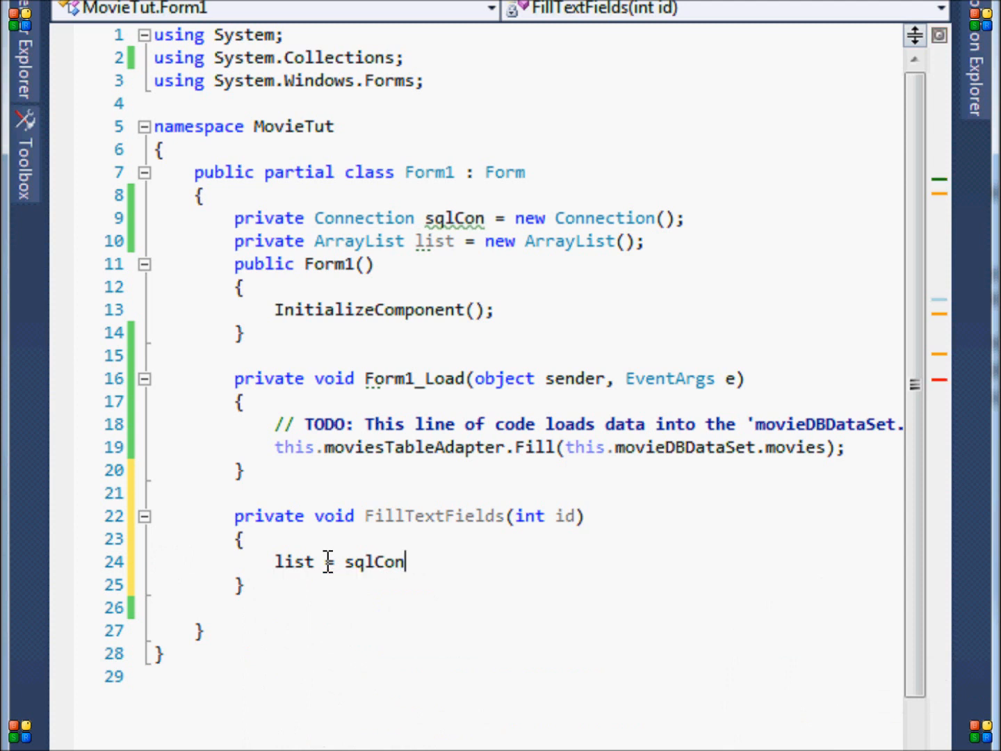
Step: Assign list = sqlCon.GetAllMovies(id) and start the txtTitle.Text assignment
text(.GetAllMovies(id);)
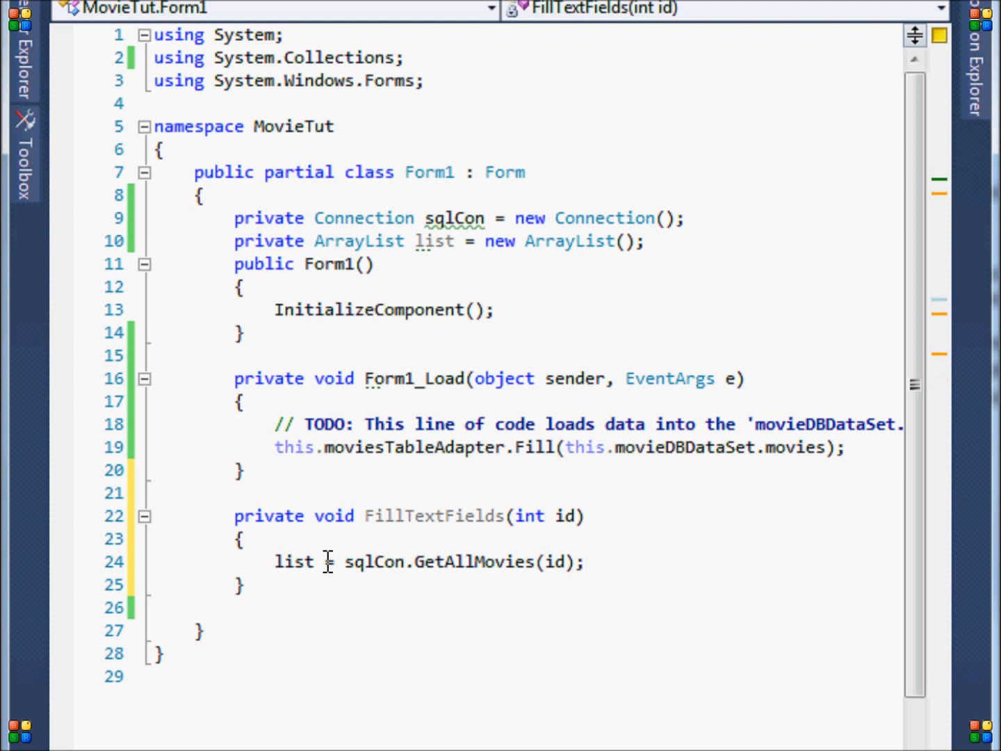
text(t)
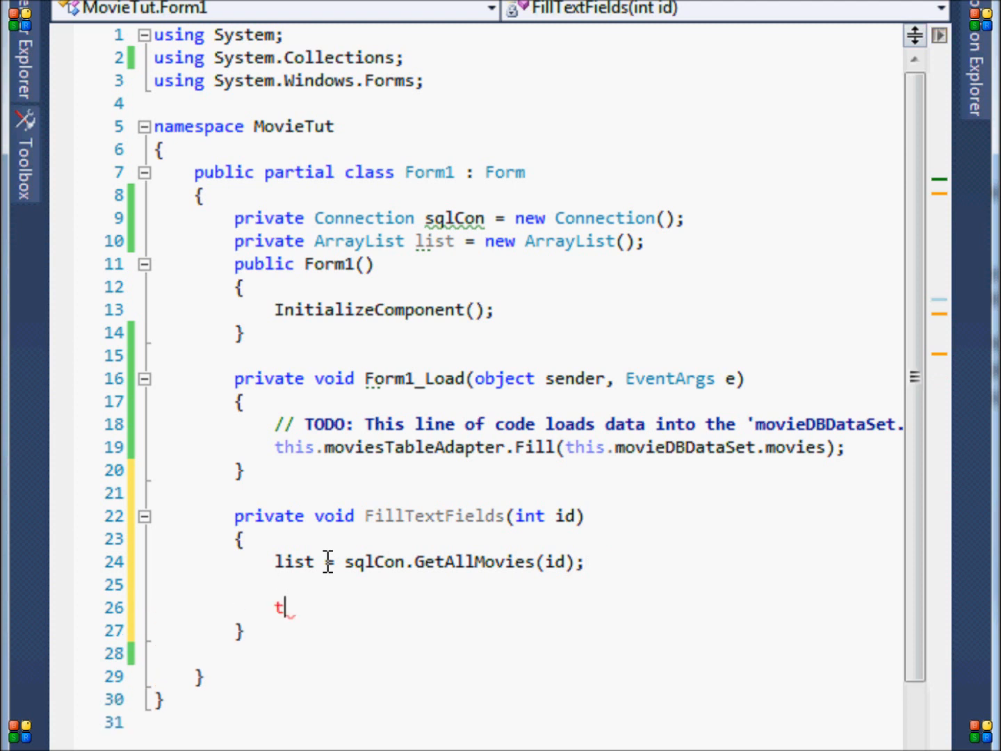
text(xtTitle)
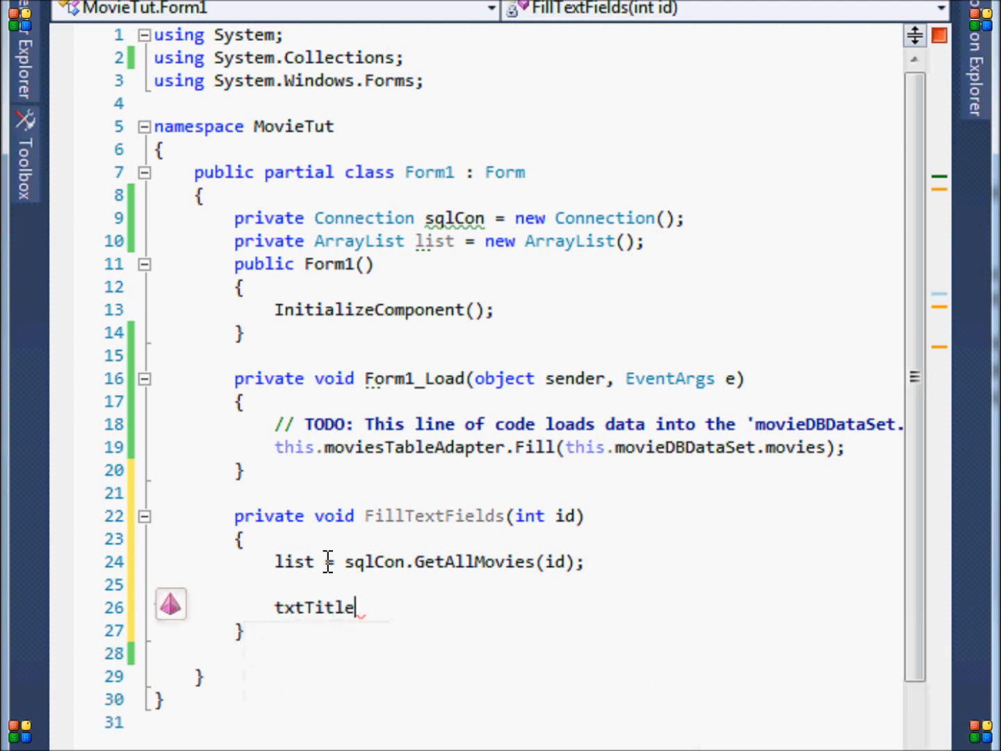
text(.Text)
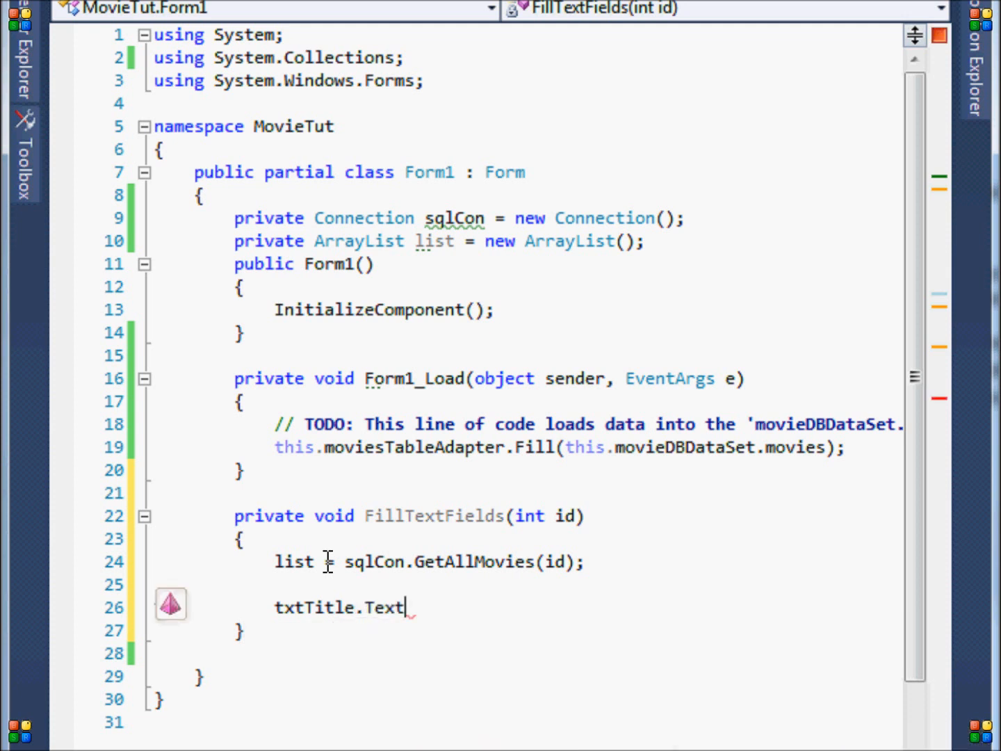
text(= l)
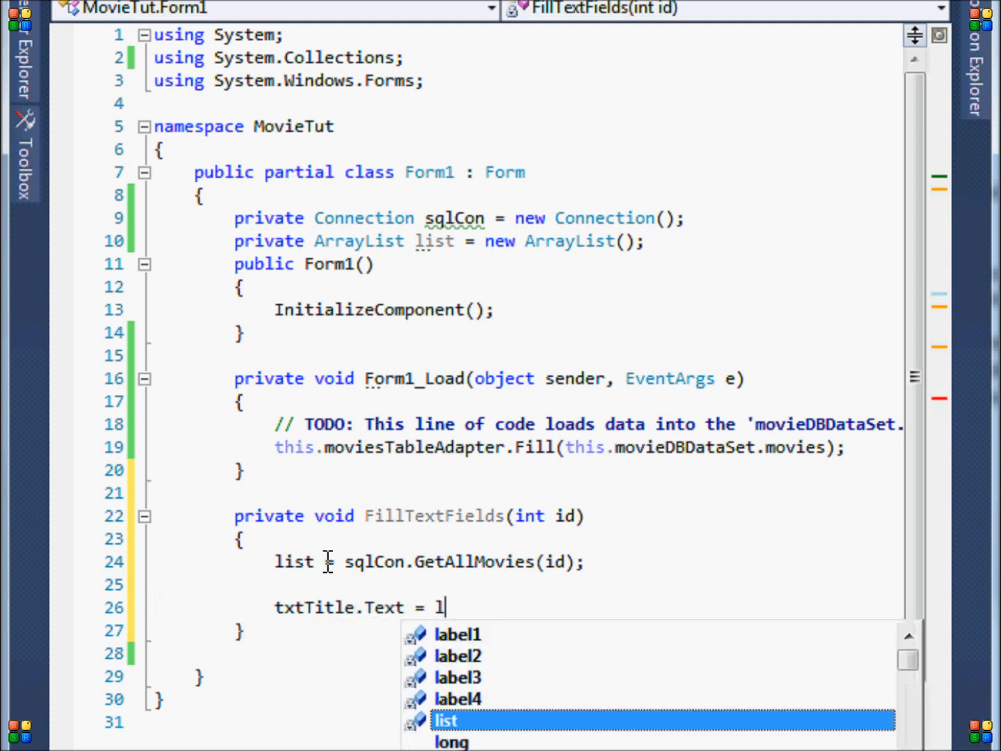
Step: Fill txtTitle, txtDirector, txtGenre and txtRelease from list[0]–list[3] with ToString()
text(ist[)
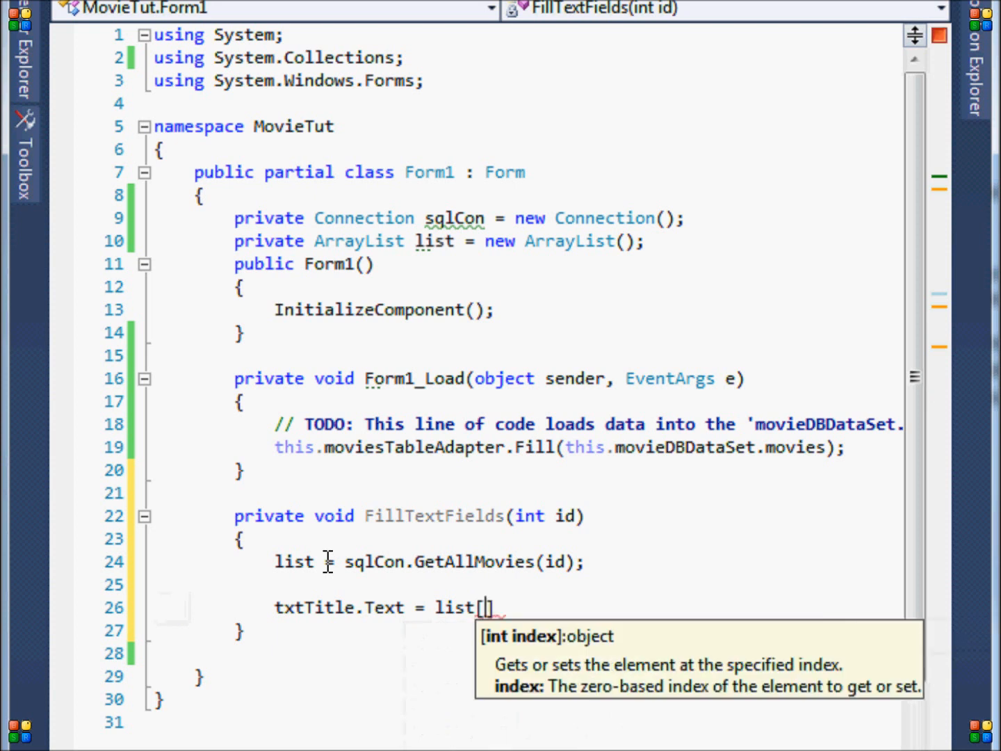
text(1)
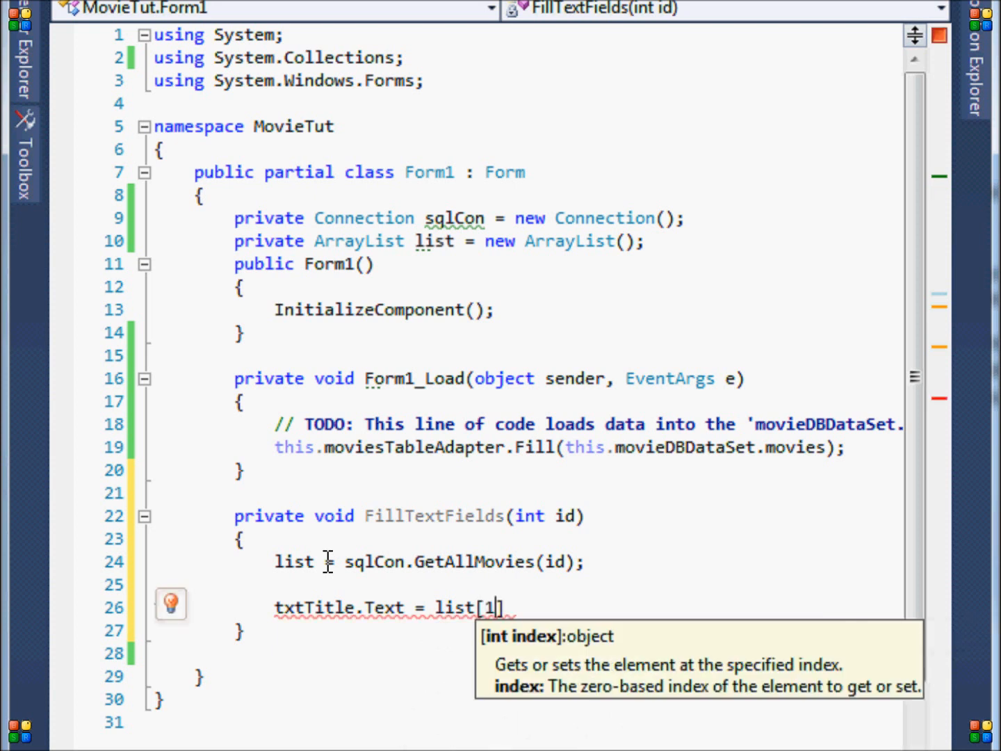
text(.ToString())
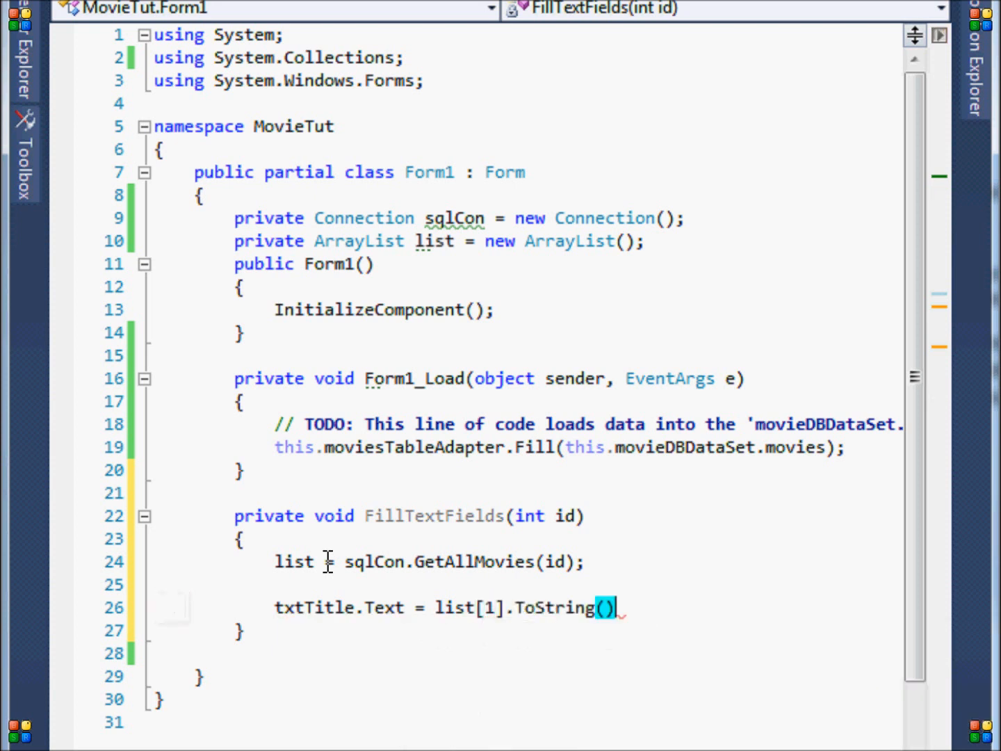
text(;)
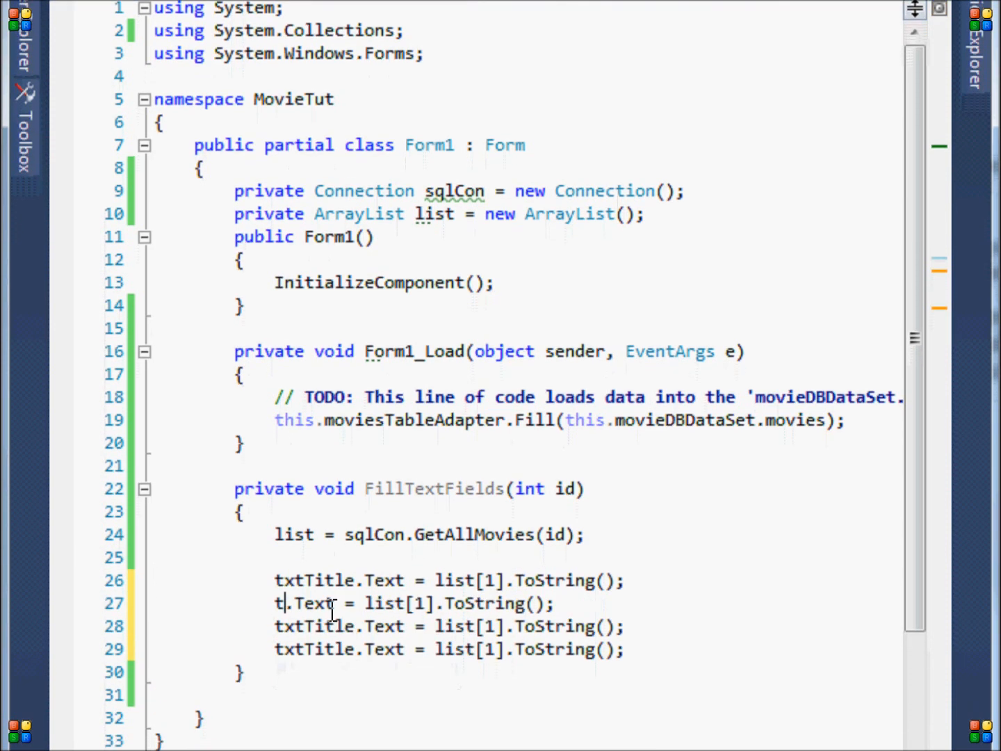
text(xtDirector)
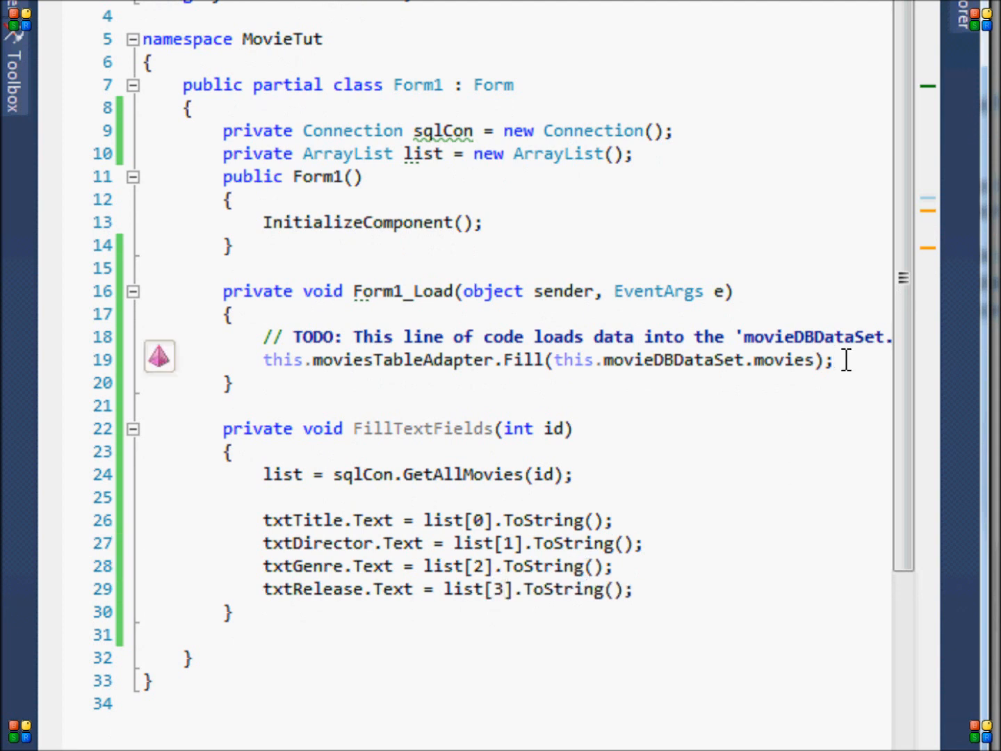
Step: Add a FillTextFields(1) call at the end of Form1_Load
text(Fillt)
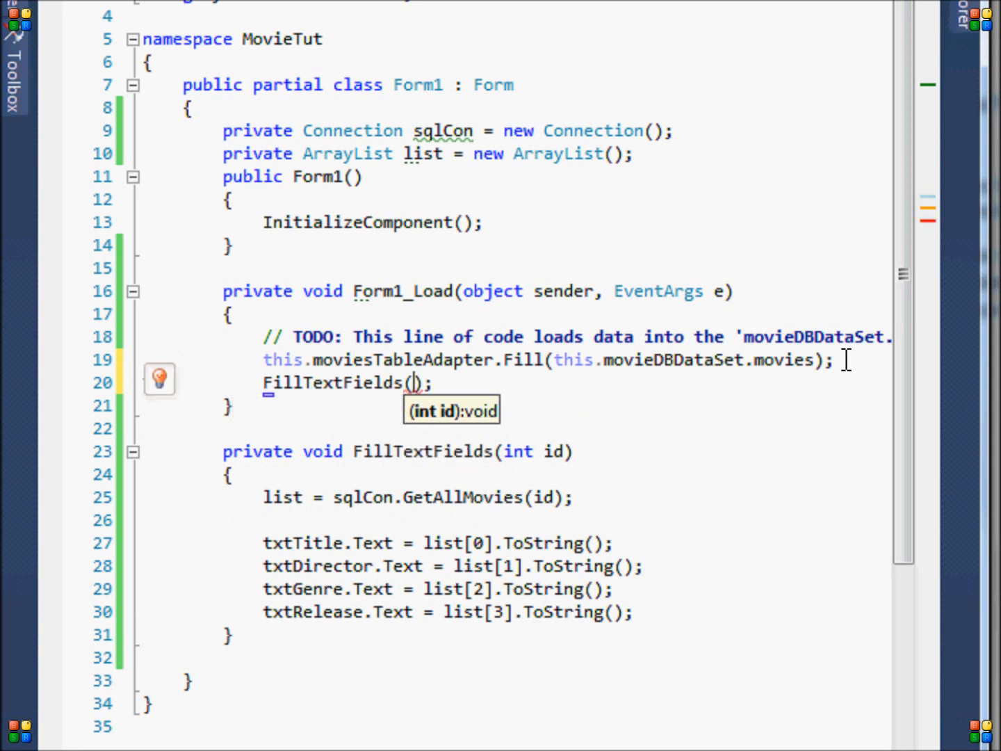
text(1)
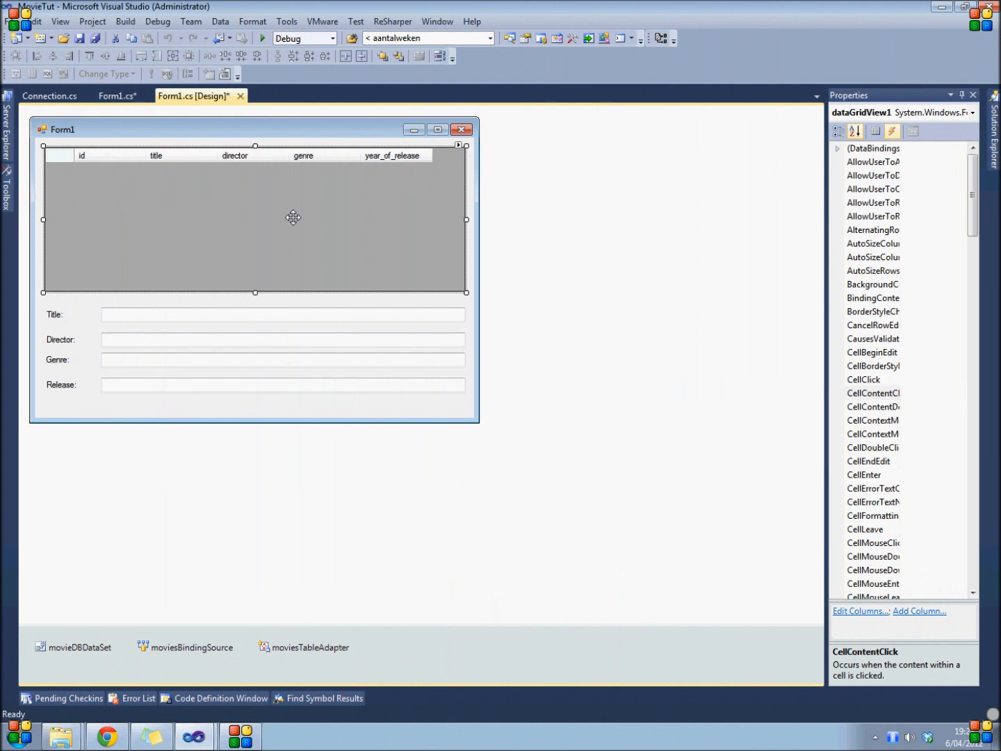
mouse_move(189, 318)
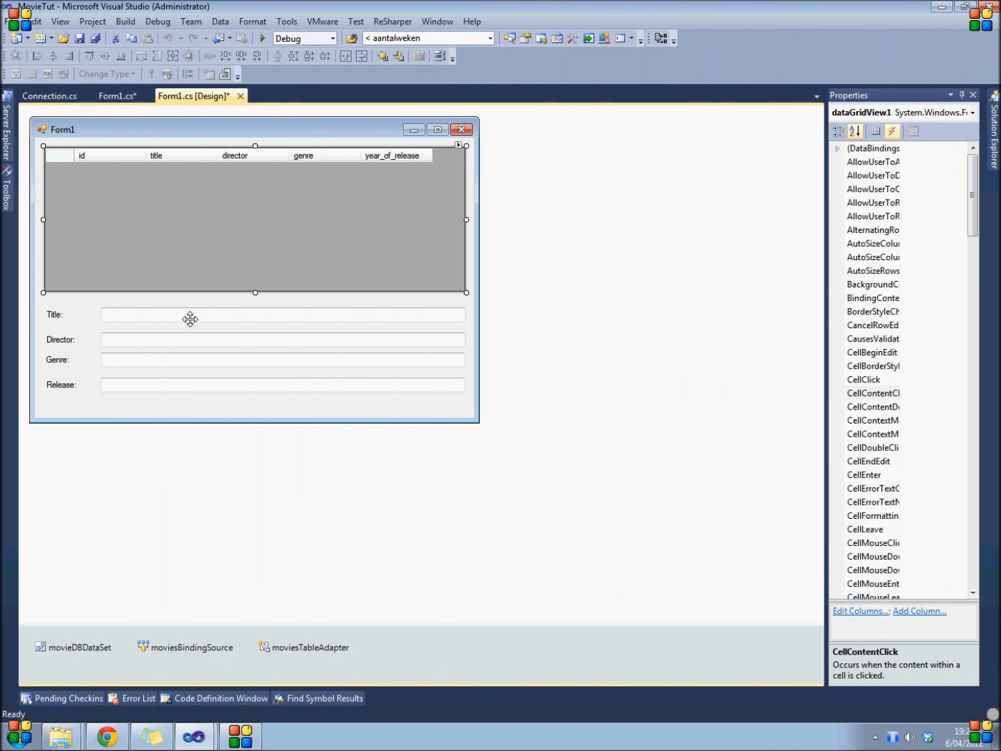
mouse_move(105, 167)
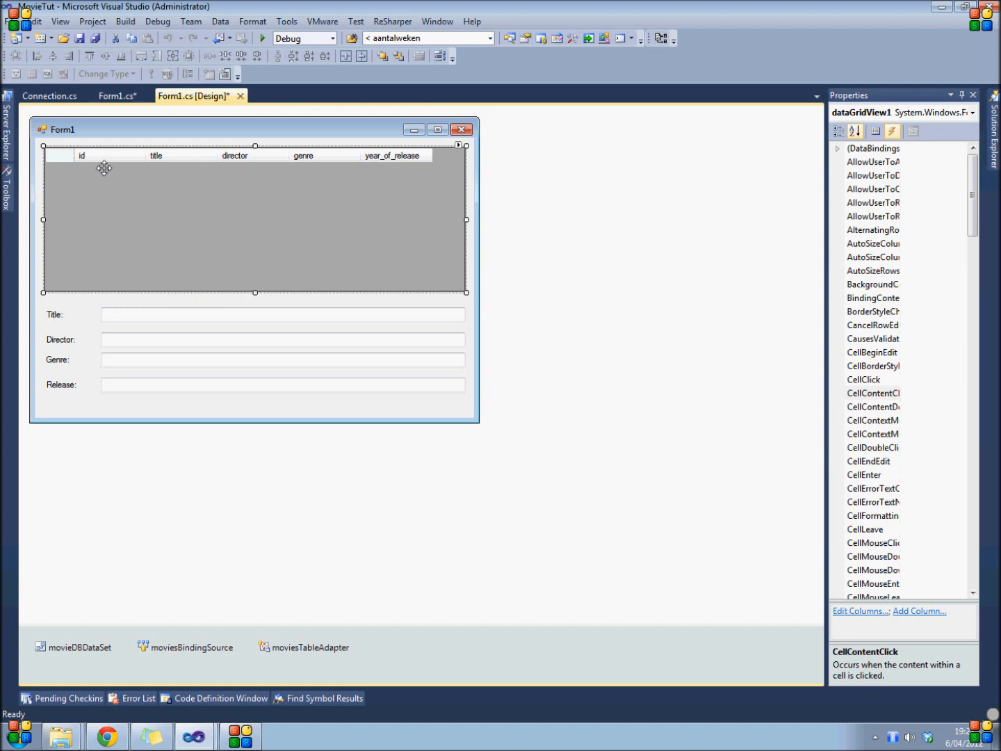
mouse_move(98, 161)
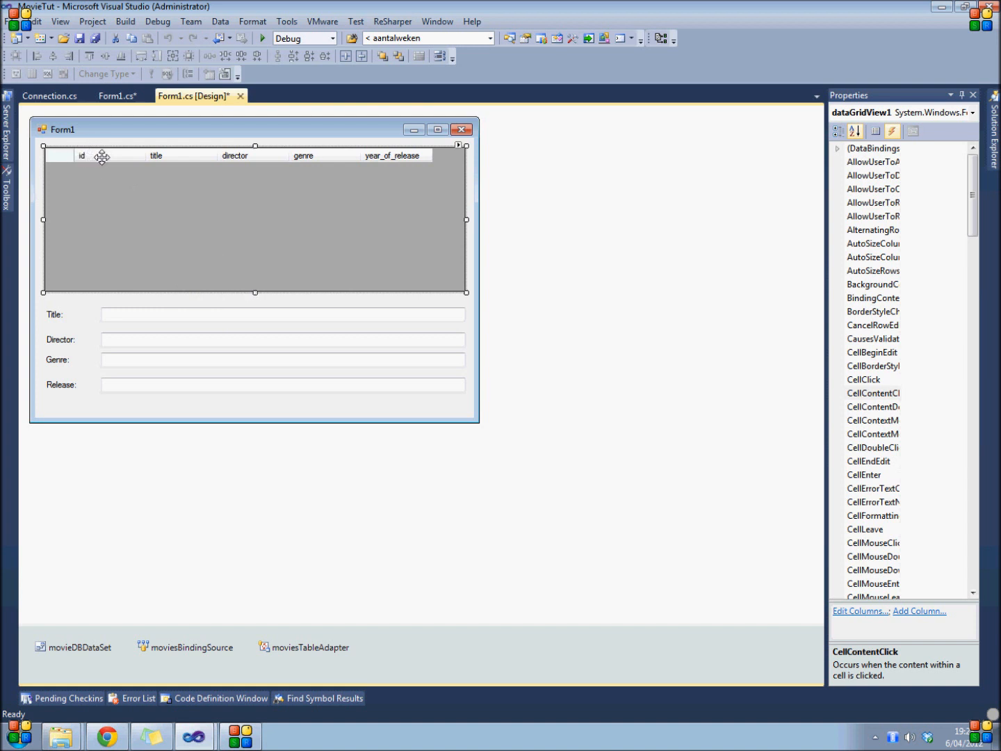
mouse_move(283, 281)
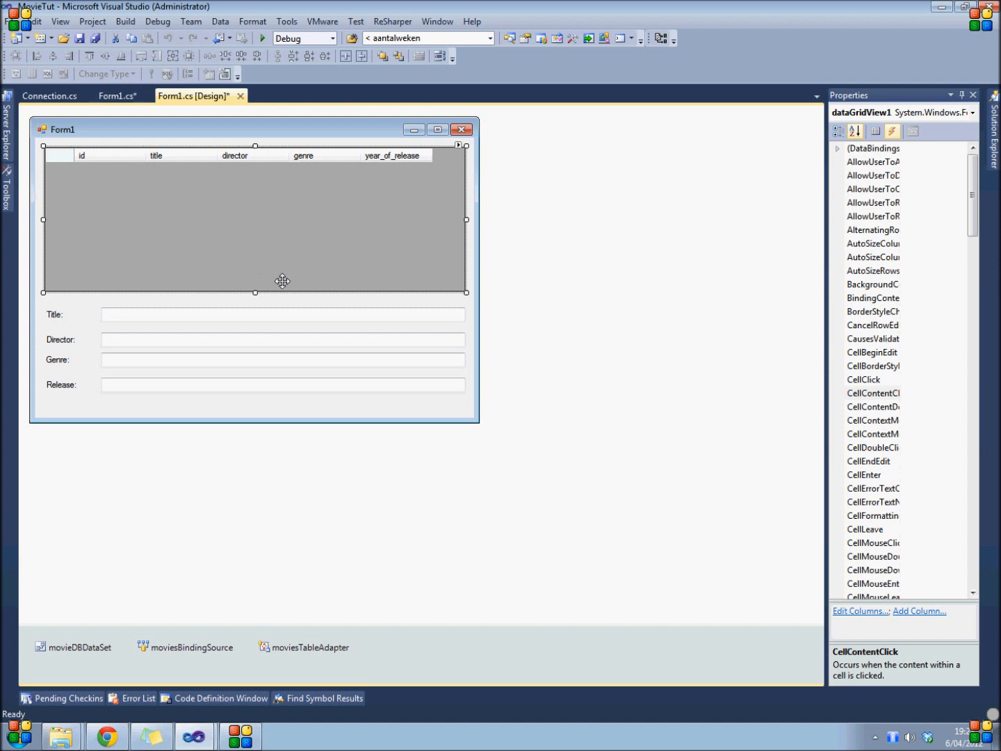
mouse_move(258, 236)
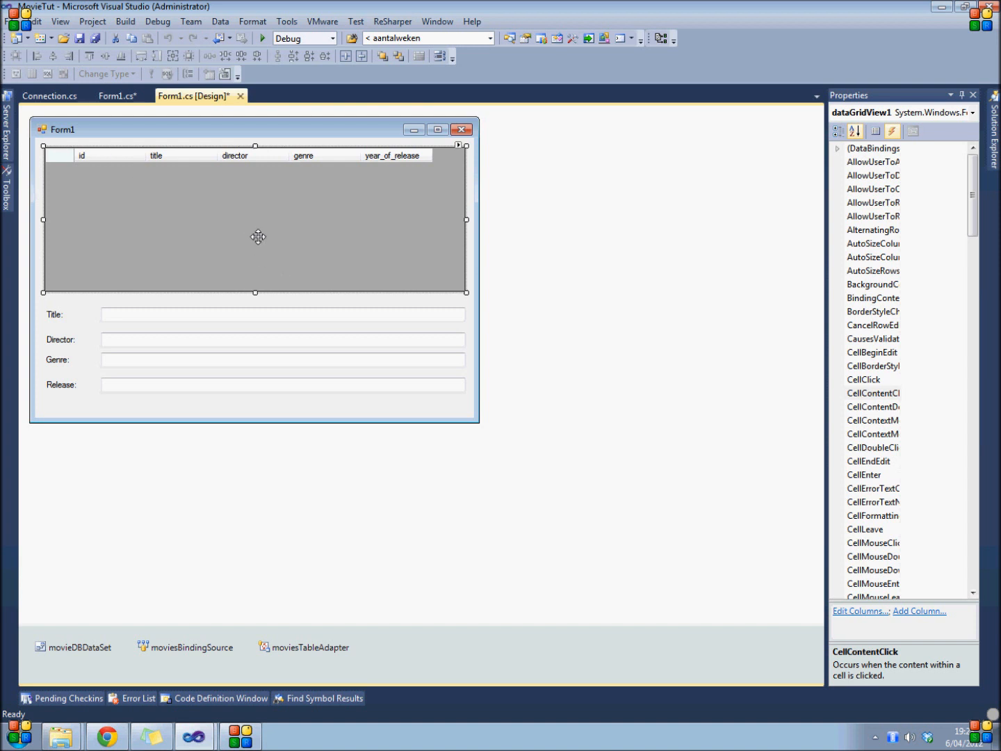
mouse_move(745, 190)
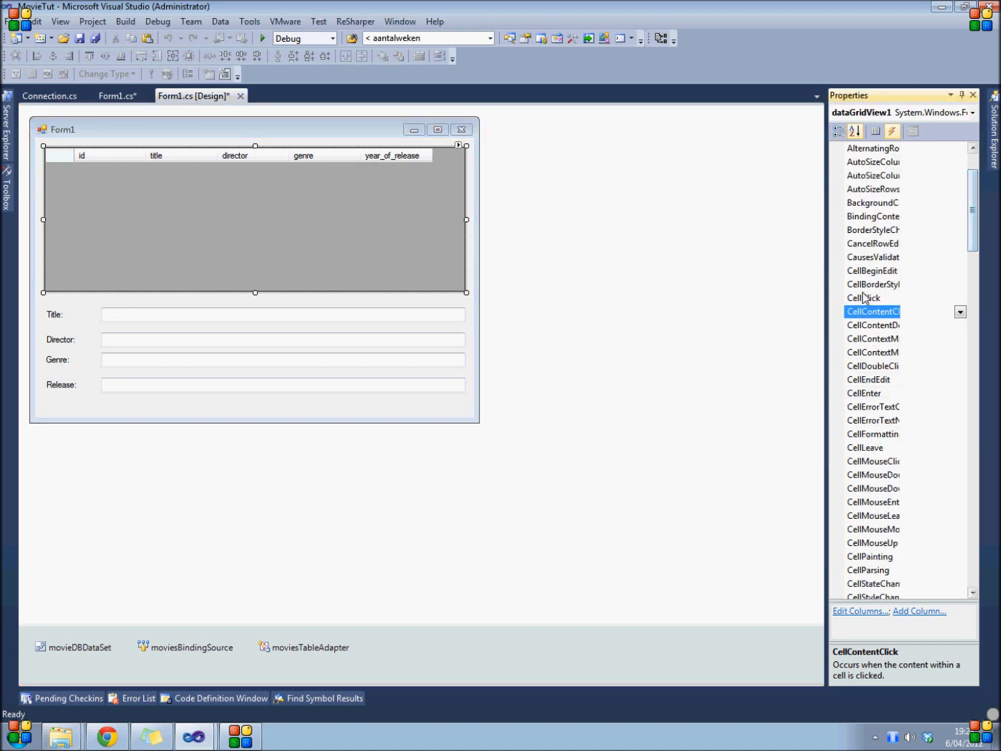
Step: Generate an empty dataGridView1_CellClick handler from the grid's Events list
click(872, 297)
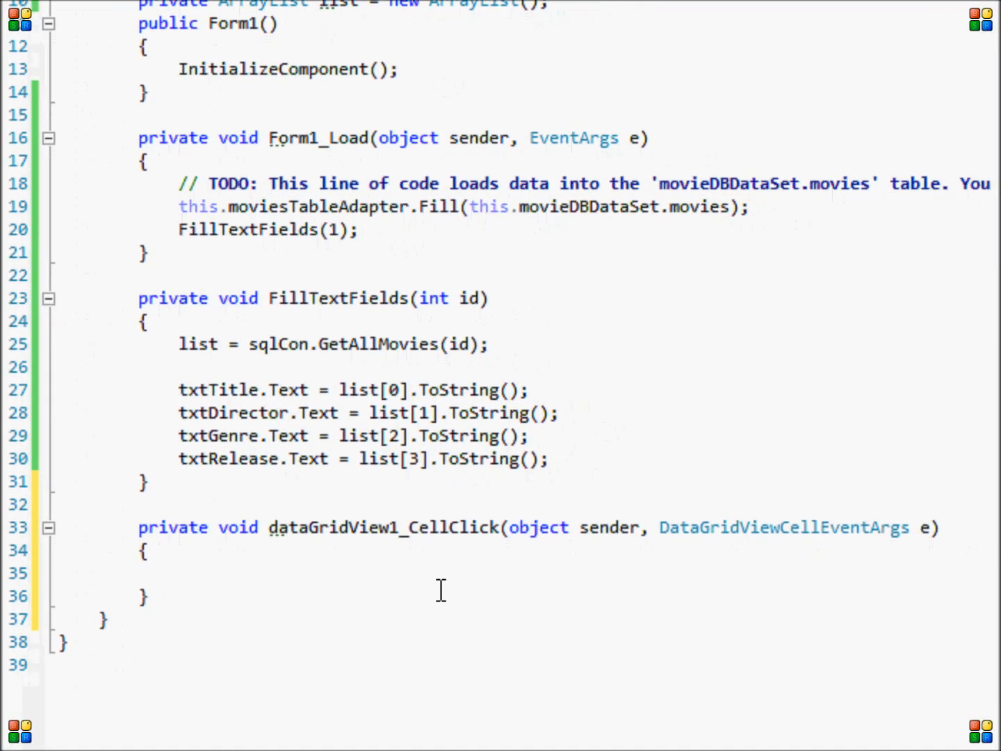
Step: Set currentRowIndex from dataGridView1.SelectedCells[0].RowIndex in the cell-click handler
text(vare)
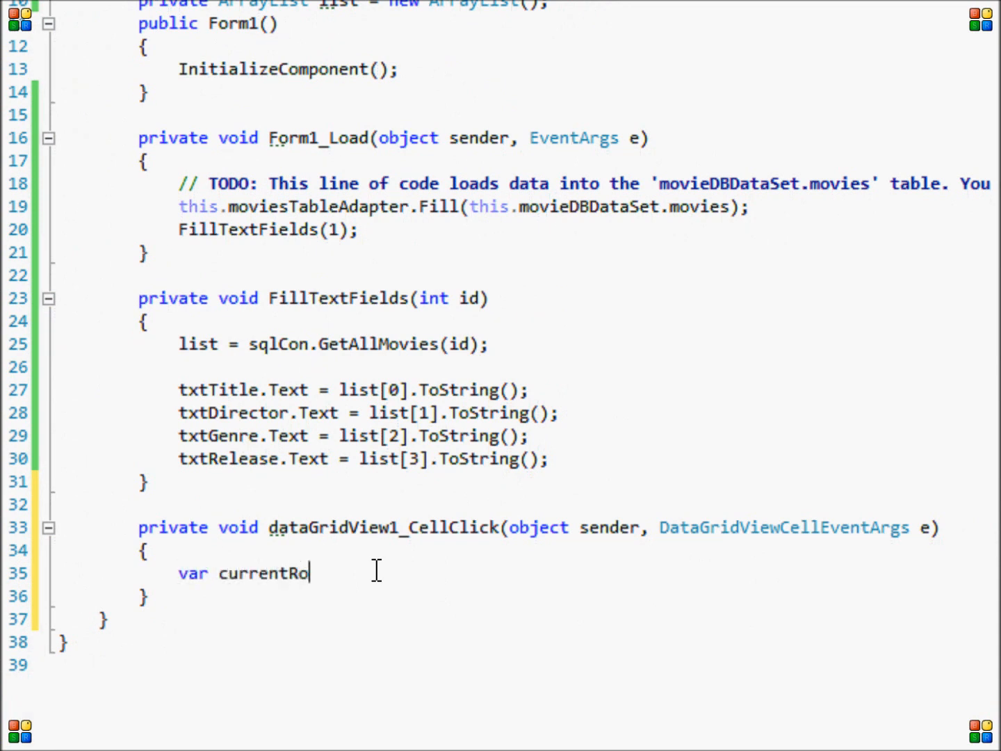
text(wIndex = dataGridView1.SelectedCells)
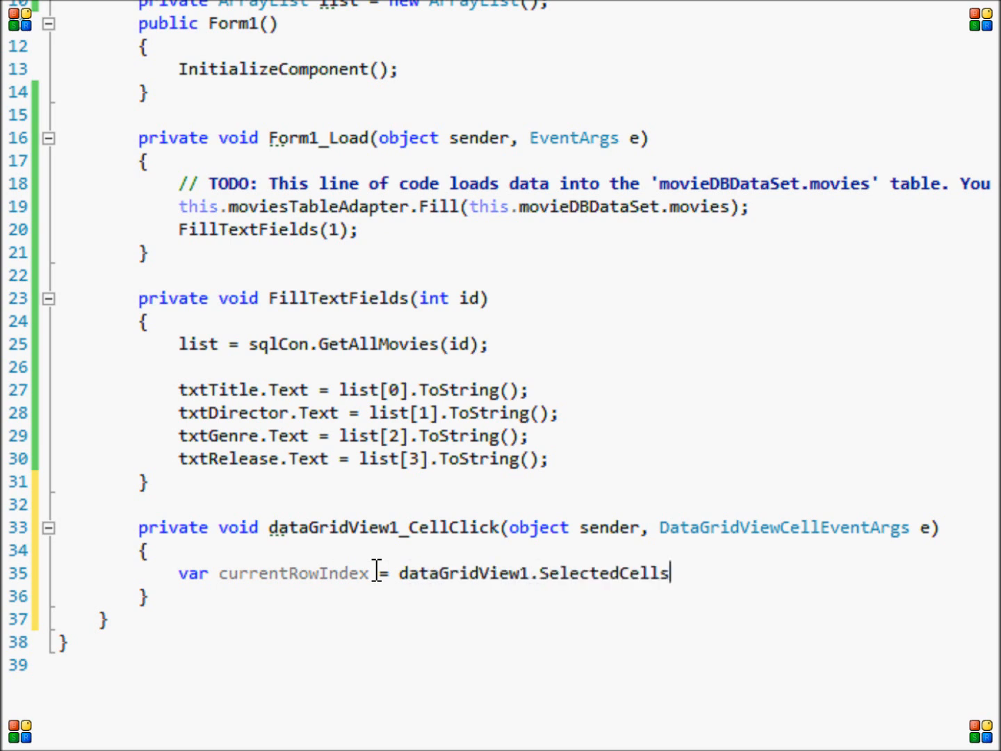
text([0])
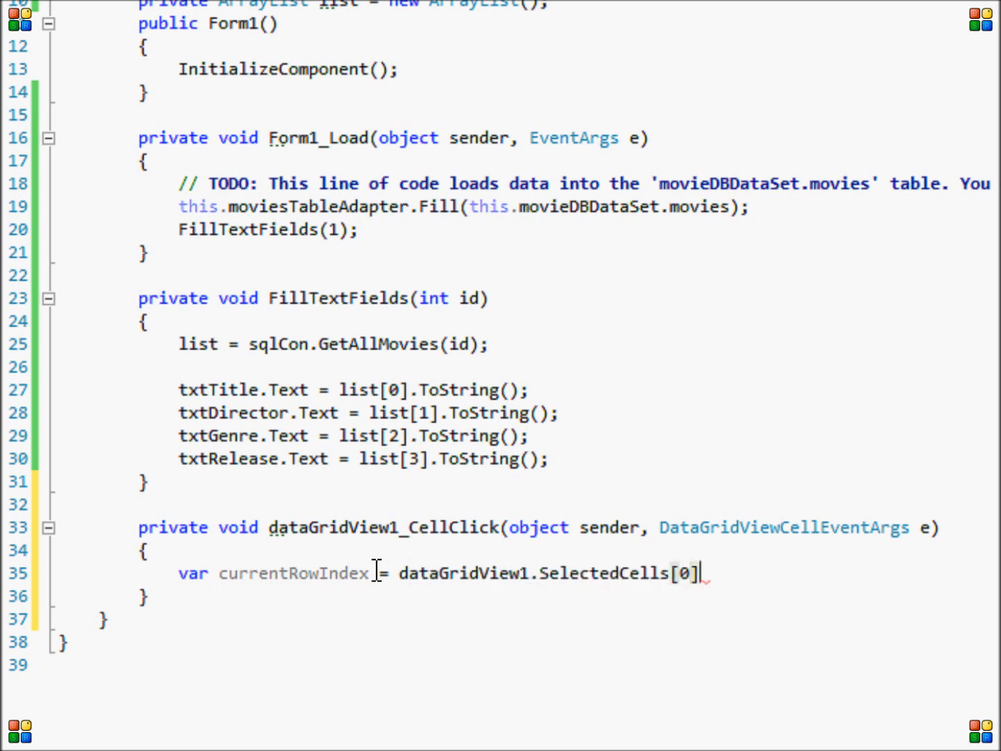
text(.RowIndex)
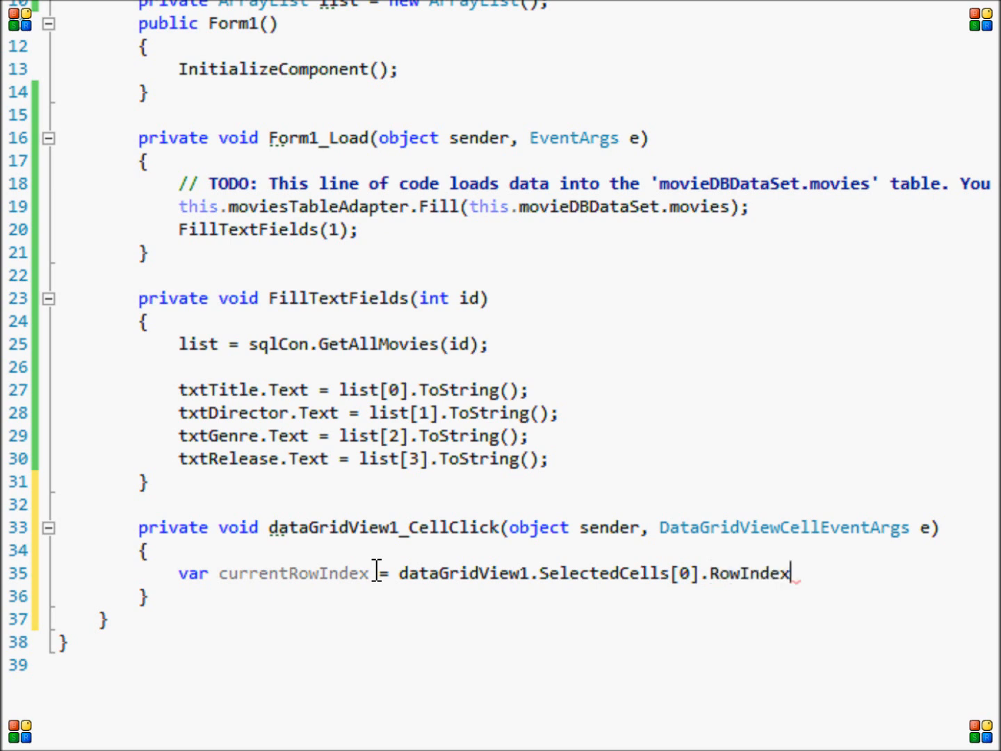
text(;)
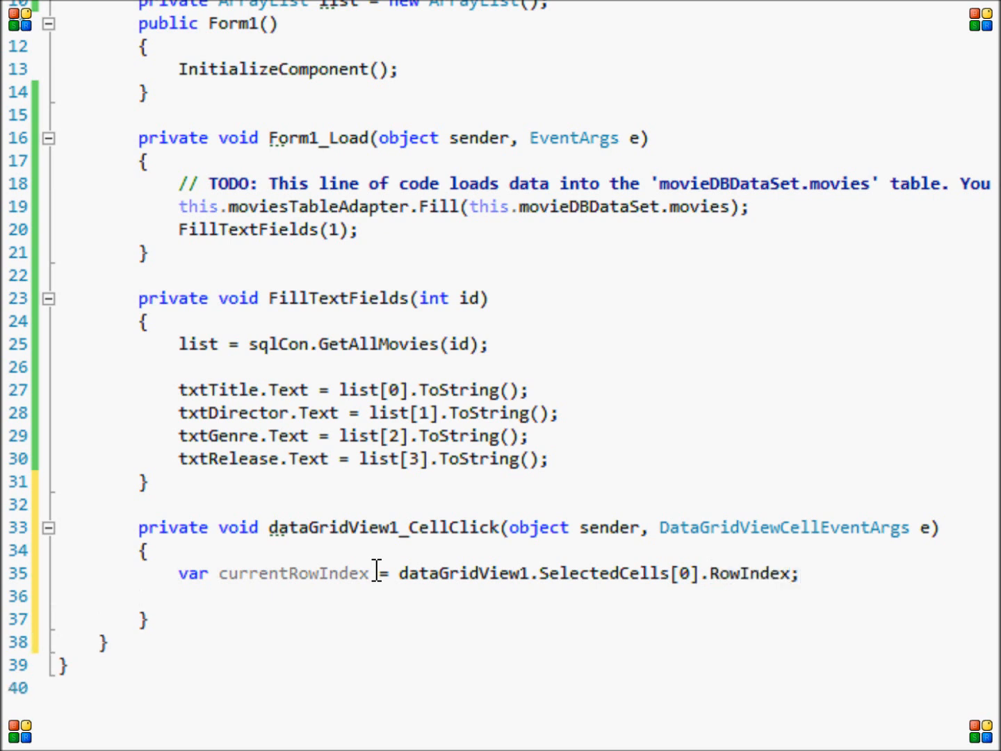
Step: Set int currentIndex to dataGridView1.Rows[currentRowIndex].Cells[0].Value
text(v)
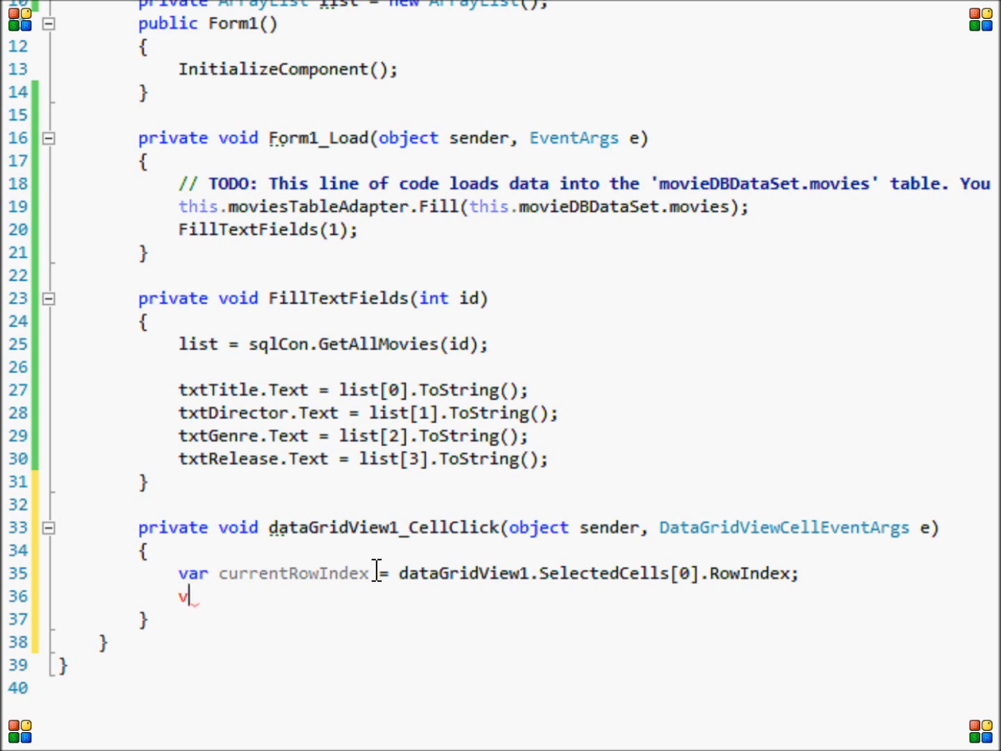
text(int c)
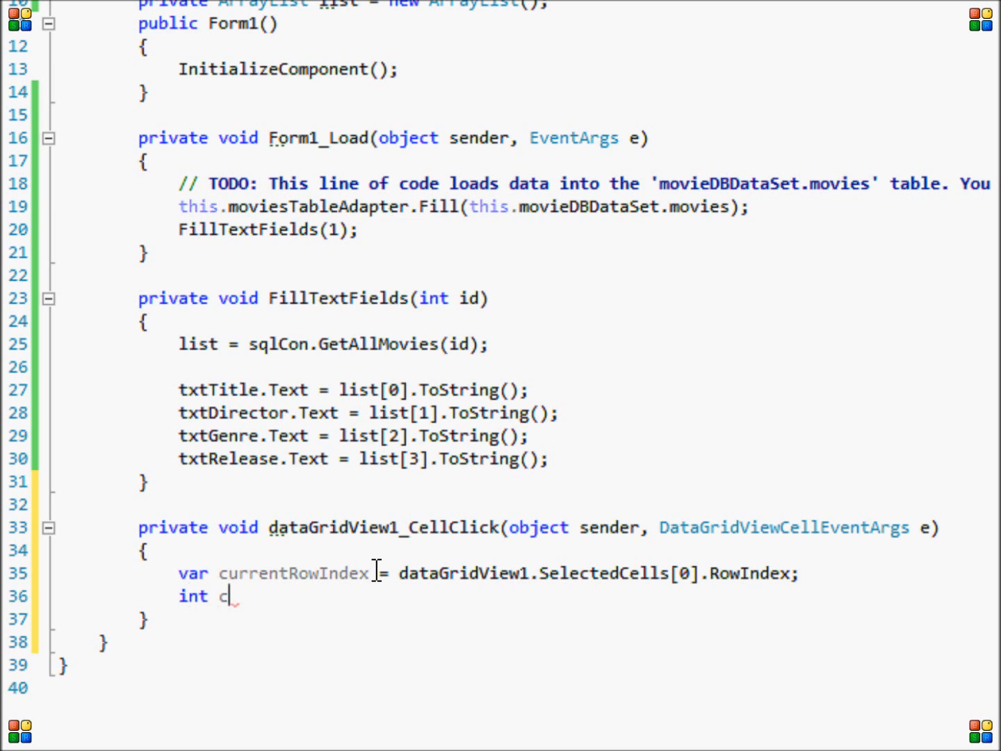
text(urrentInd)
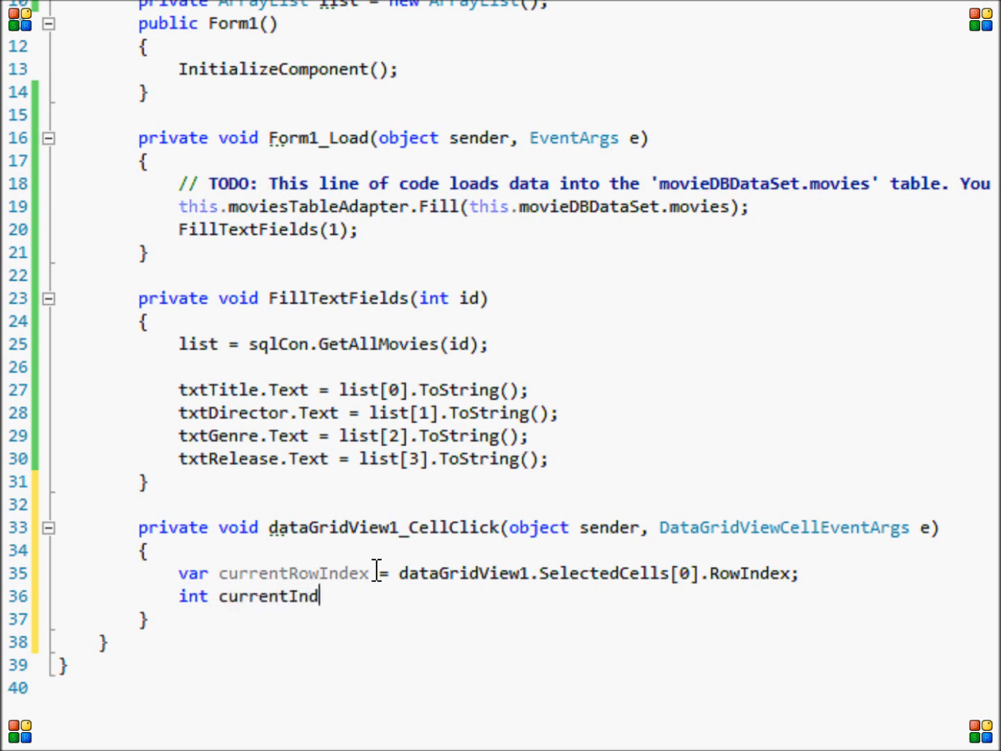
text(ex =)
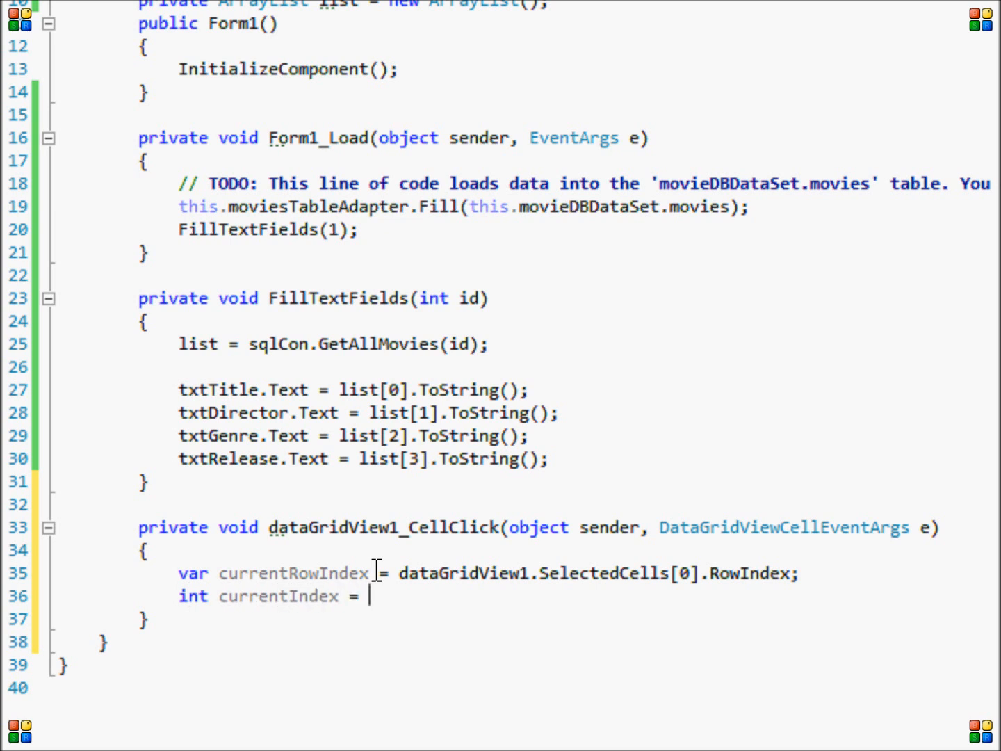
text(dataGridView1)
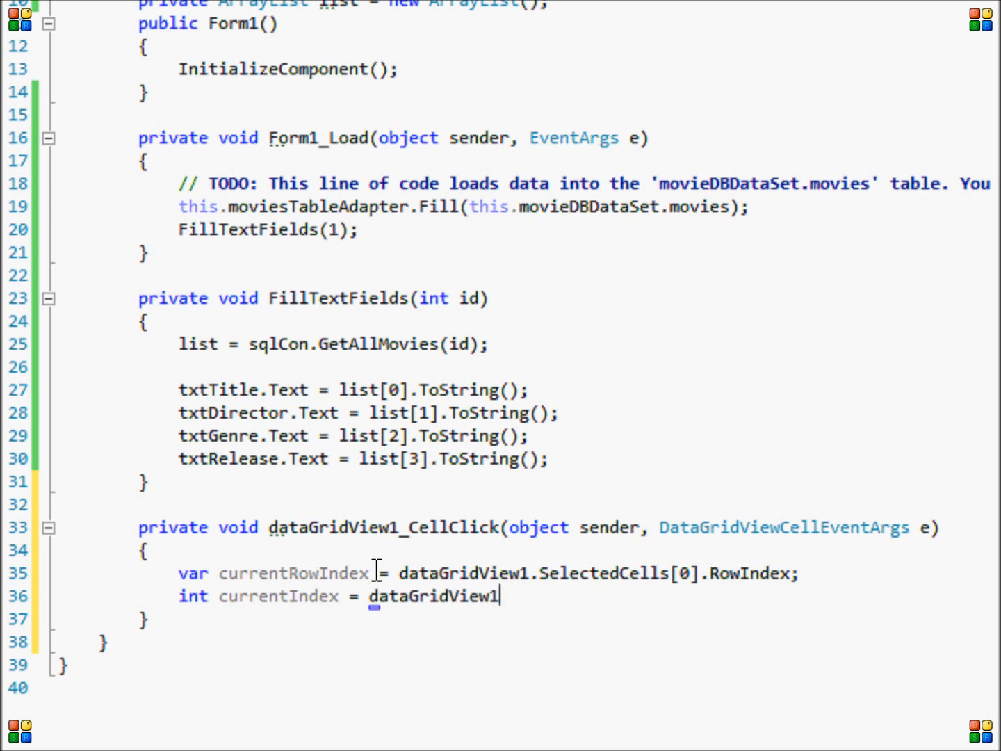
text(.Rows)
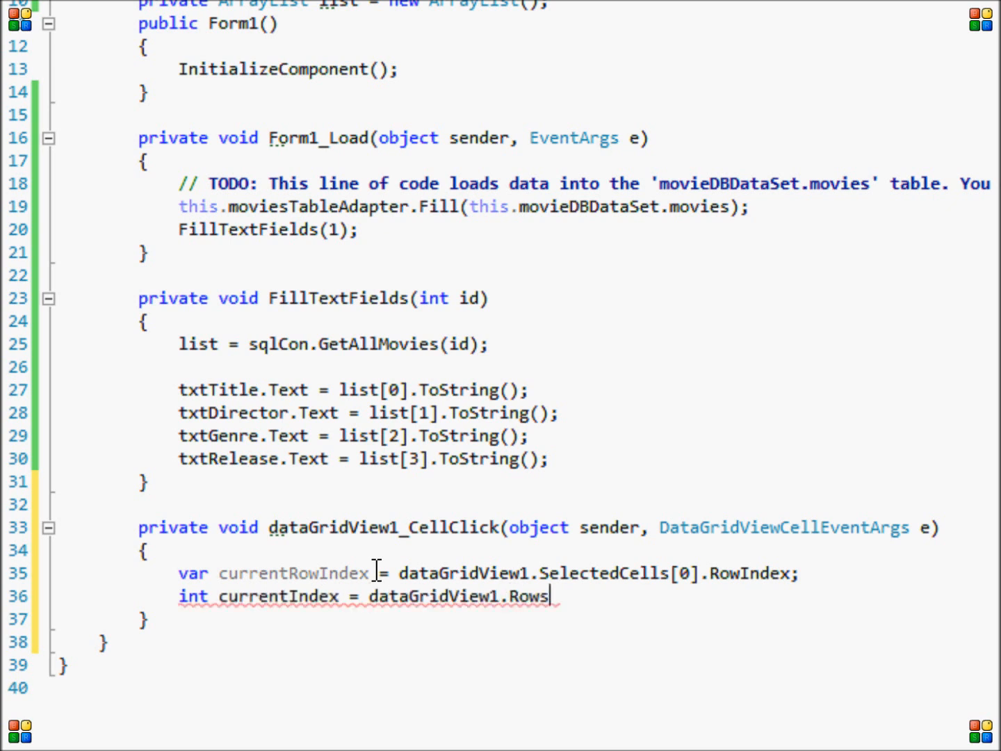
text([c])
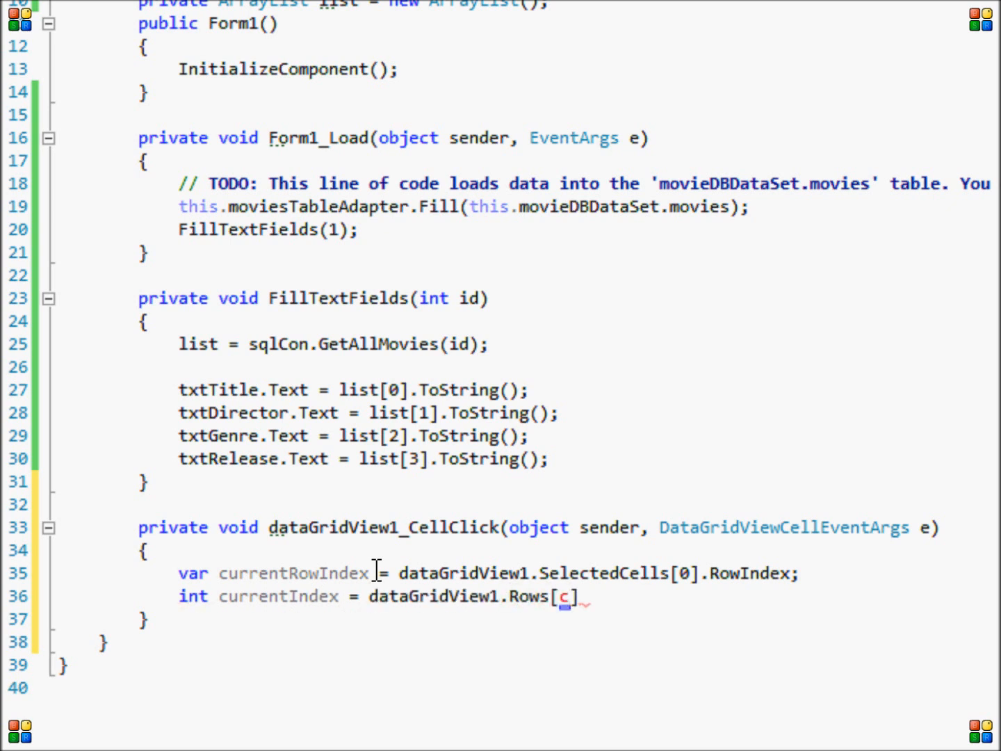
text(urrentRowIndex].c)
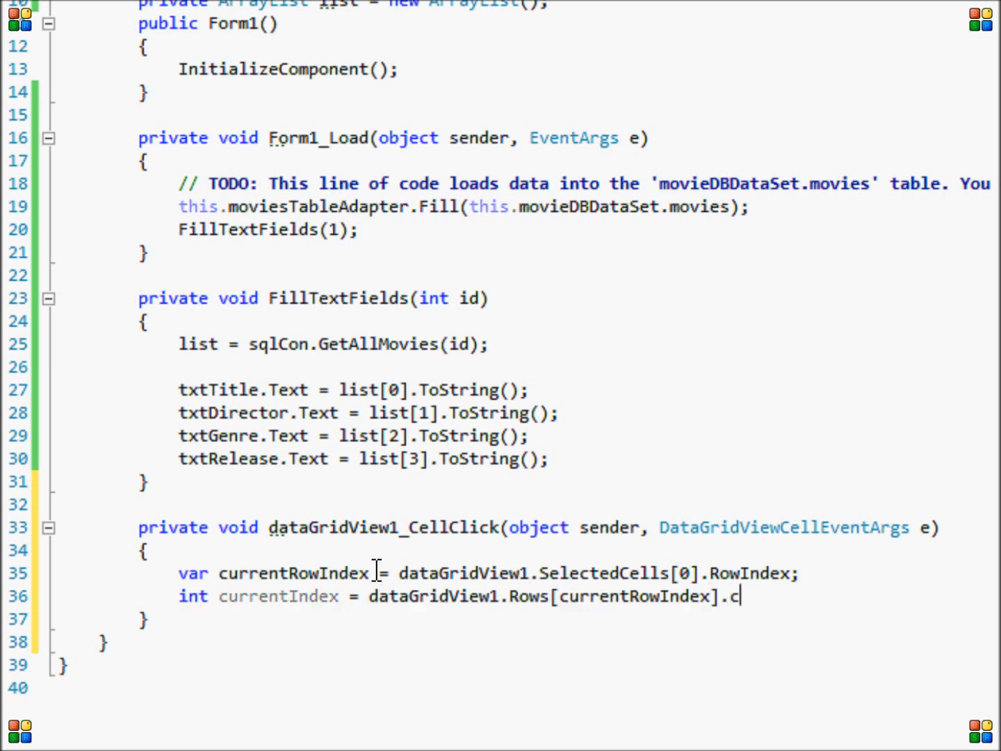
text(ells.)
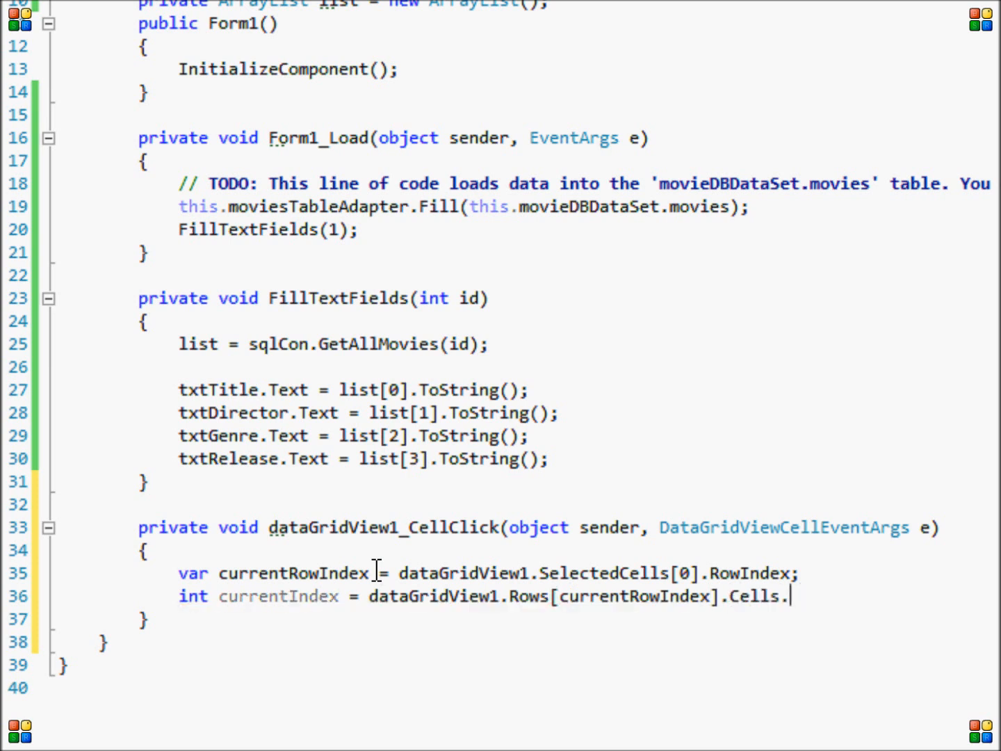
text([0])
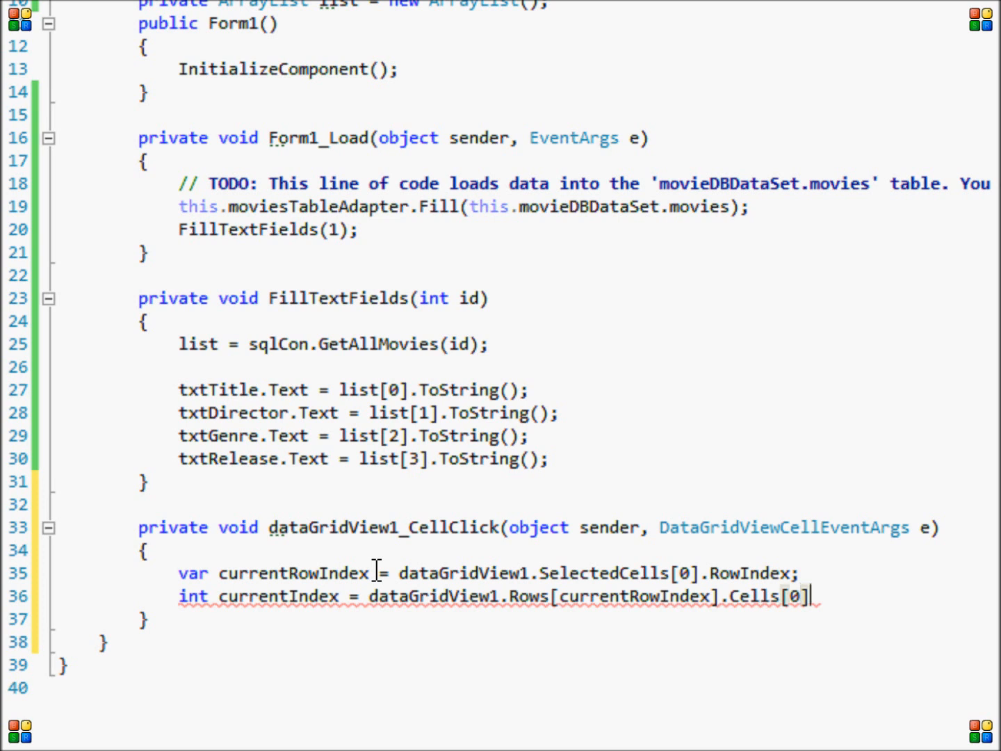
text(.Value;)
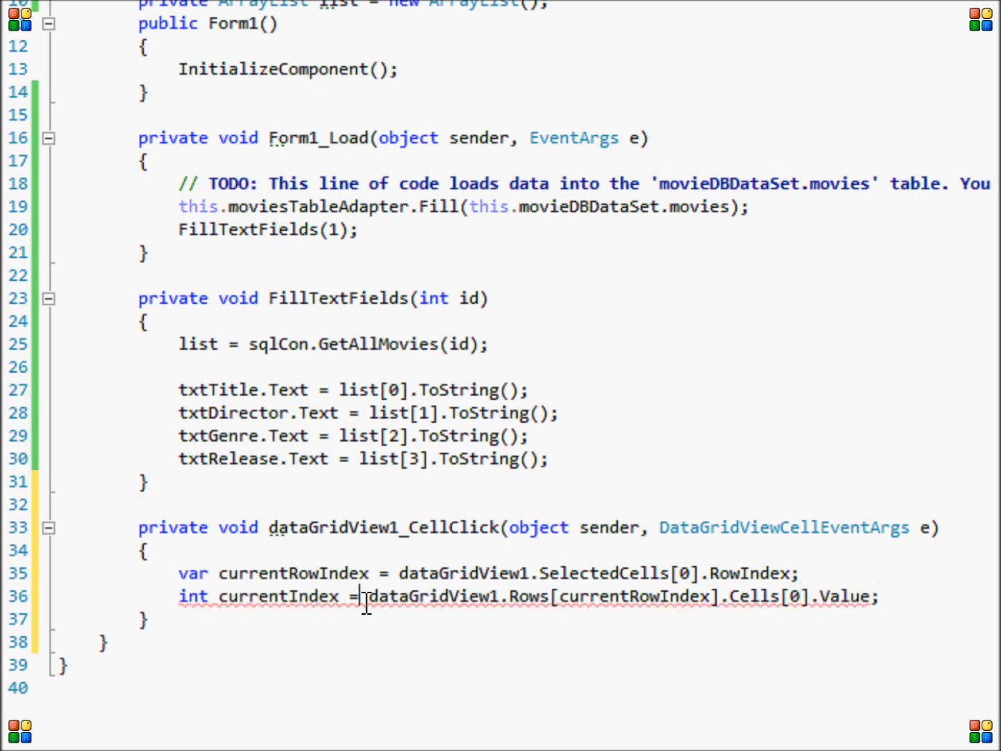
Step: Cast the first-cell value to int via the quick-fix and call FillTextFields(currentIndex)
click(132, 588)
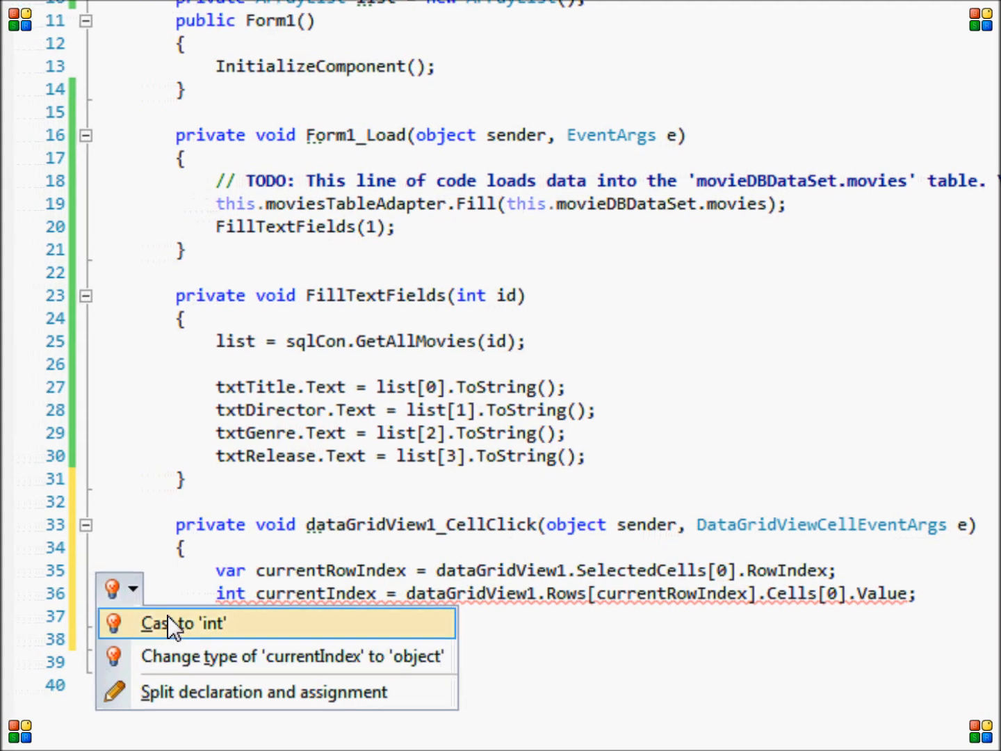
click(184, 623)
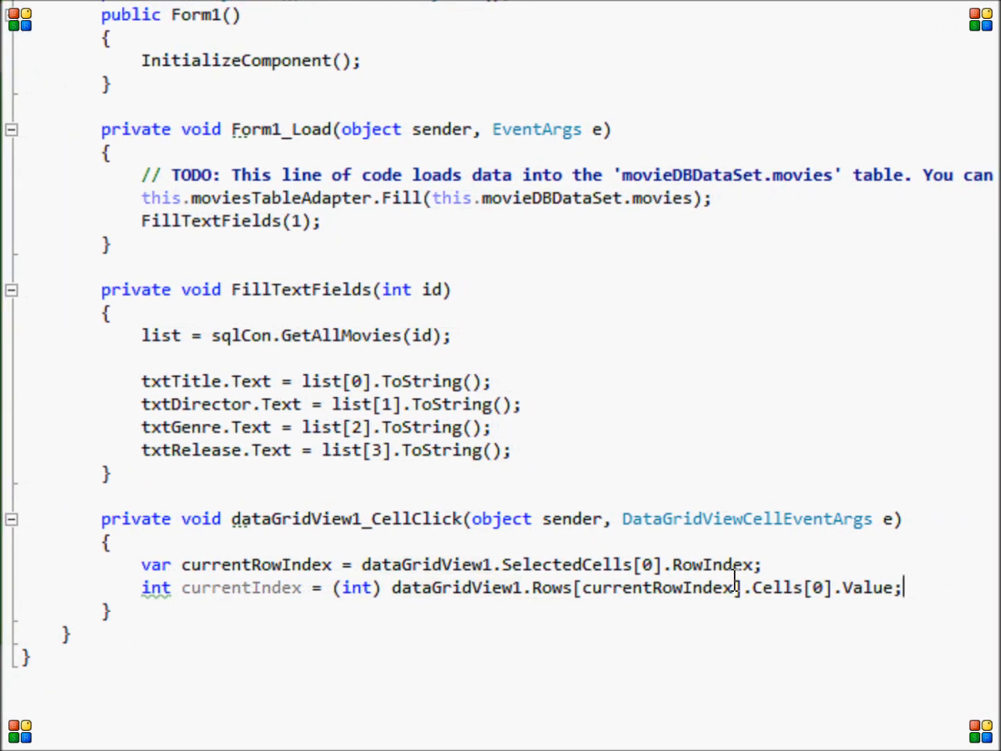
text(Fi)
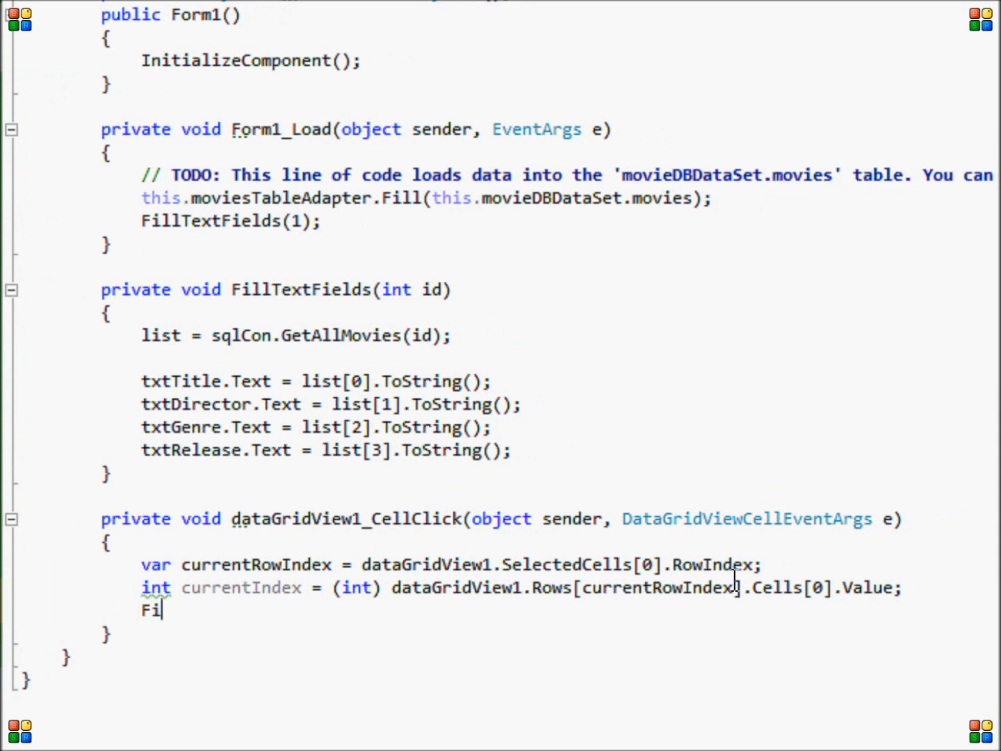
text(llTextFields();)
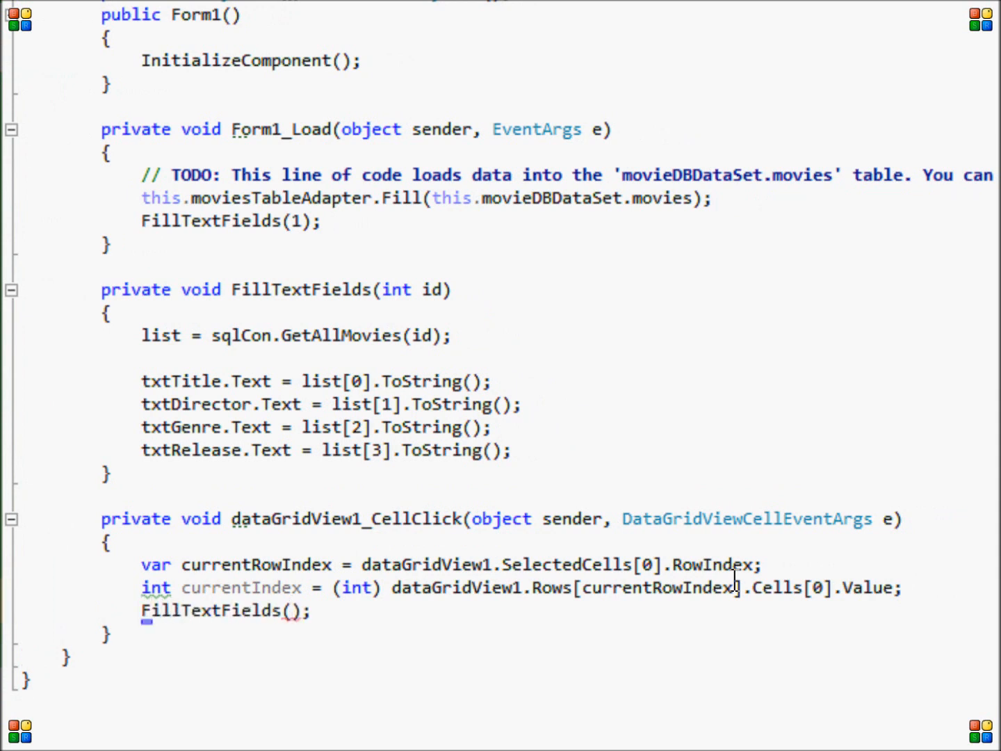
text(currentIndex)
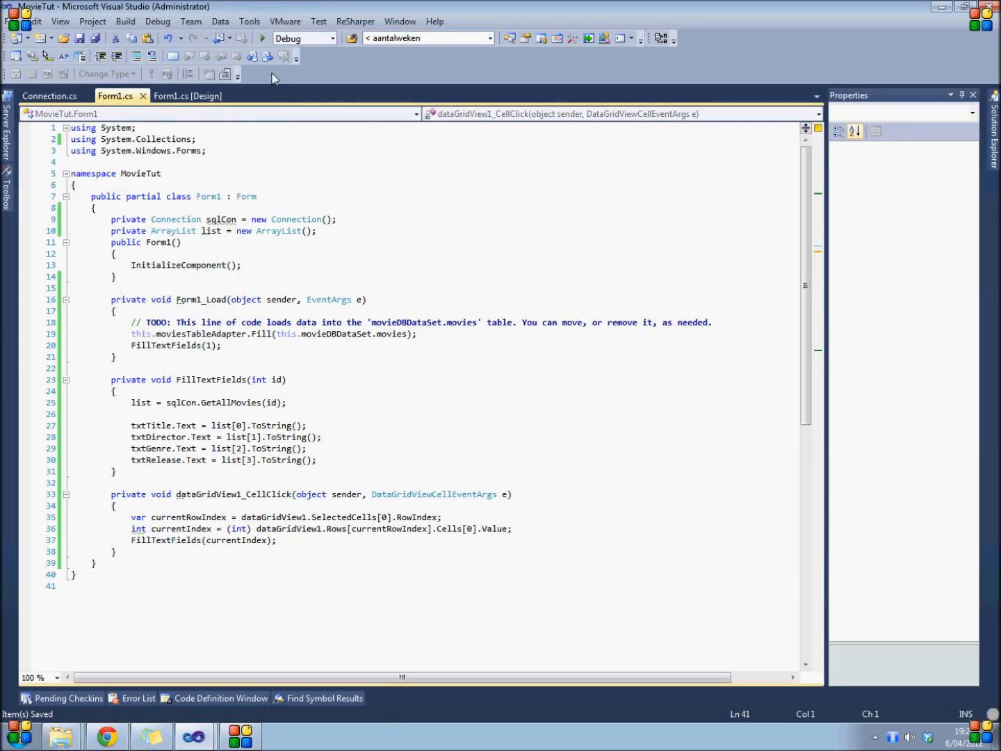
Step: Start debugging and select the Fight Club row to fill the boxes with David Fincher, Drama, 1999
click(262, 39)
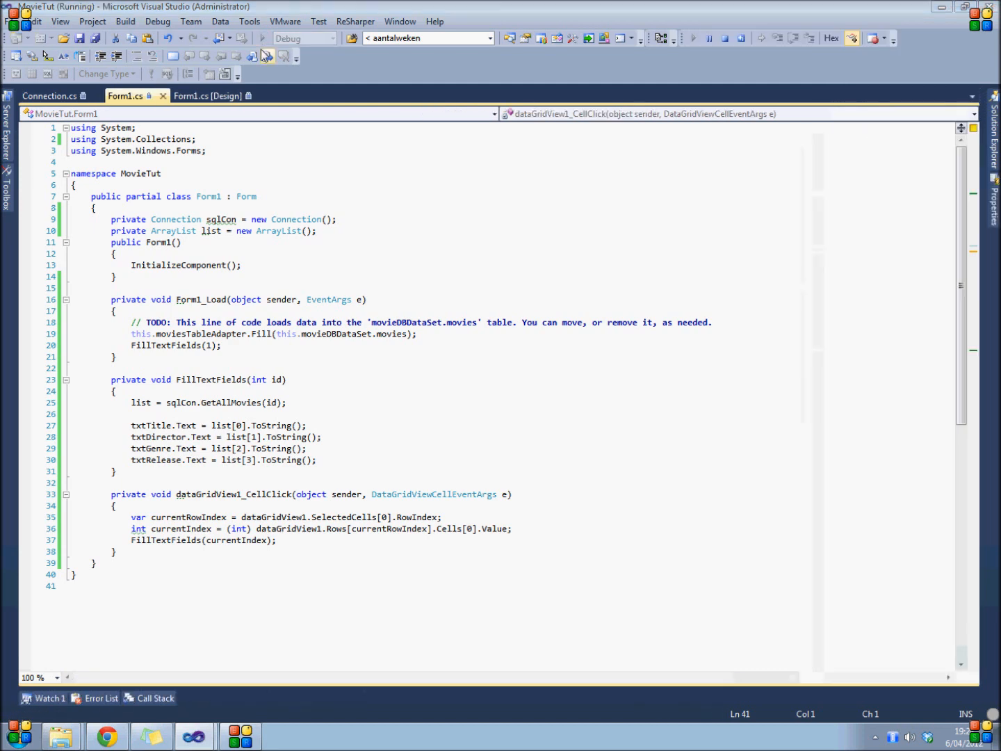
click(692, 39)
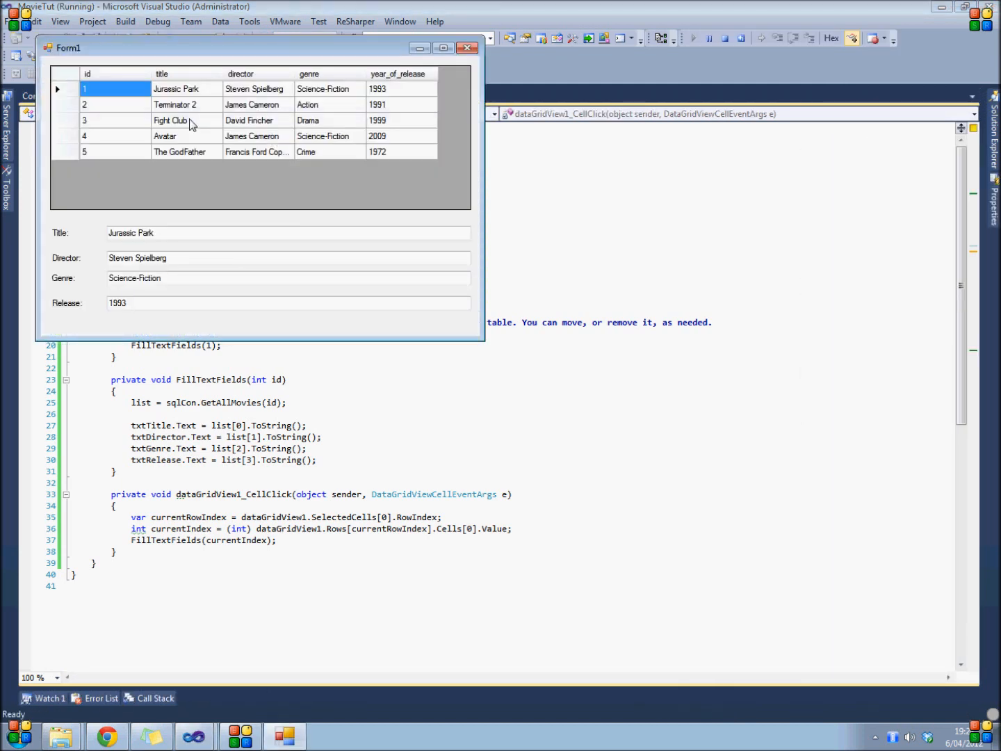
click(186, 120)
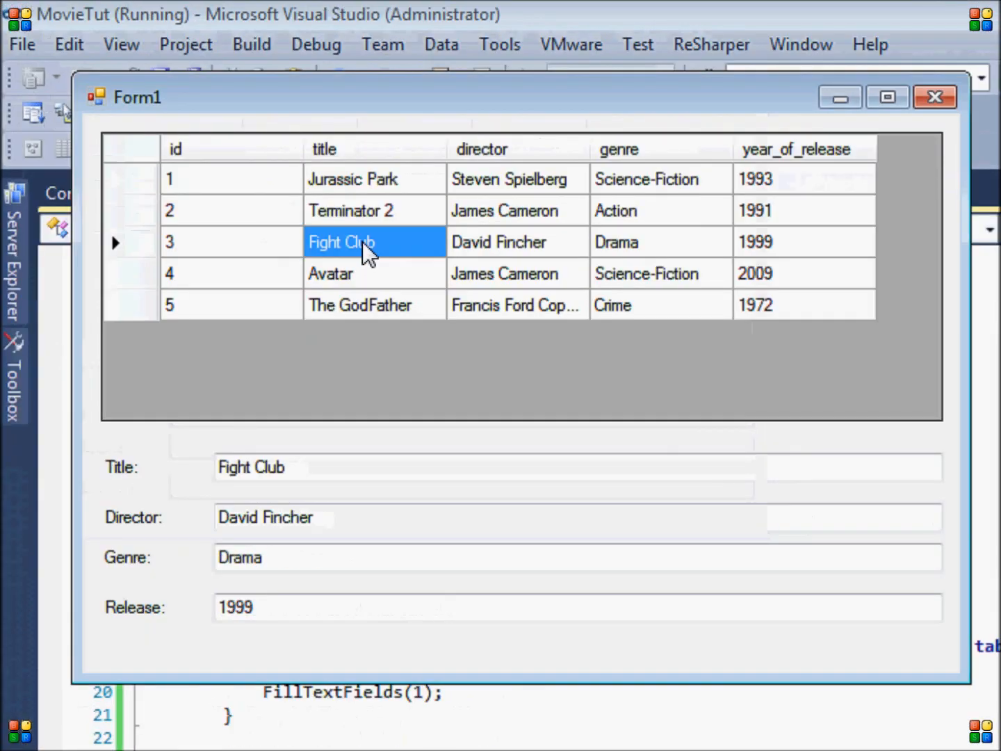